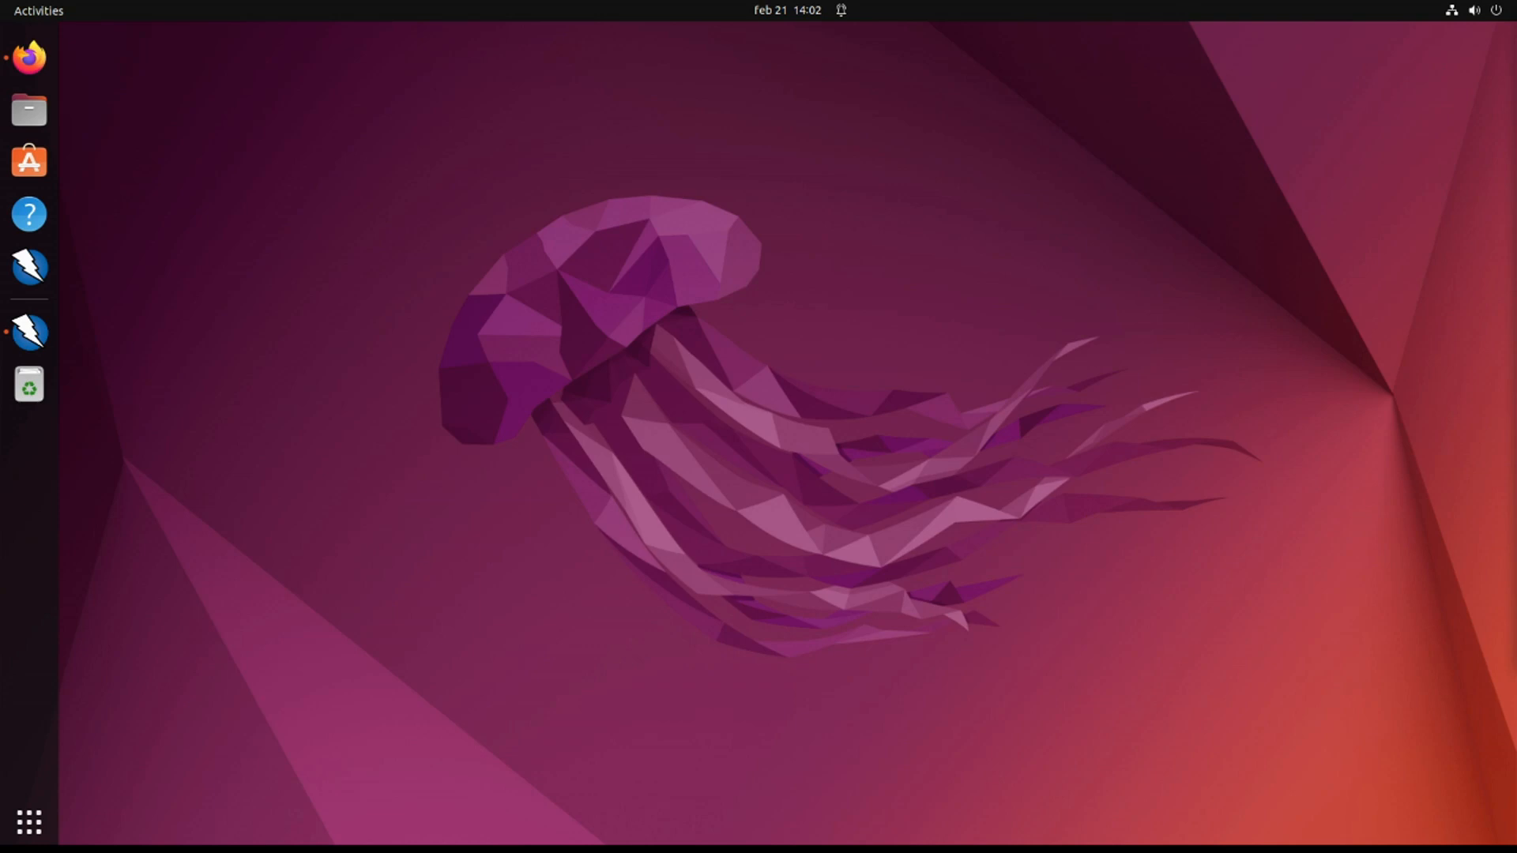
mouse_move(183, 107)
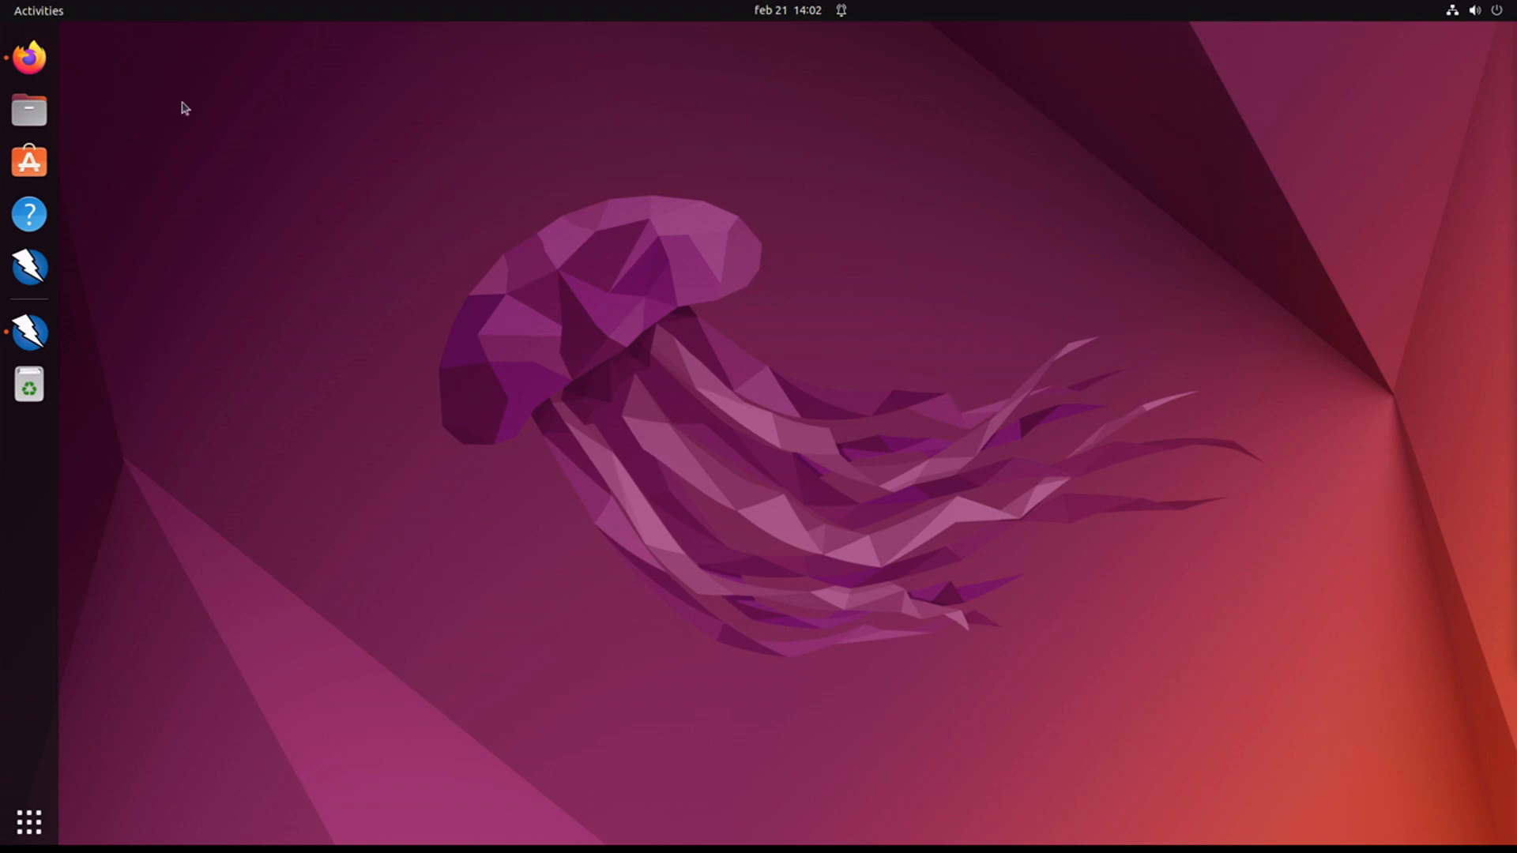
Step: Browse from Files into the android installation folder, briefly visiting Sdk and returning
click(28, 57)
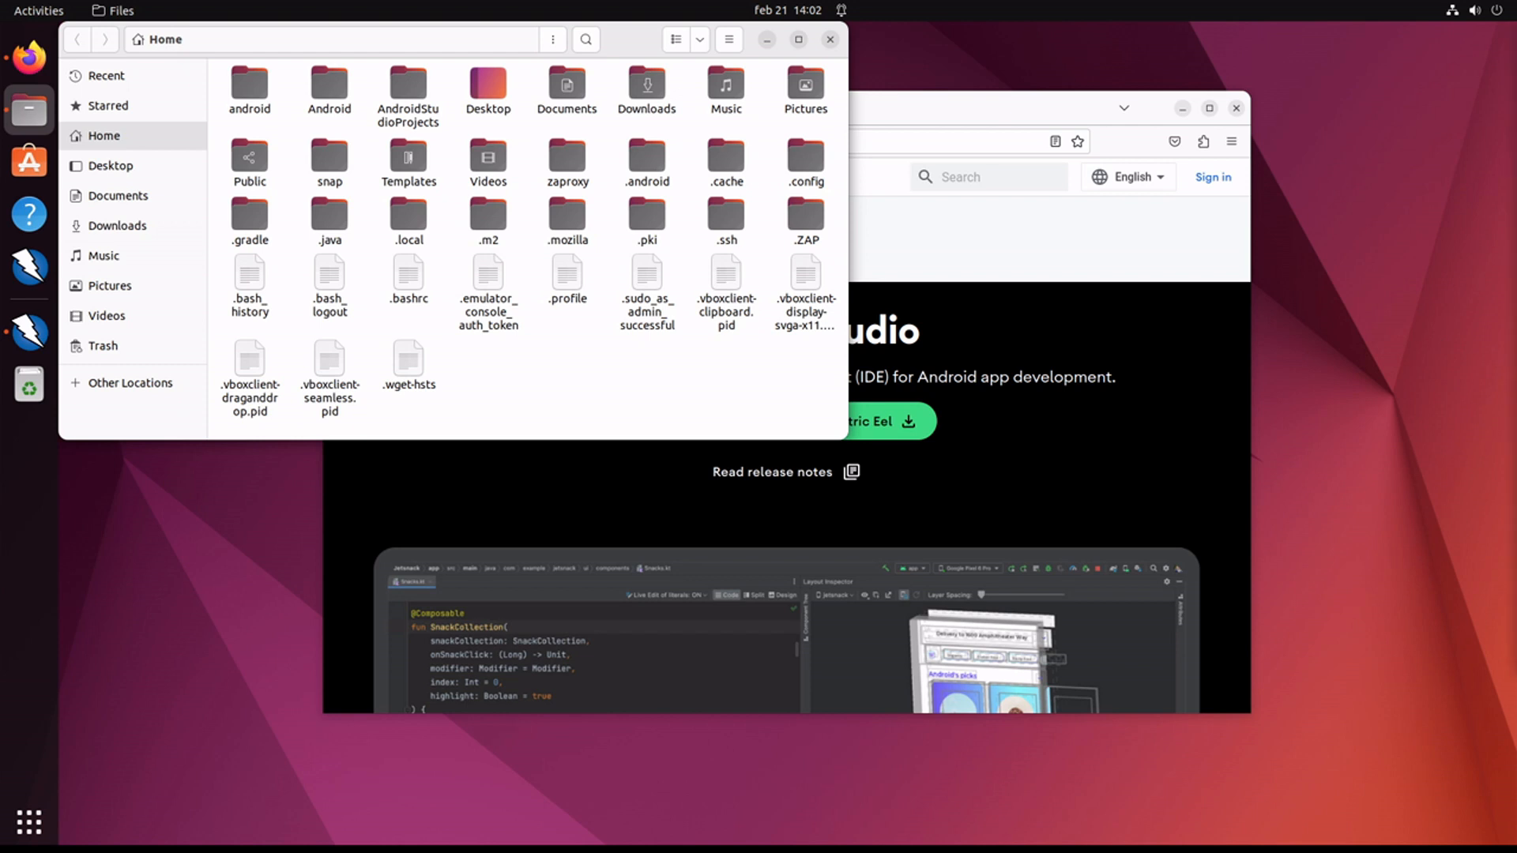
mouse_move(295, 113)
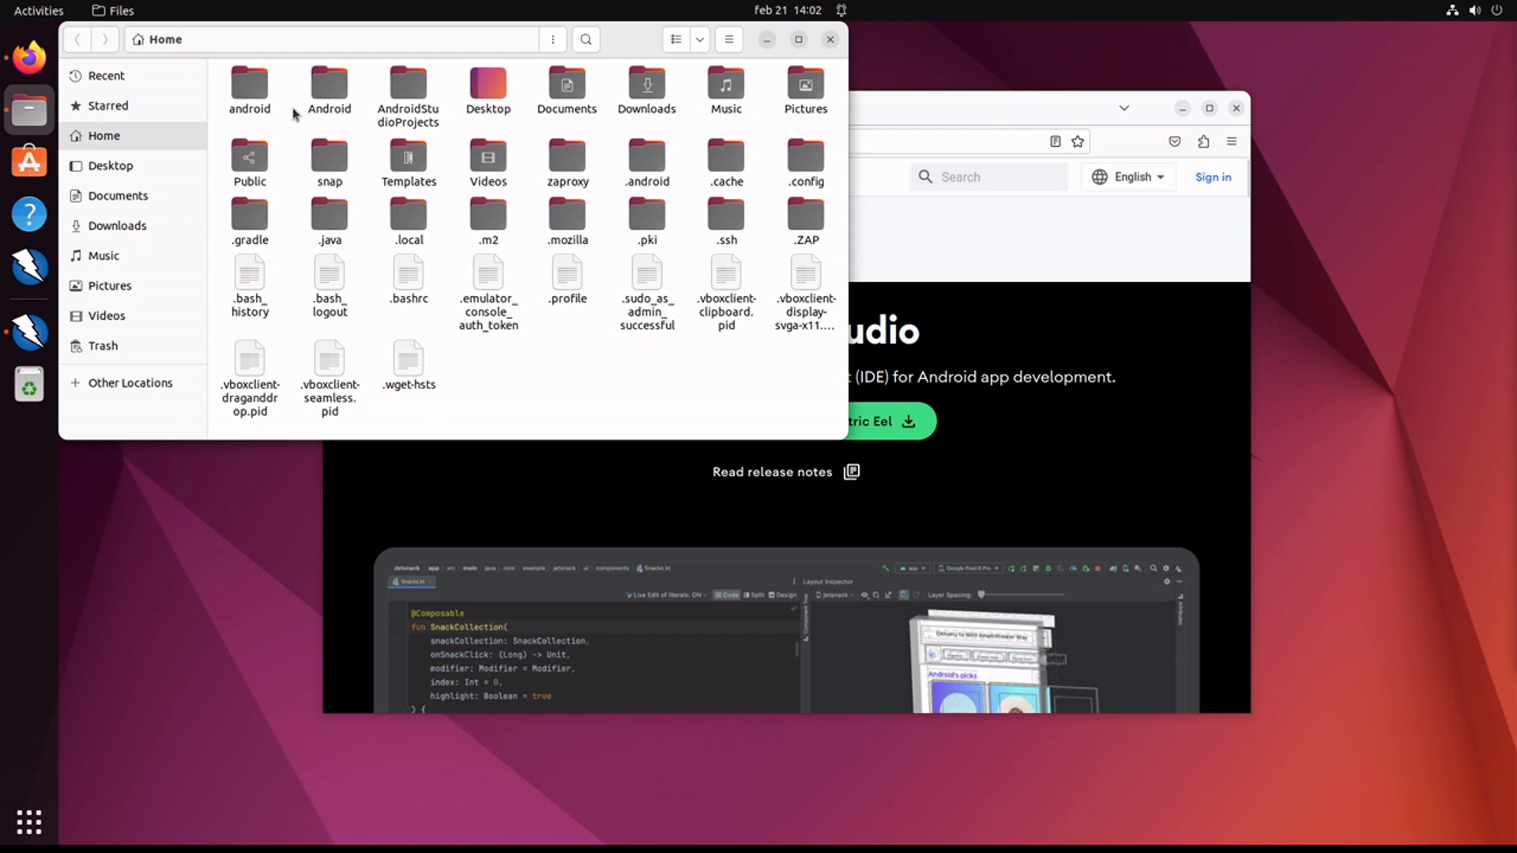
double_click(248, 87)
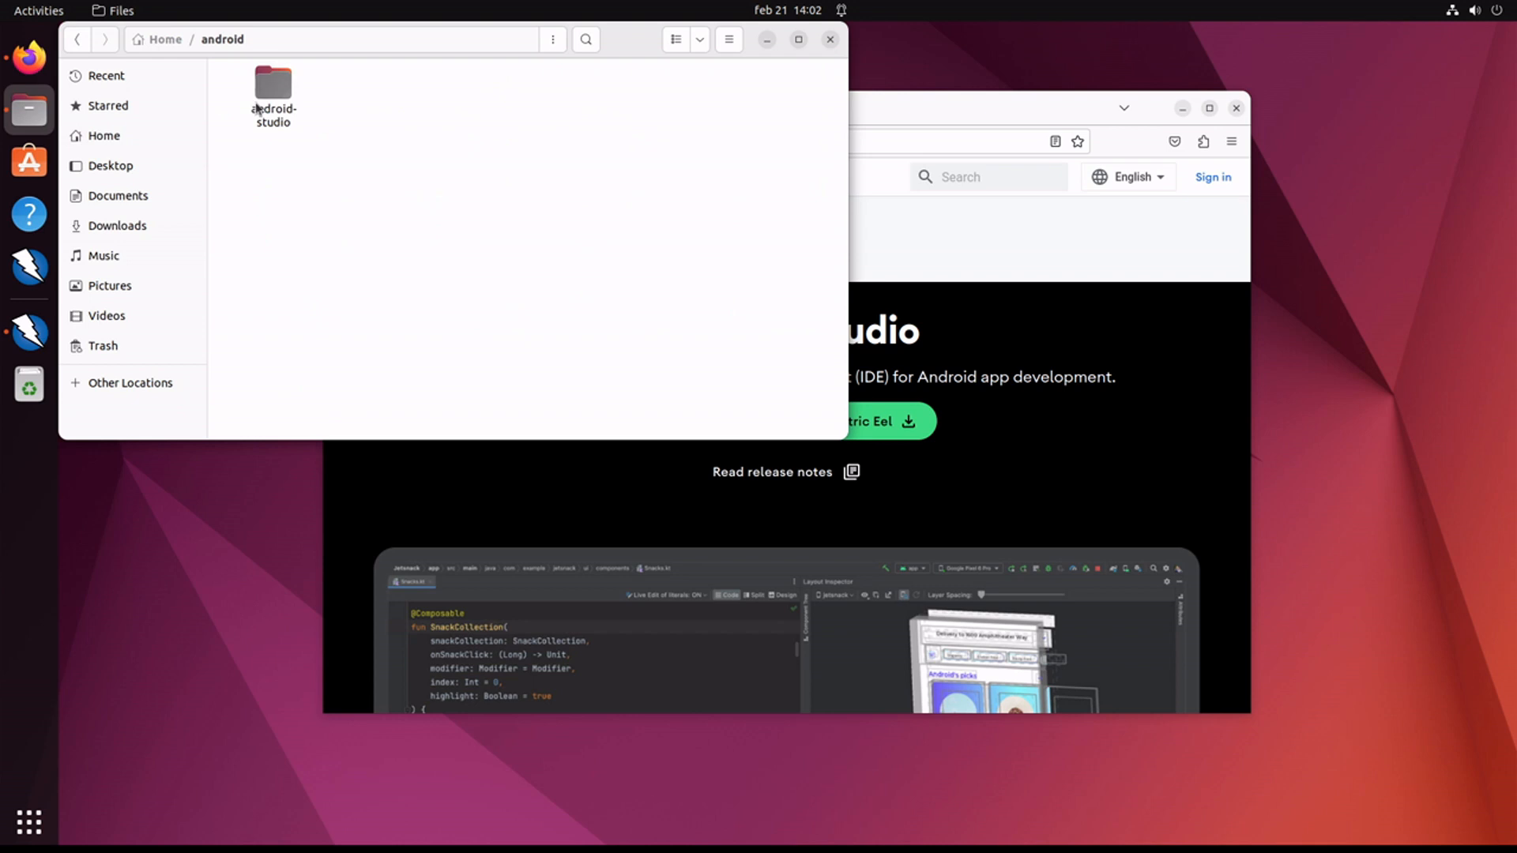
double_click(273, 82)
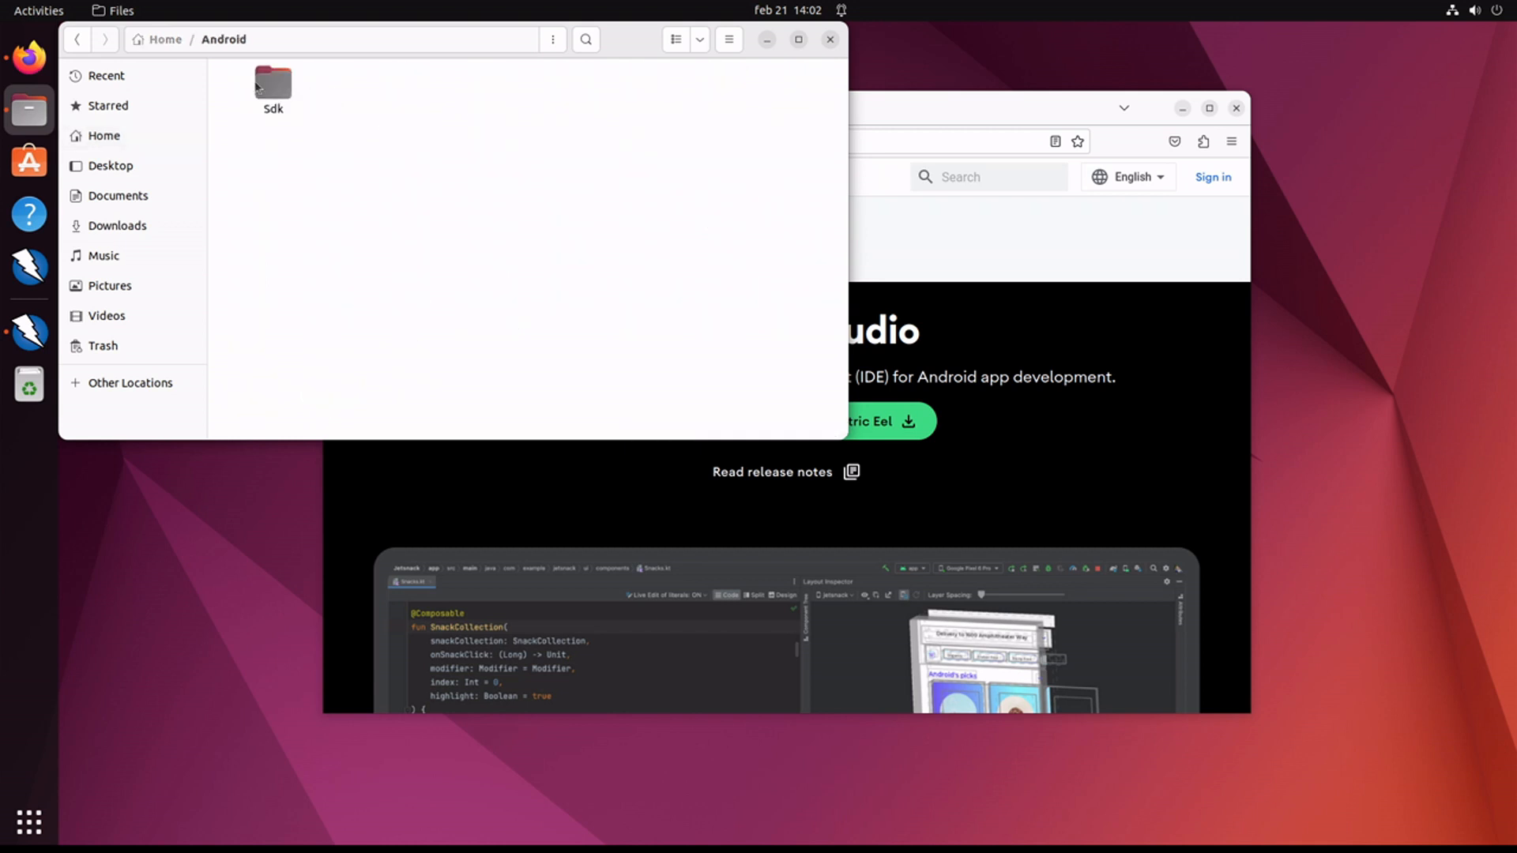
double_click(273, 83)
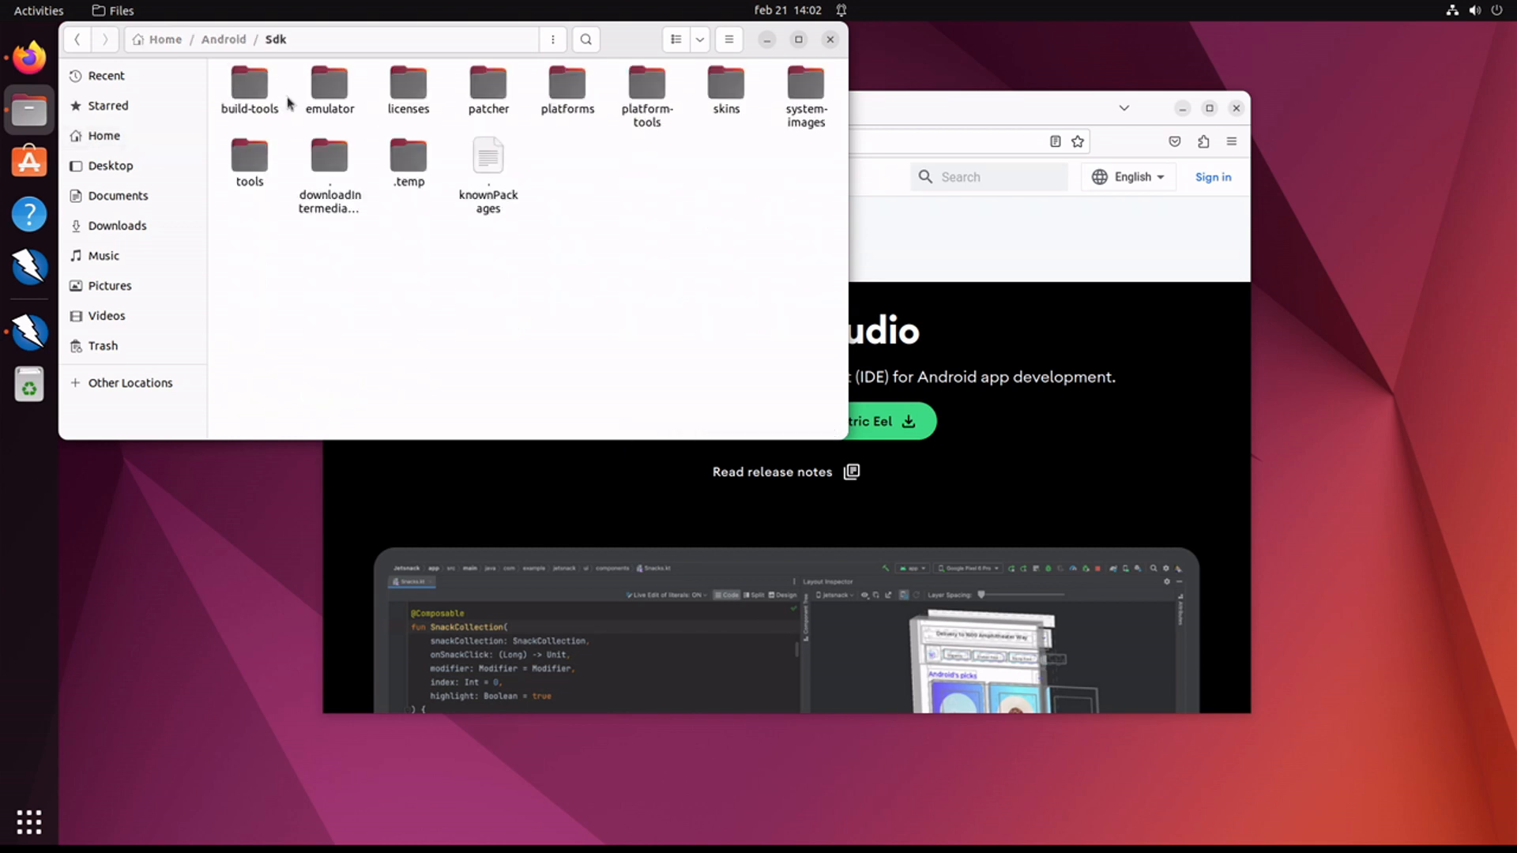
click(329, 87)
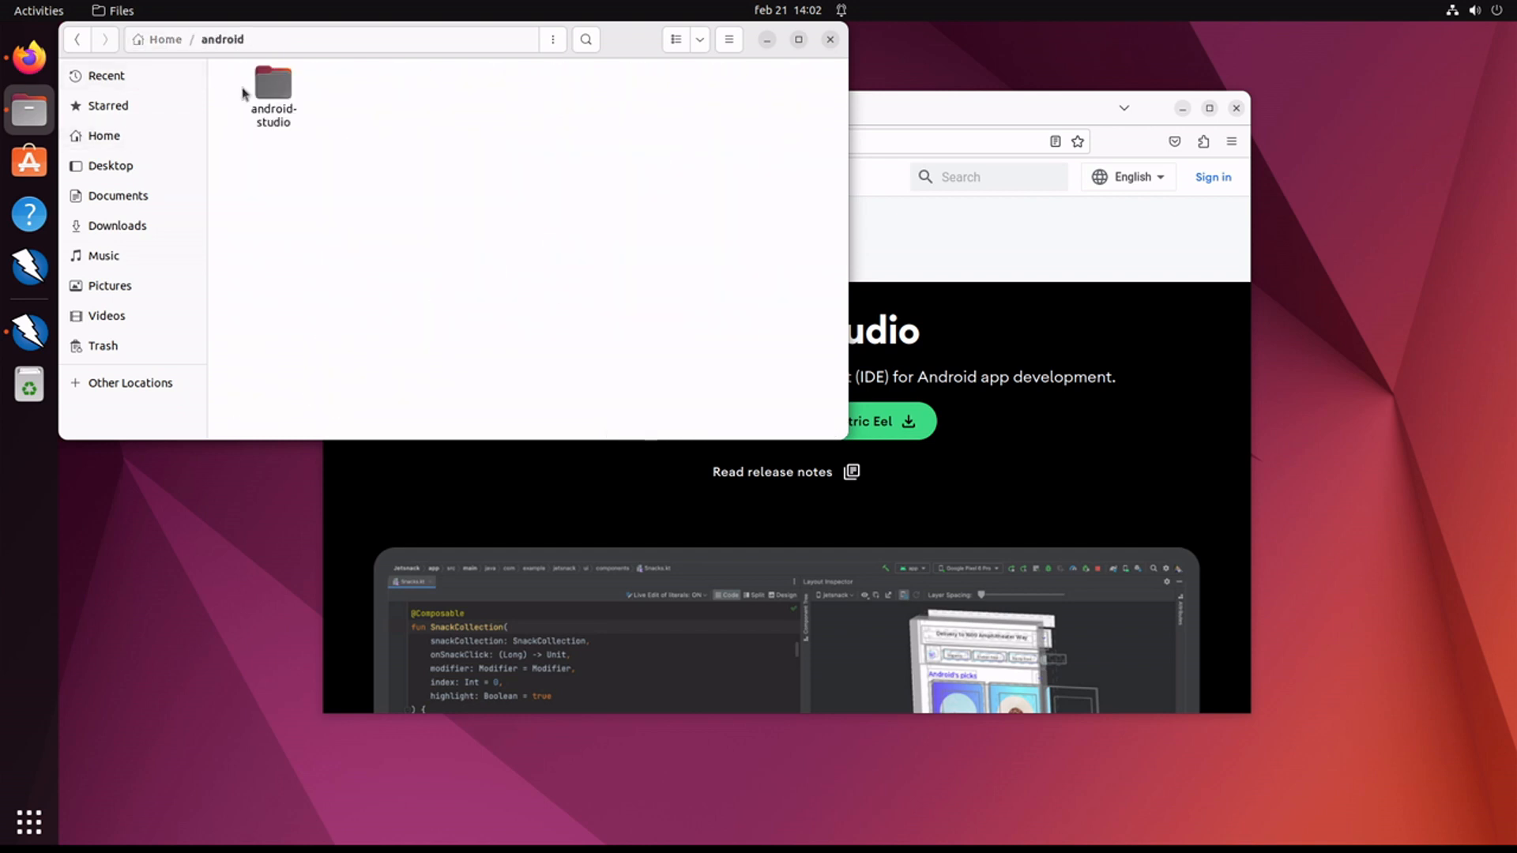
Step: Enter android-studio > bin and bring up the actions for studio.sh
double_click(274, 81)
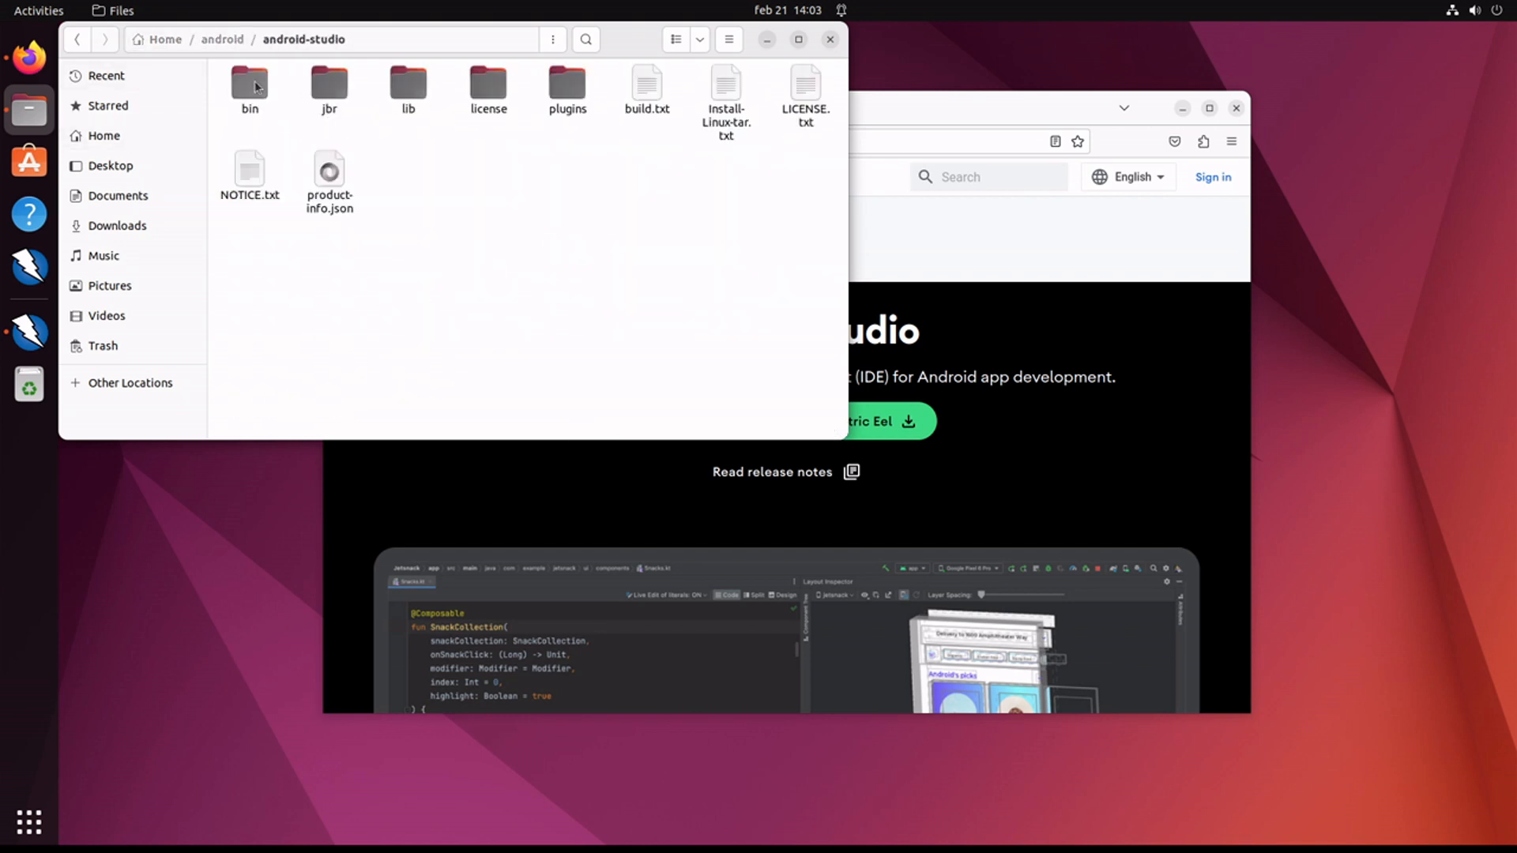
double_click(250, 84)
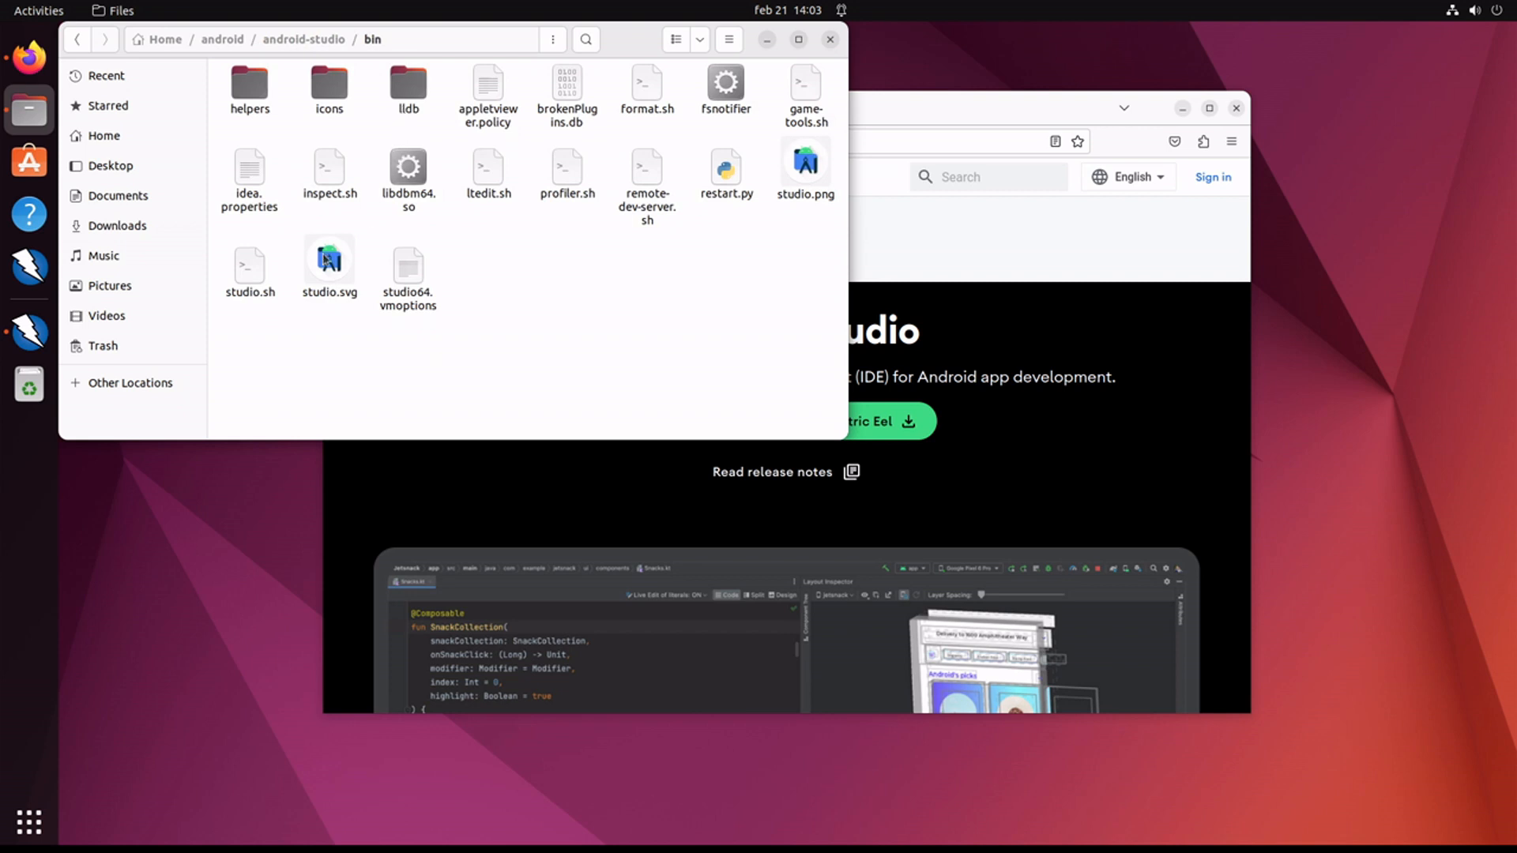
right_click(249, 268)
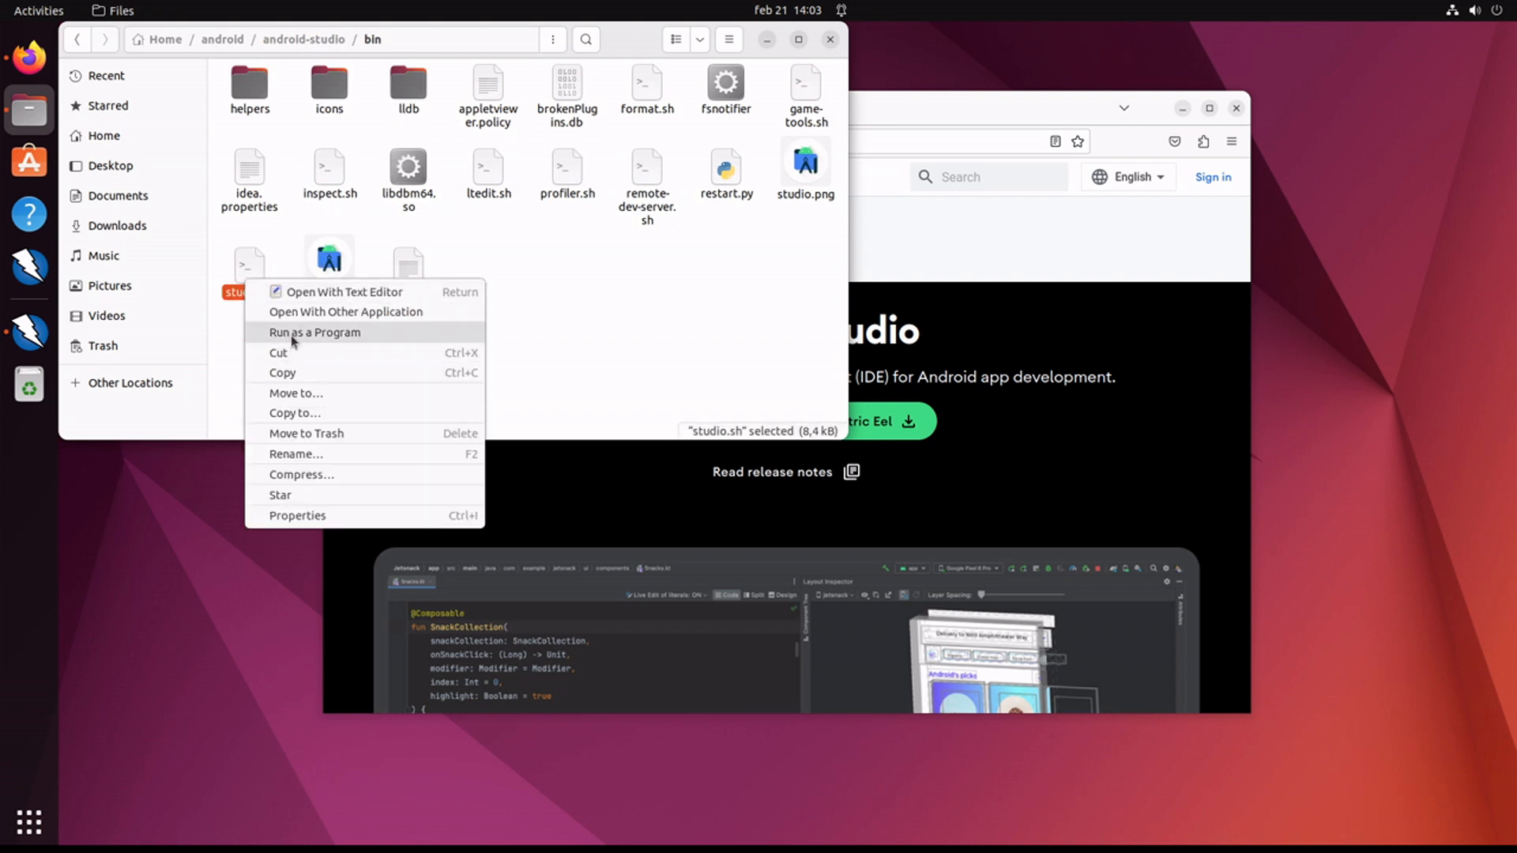
Step: Launch Android Studio and configure a Pixel 5 device with the Android 11 (API 30) image
click(313, 332)
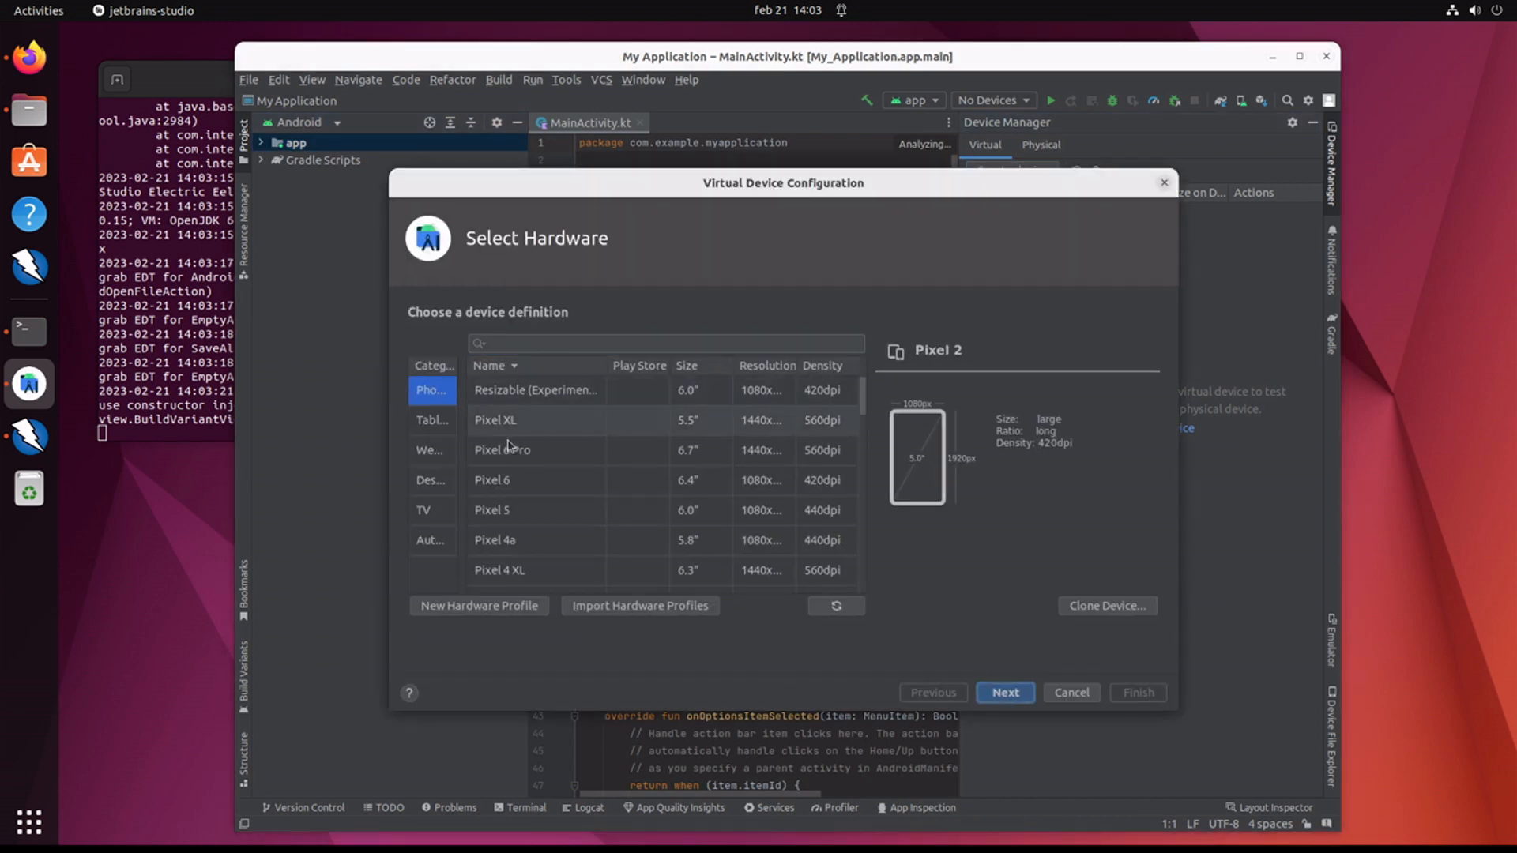
click(493, 510)
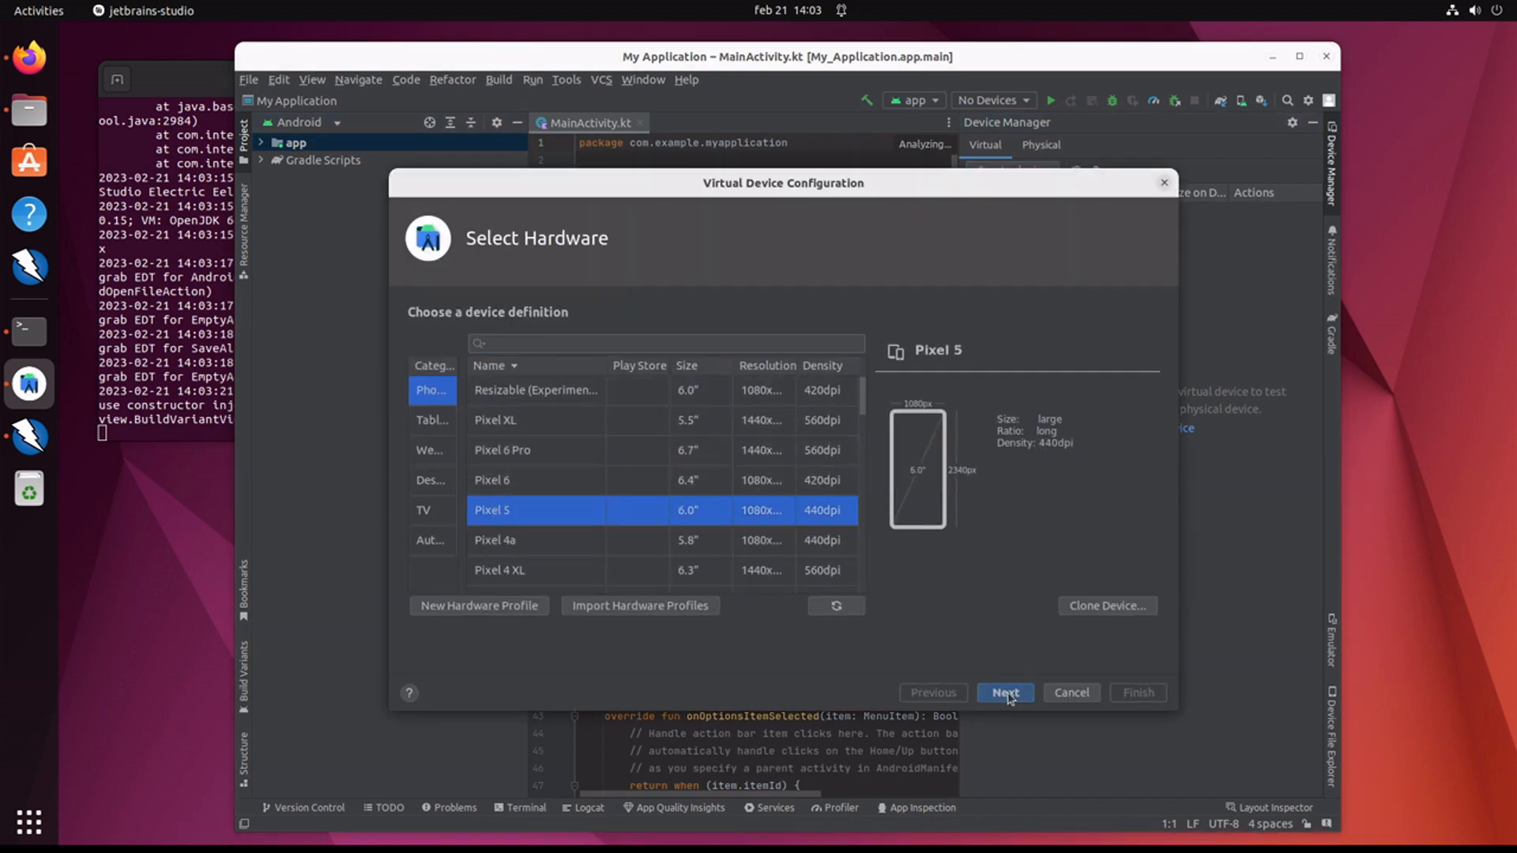
click(1005, 692)
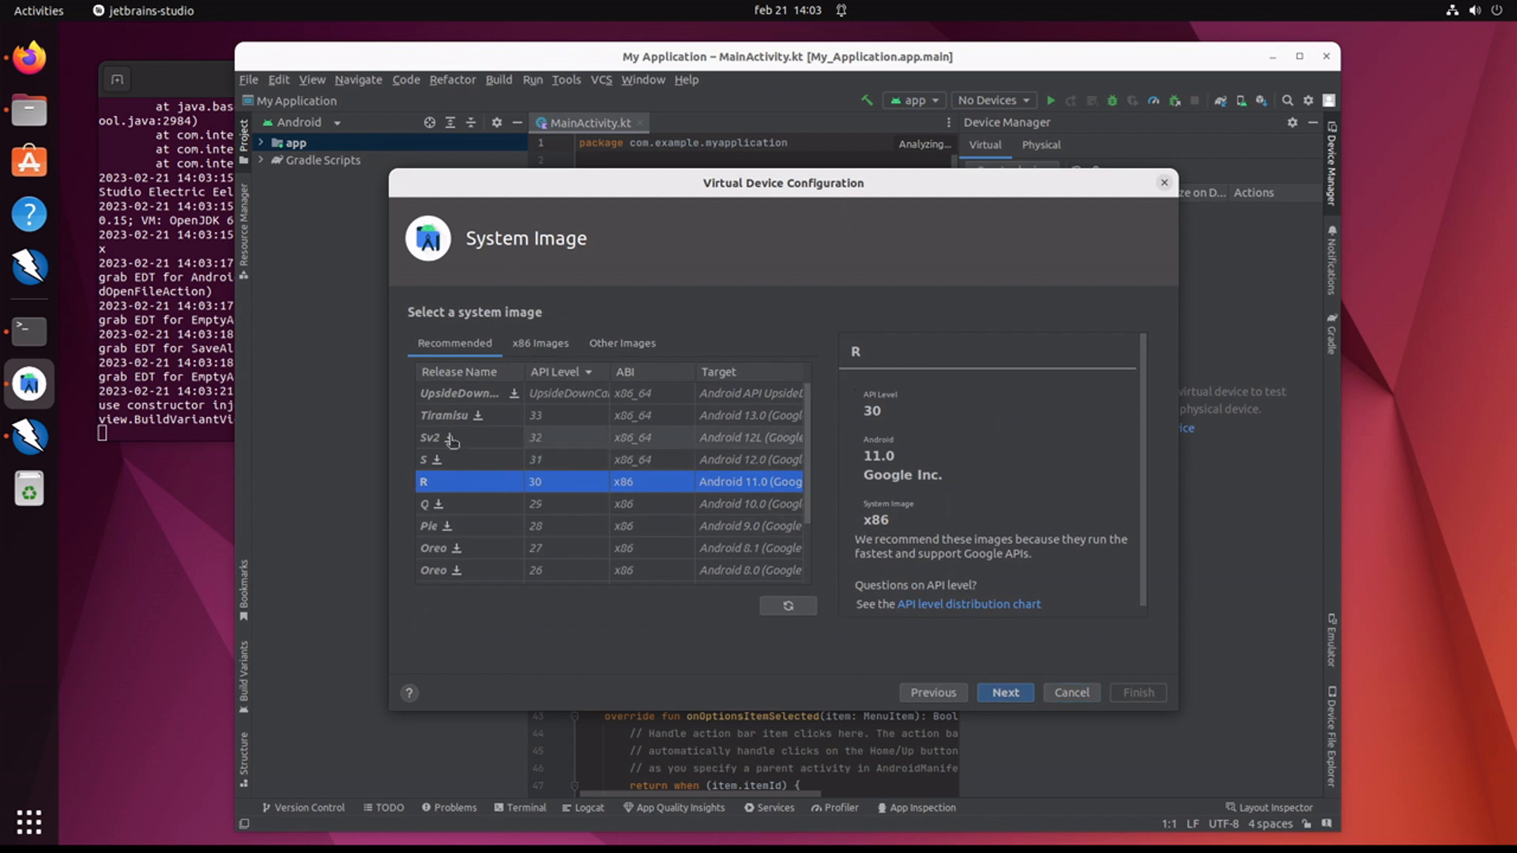
mouse_move(441, 483)
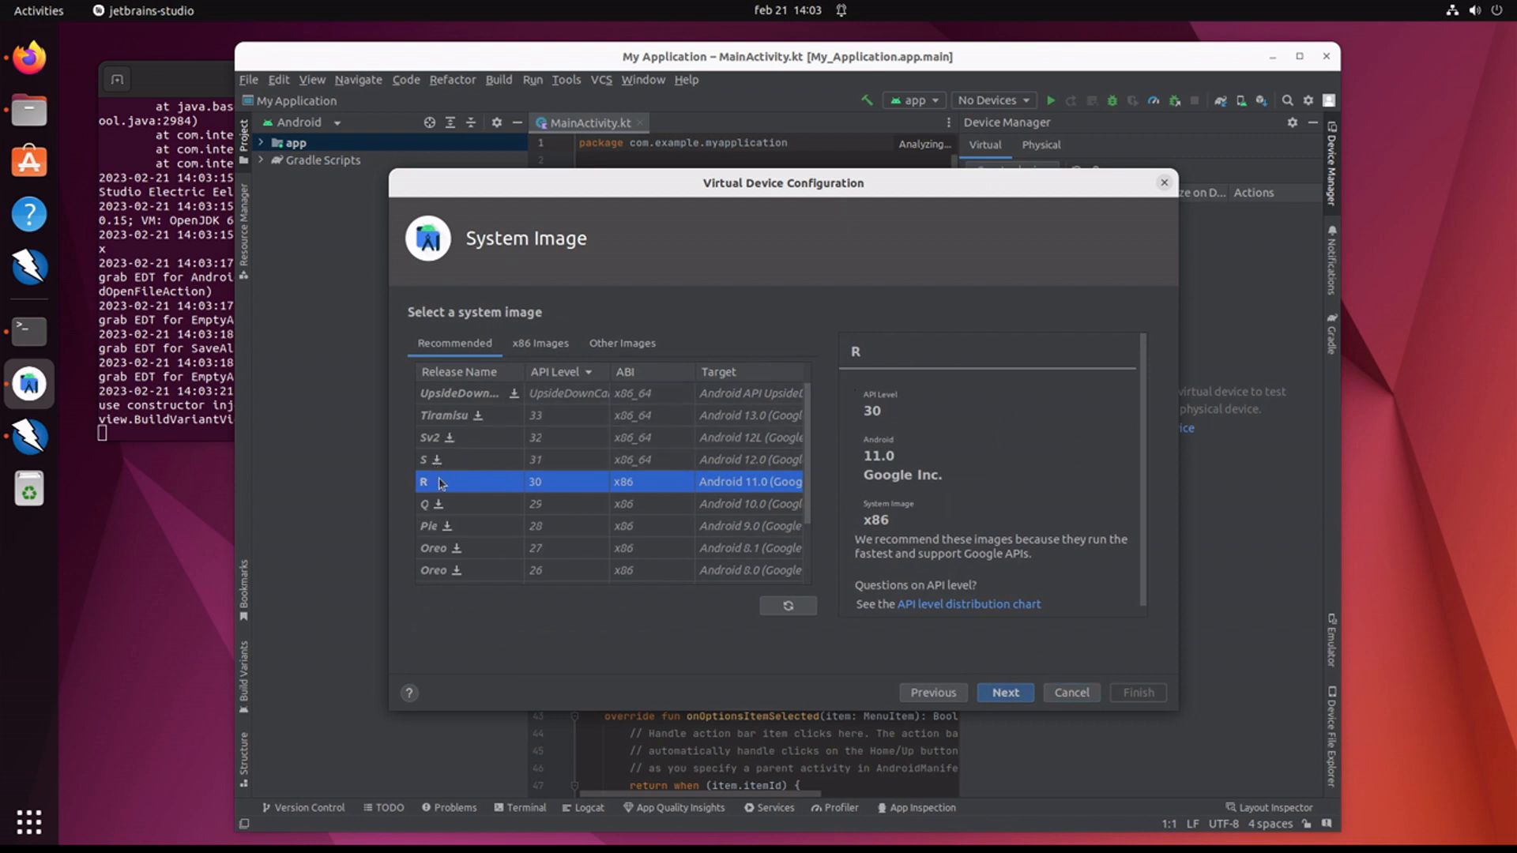
mouse_move(1005, 692)
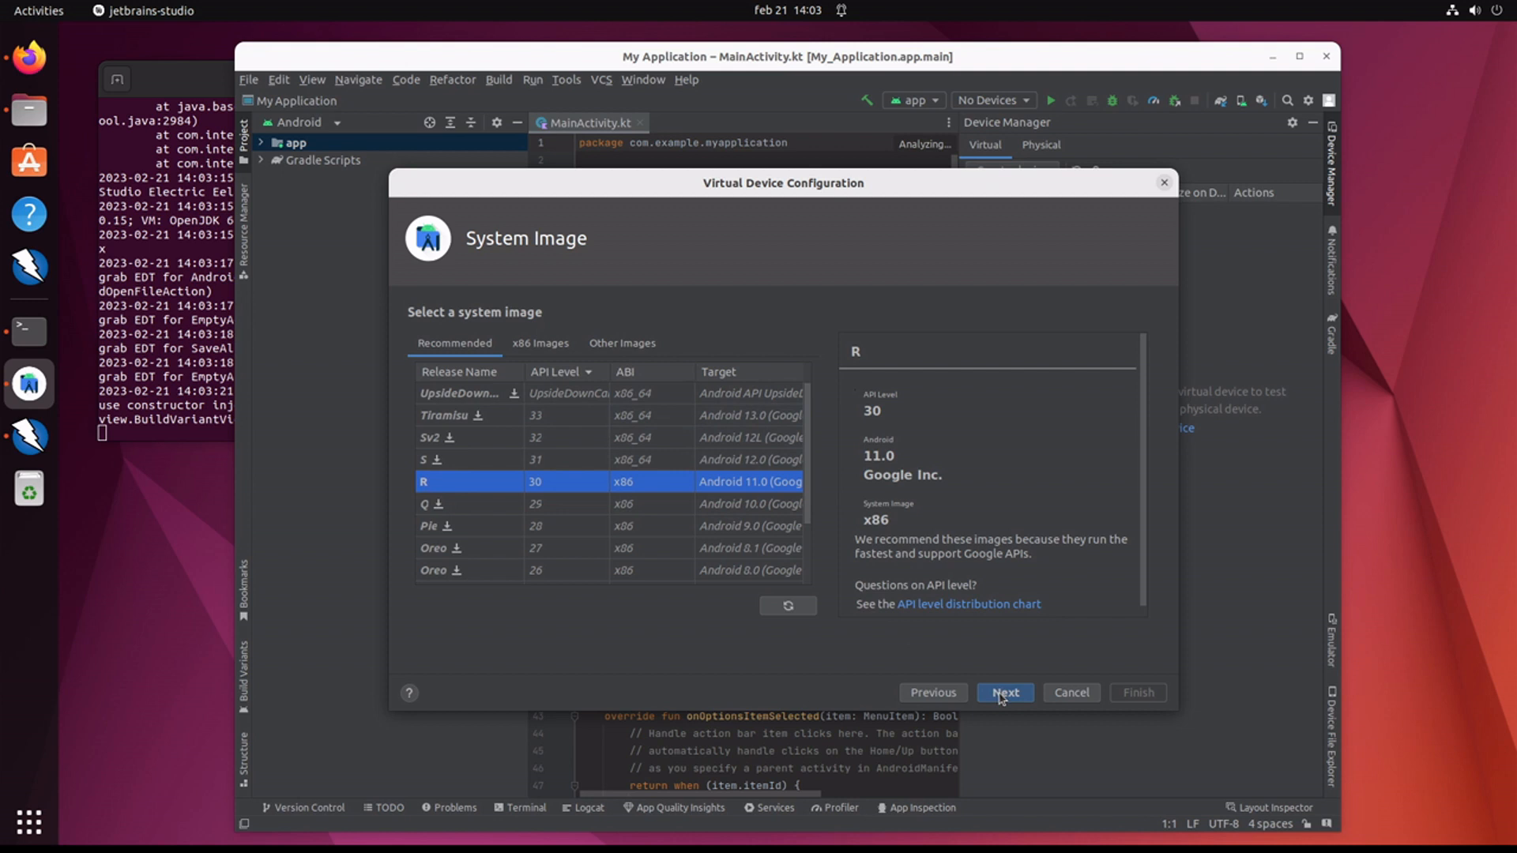
click(1005, 692)
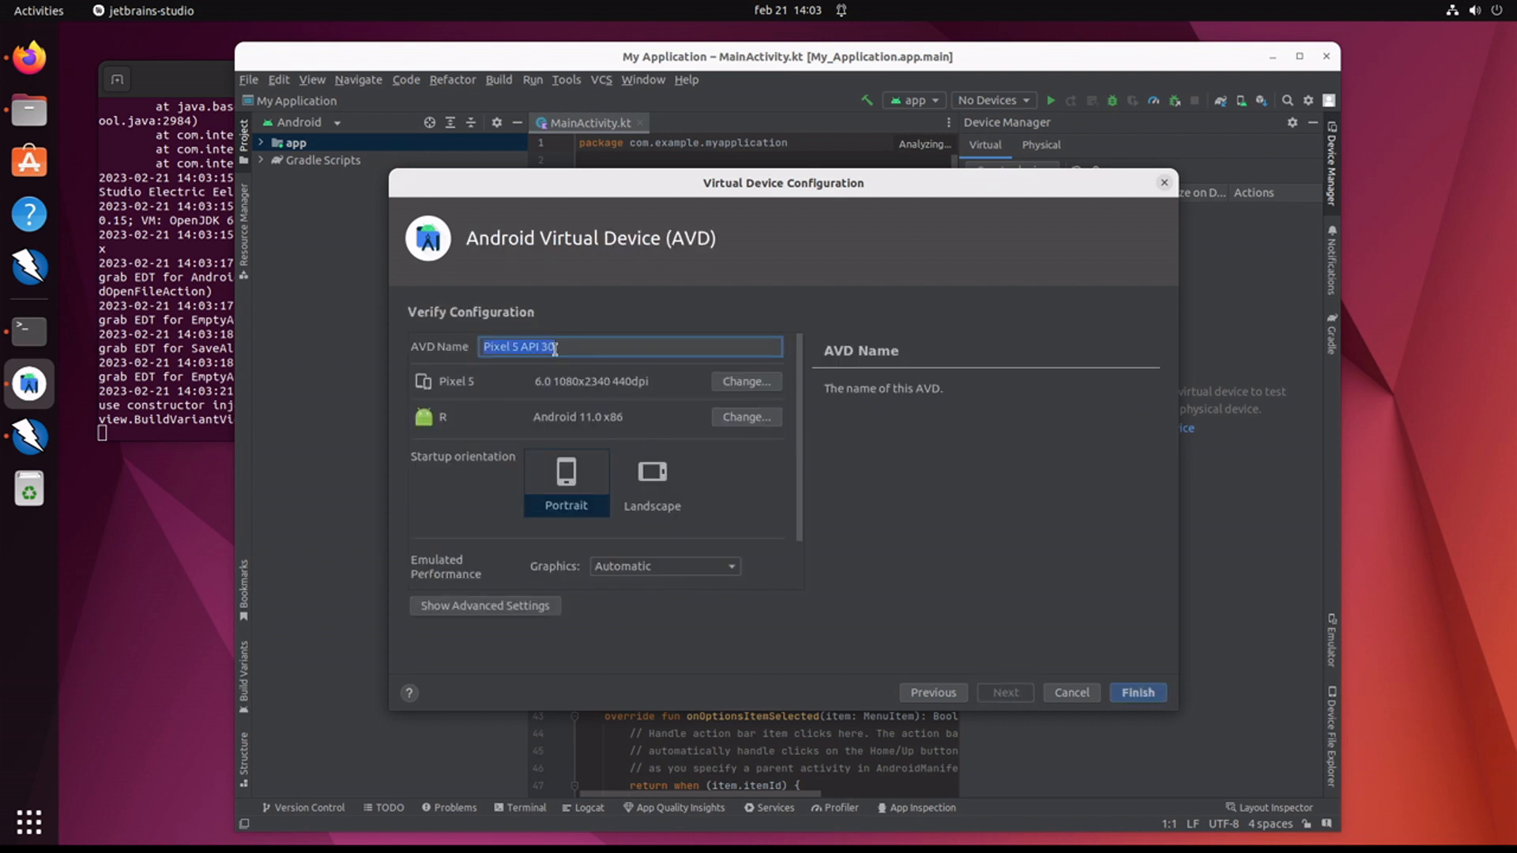
Step: Name the AVD apptest101 and finish creating it
text(apptest)
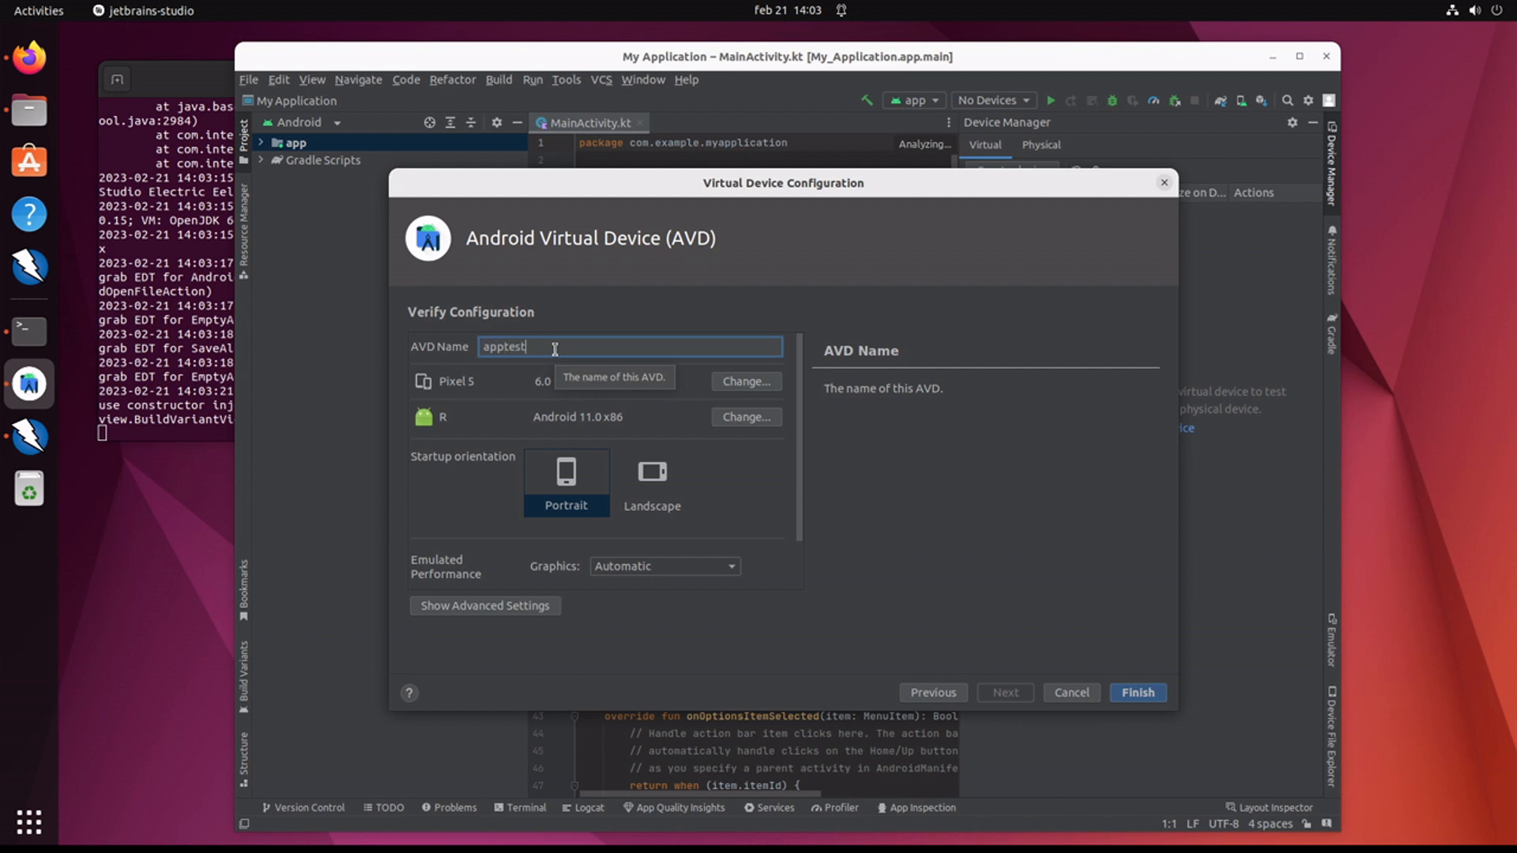
text(101)
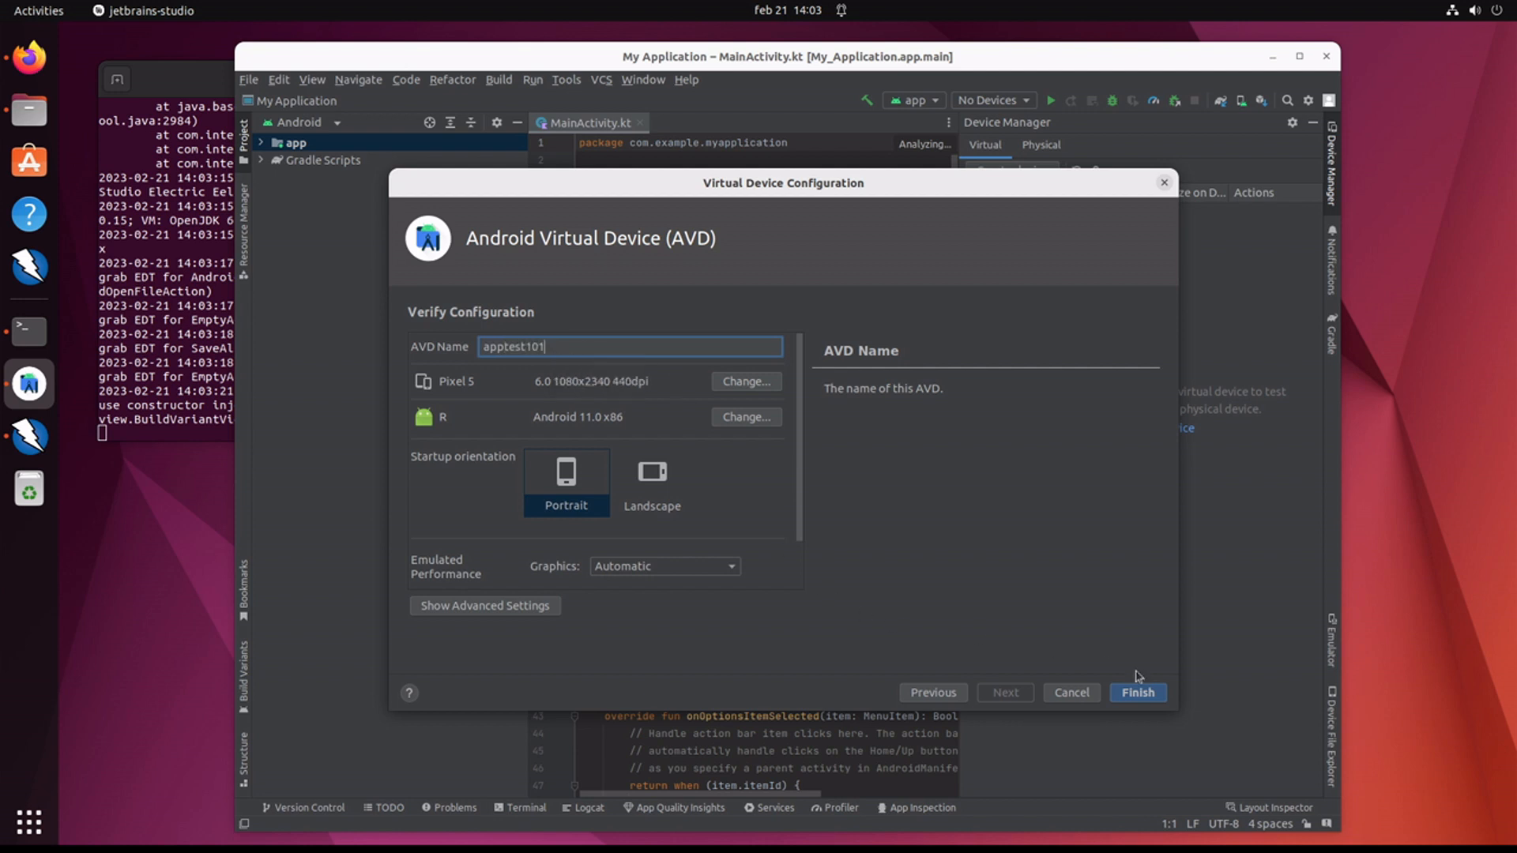
click(1136, 692)
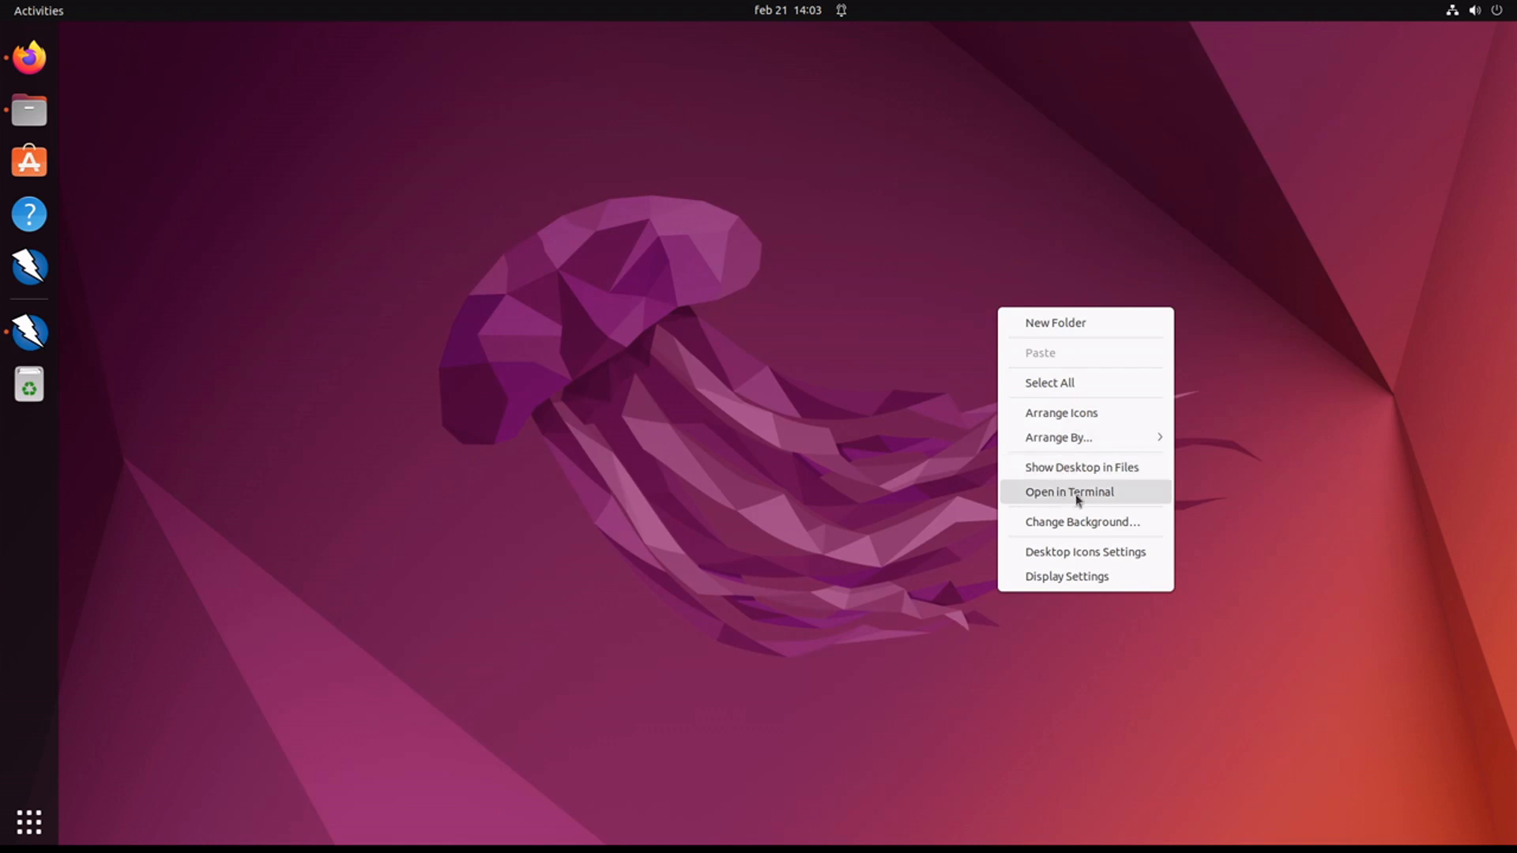
Step: From a desktop Terminal run sudo apt update and sudo apt install adb
click(1069, 491)
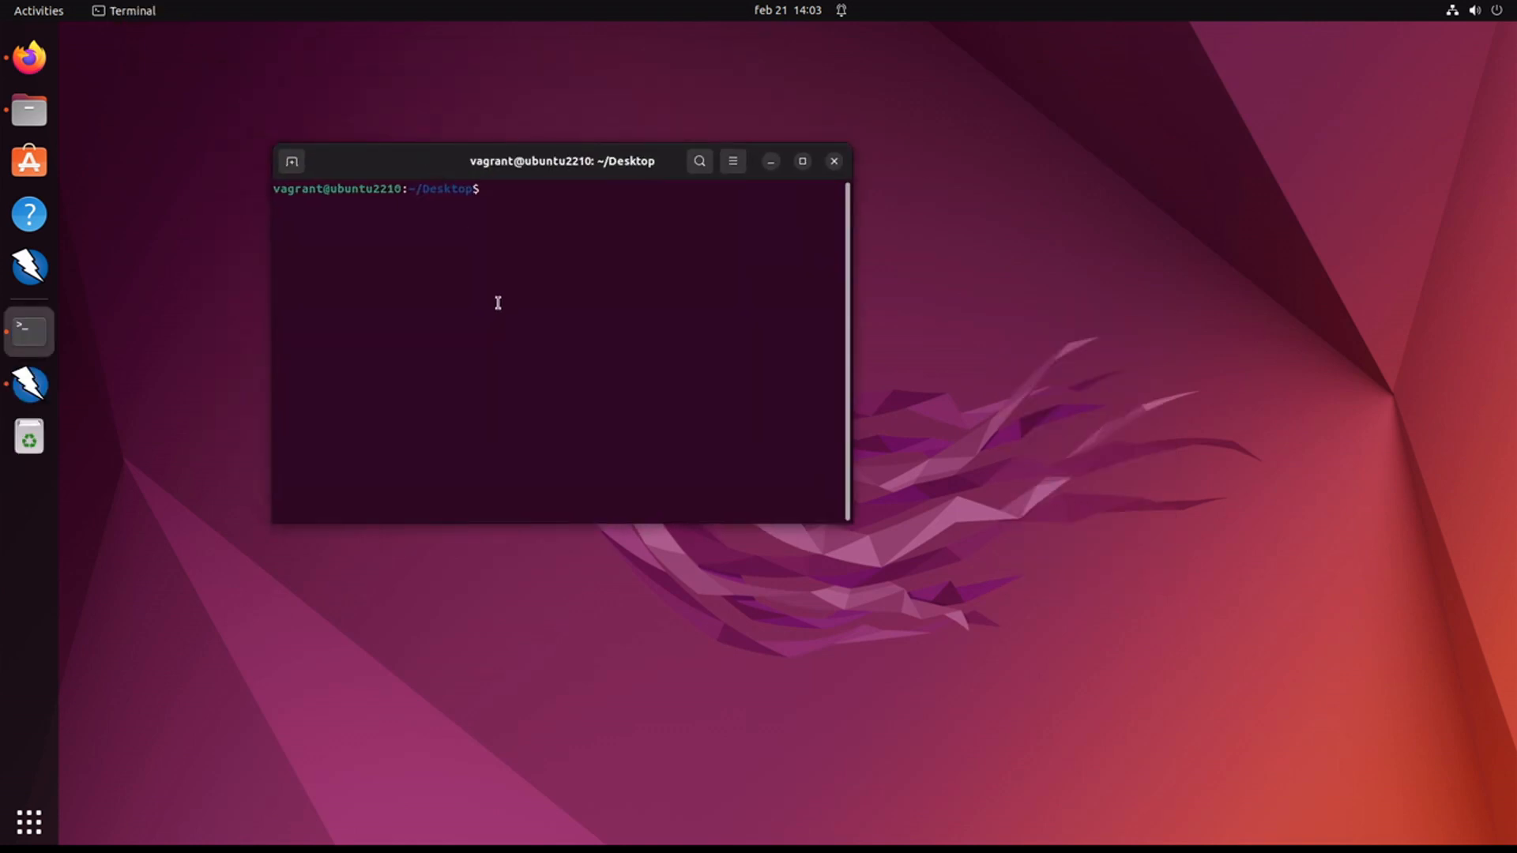
text(sudo apt u)
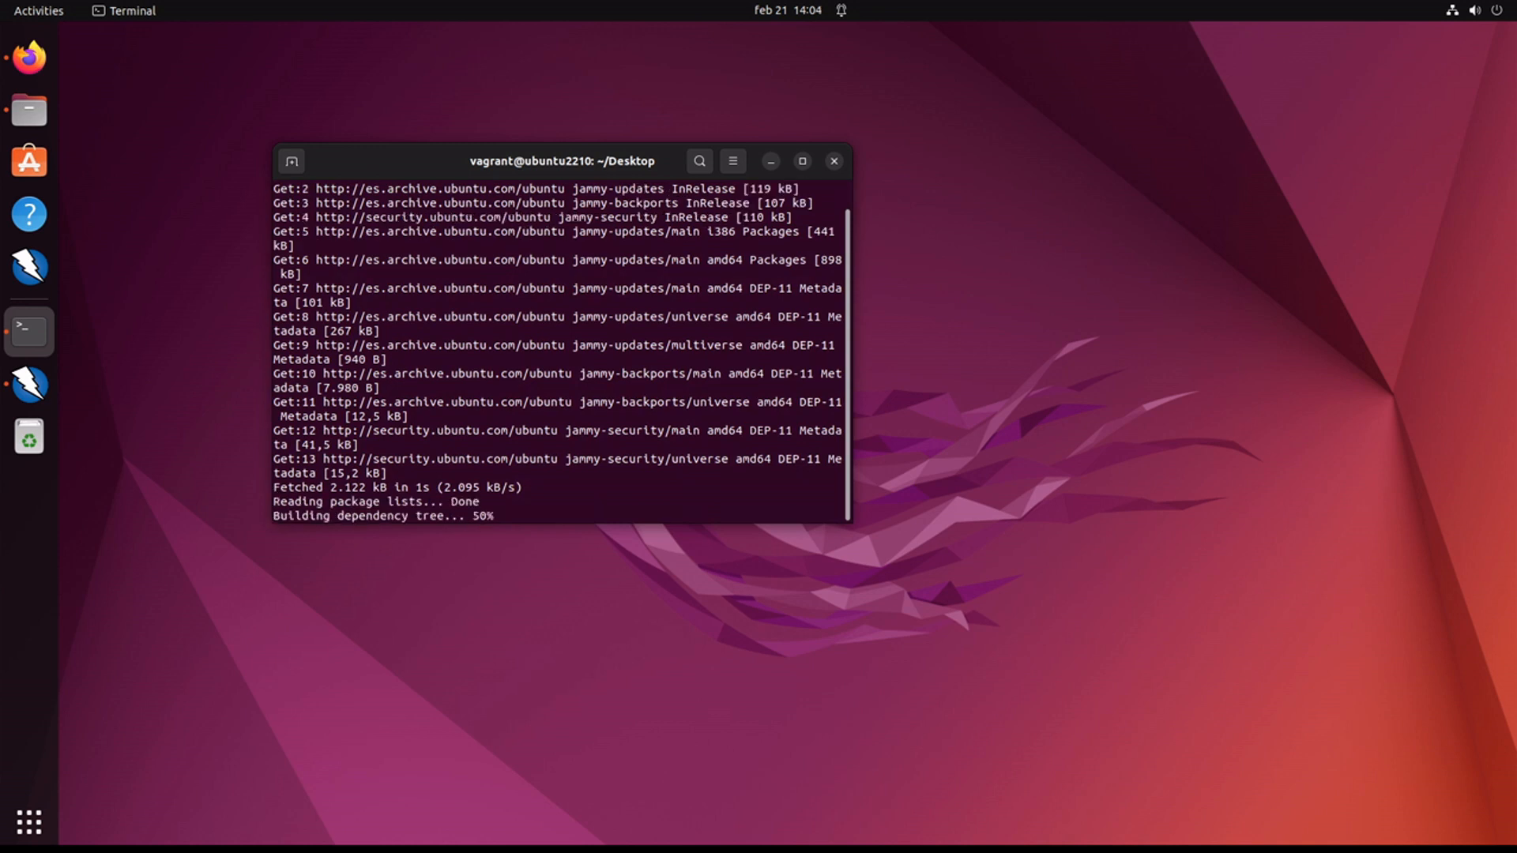
text(sudo apt)
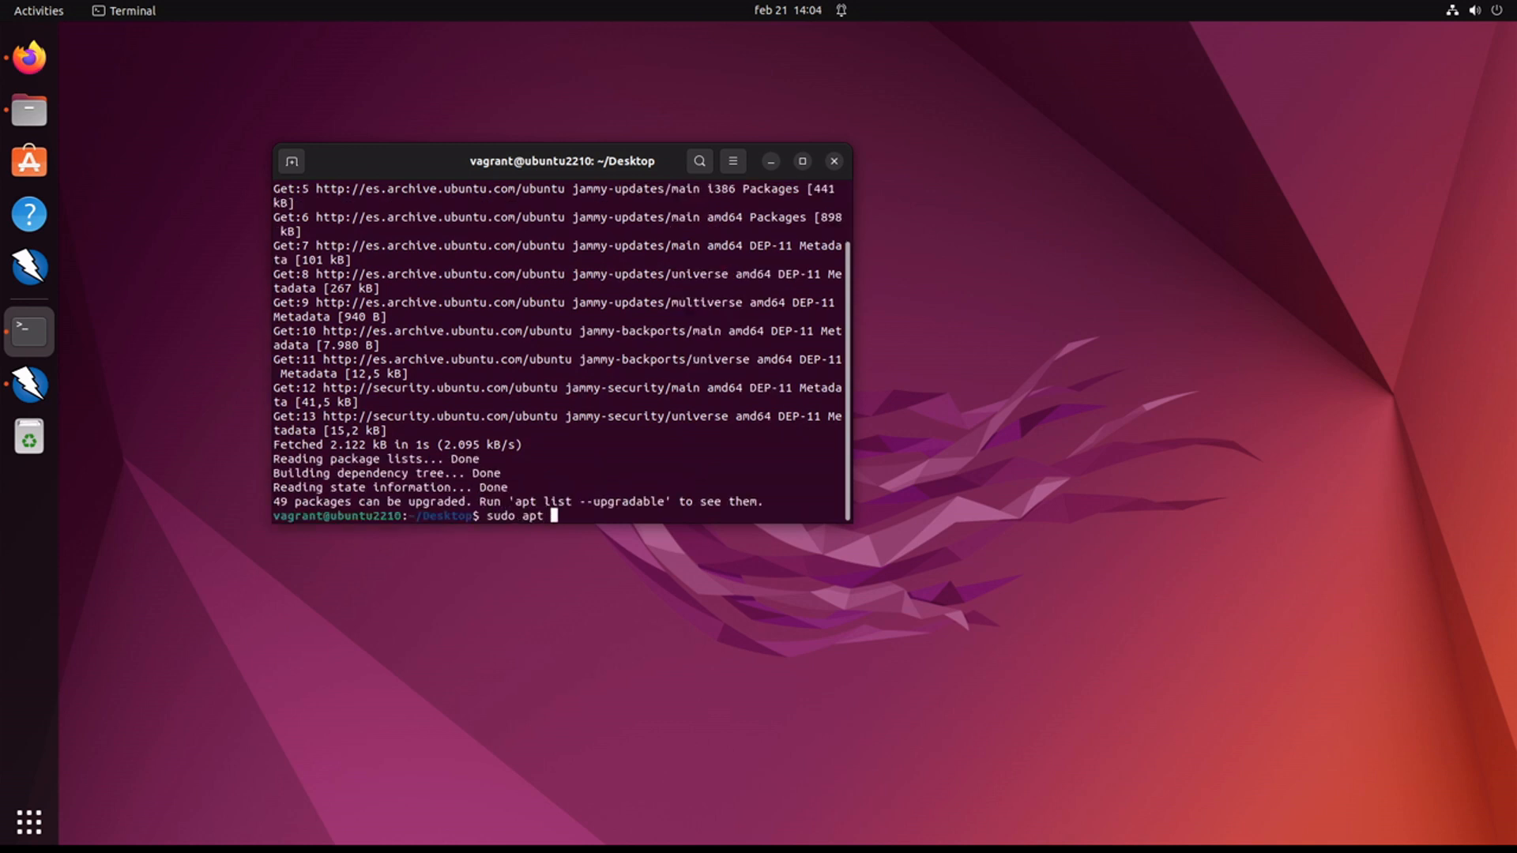
text(install adb)
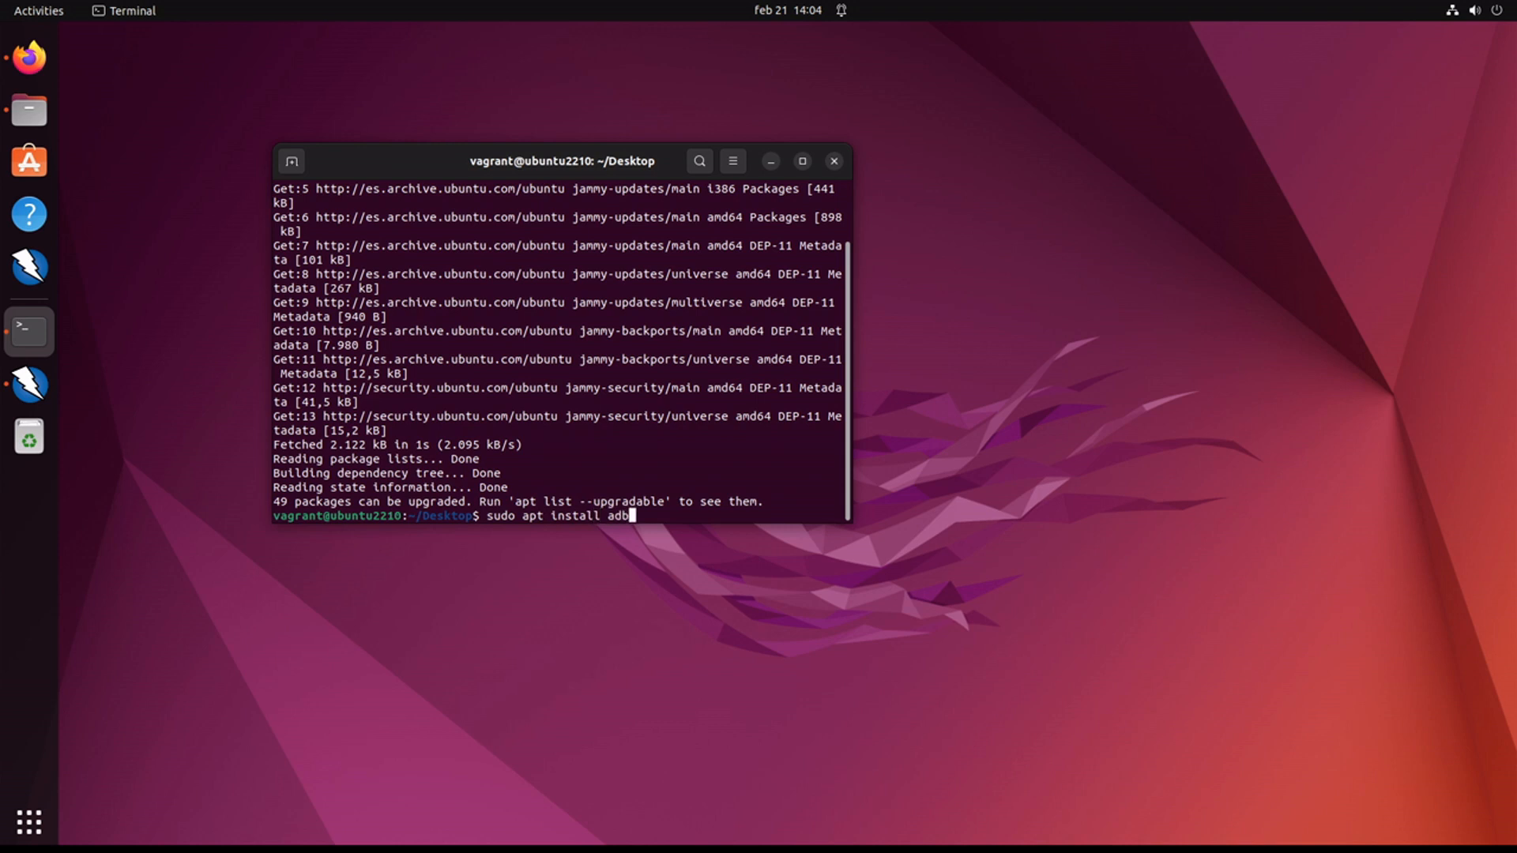
key(Return)
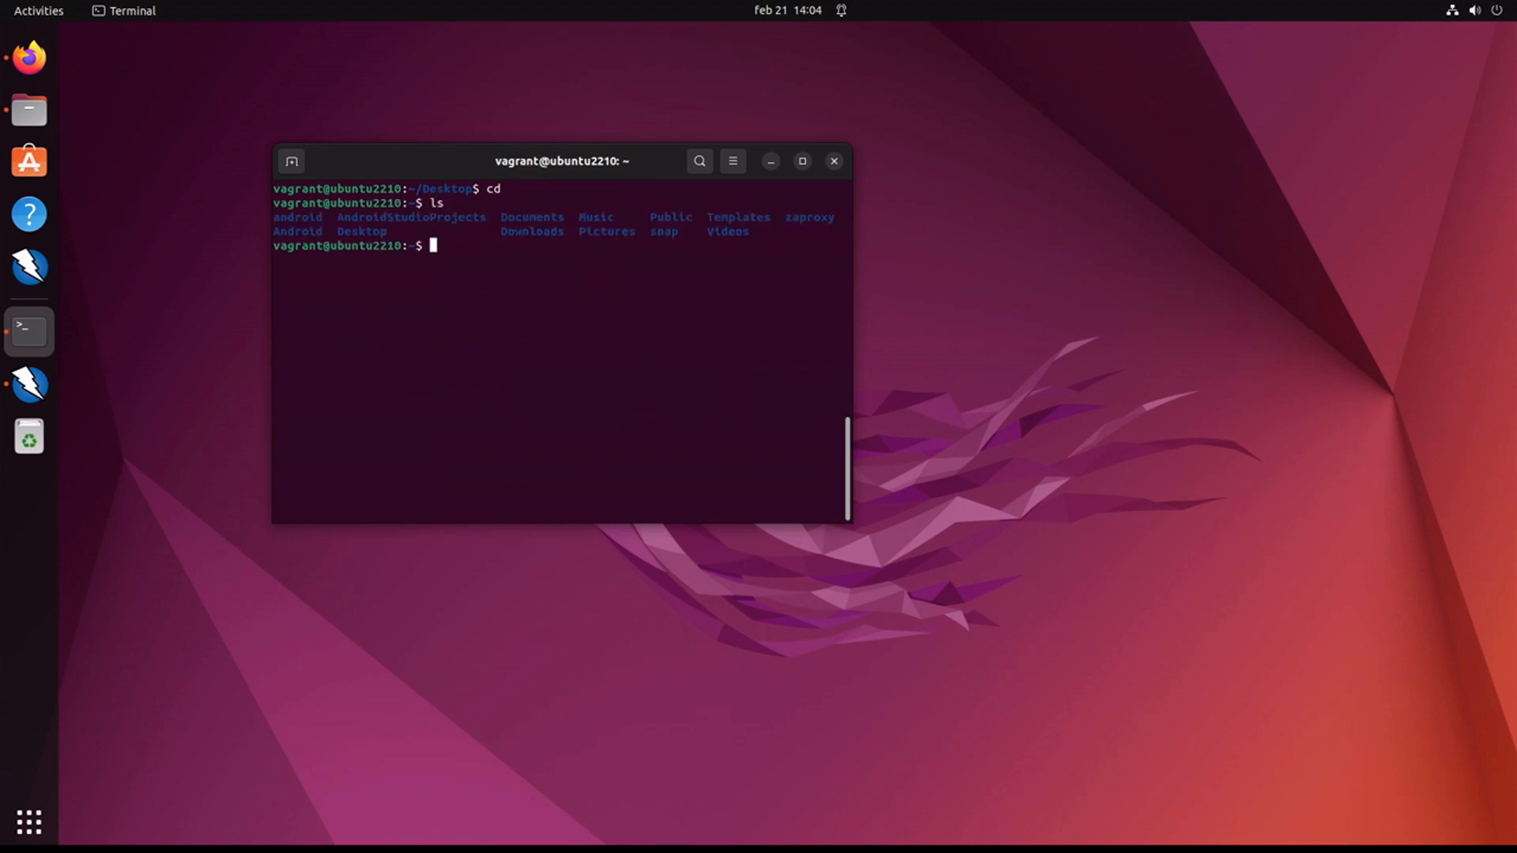
Step: In ~/Android/Sdk run ./emulator/emulator -list-avds and copy the apptest101 name
text(cd)
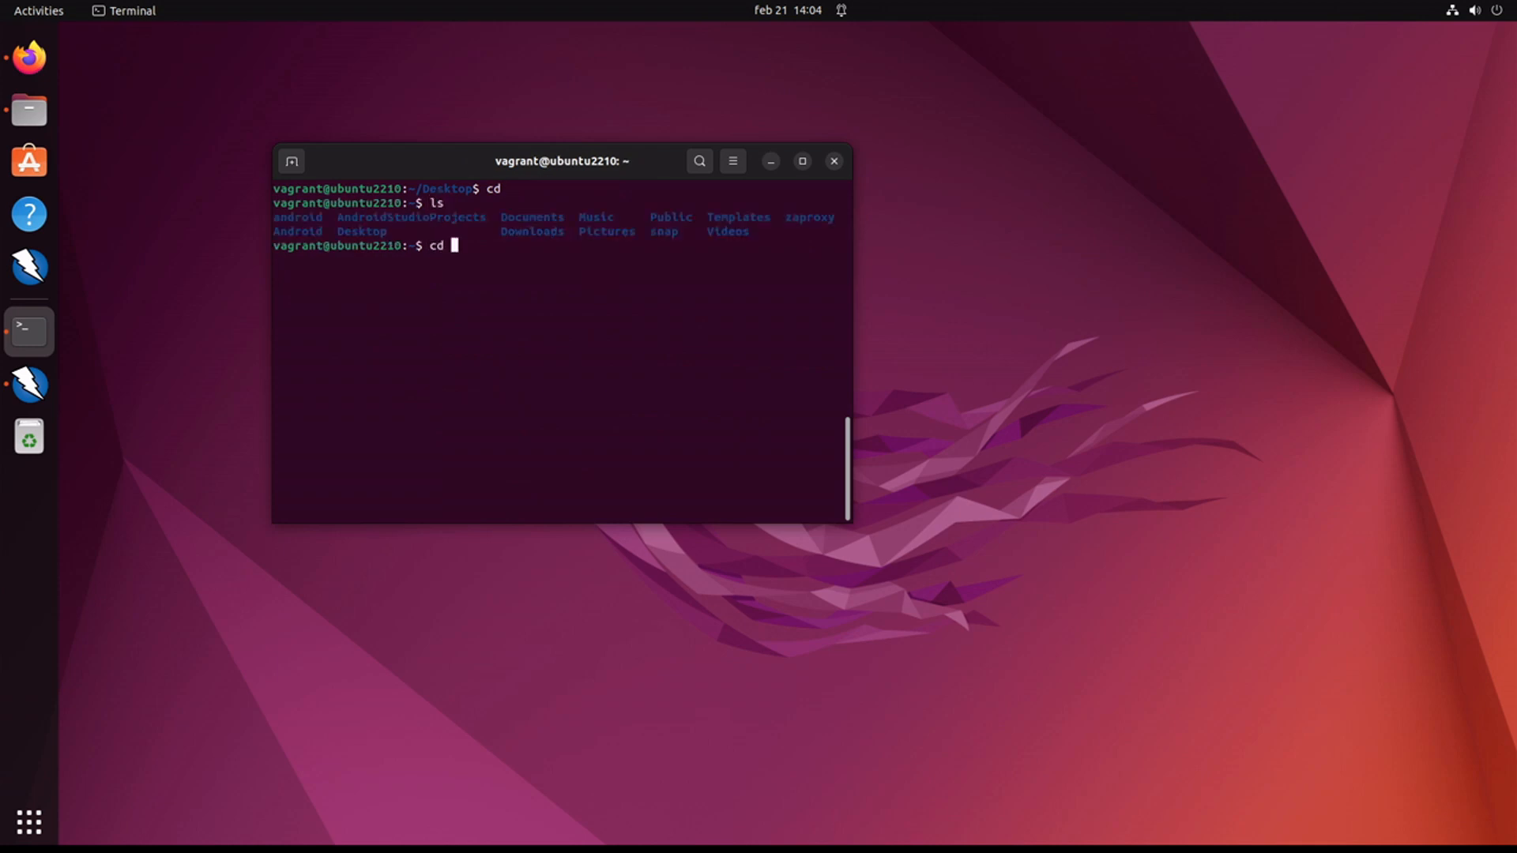
text(Android/Sdk/)
text(ls)
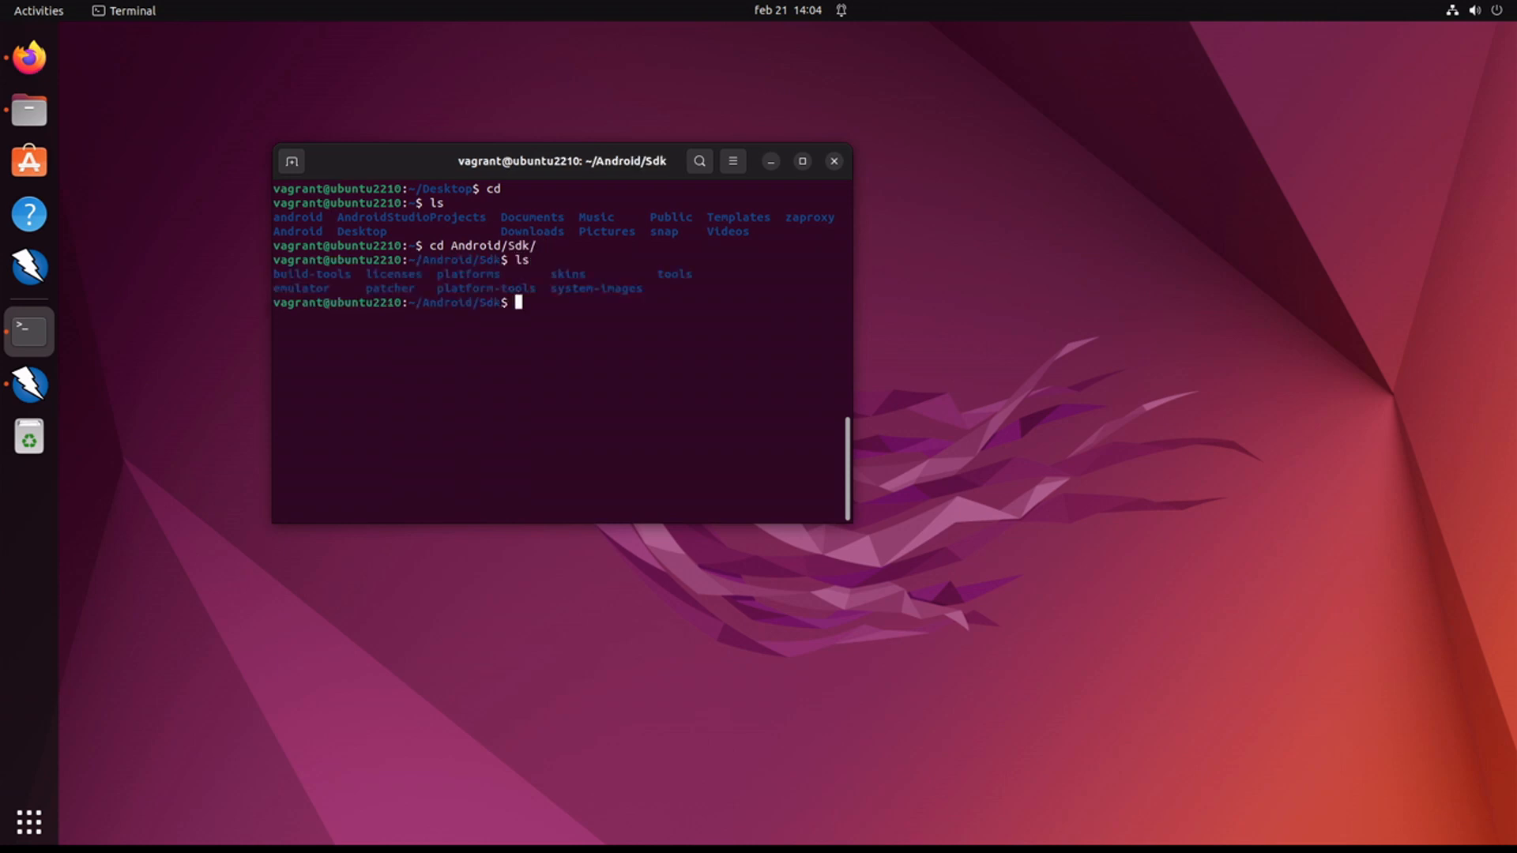
text(./emulator/)
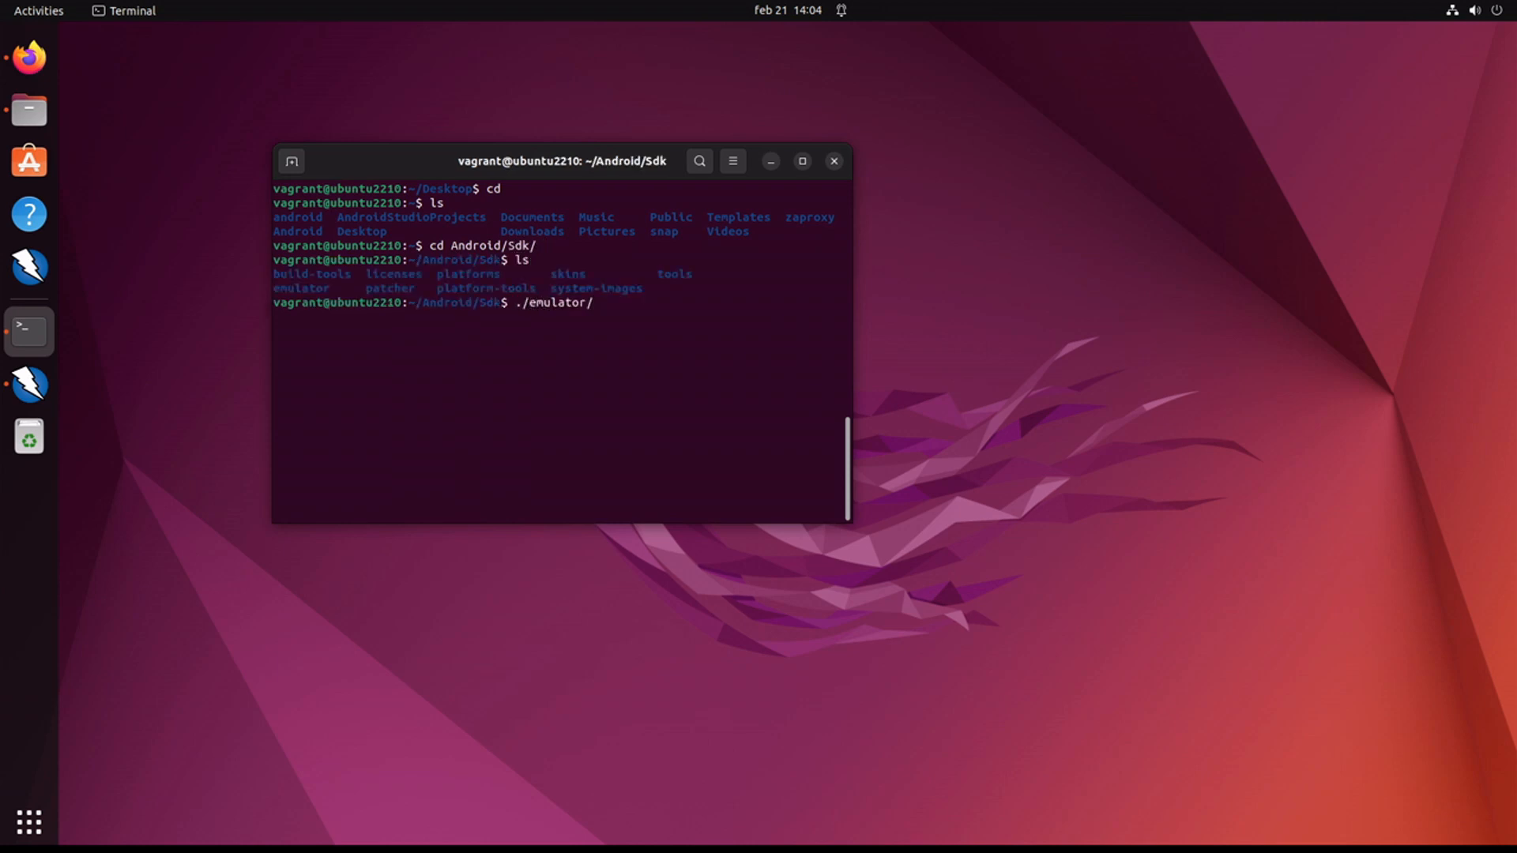
text(emulator)
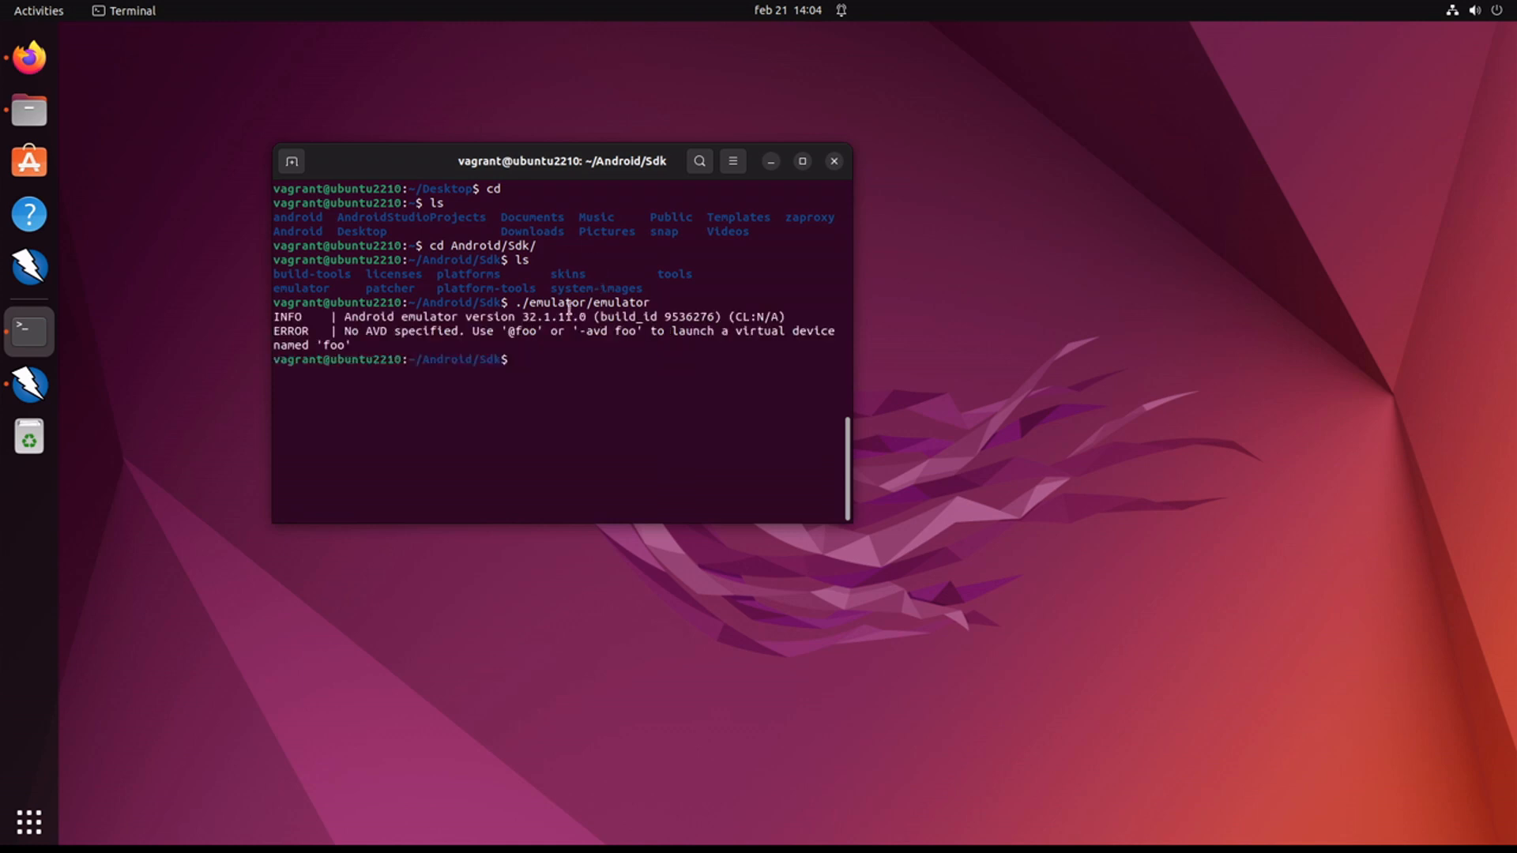
text(./emulator/emulator)
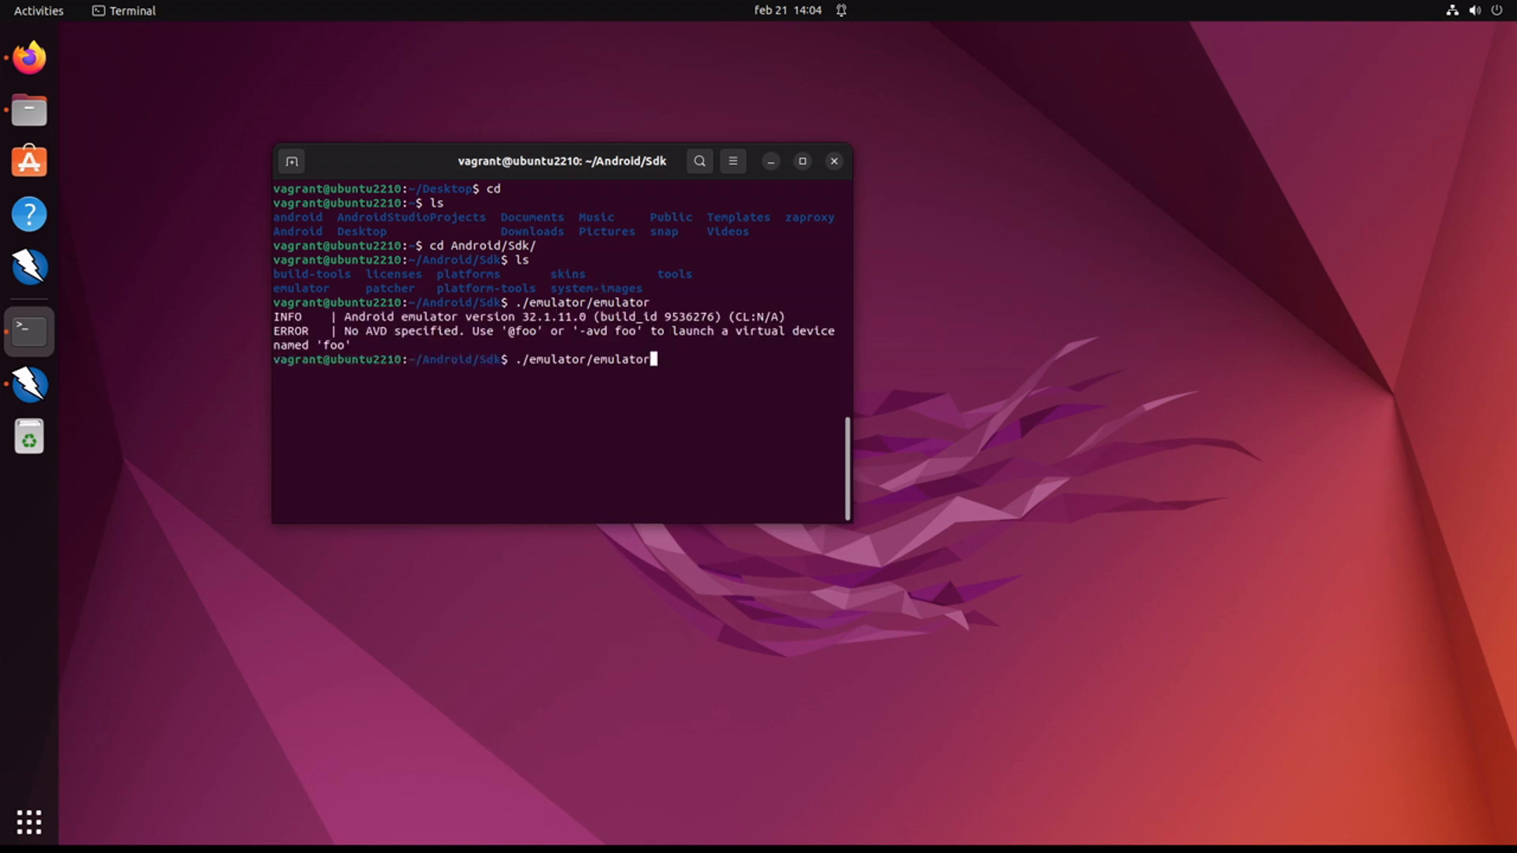
text(-)
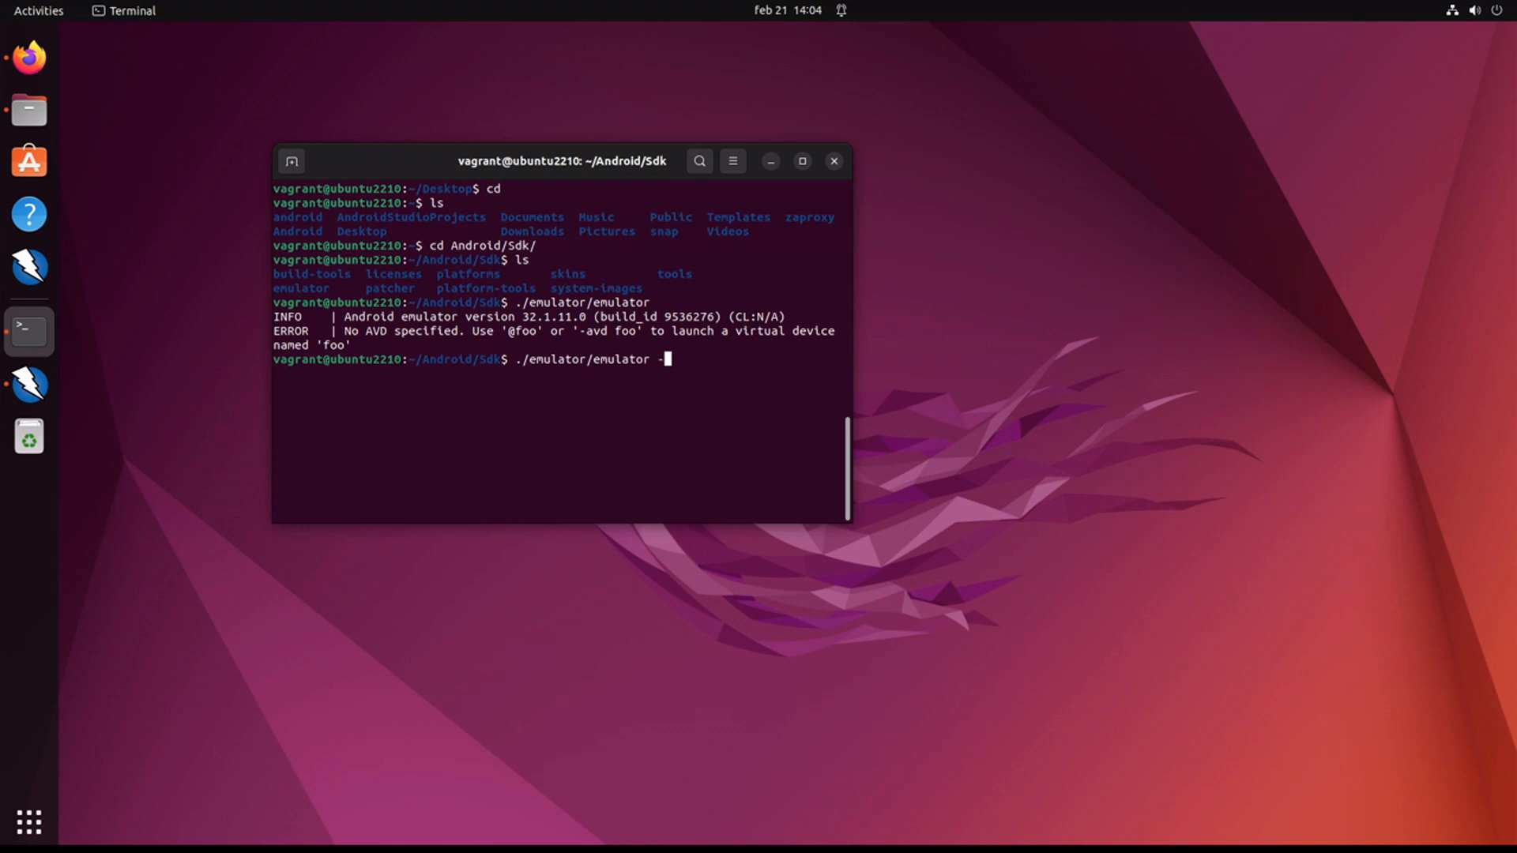
text(list-avds)
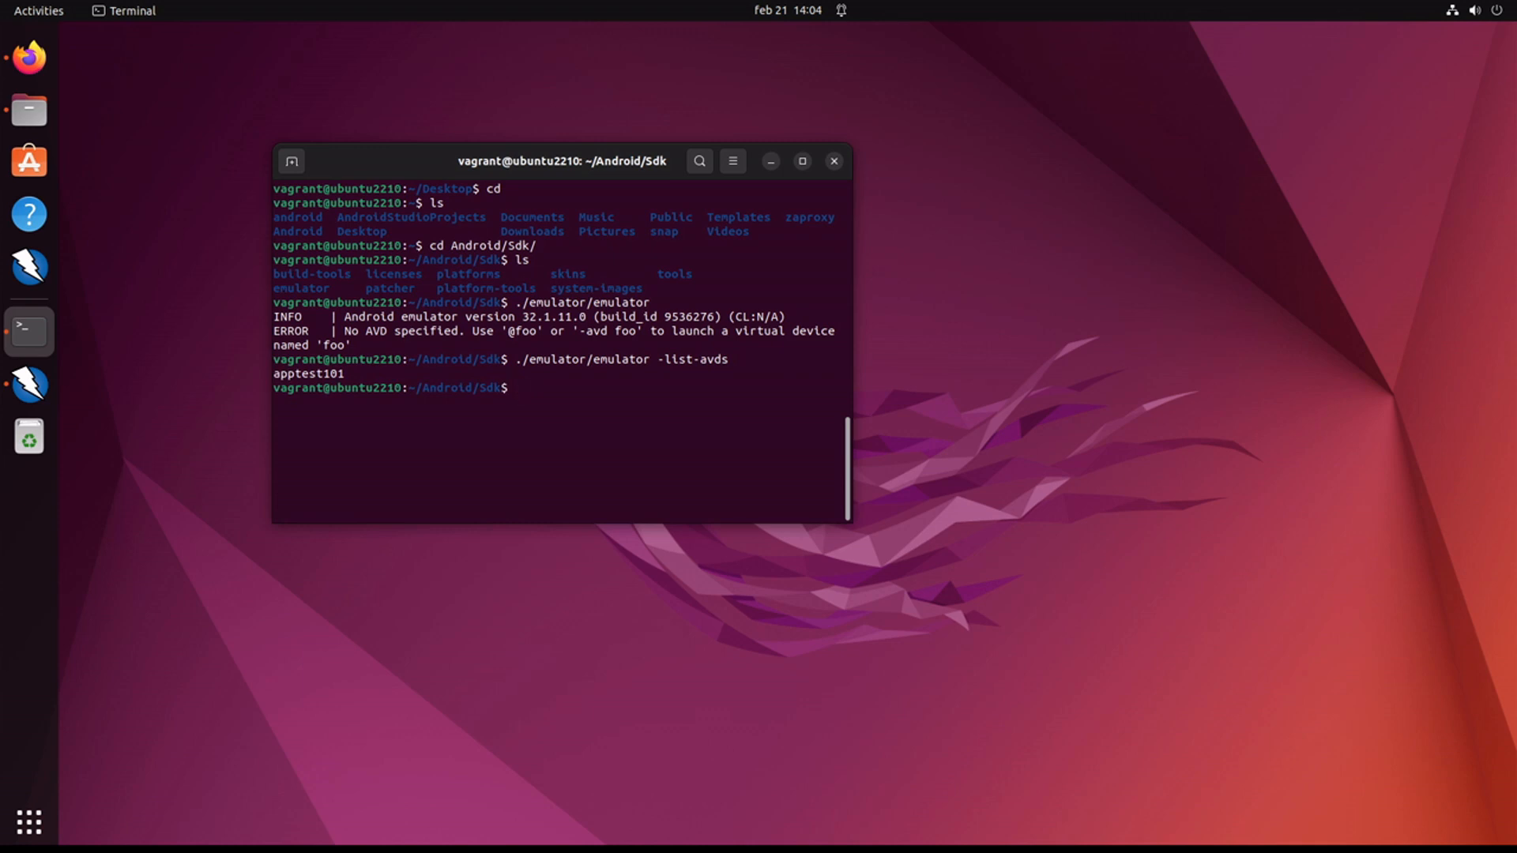
right_click(324, 376)
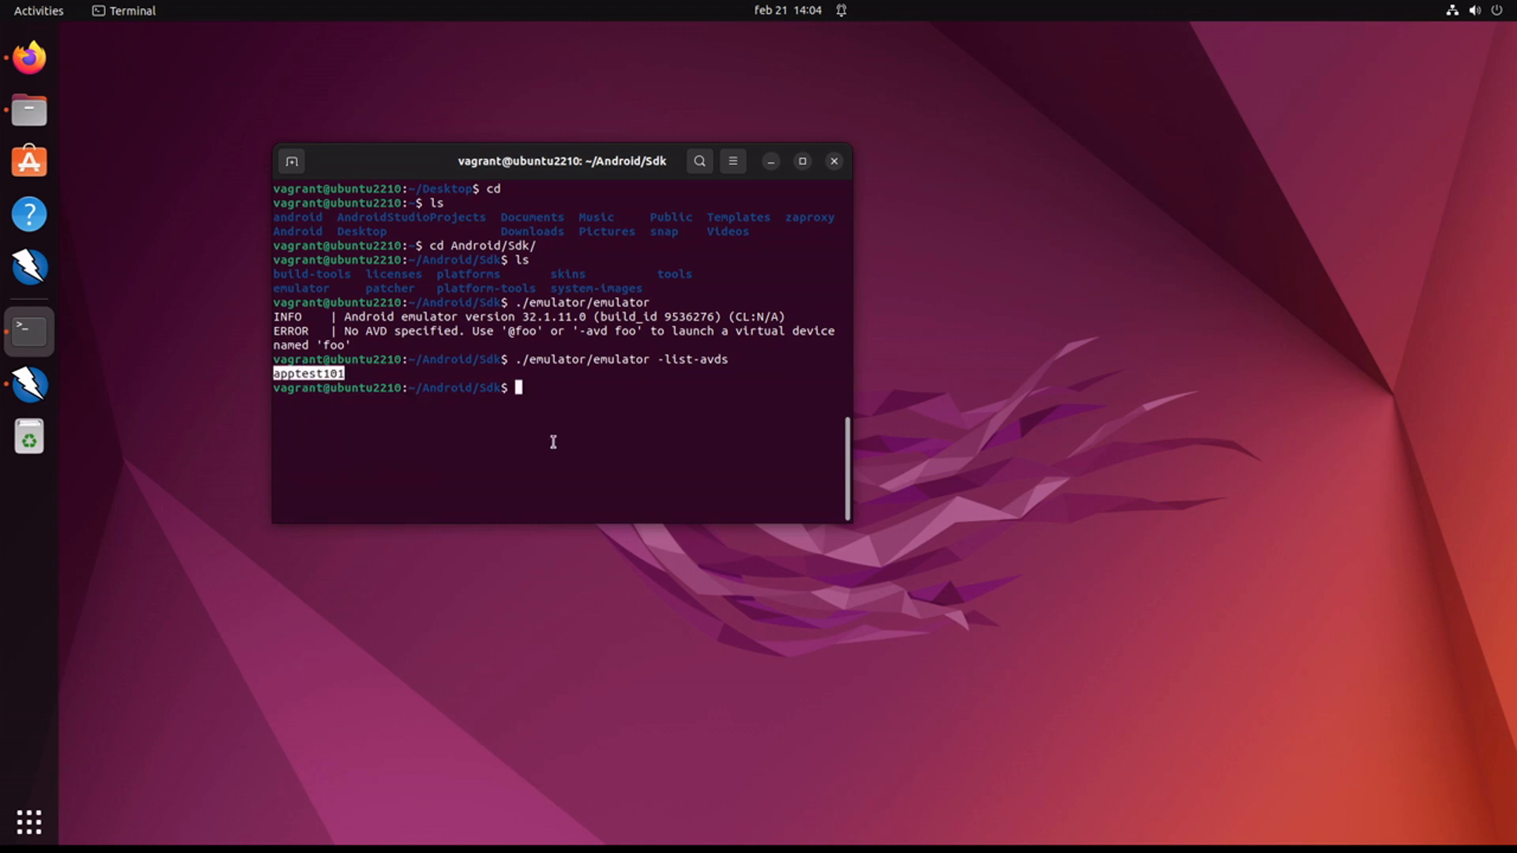
Step: Launch ./emulator/emulator -avd apptest101 -writable-system
text(./emulator/emulator -a)
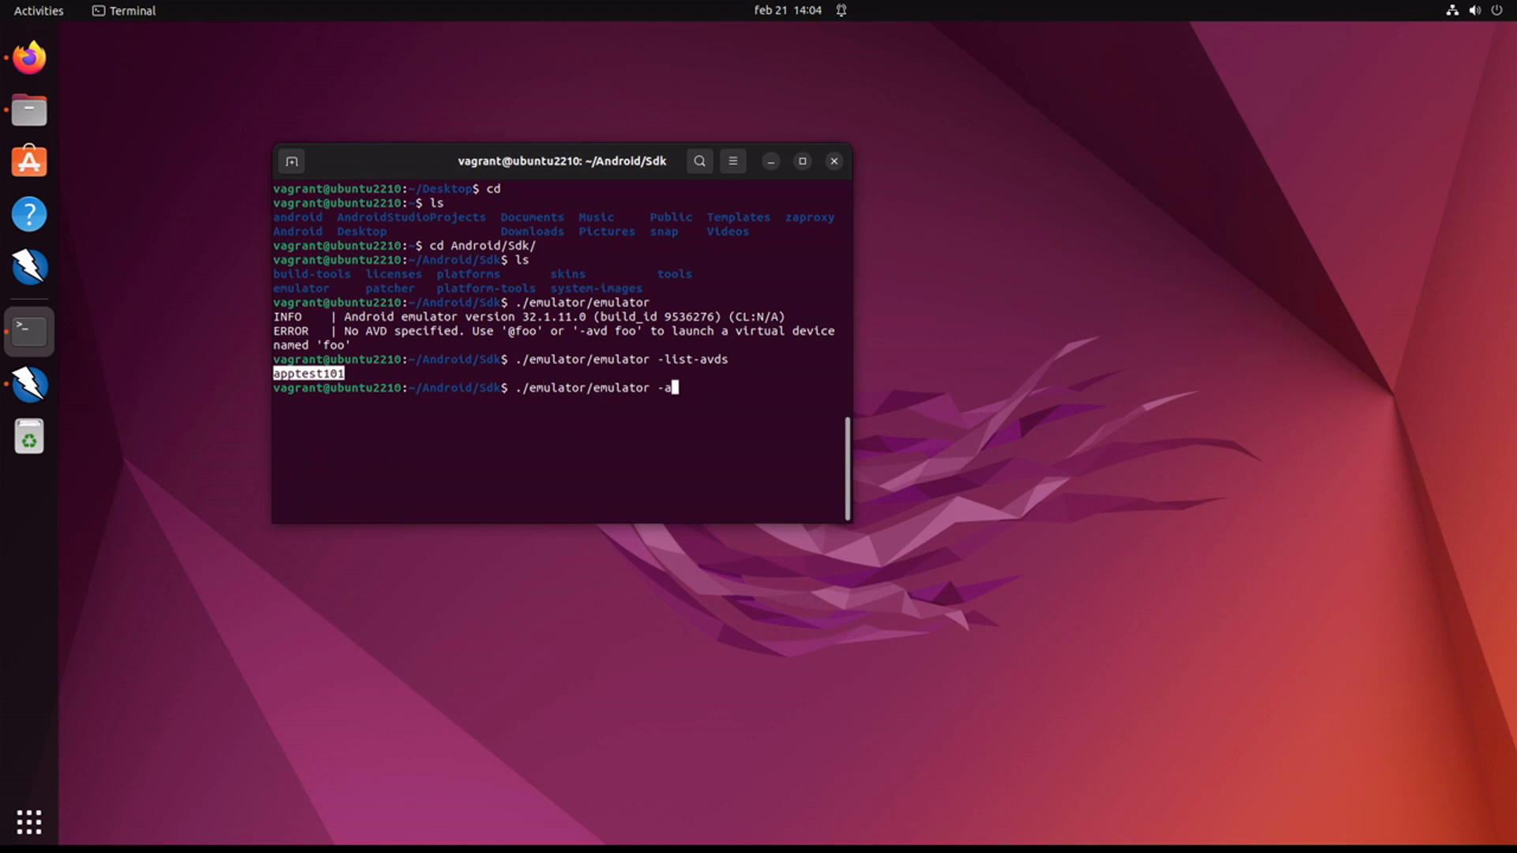
text(vd)
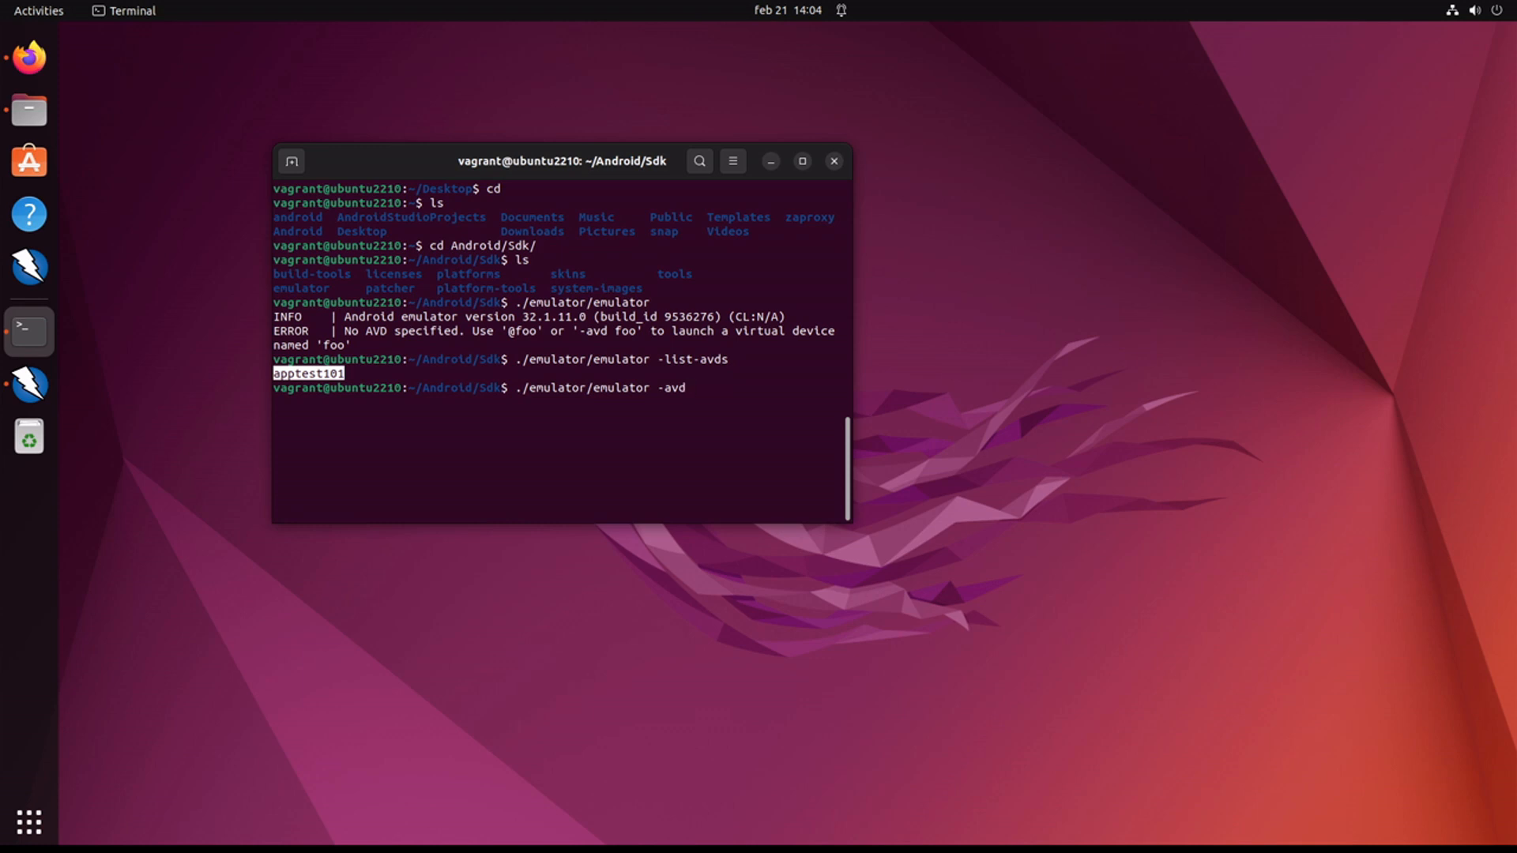
text(apptest101)
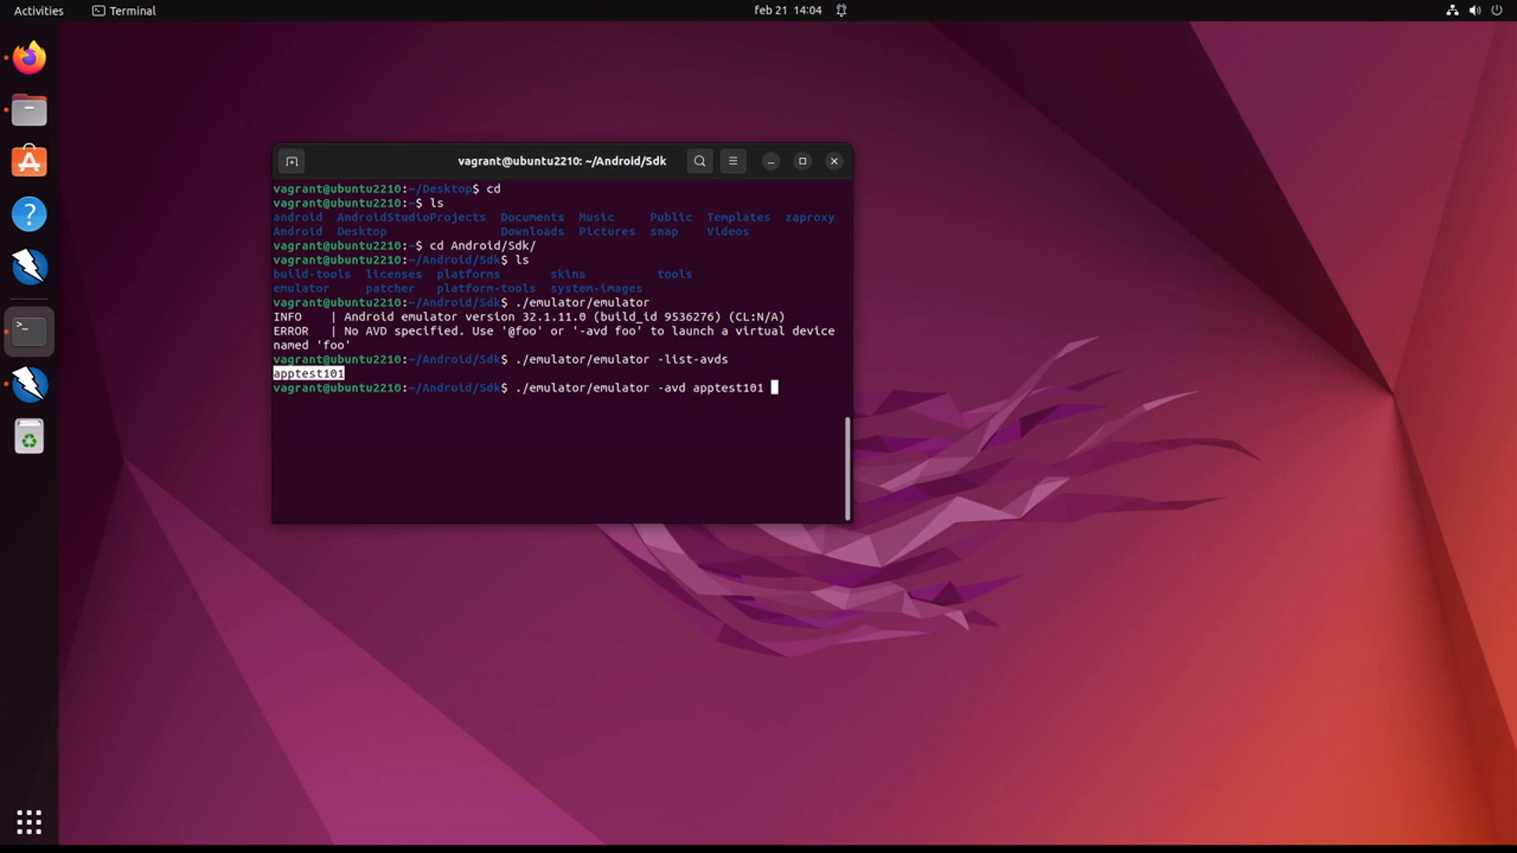
text(-write)
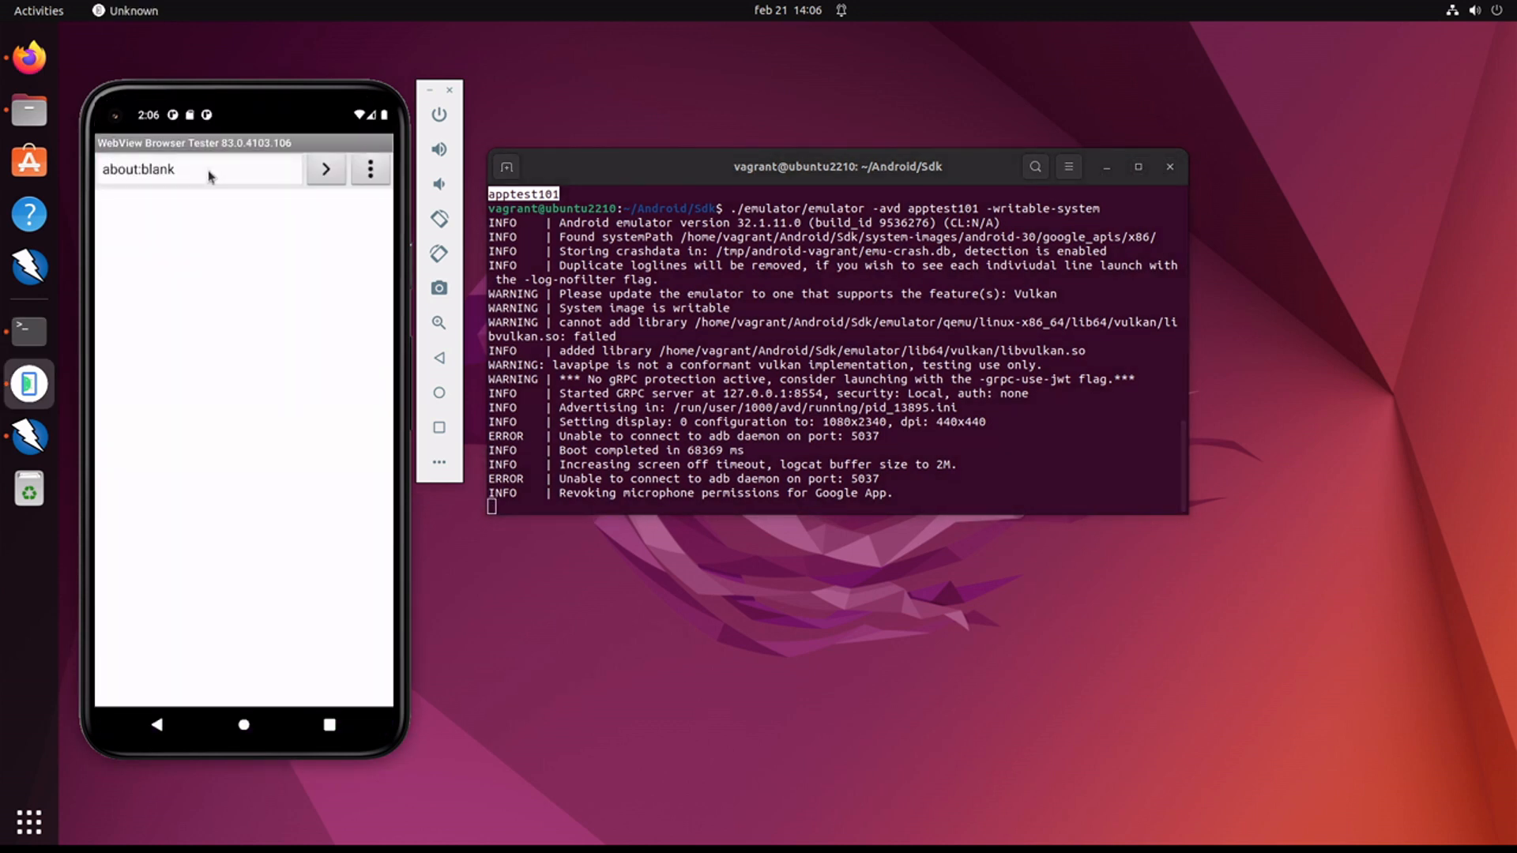
click(200, 169)
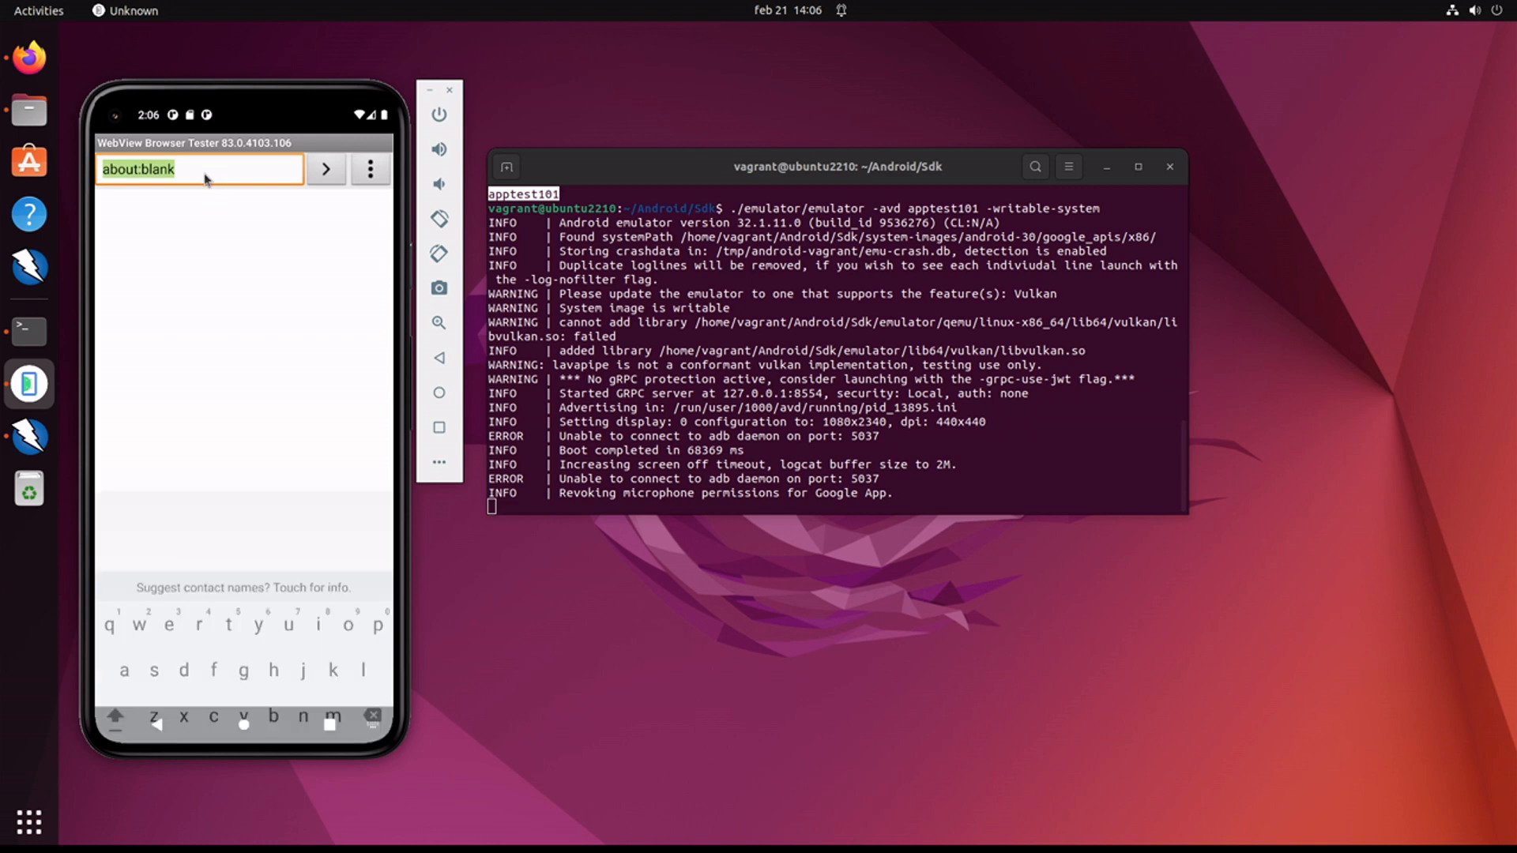
text(www.google)
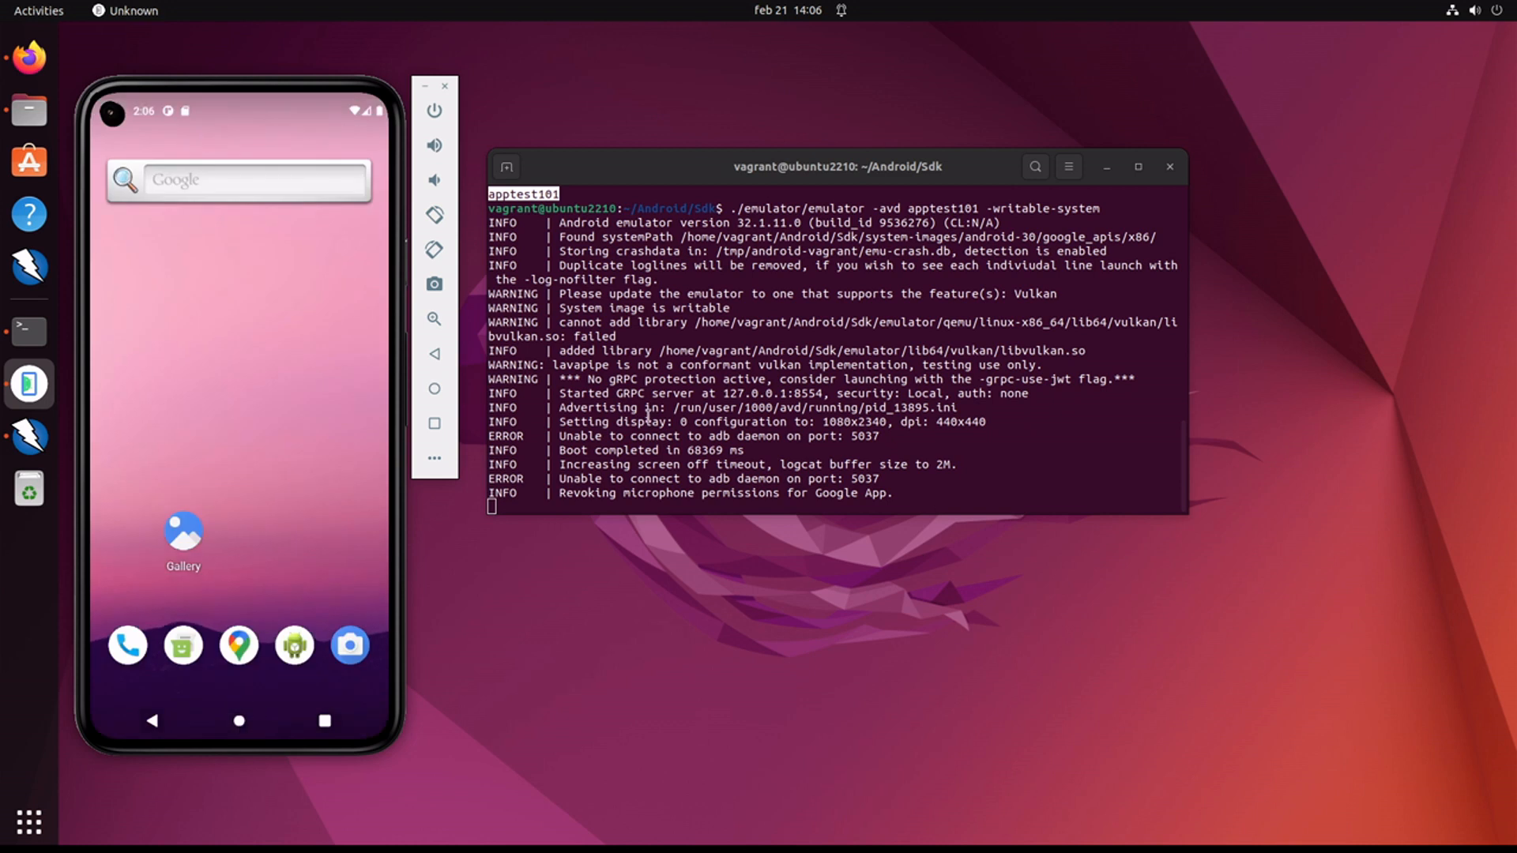
Step: In a new Terminal create and enter ~/wip, then confirm emulator-5554 with adb devices
right_click(646, 415)
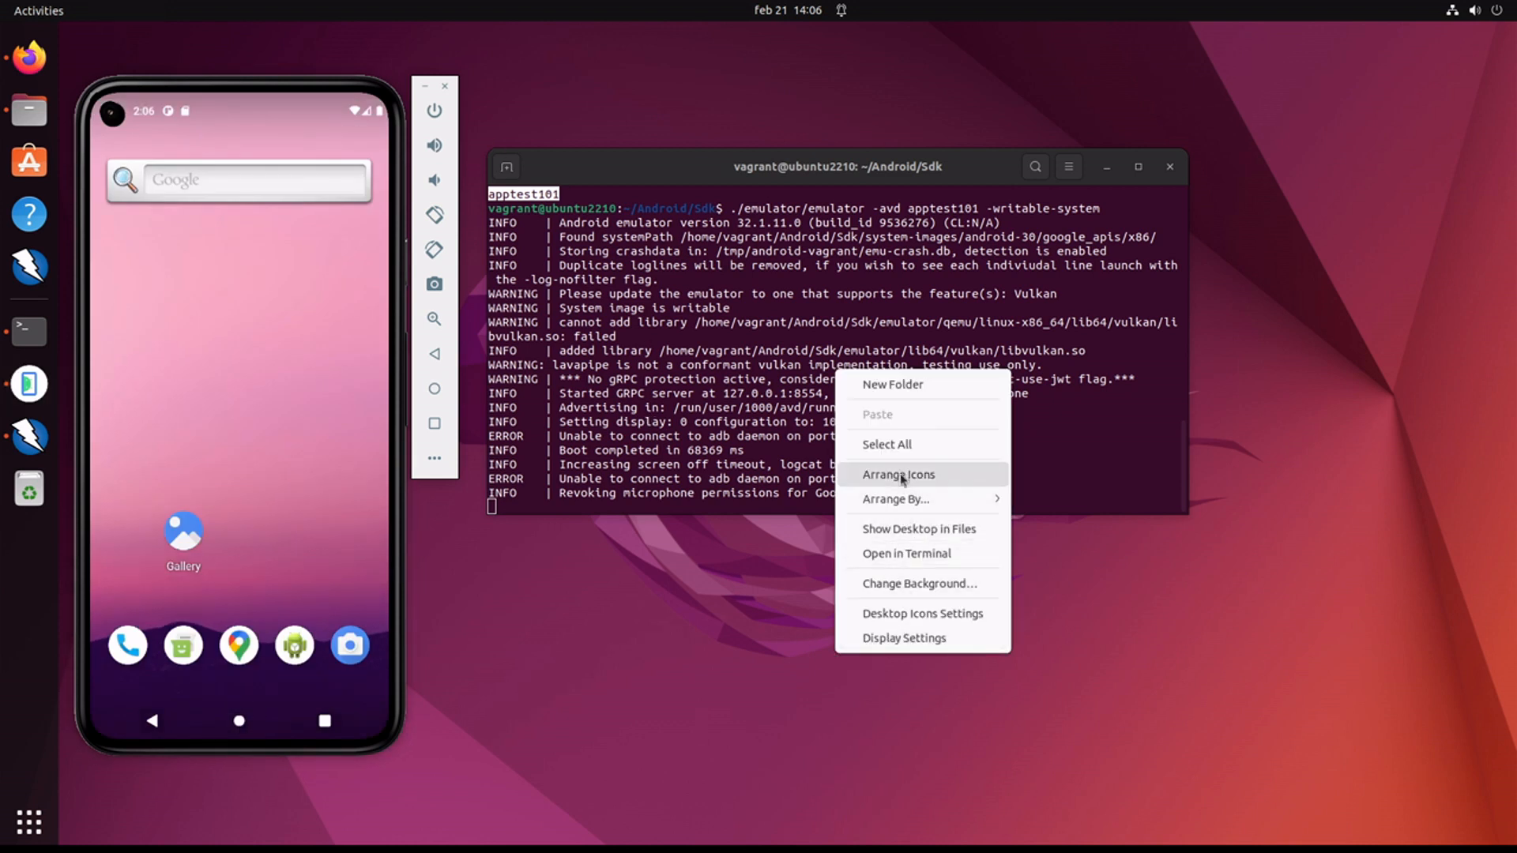
click(907, 553)
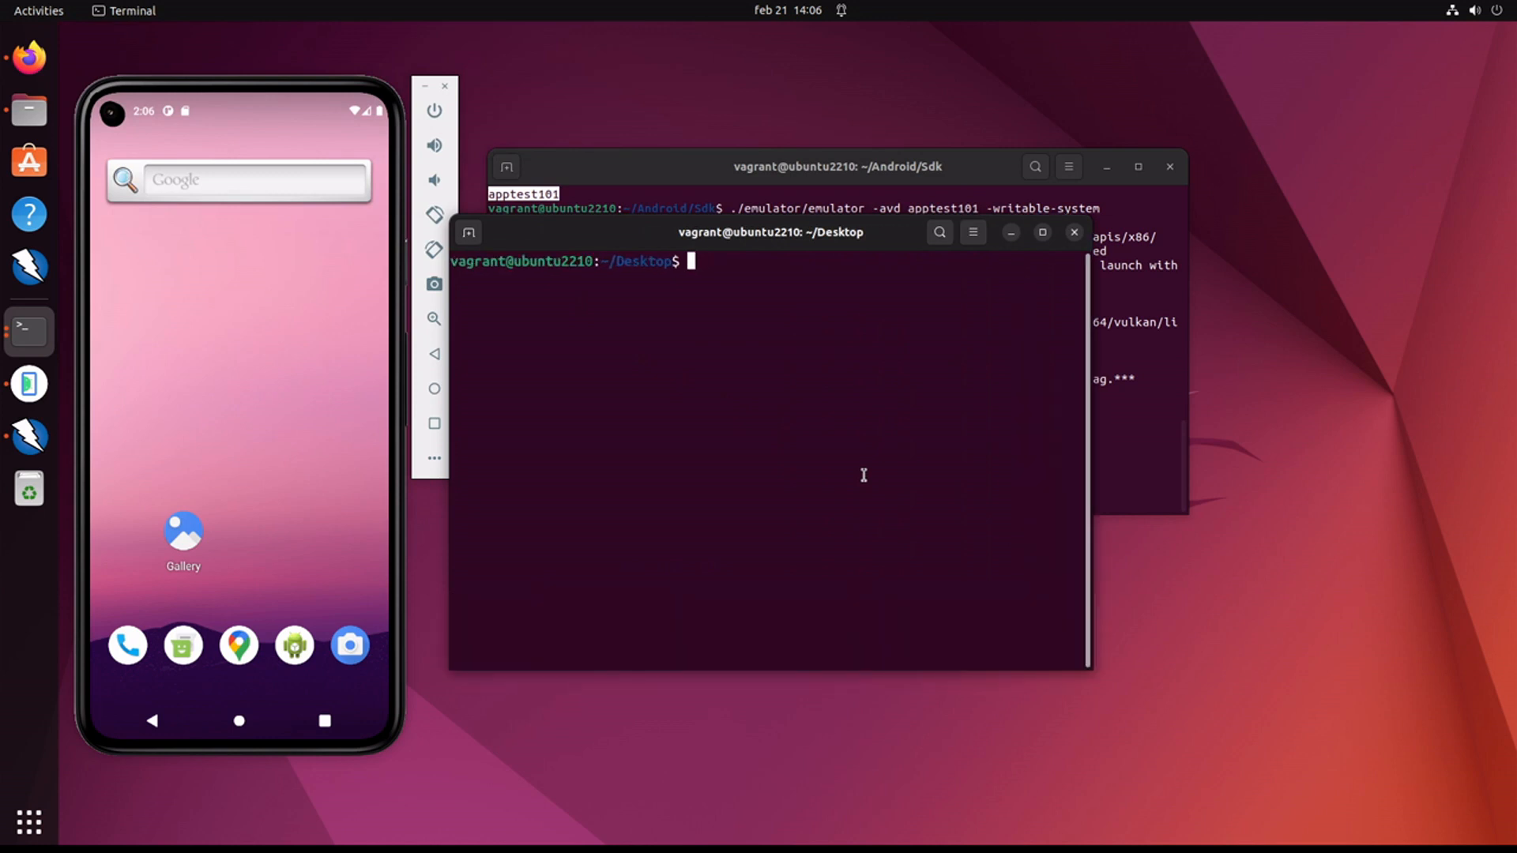
text(cd wi)
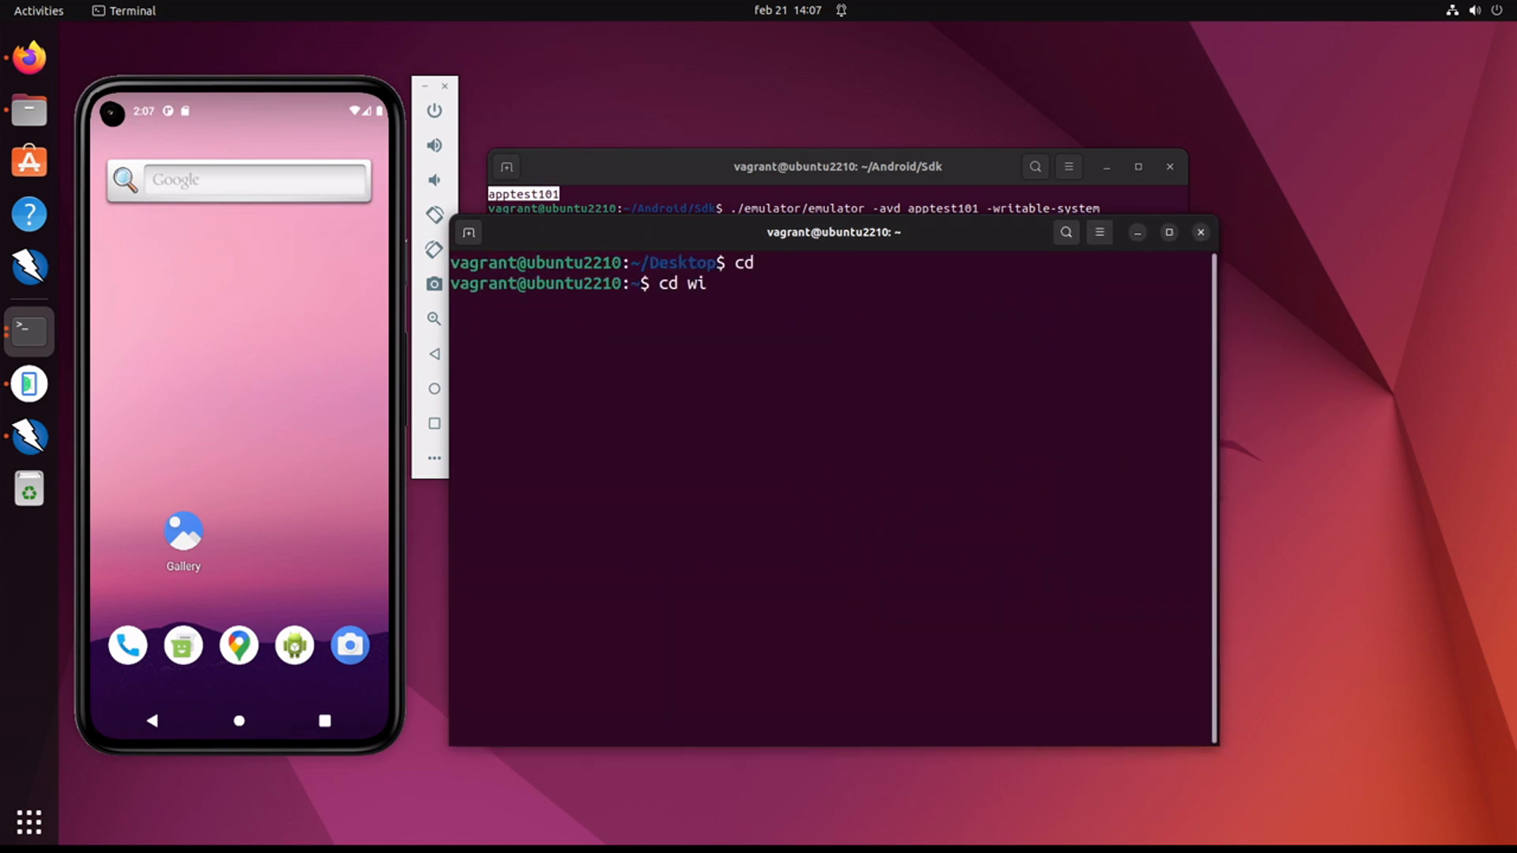
text(mkdir)
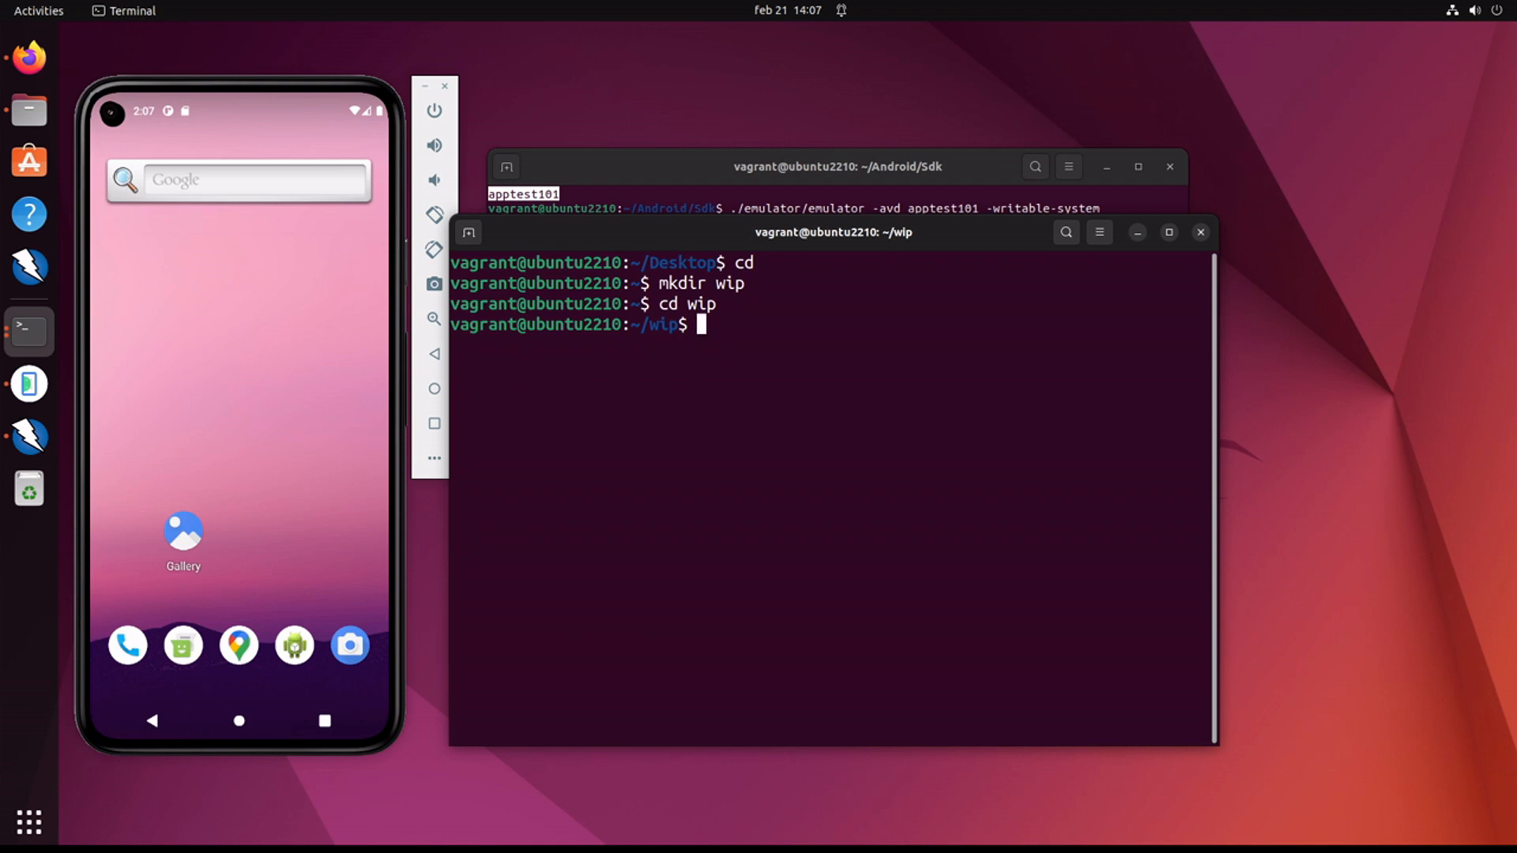
text(adb devices)
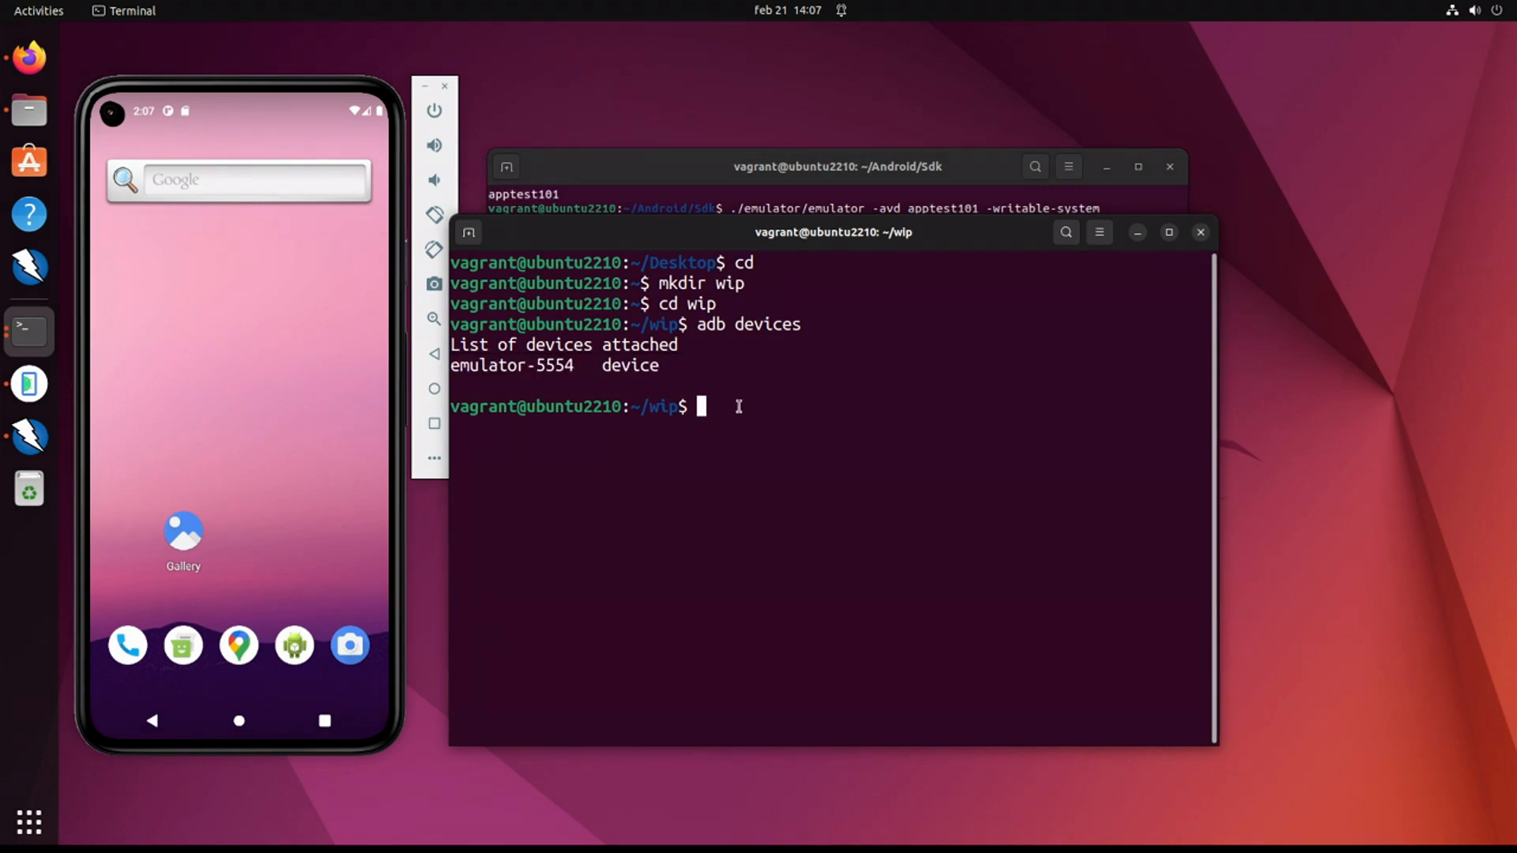
Step: In adb shell check uname -a and uptime, then exit the device shell
text(adb)
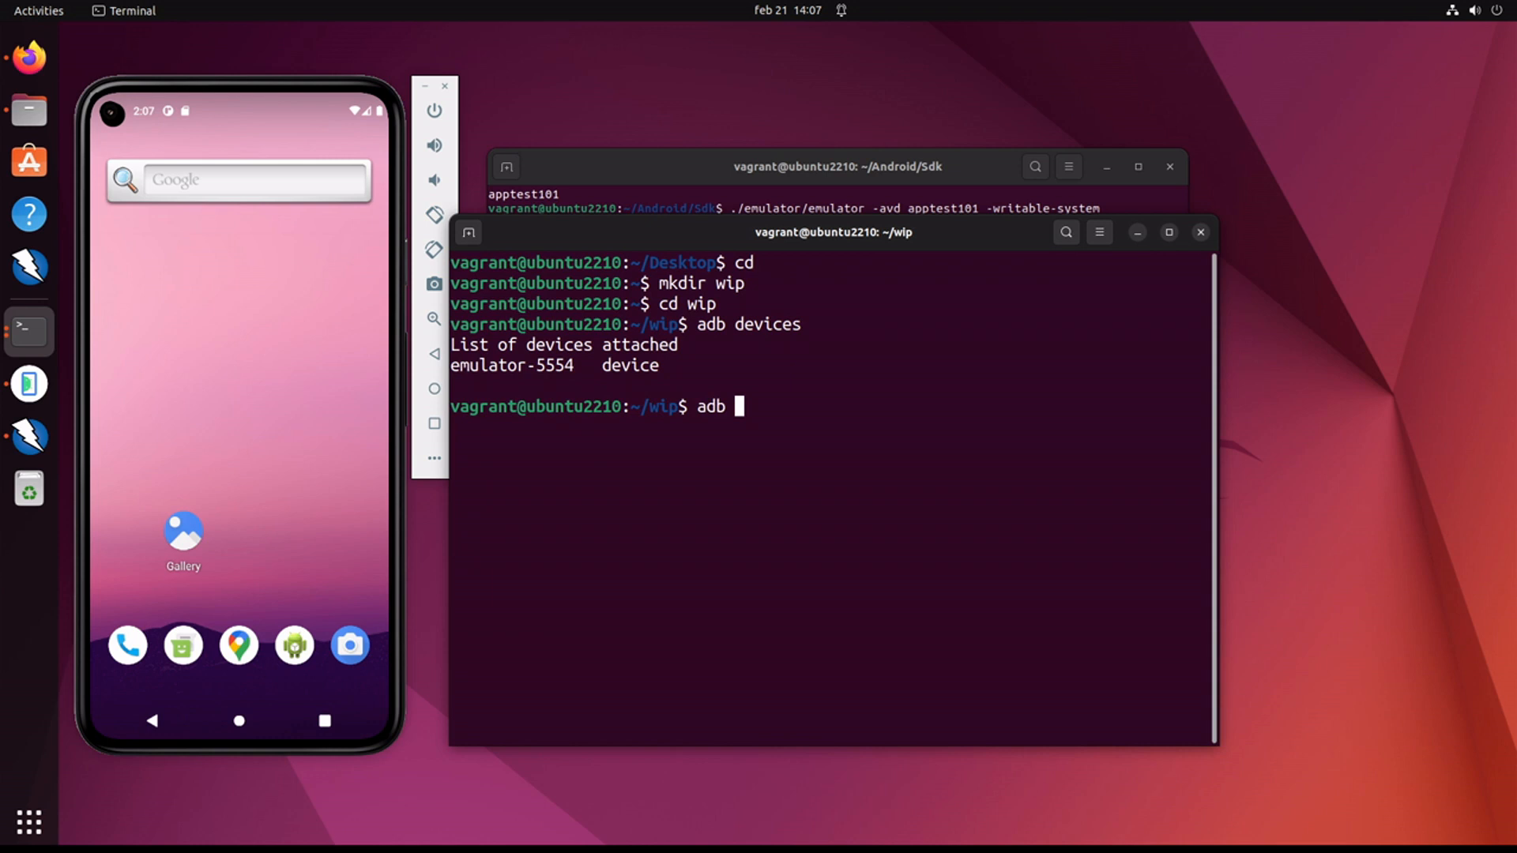
text(shell)
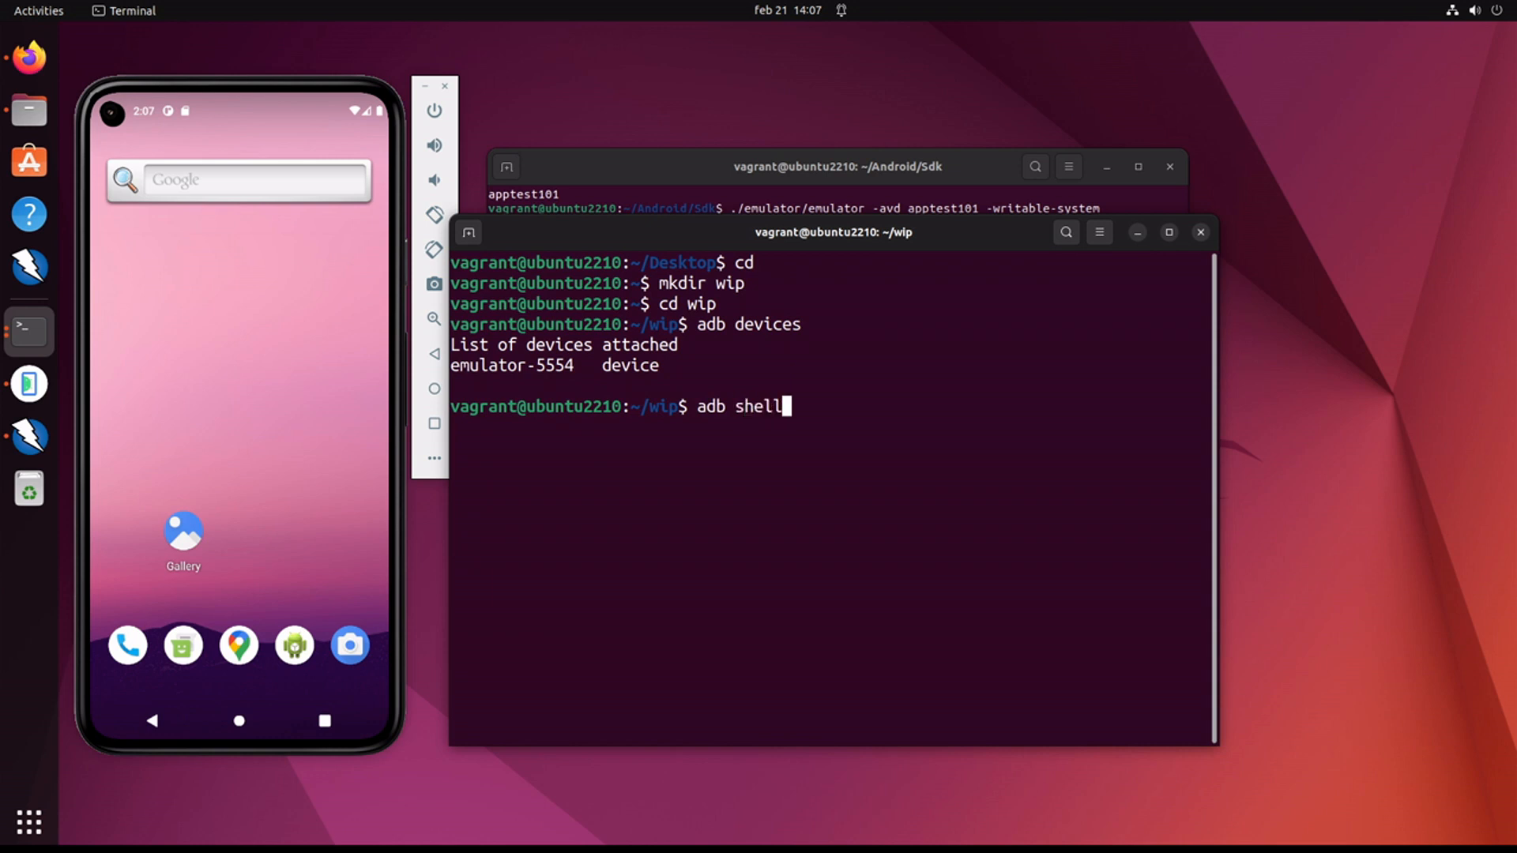
text(uptim)
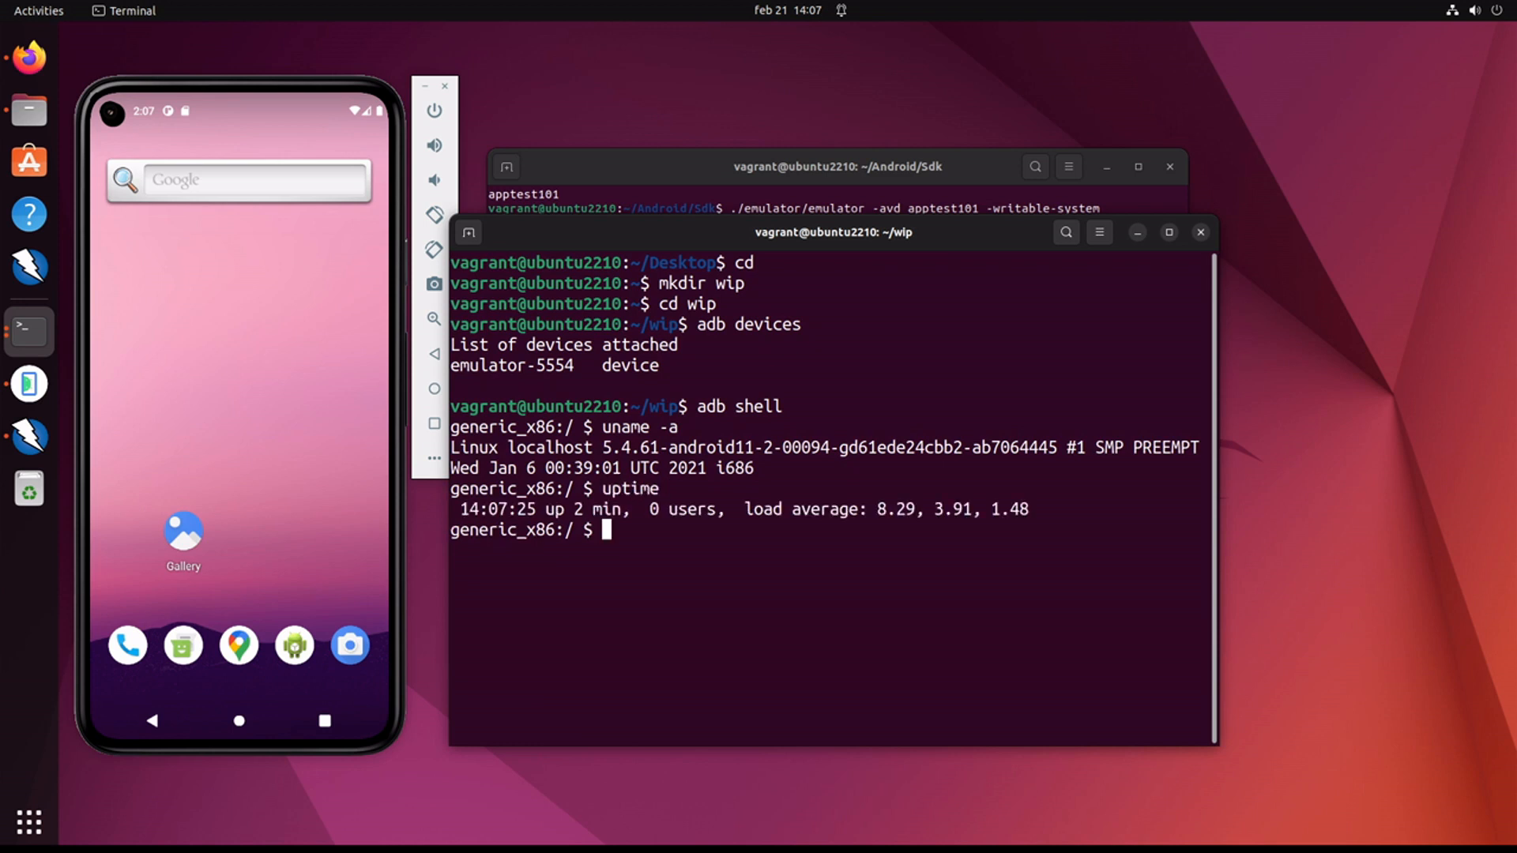
text(exit)
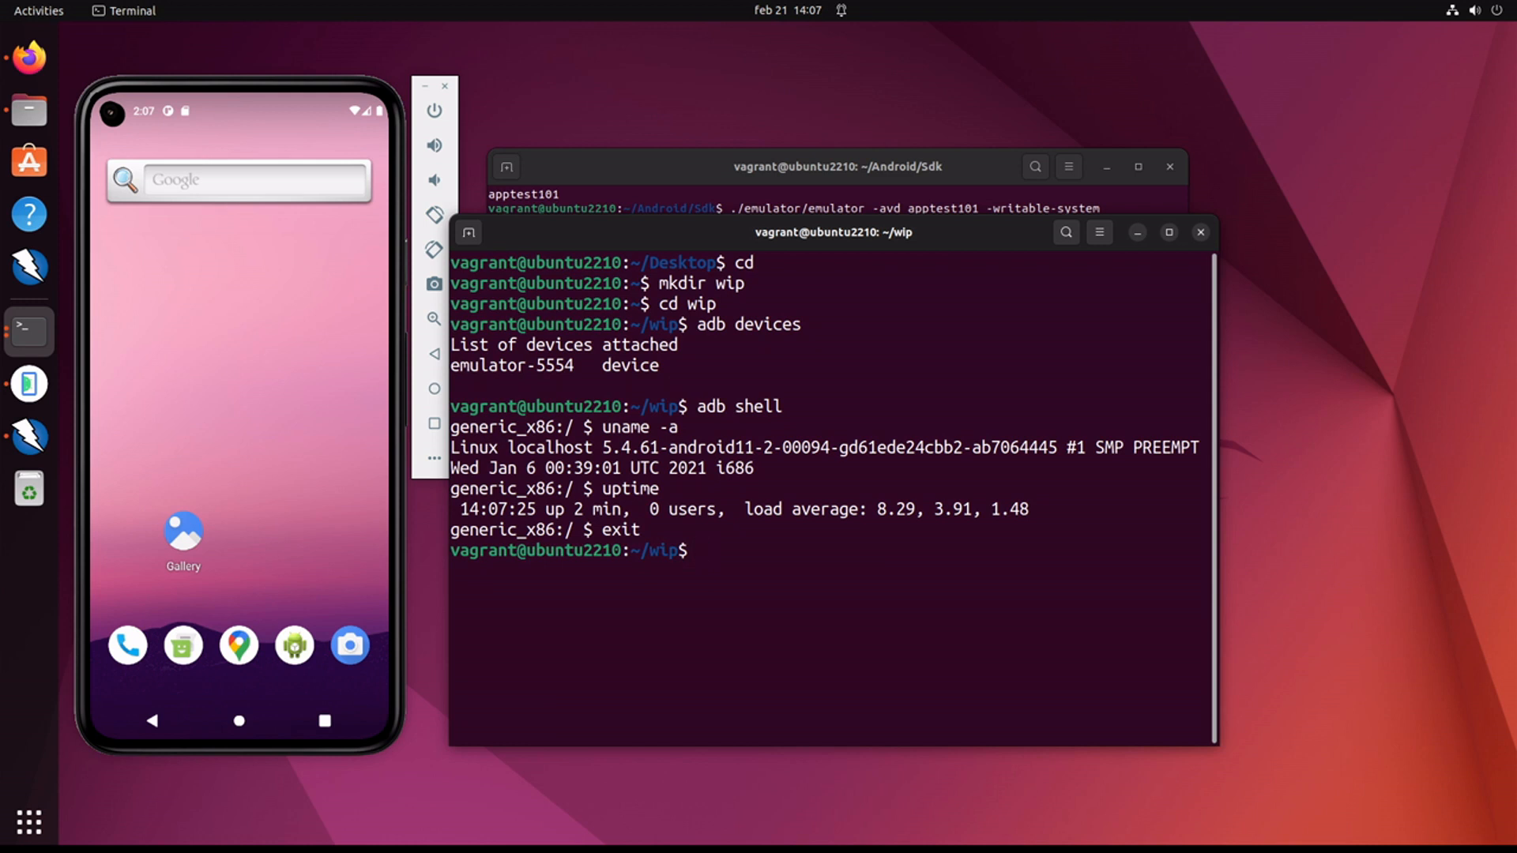
Step: Run adb root and adb shell avbctl disable-verification on the emulator
text(adb roo)
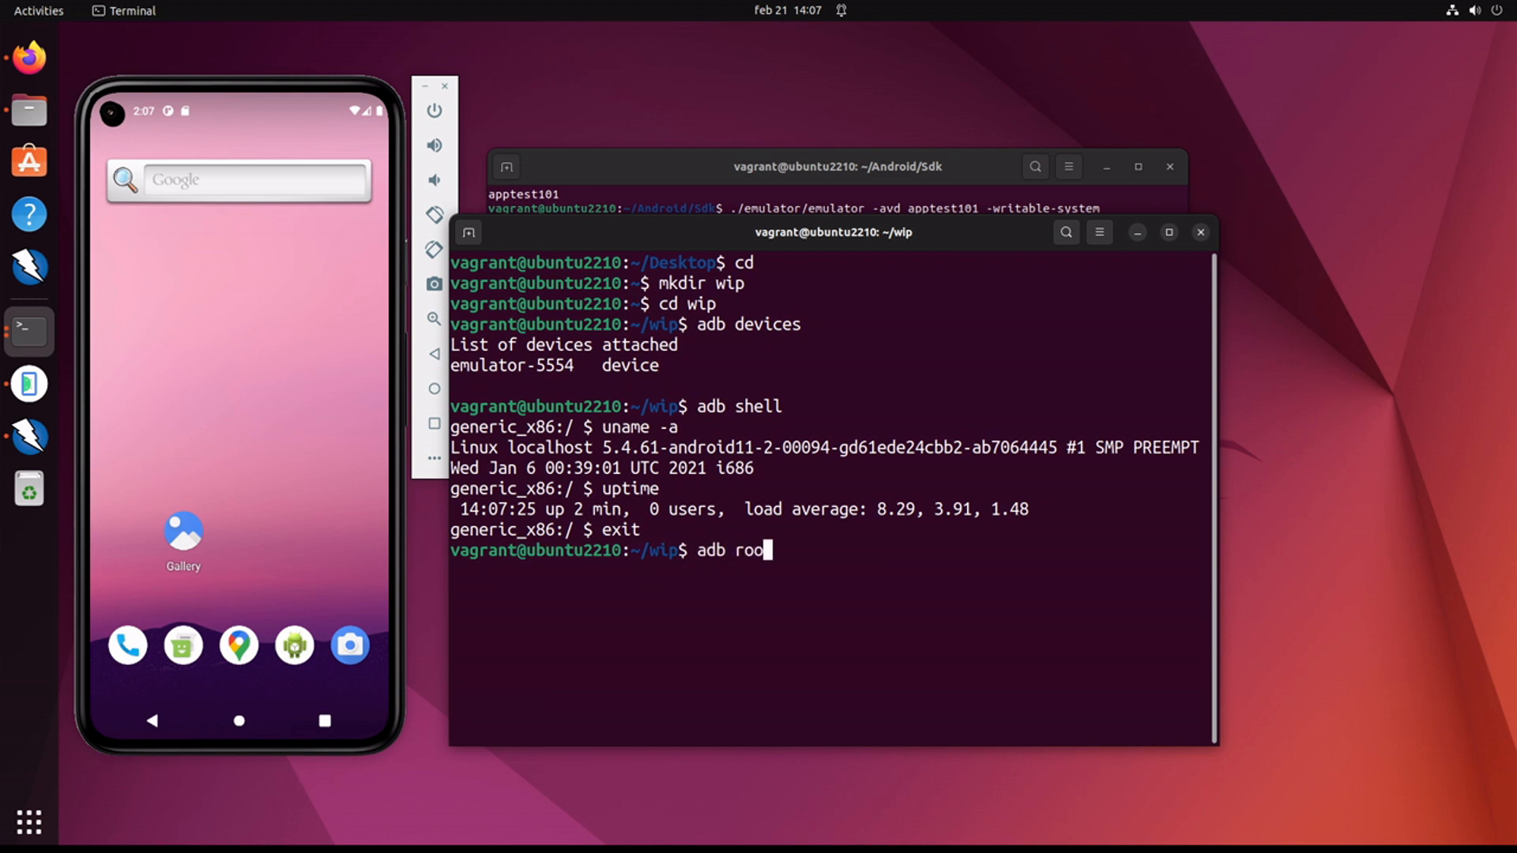
text(t)
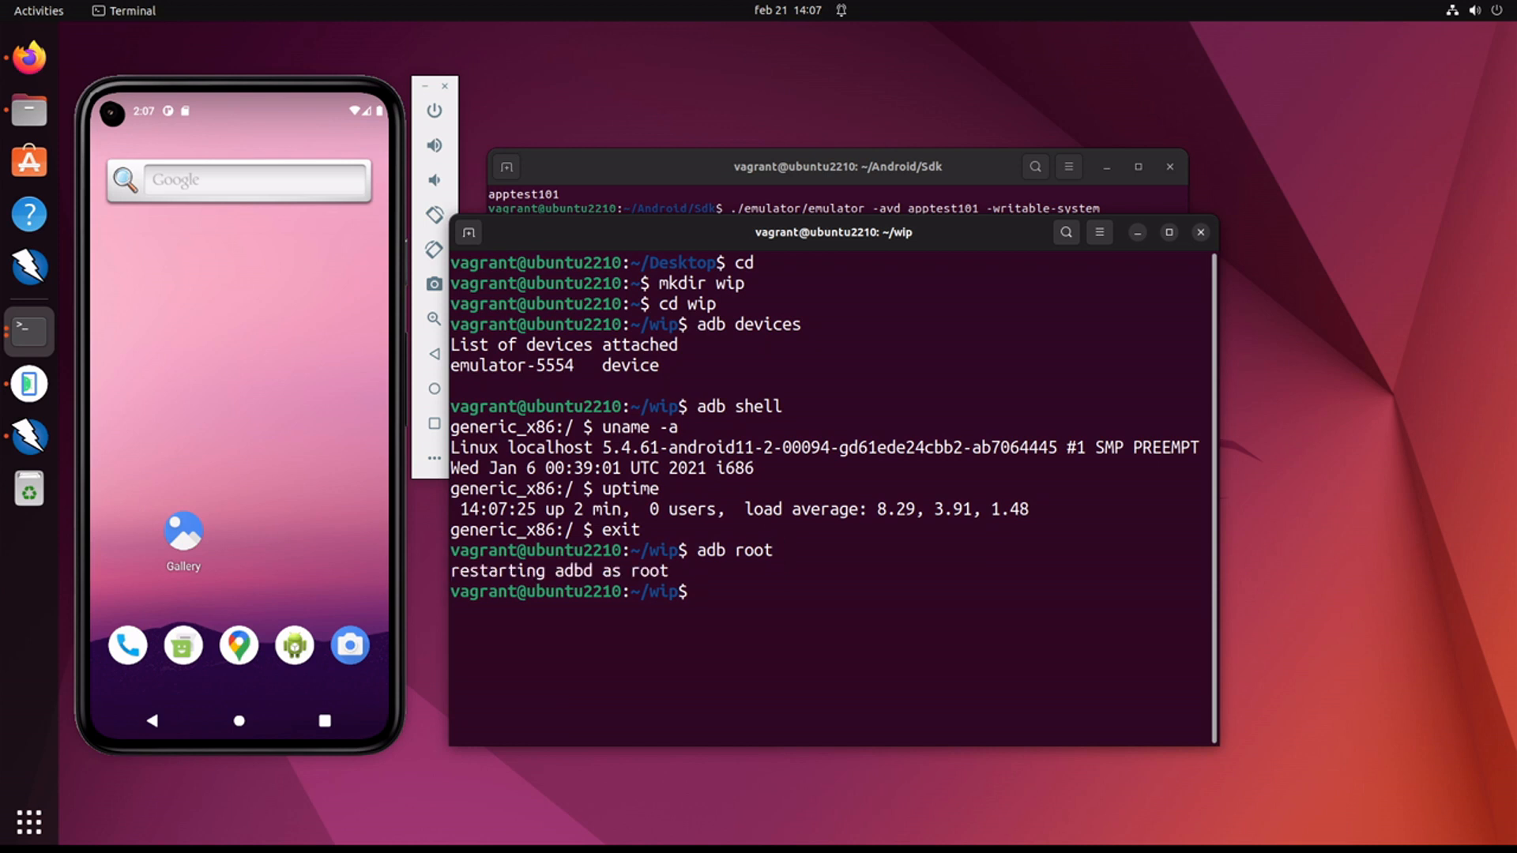
text(adb)
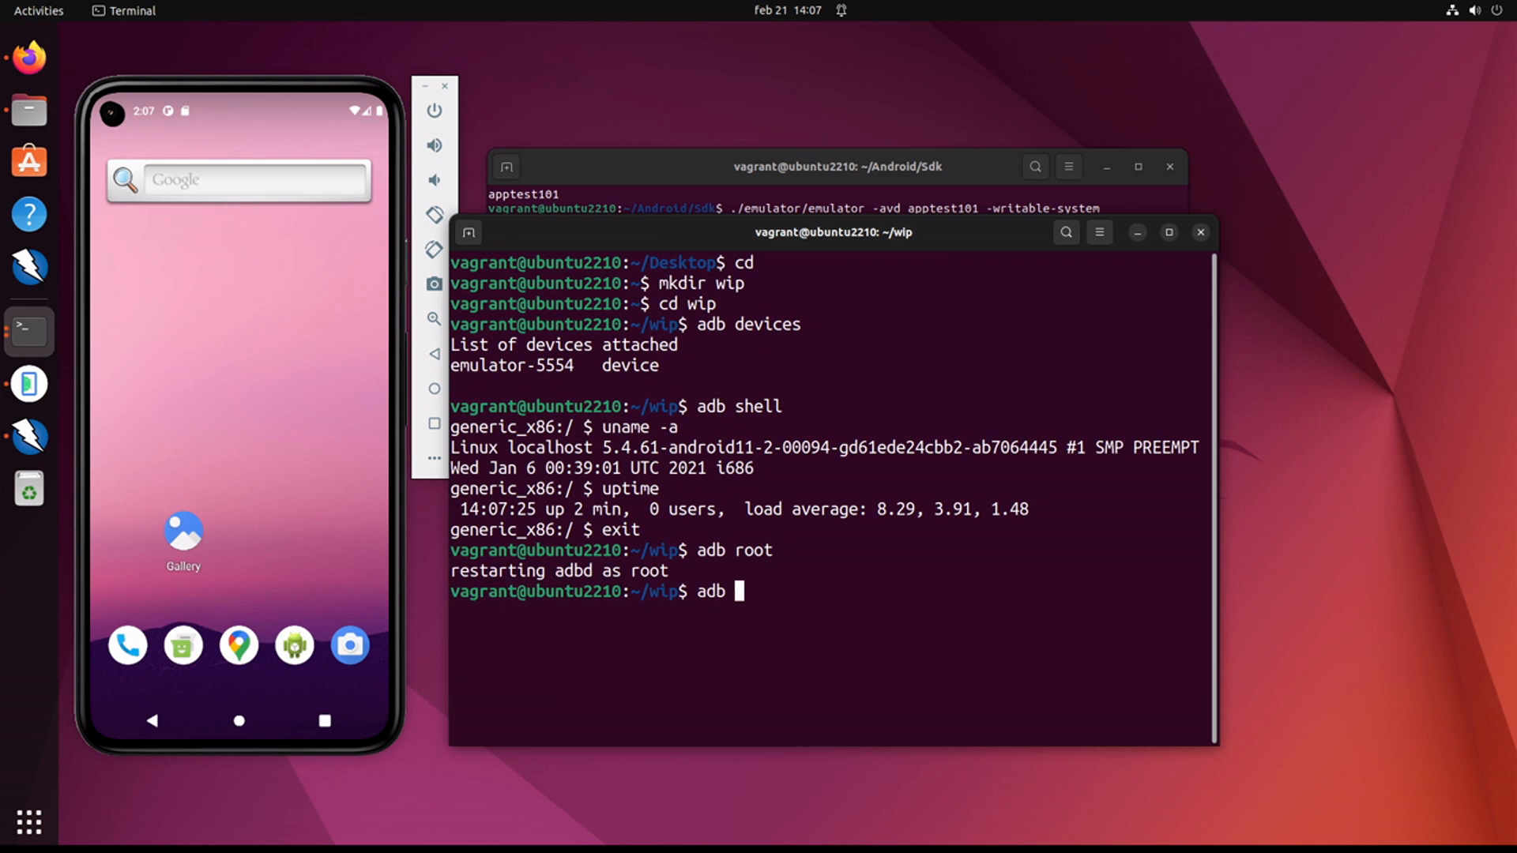
text(shell av)
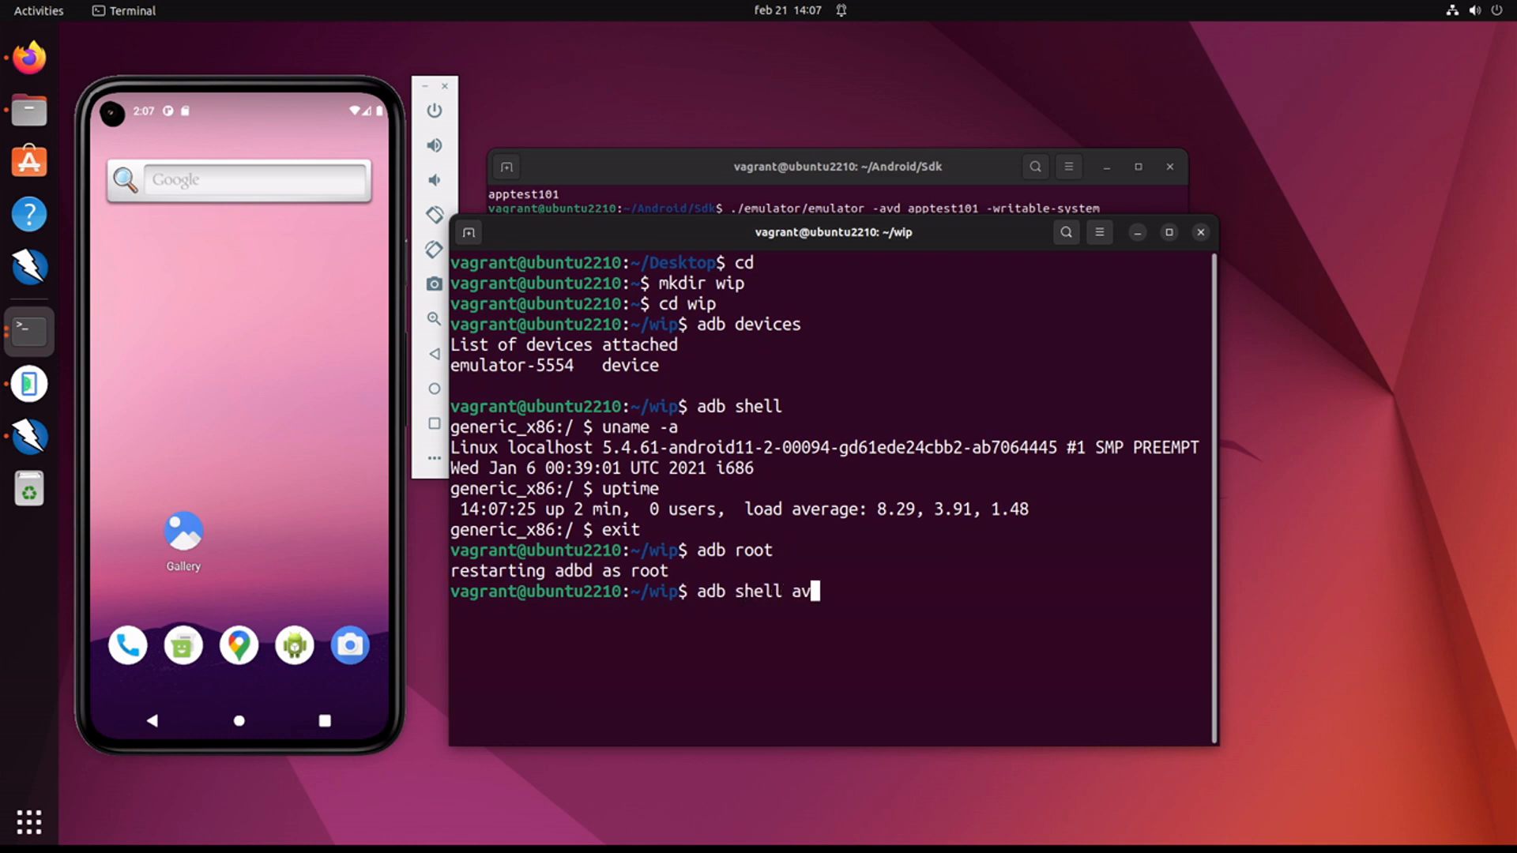
text(bctl dis)
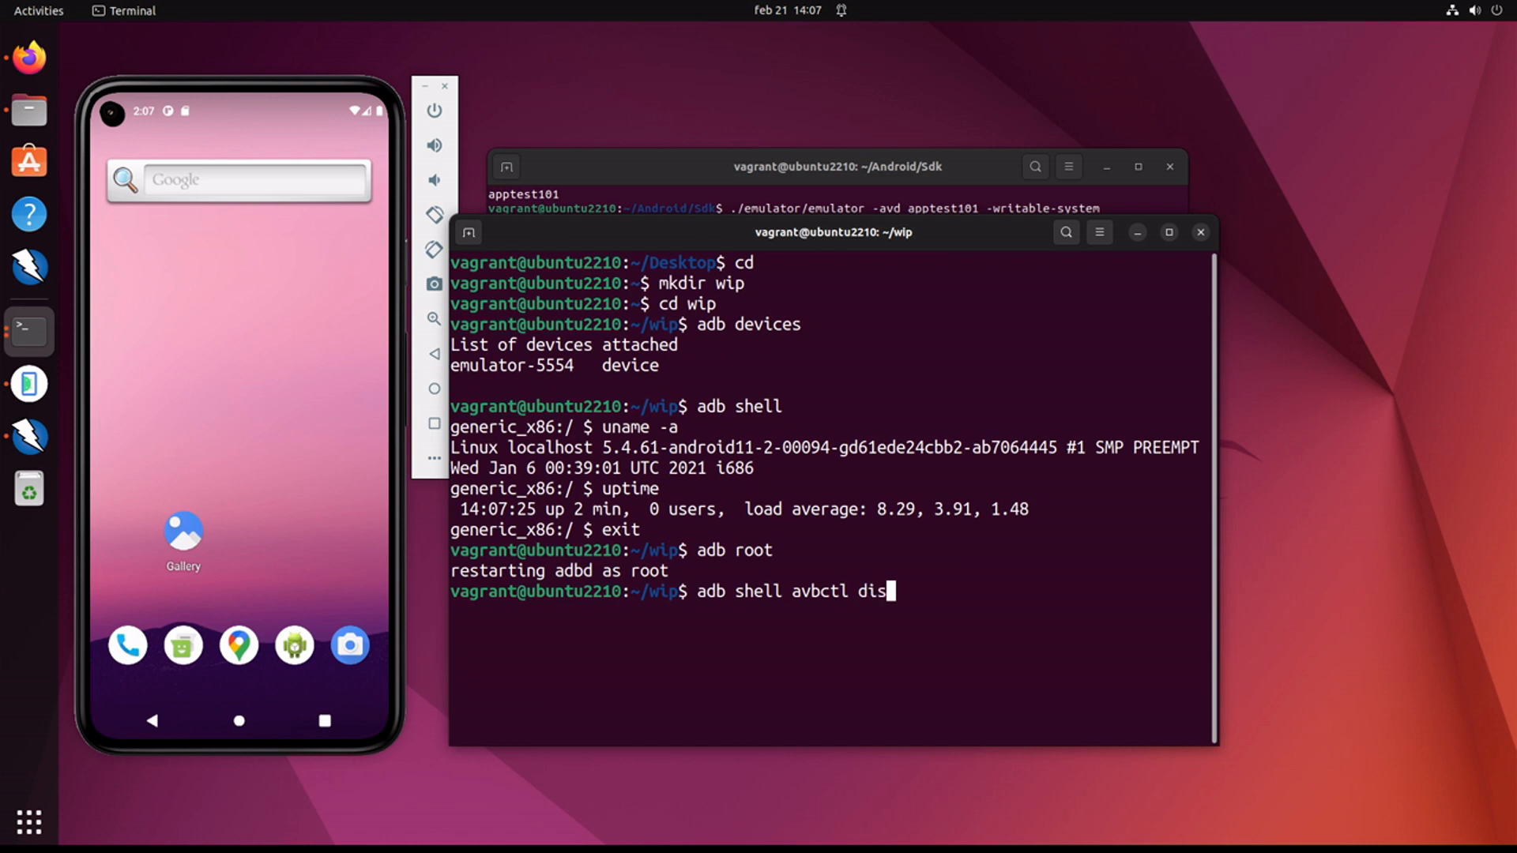
text(able-verif)
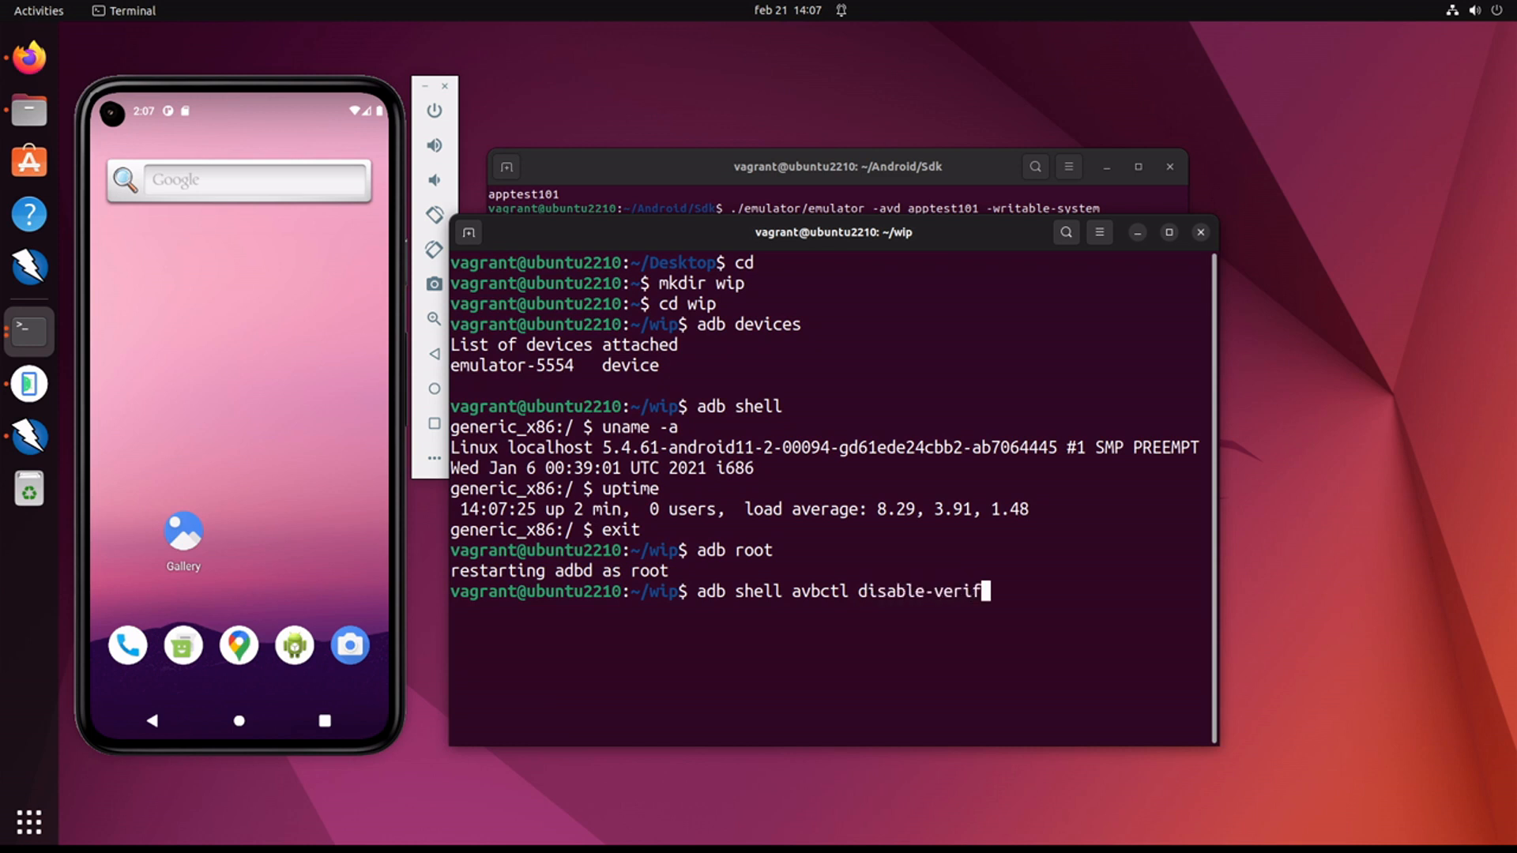
text(ication)
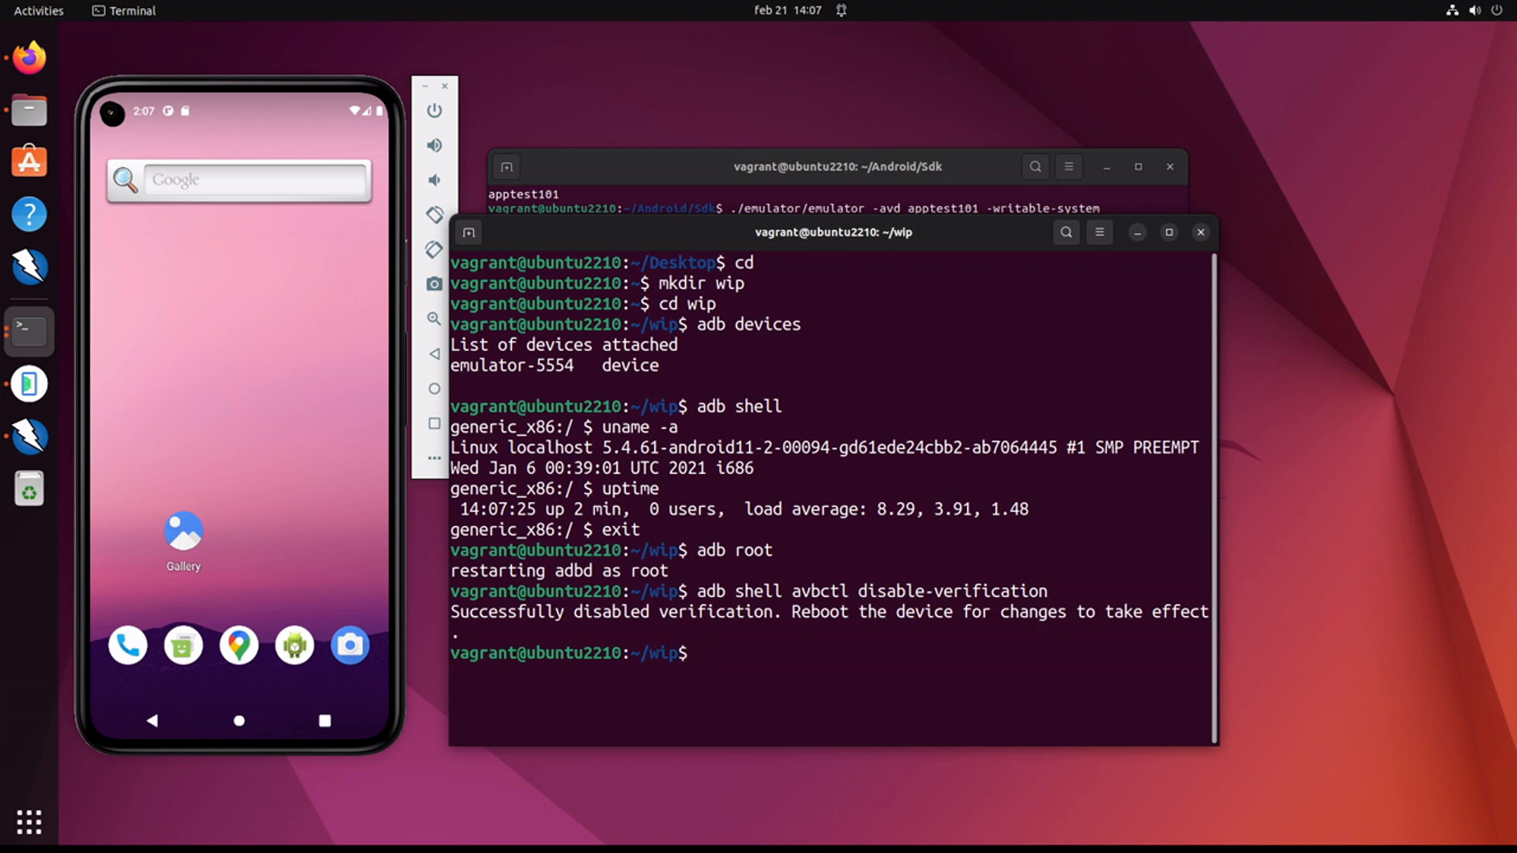
Step: Run adb disable-verity and prepare the adb reboot command
text(adb disabl)
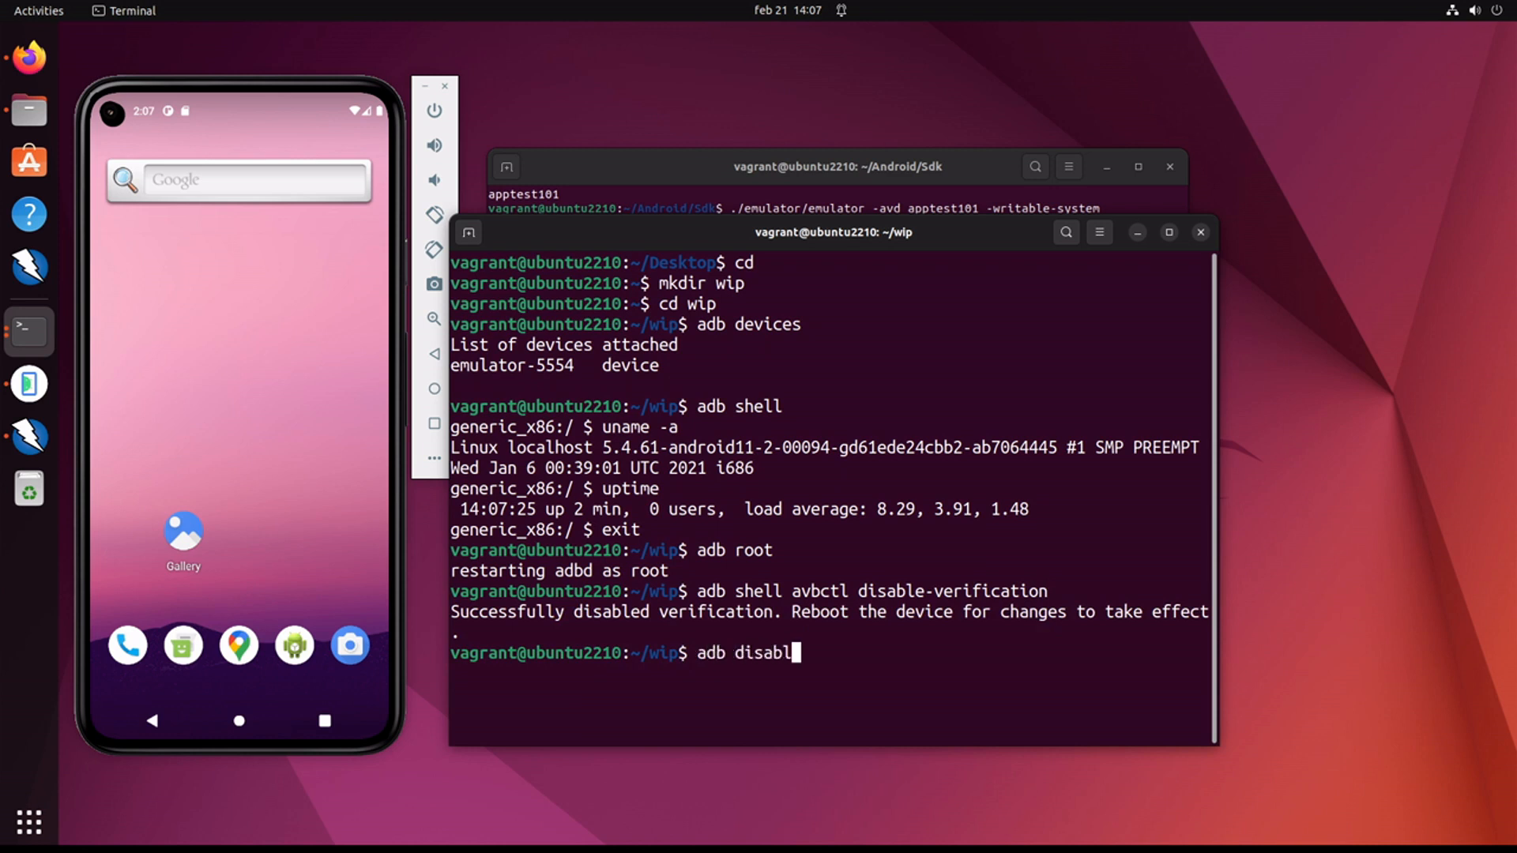
text(e-verity)
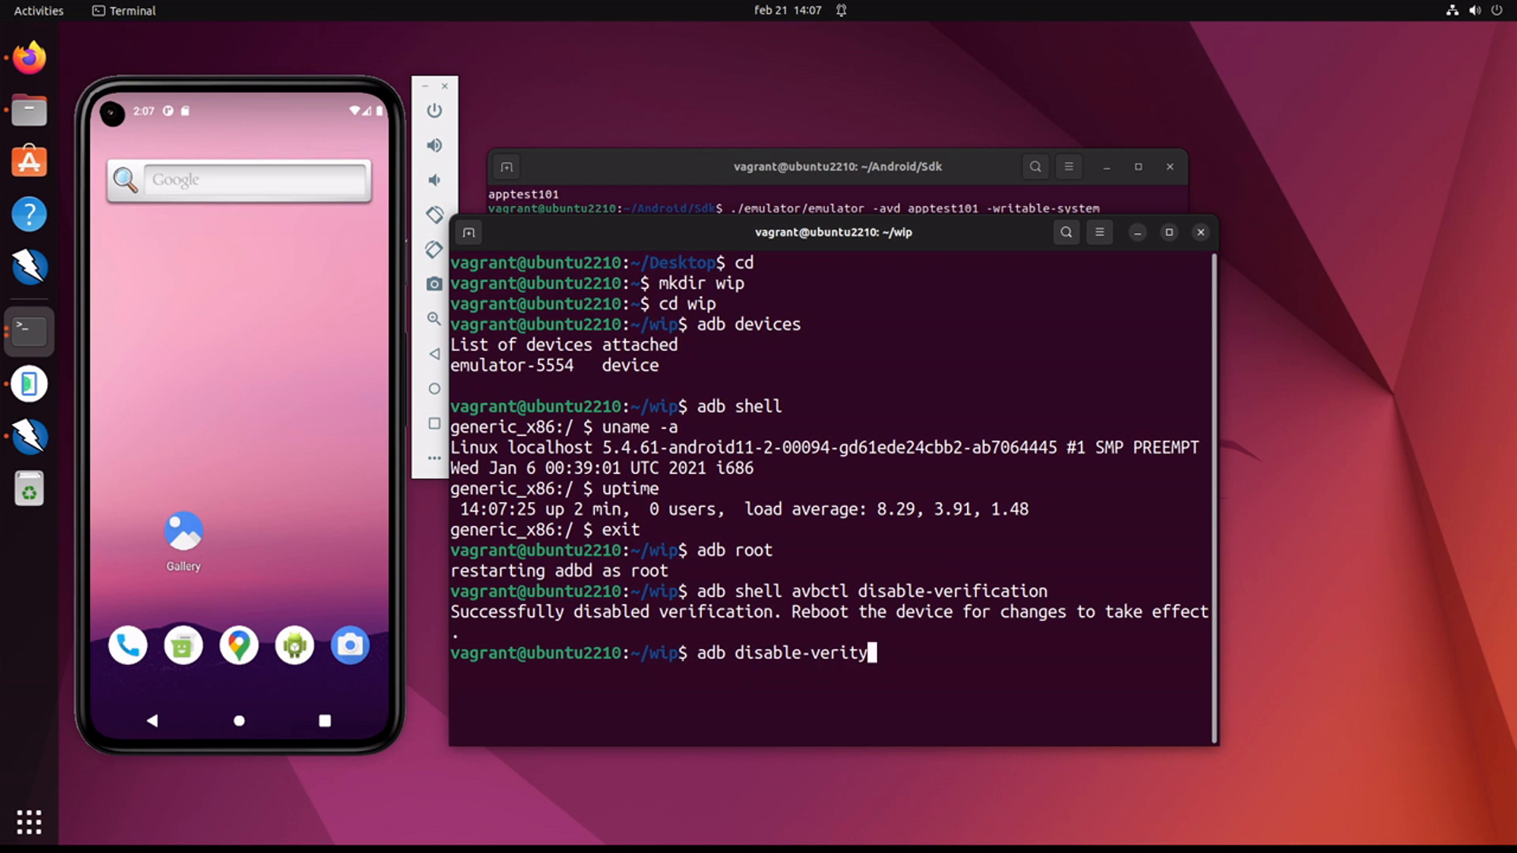
key(Return)
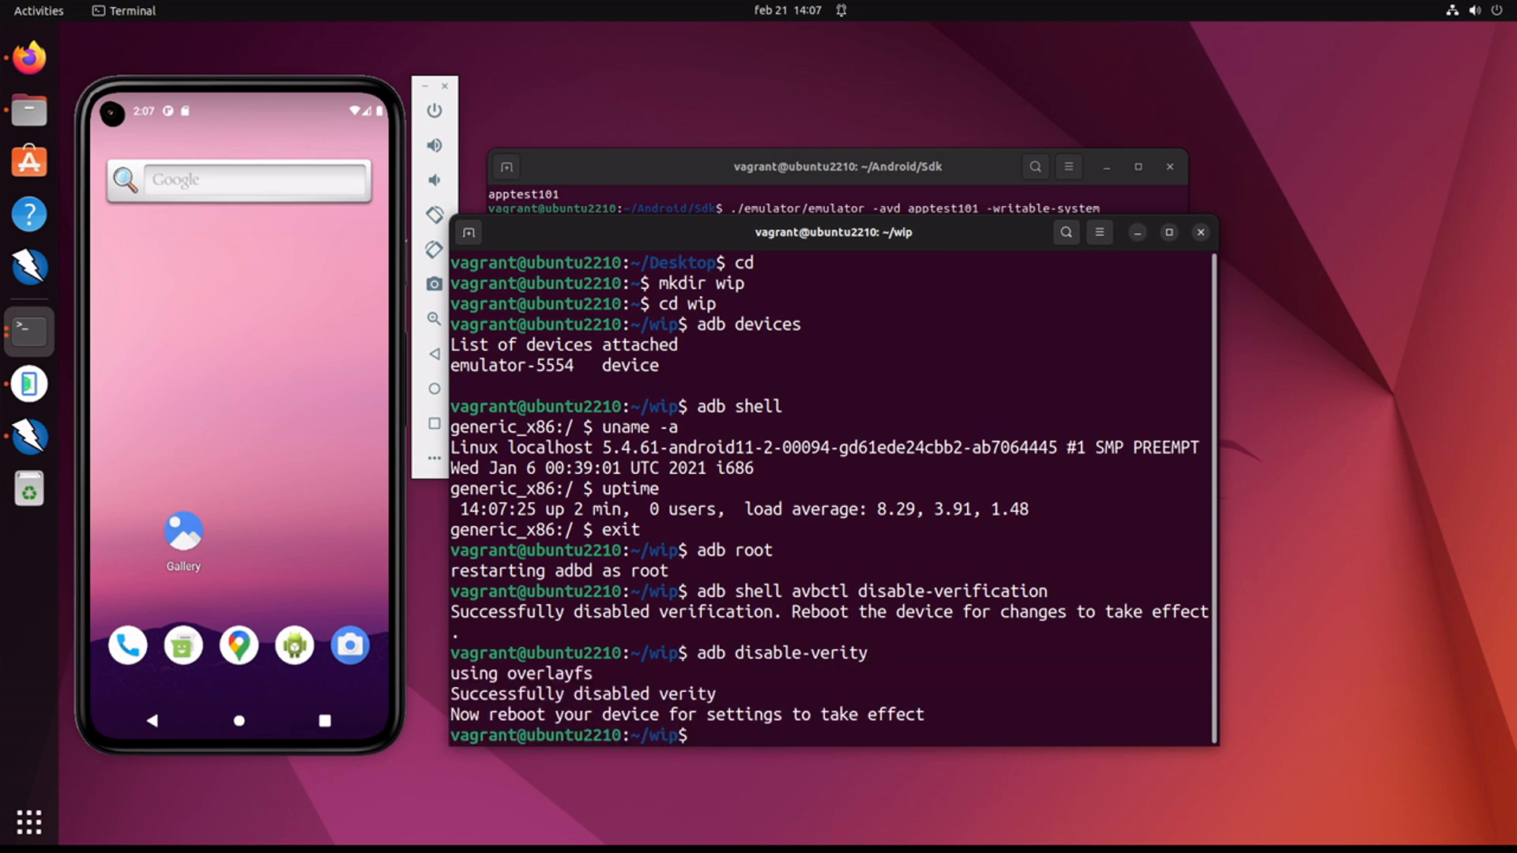
text(adb reboot)
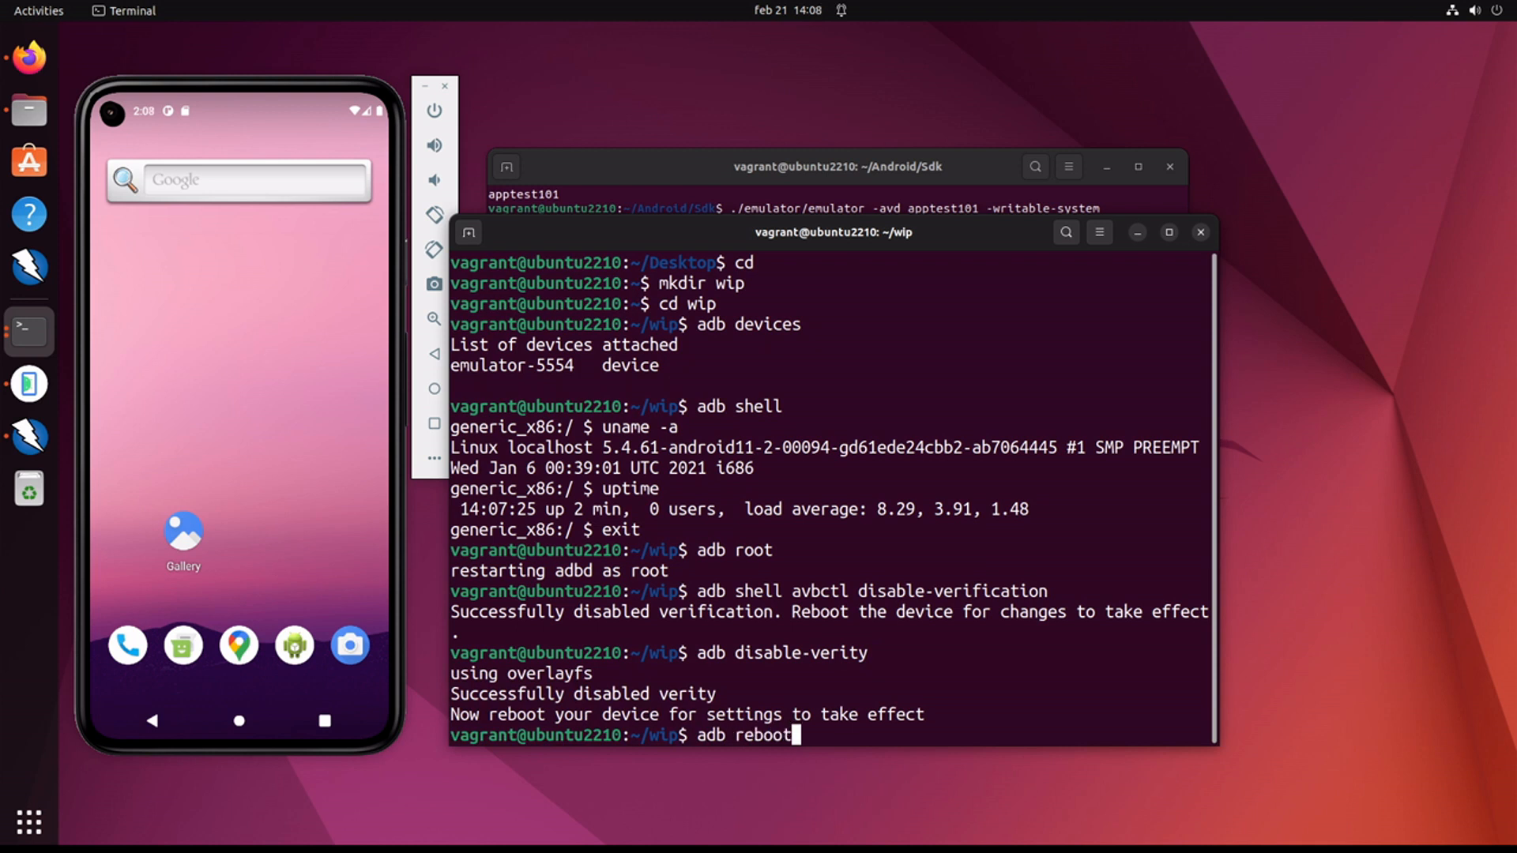
Step: Reboot the emulator, re-run adb root and enter adb remount
key(Return)
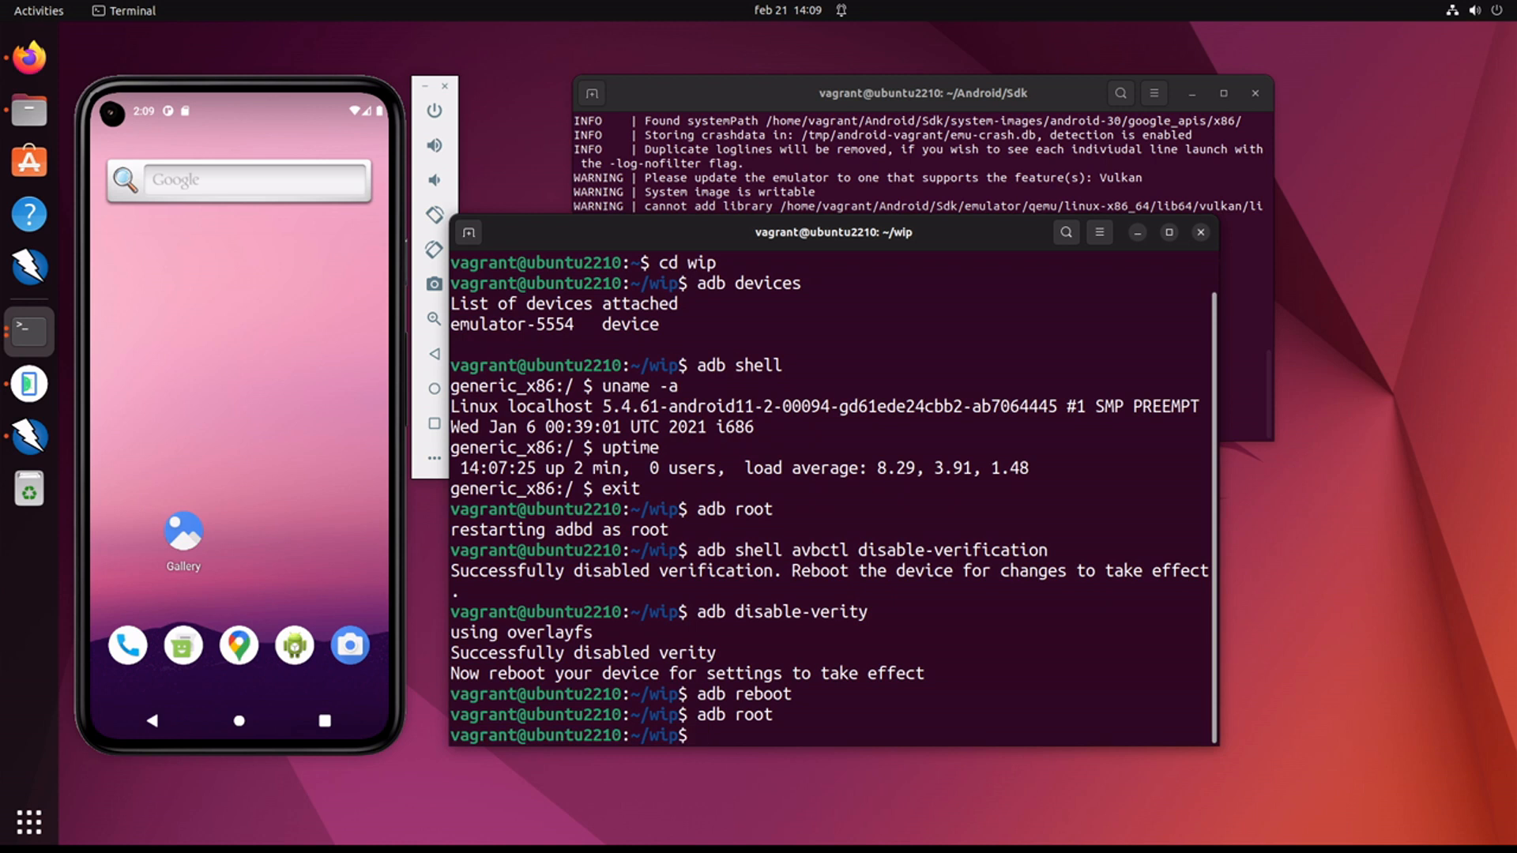
text(adb remount)
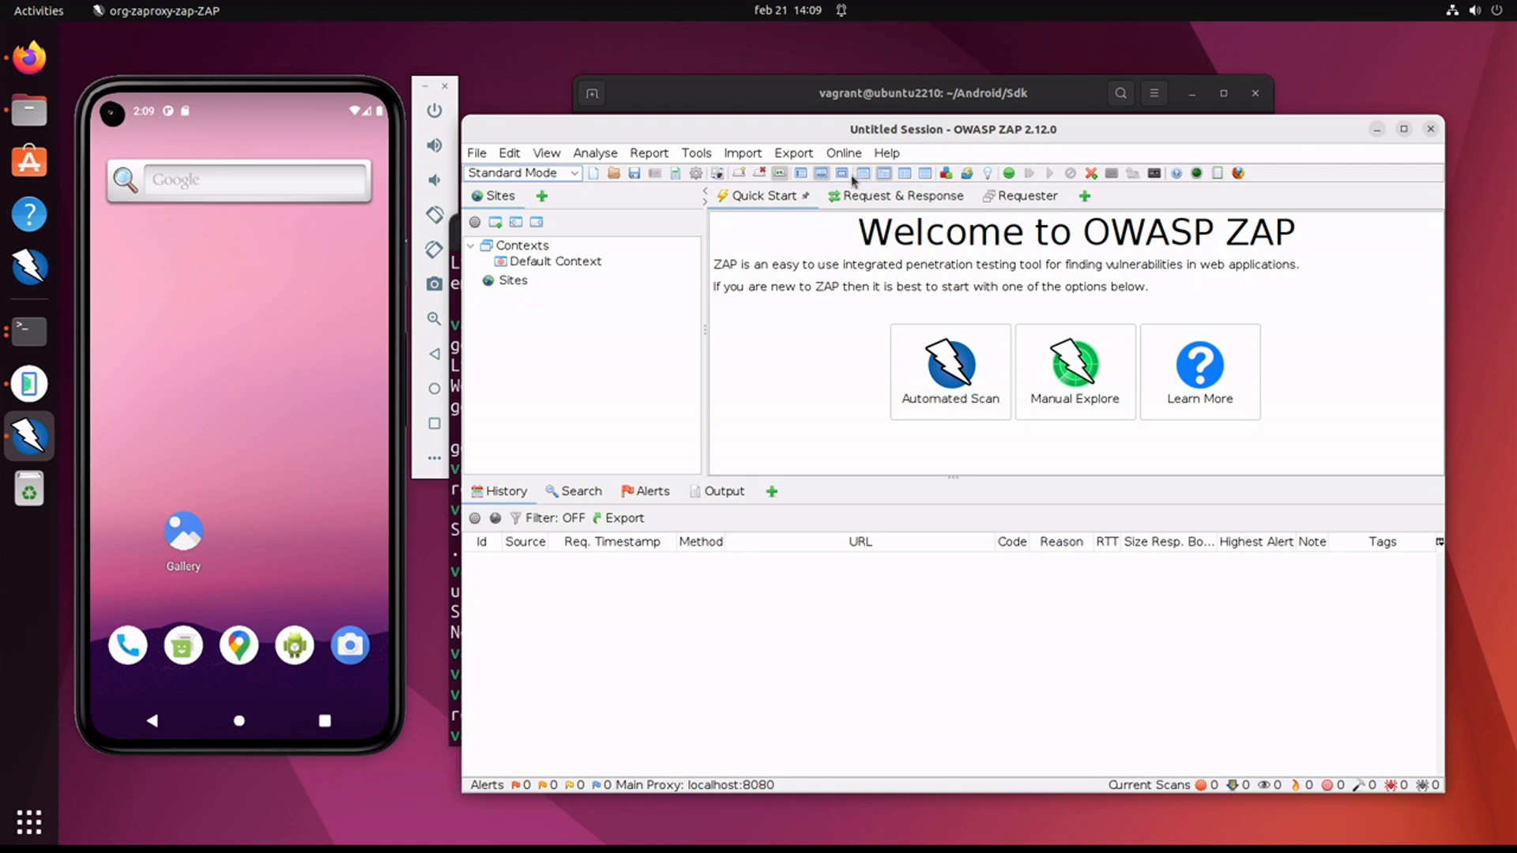
mouse_move(718, 174)
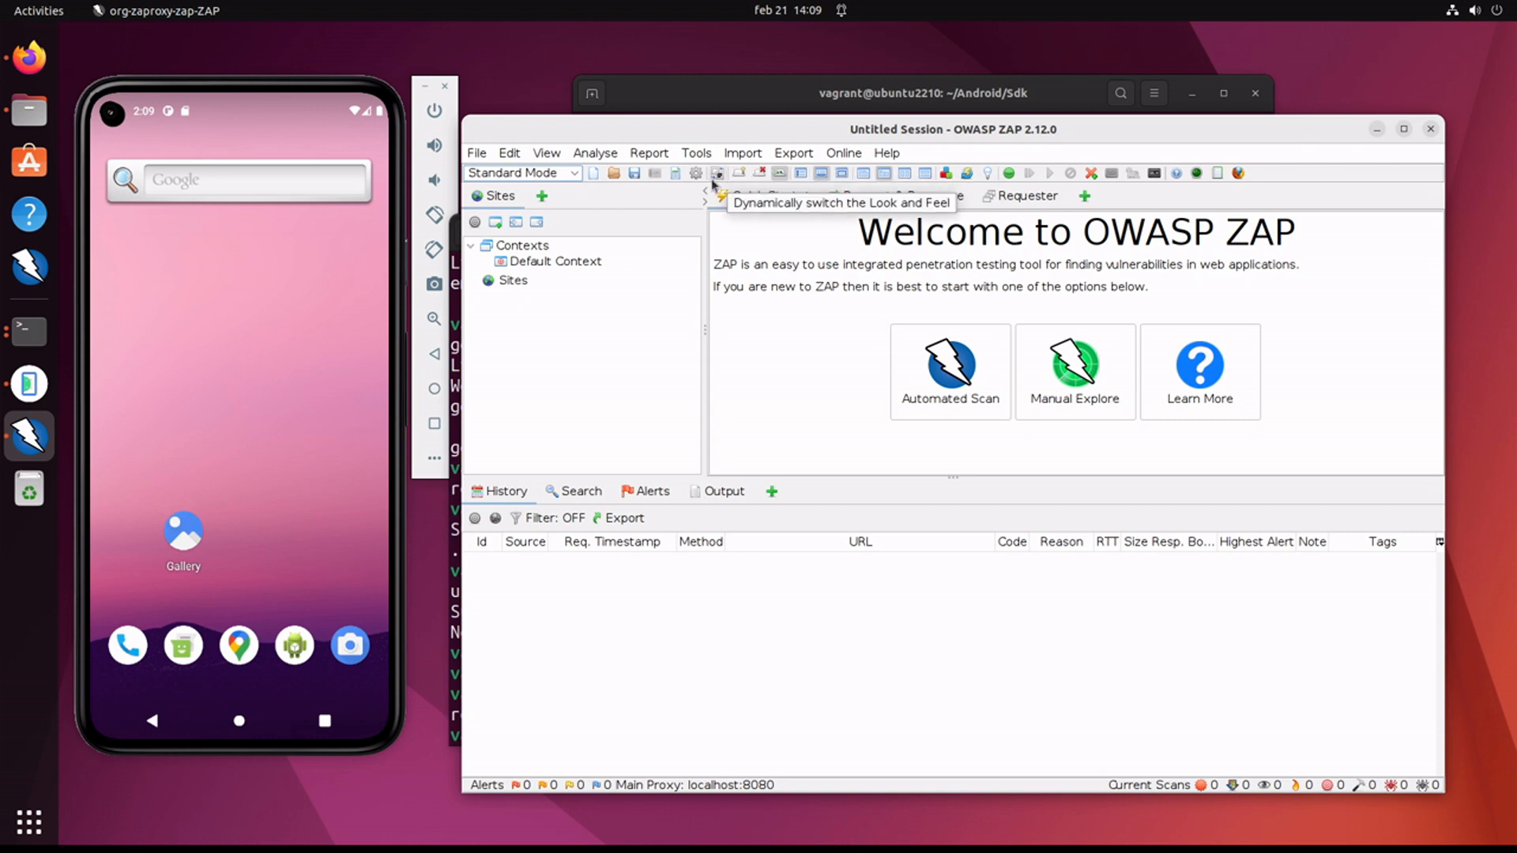
Step: From Options > Network > Server Certificates save the root CA as owasp_zap_root_ca.cer in wip
click(695, 153)
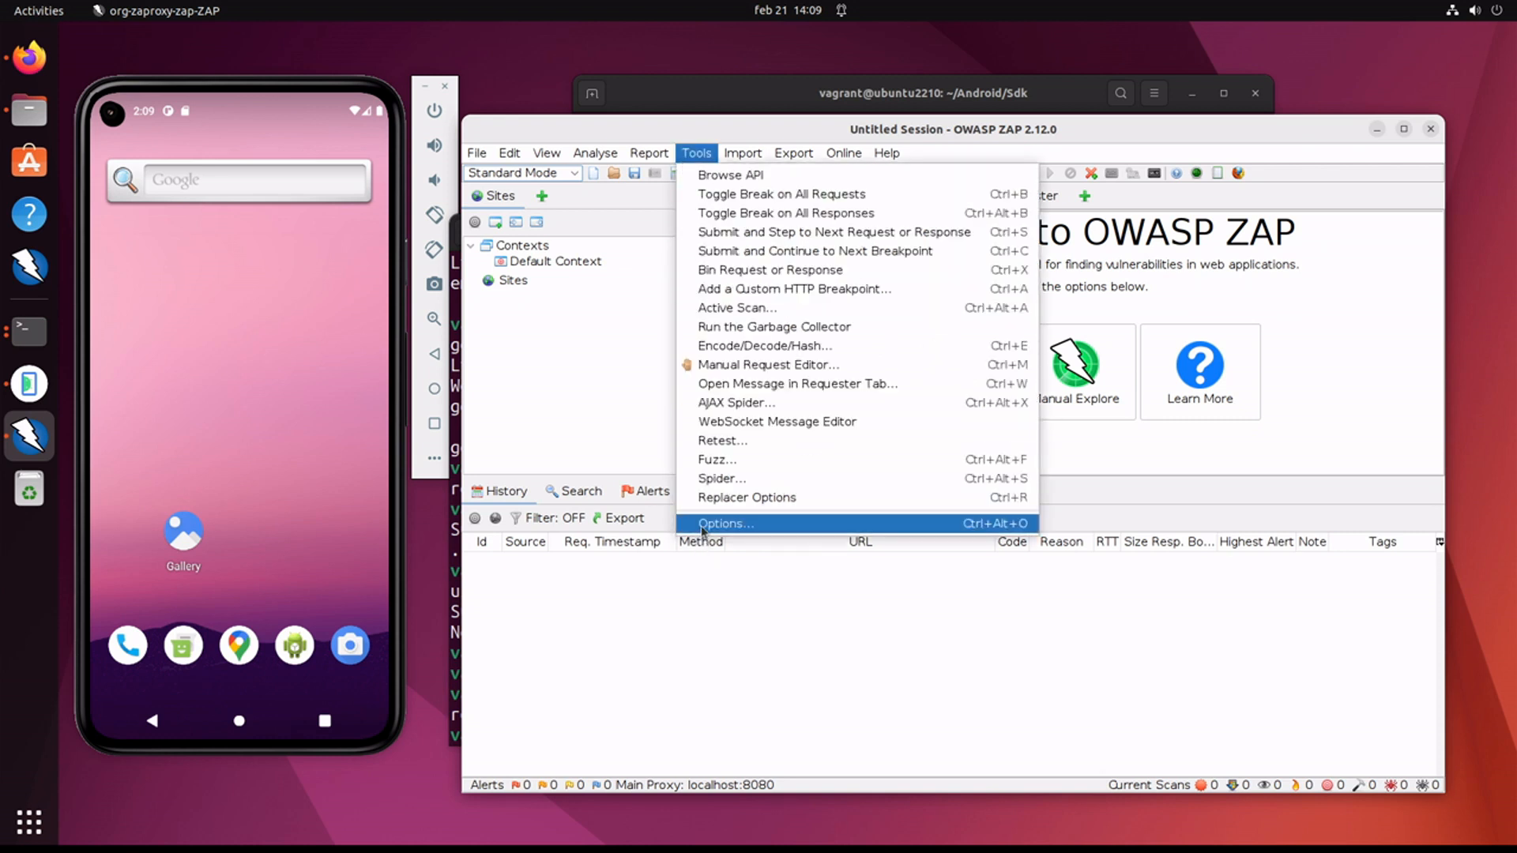
click(725, 523)
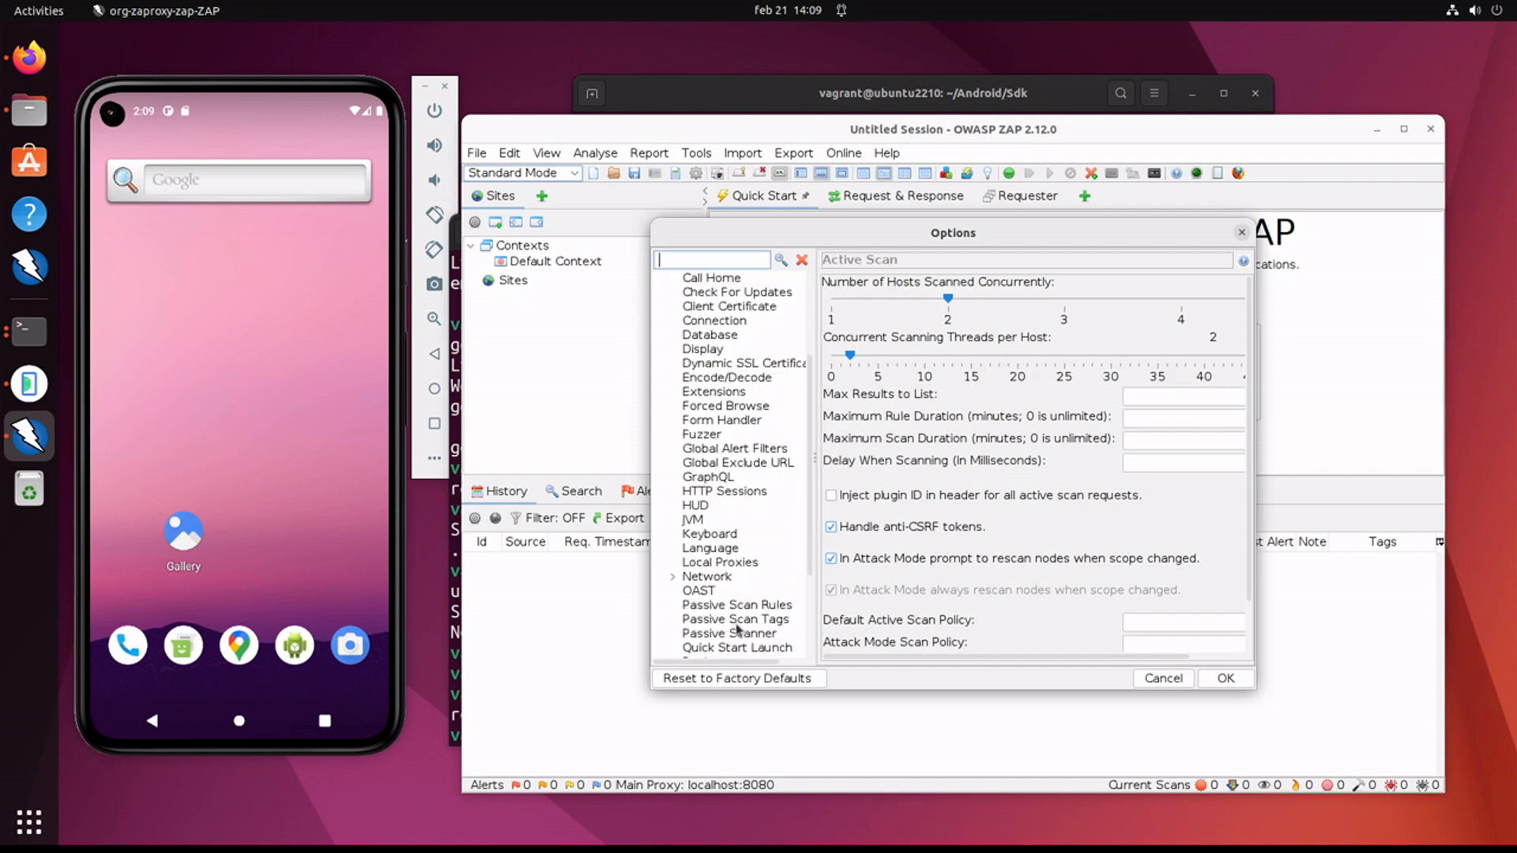
click(746, 549)
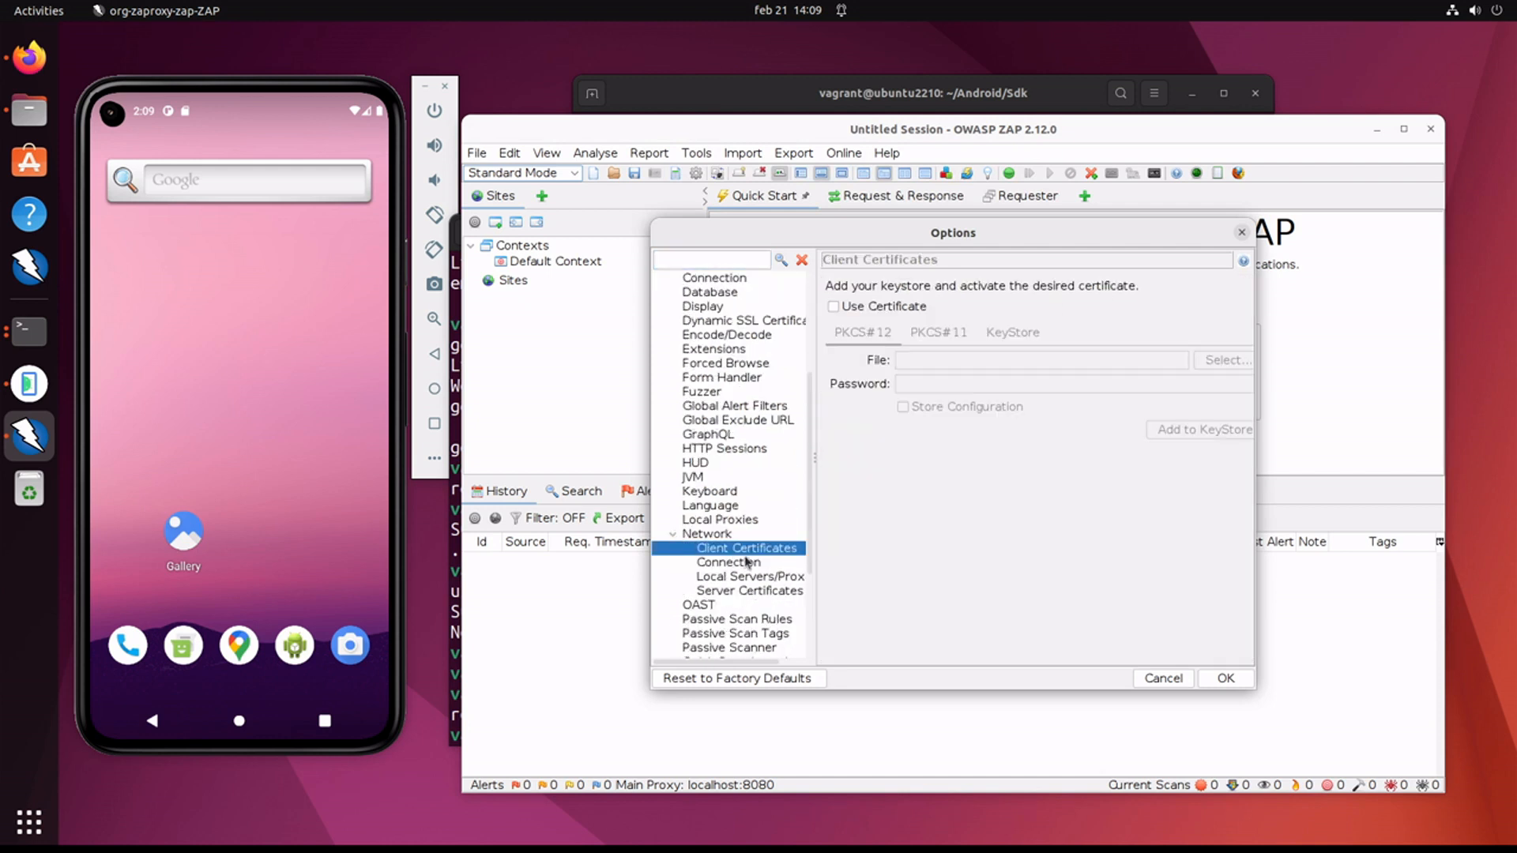
click(749, 589)
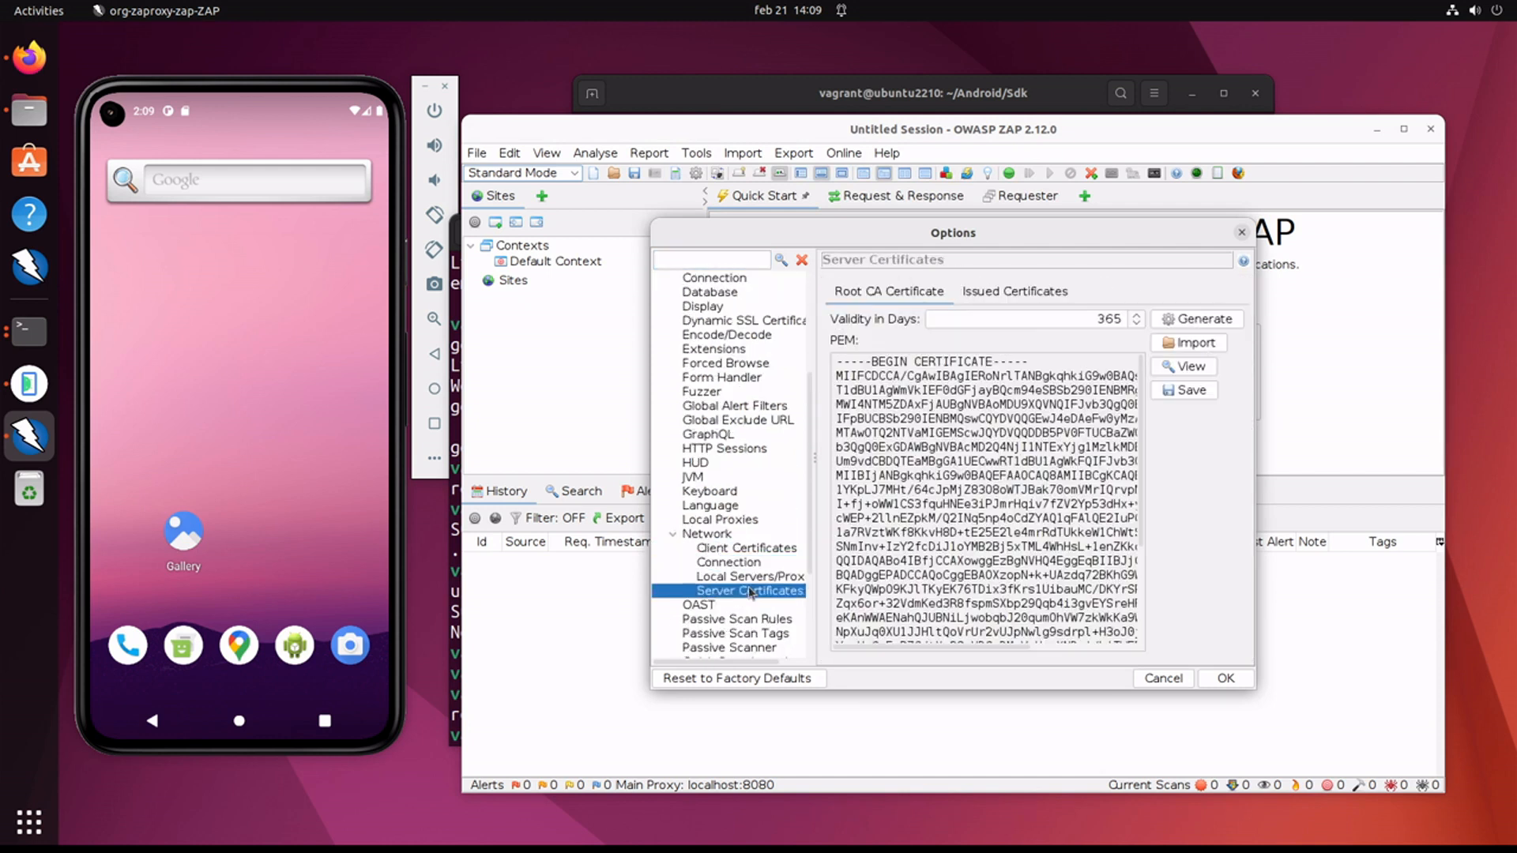
click(1189, 389)
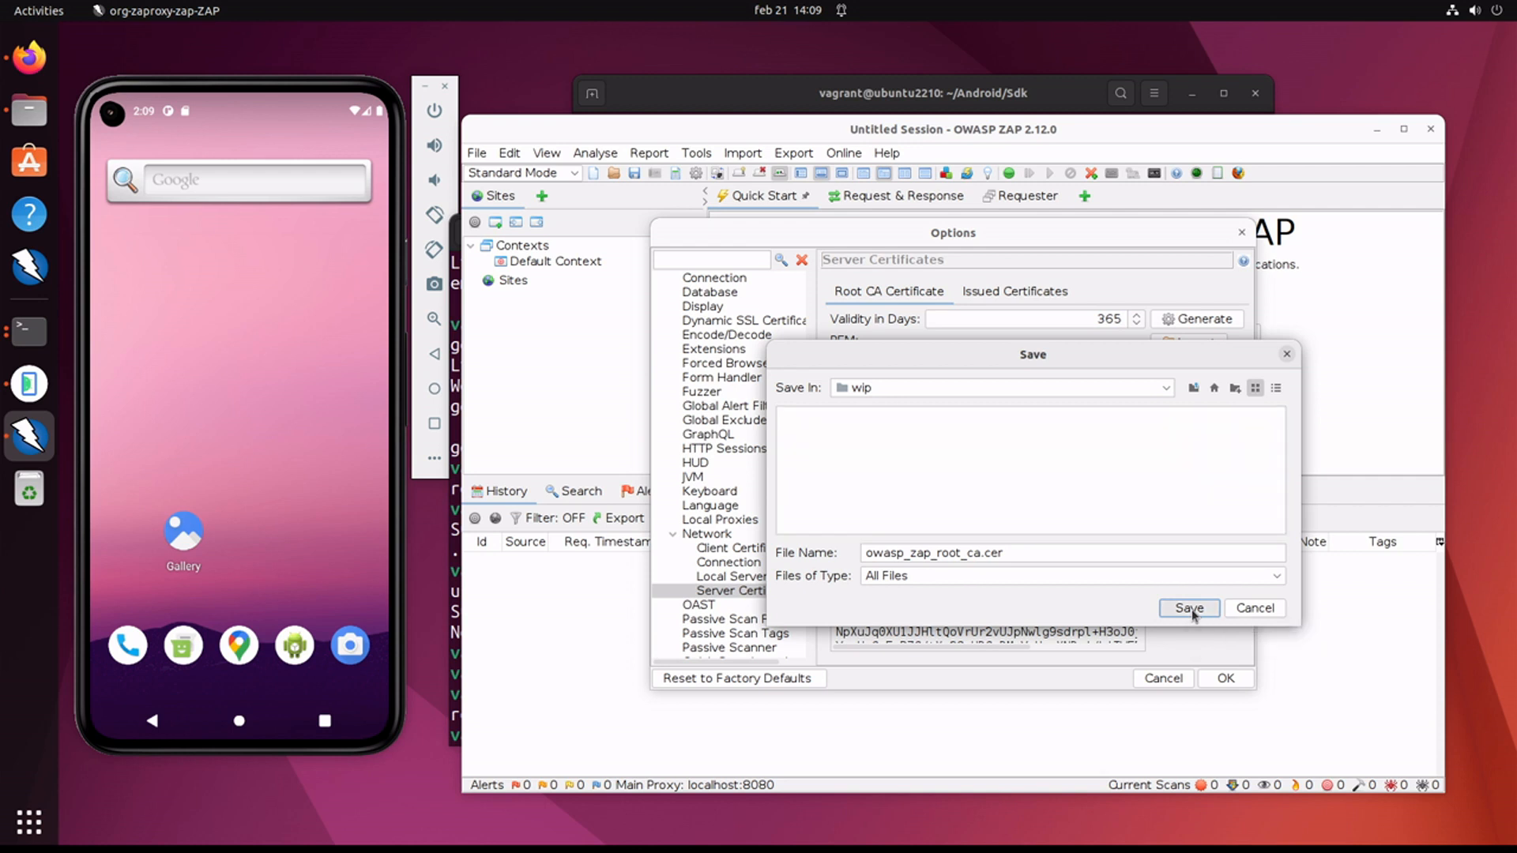
click(1189, 607)
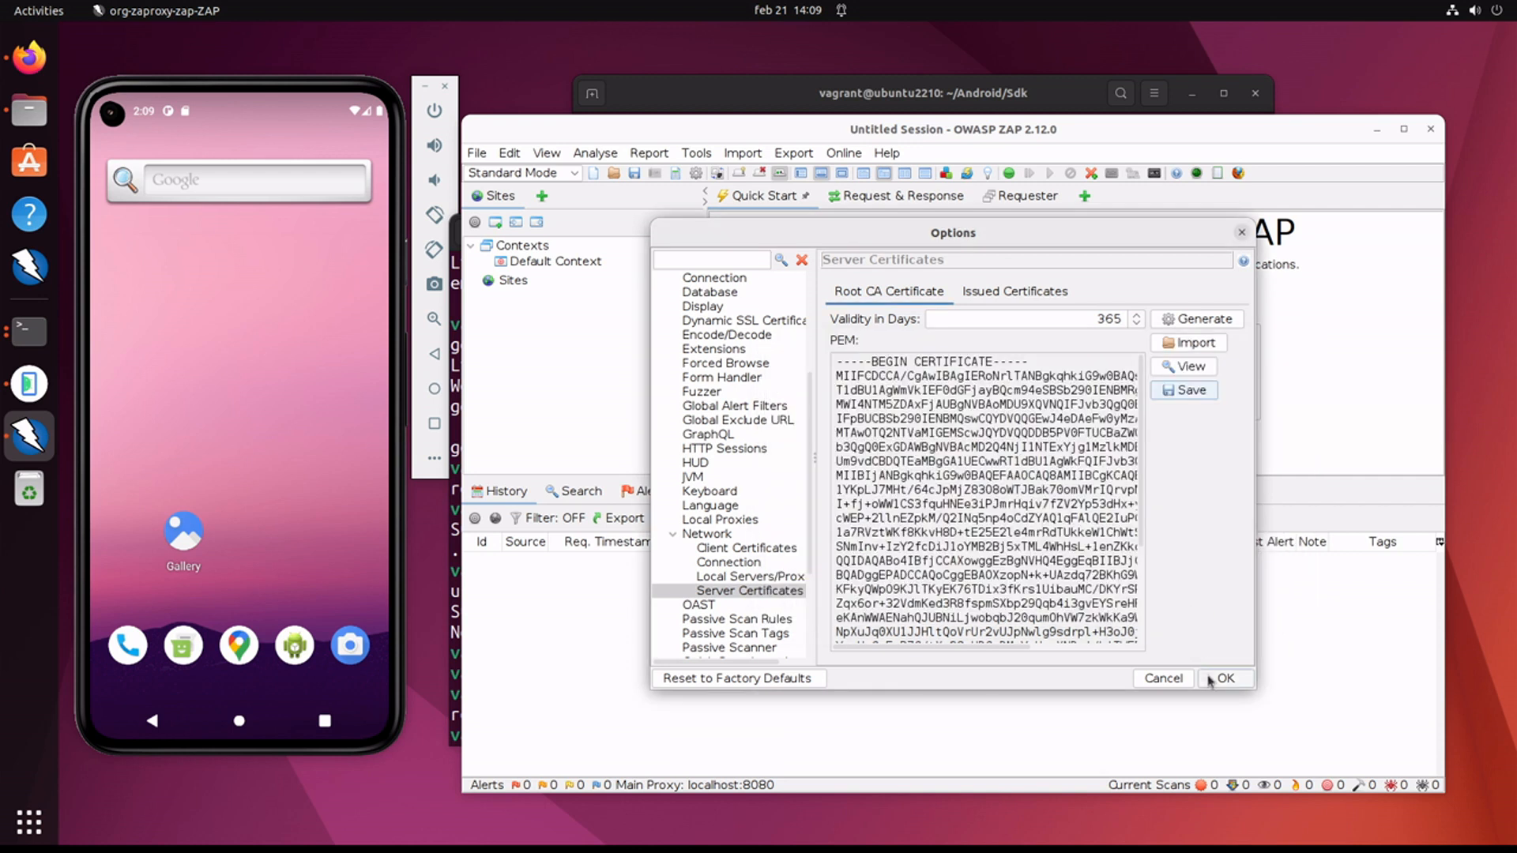
click(1225, 678)
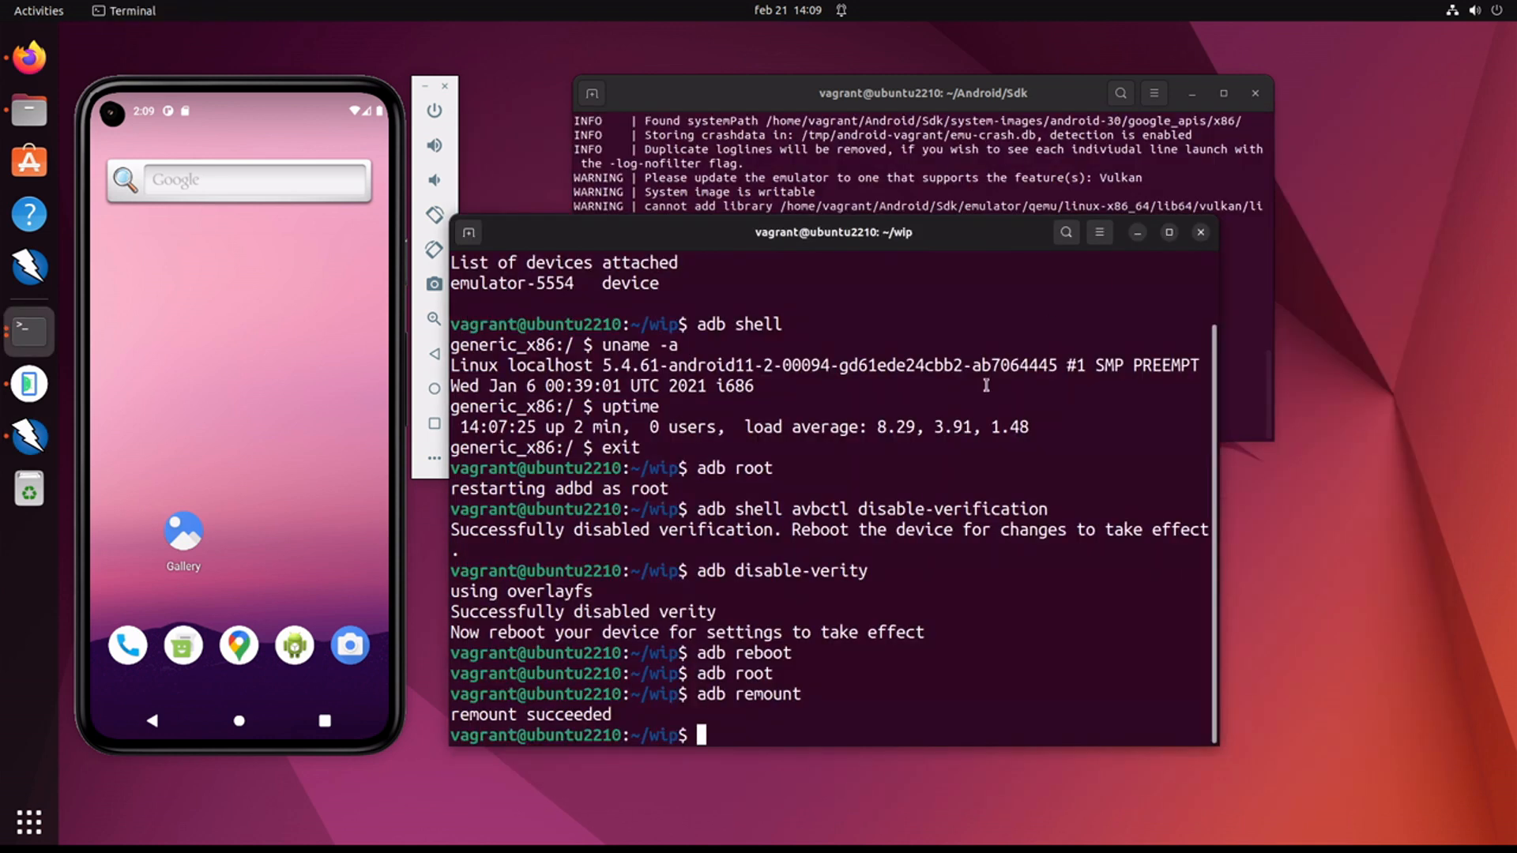
mouse_move(907, 682)
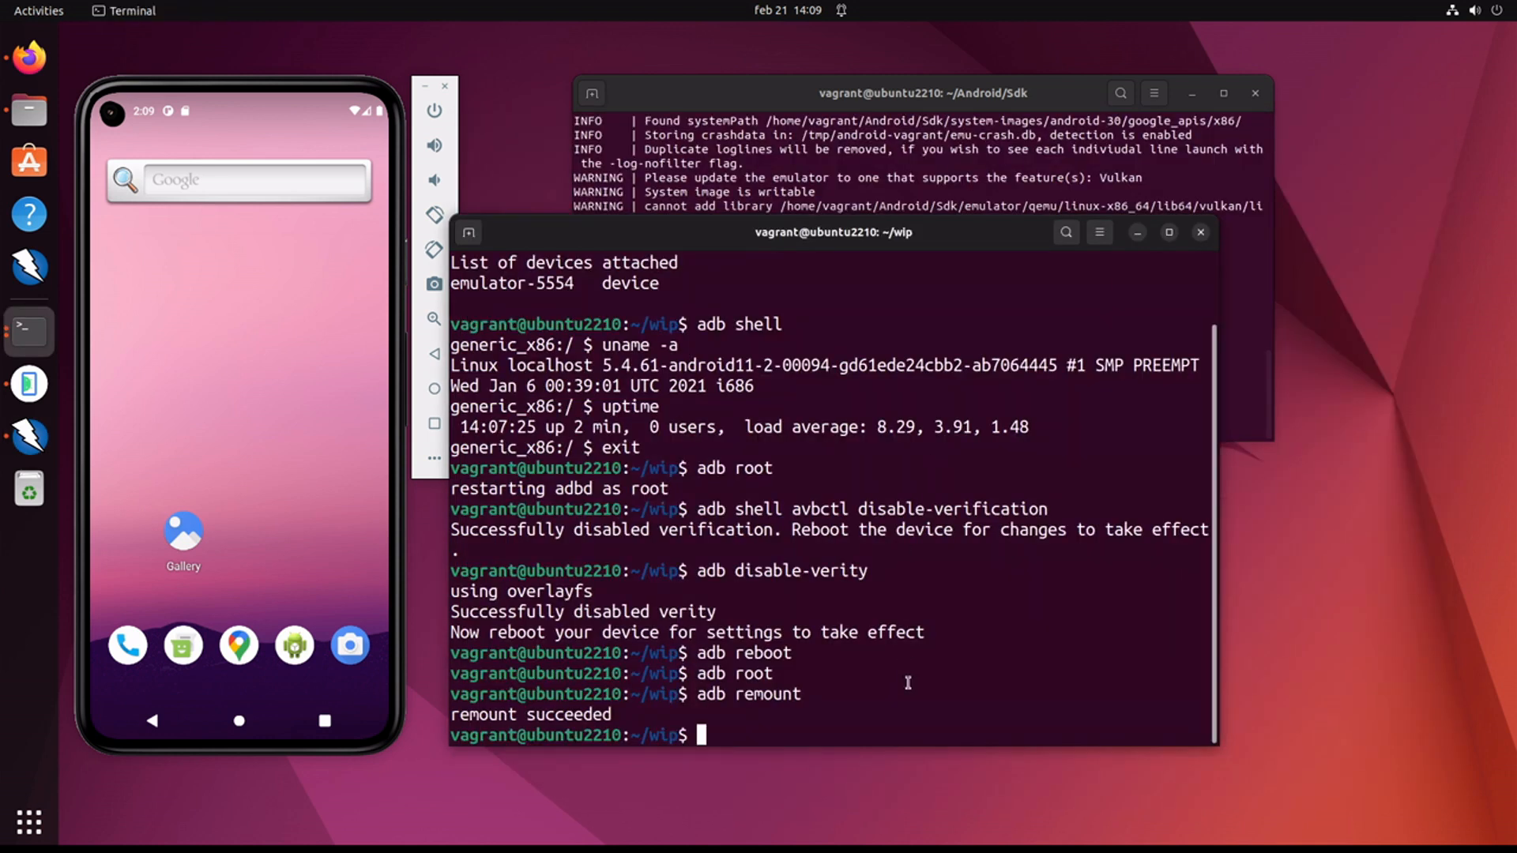
Step: List wip and adb push ./owasp_zap_root_ca.cer to /sdcard/Download on the emulator
text(ls)
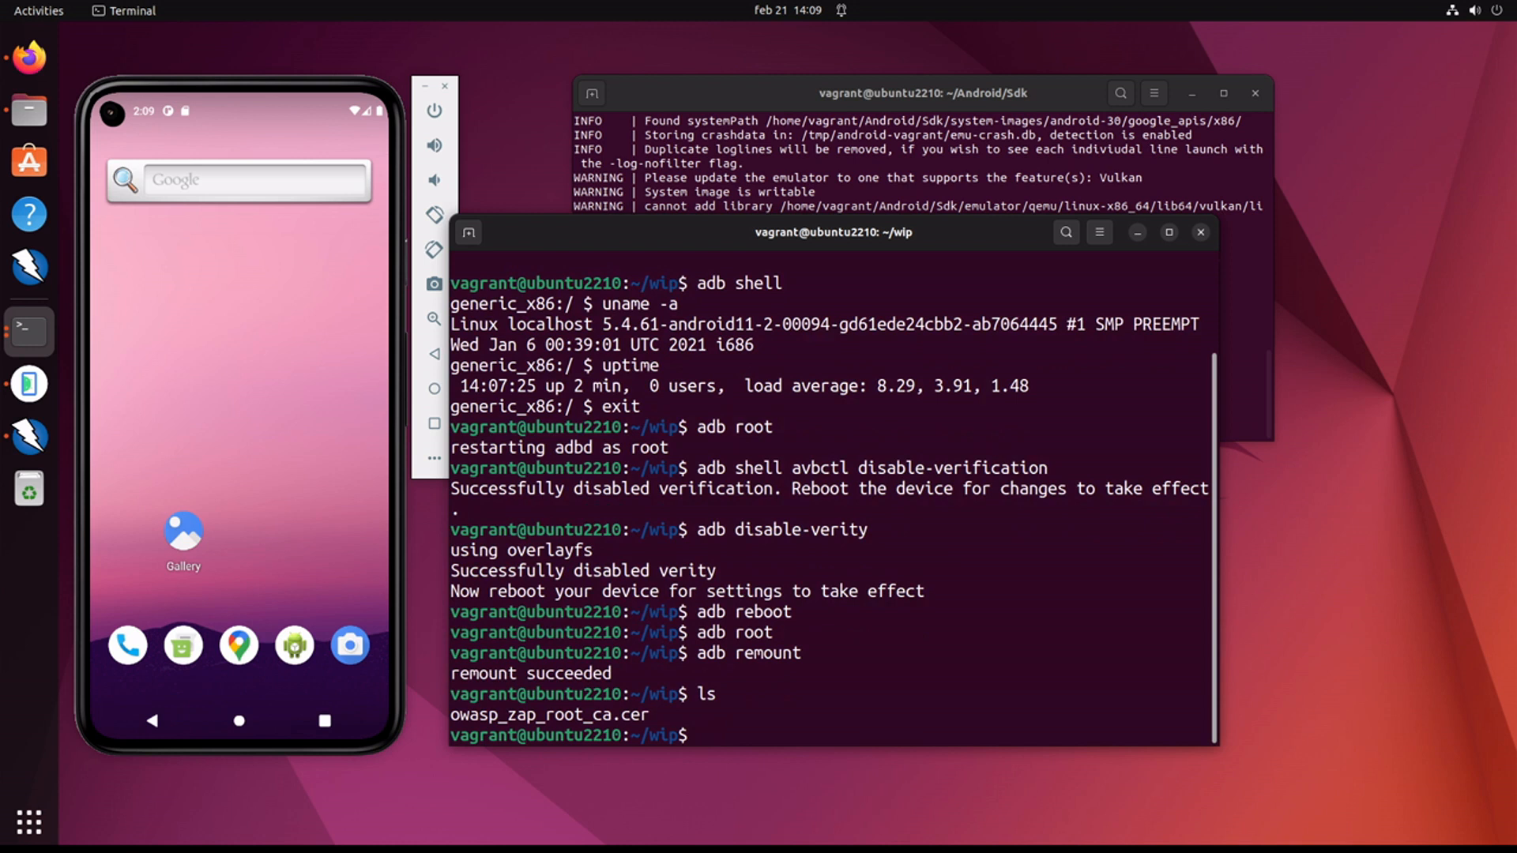
text(adb)
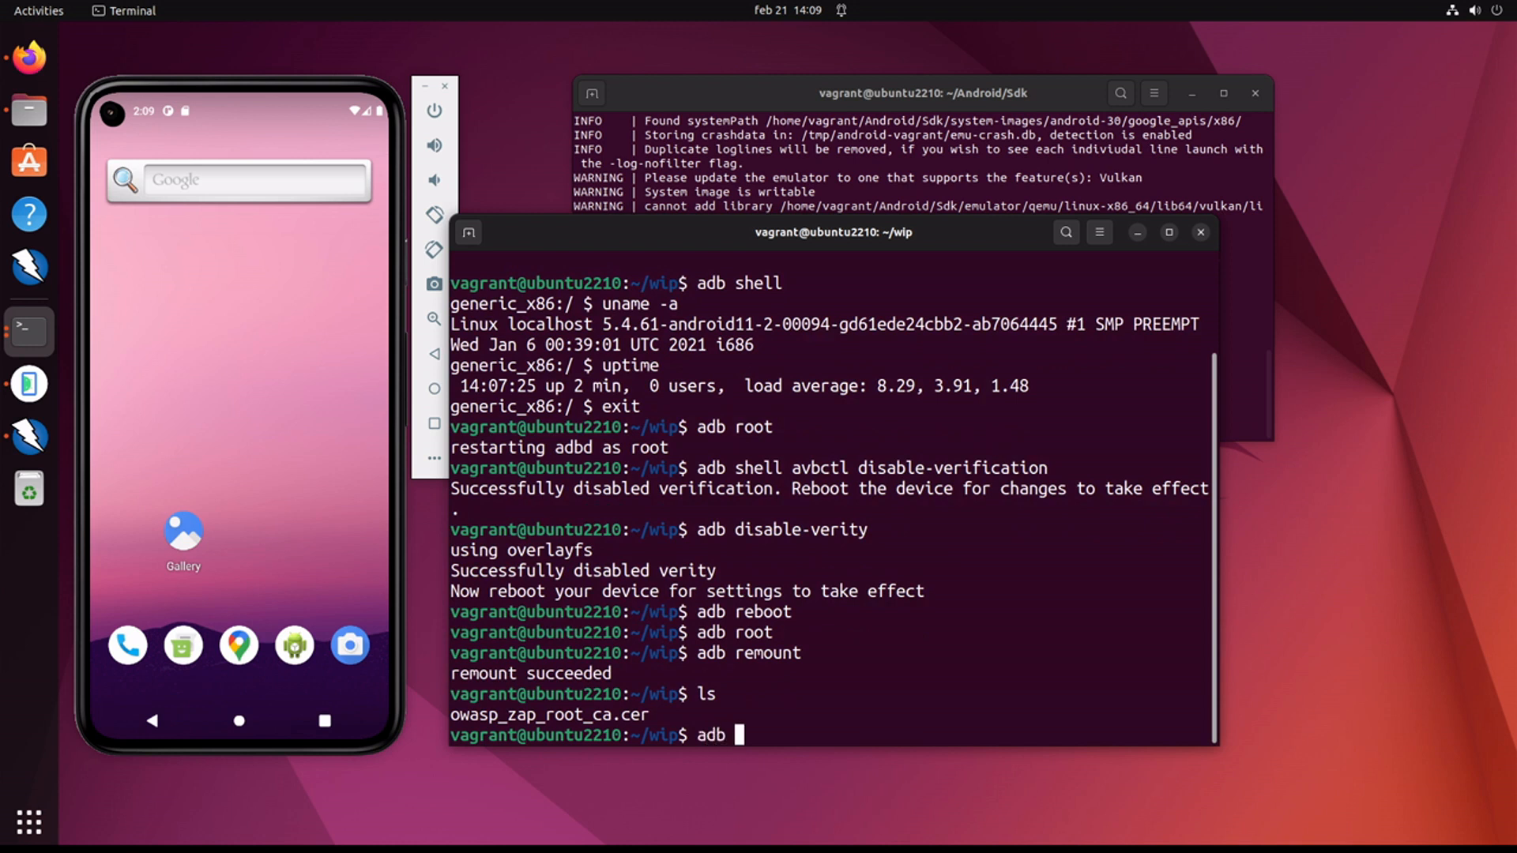
text(push)
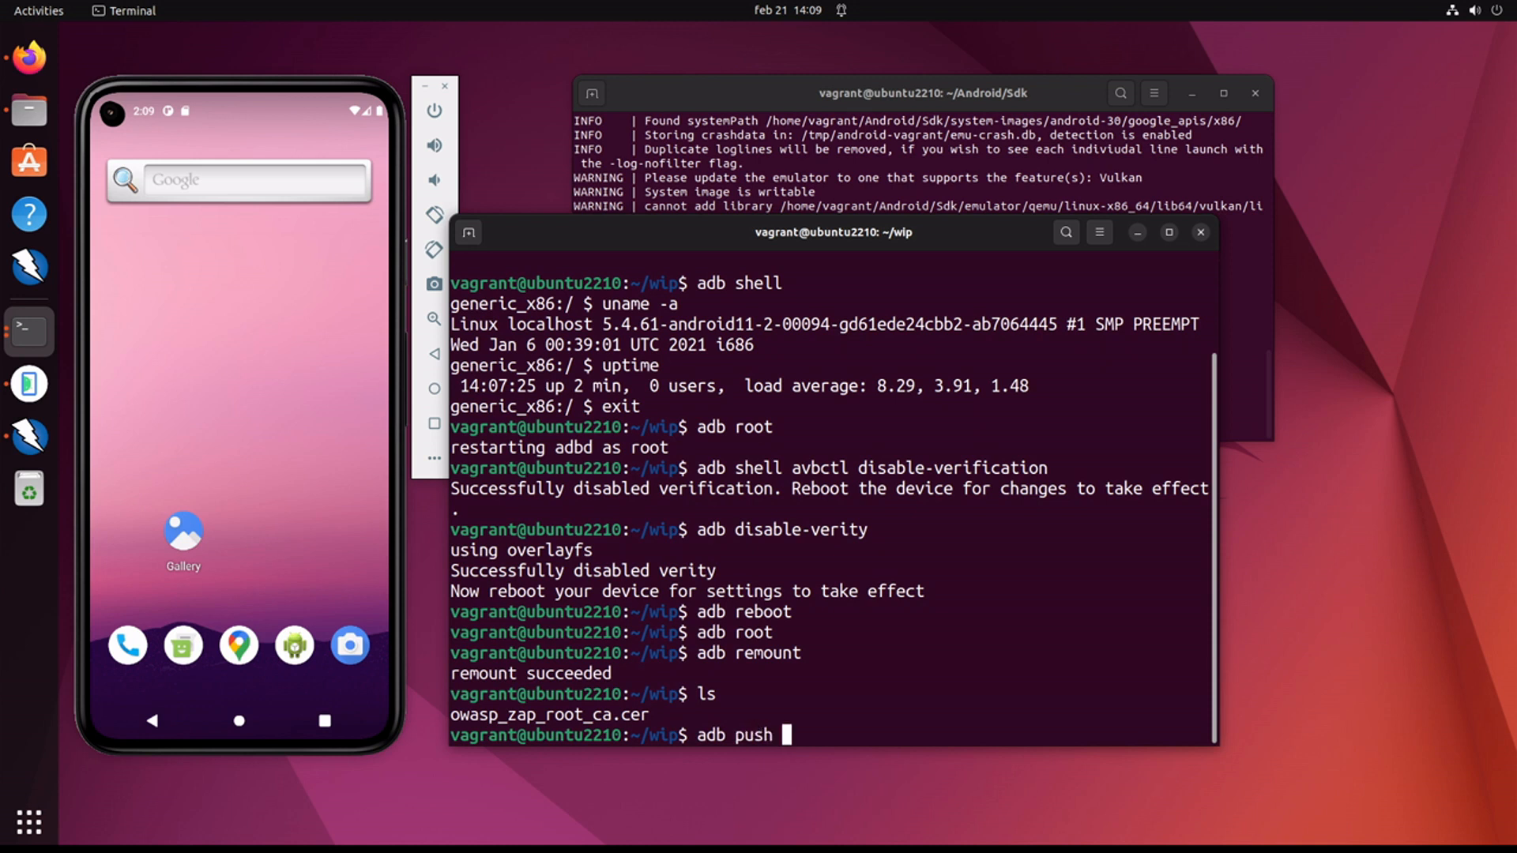
text(./owasp_zap_root_ca.cer)
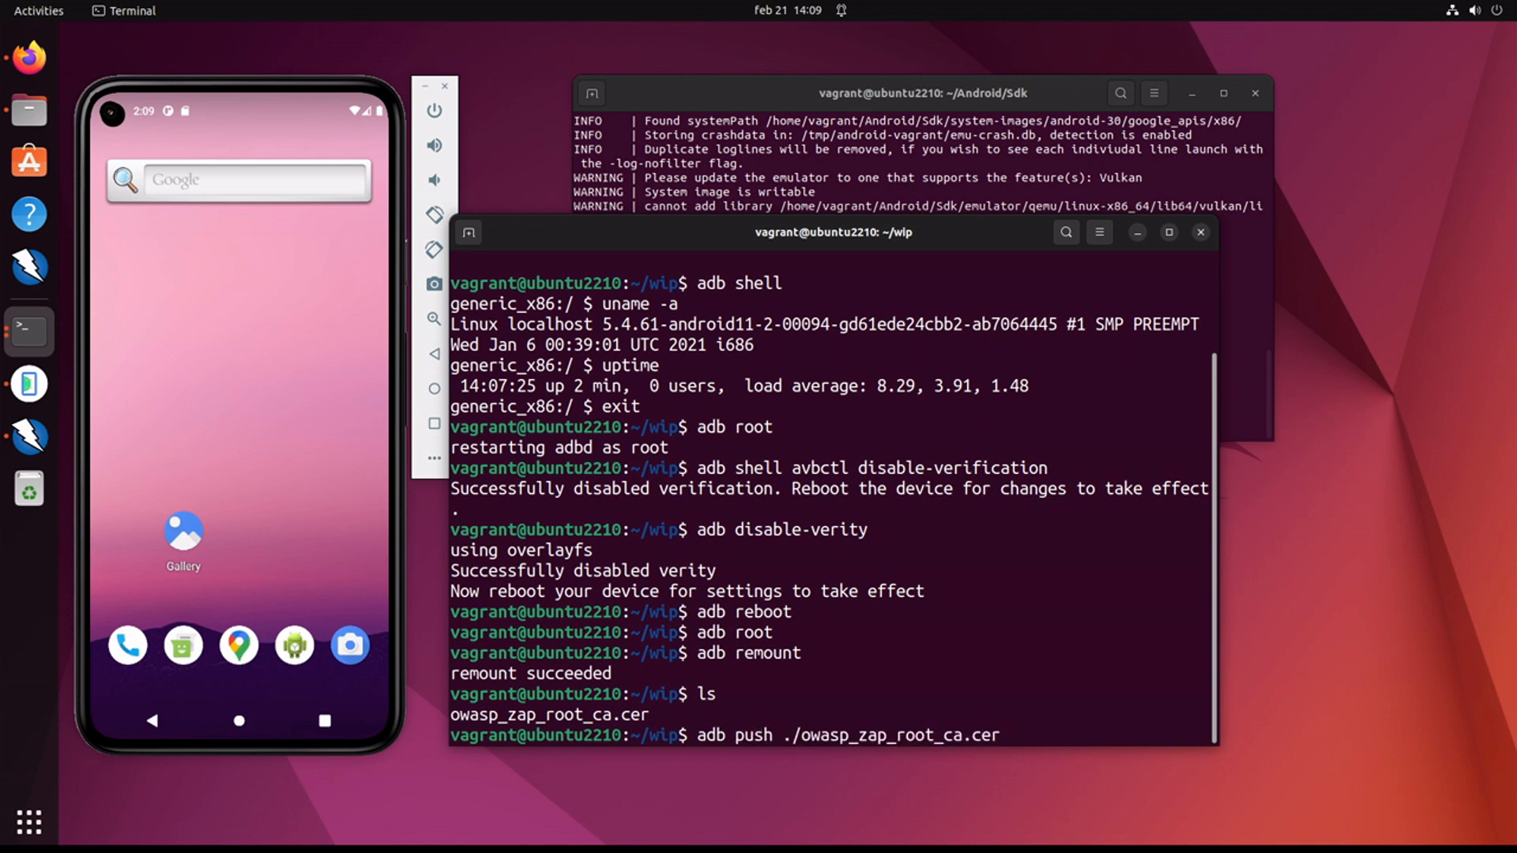
text(/sdcard/D)
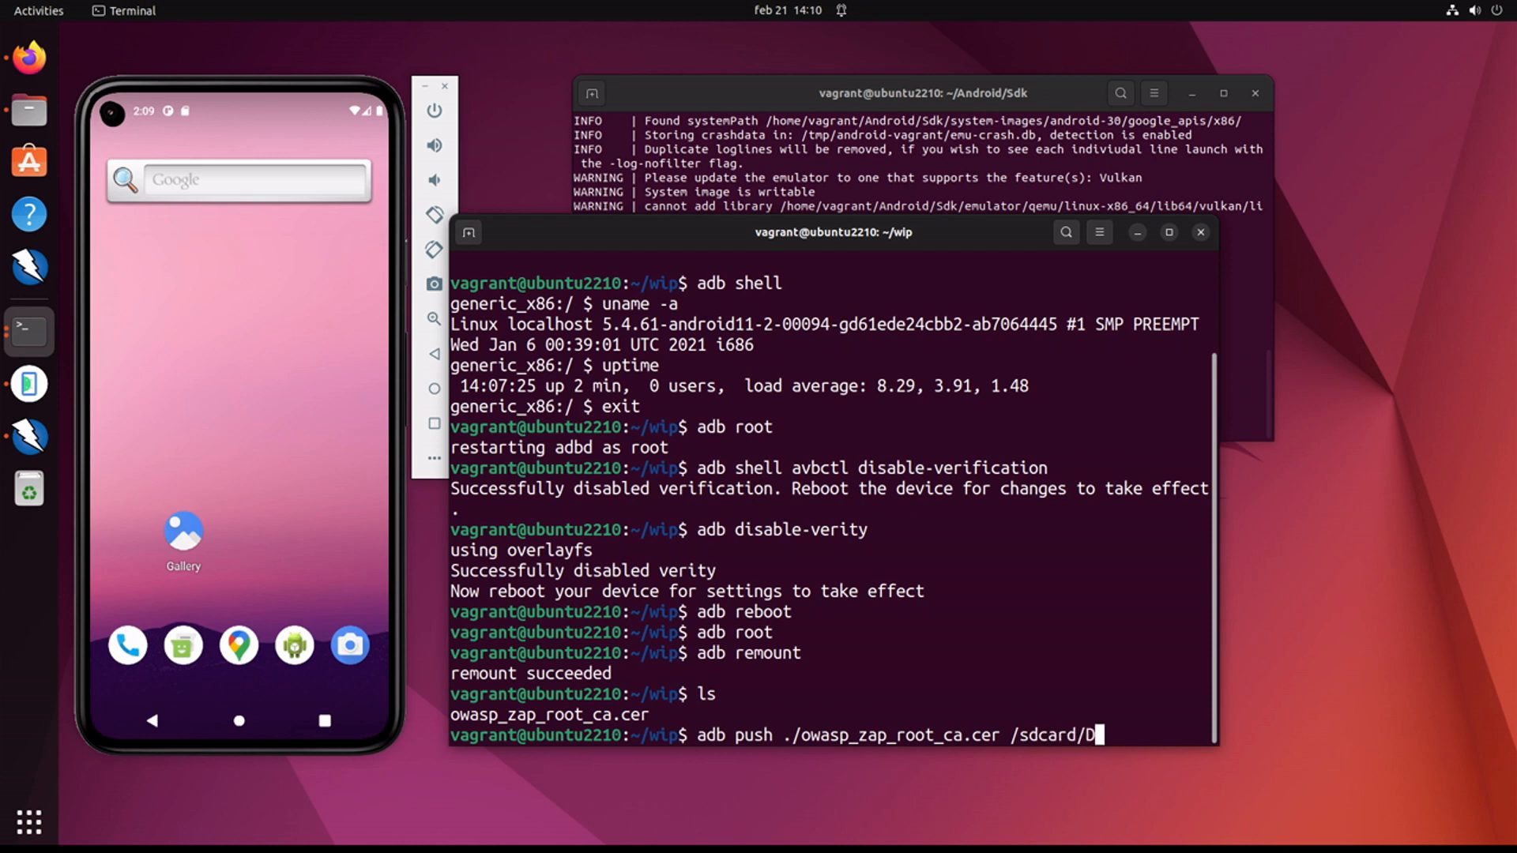
text(ownload)
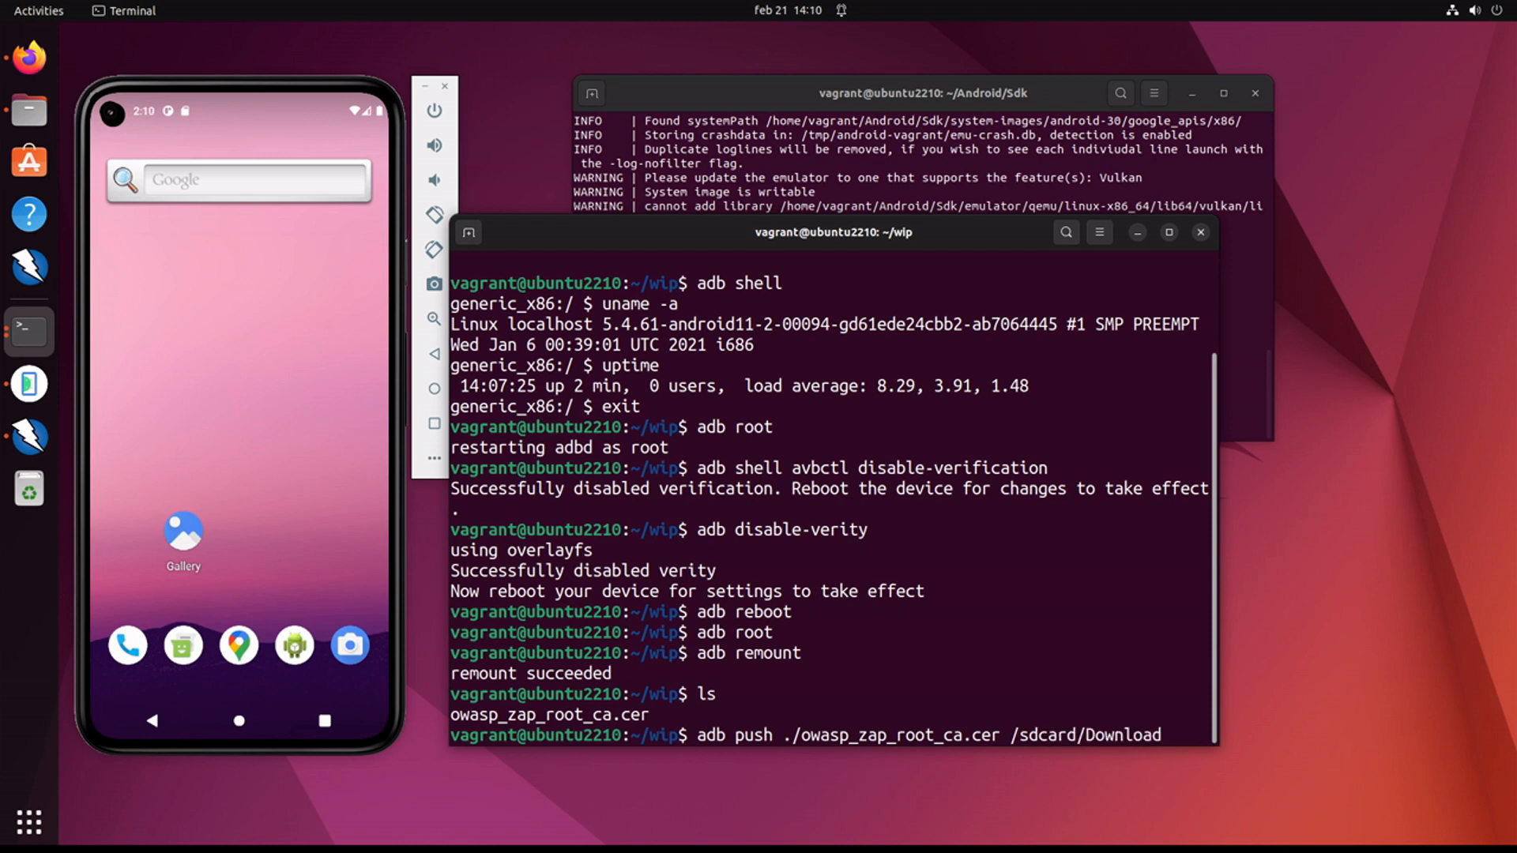
key(Return)
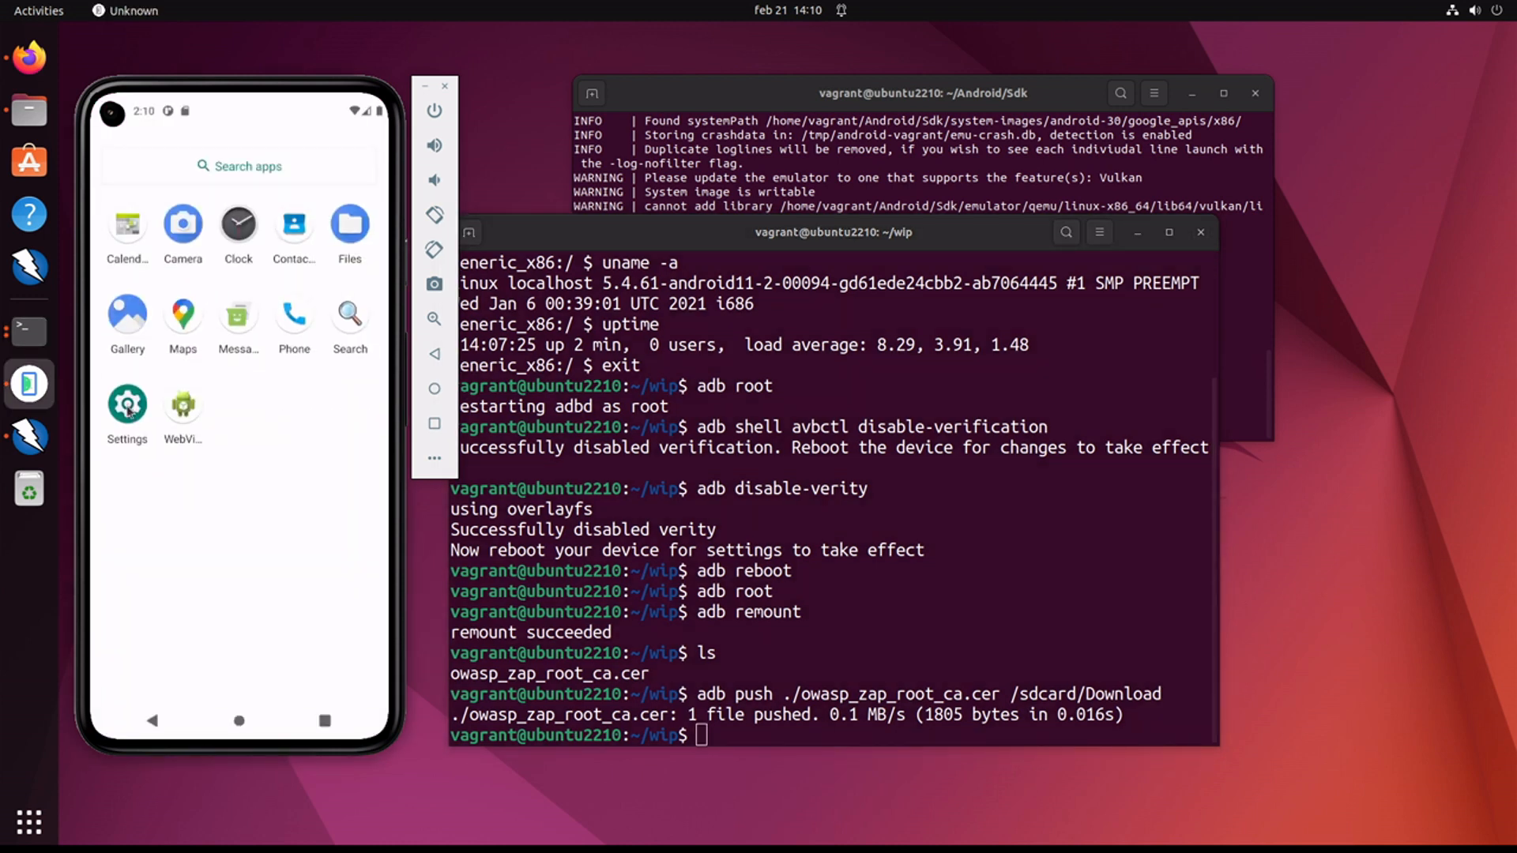
Step: Navigate Settings > Security > Encryption & credentials to the Trusted credentials list
click(126, 404)
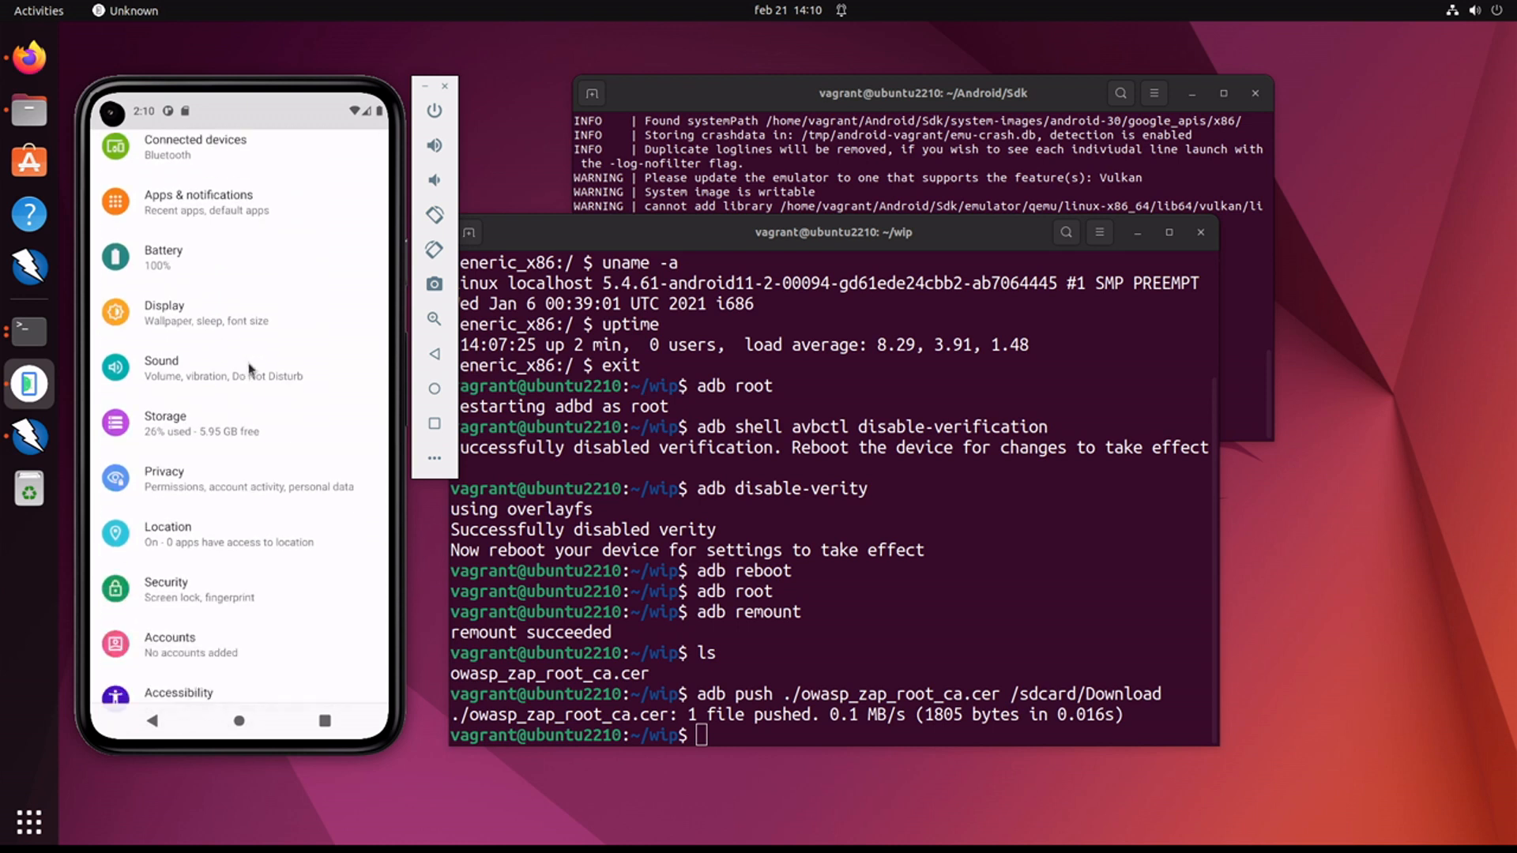
click(166, 581)
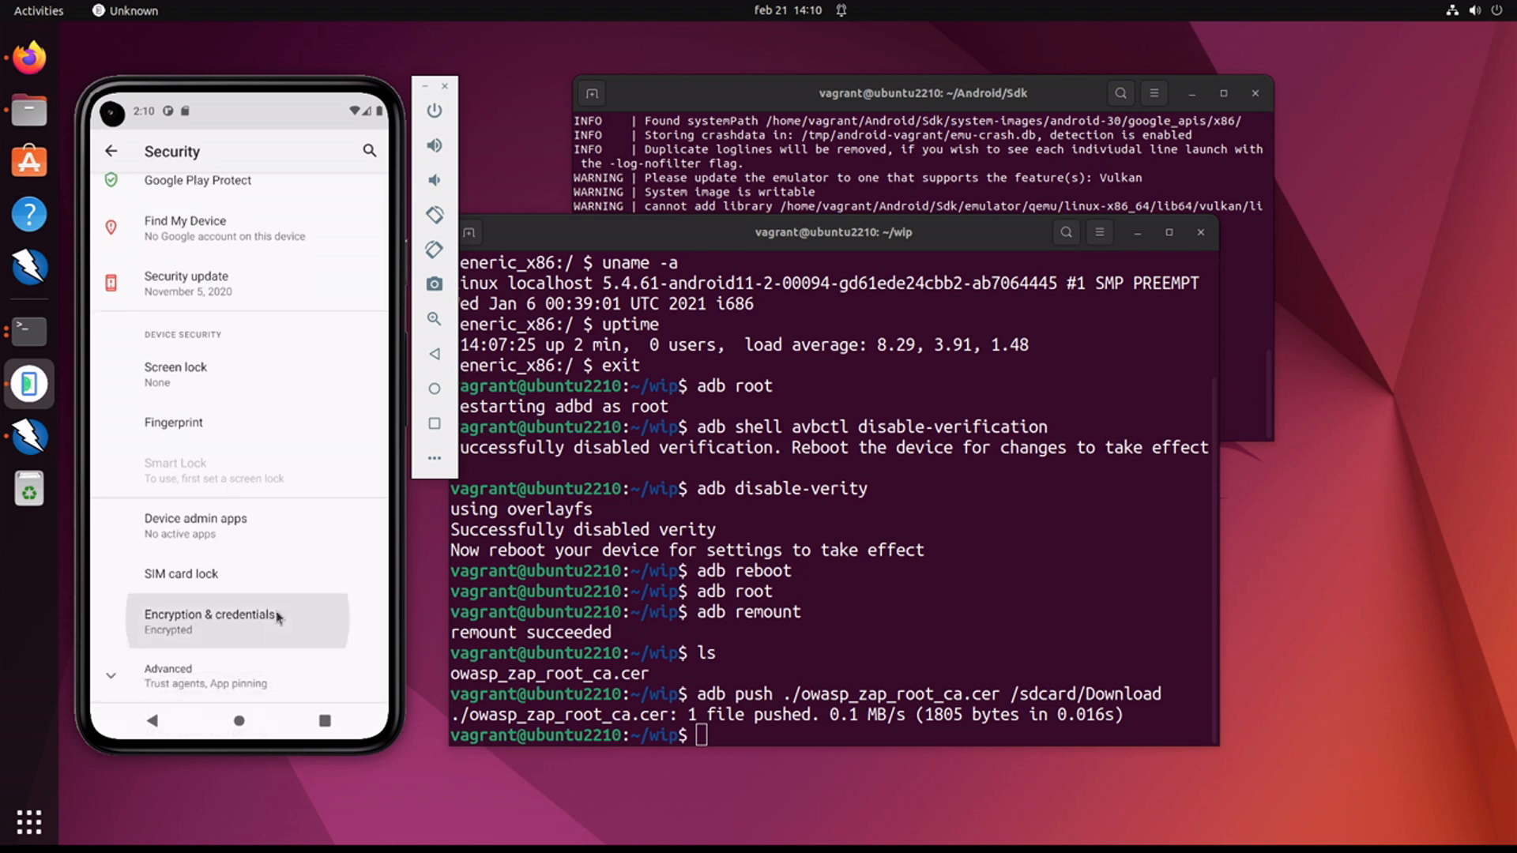
click(237, 619)
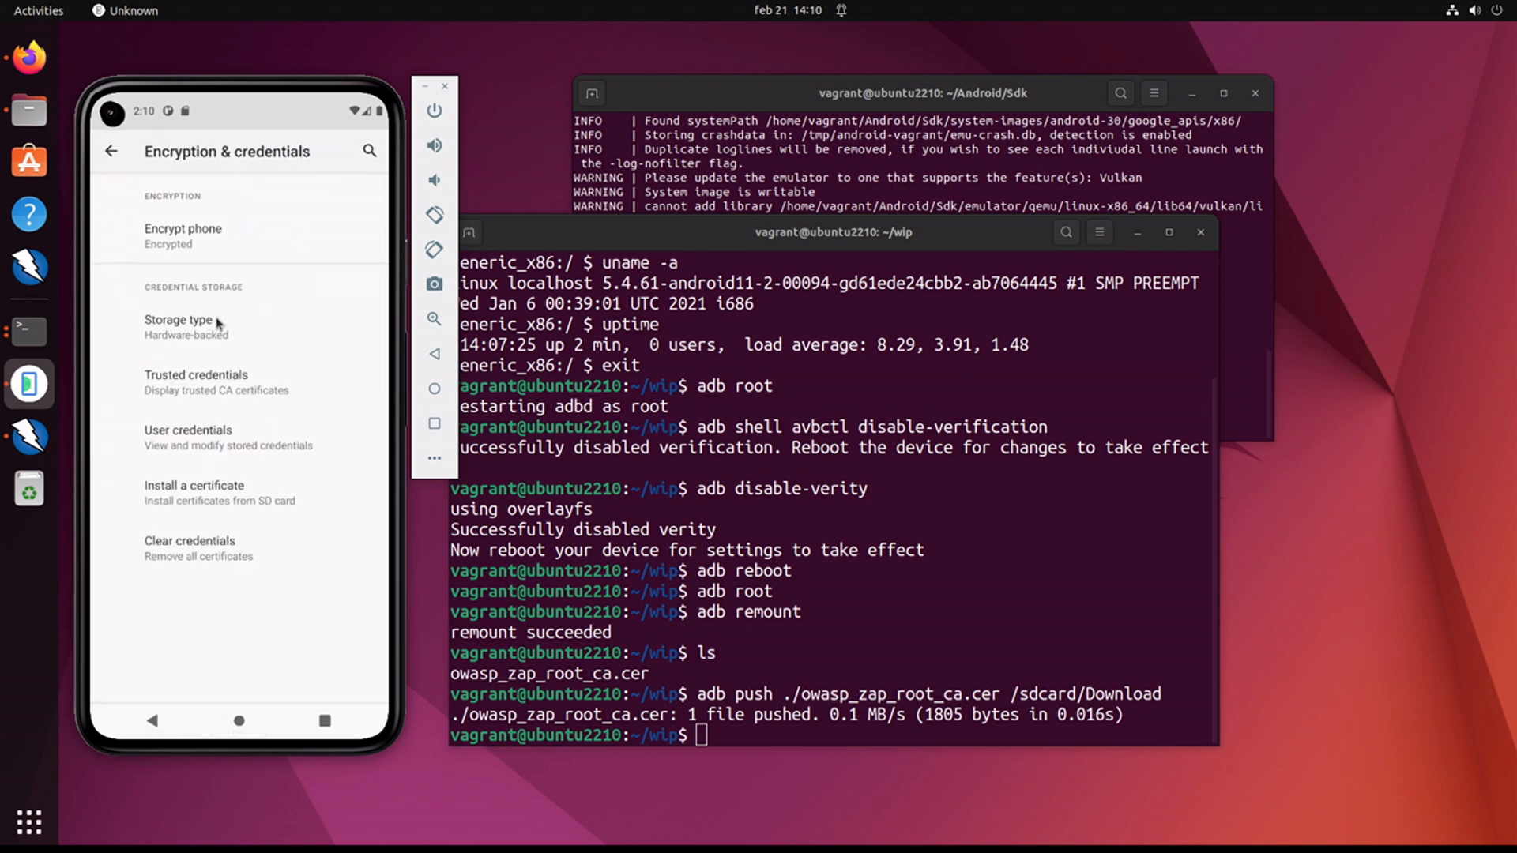
mouse_move(217, 391)
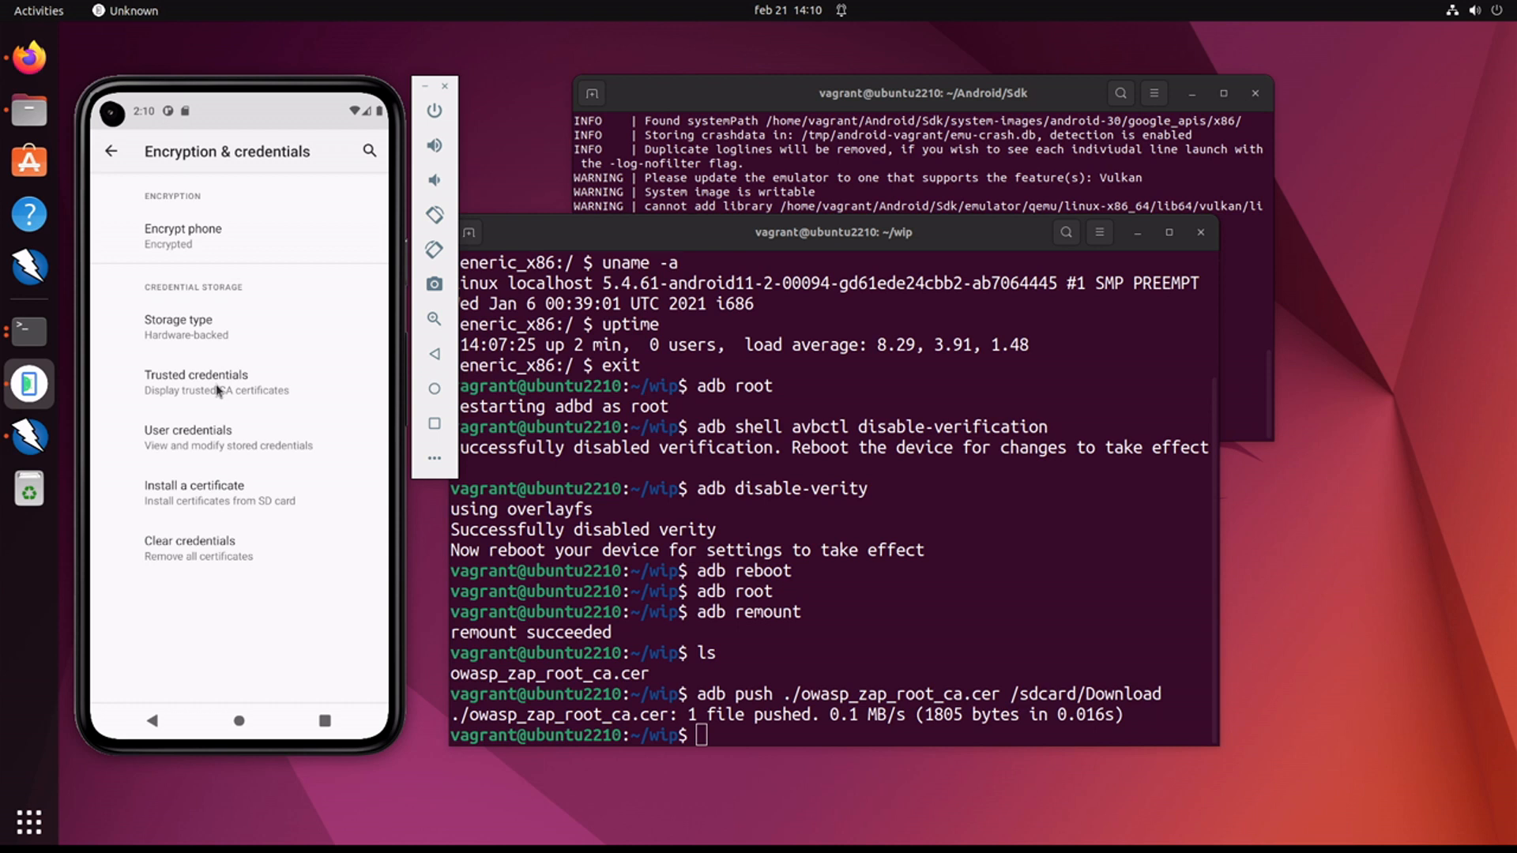
click(196, 381)
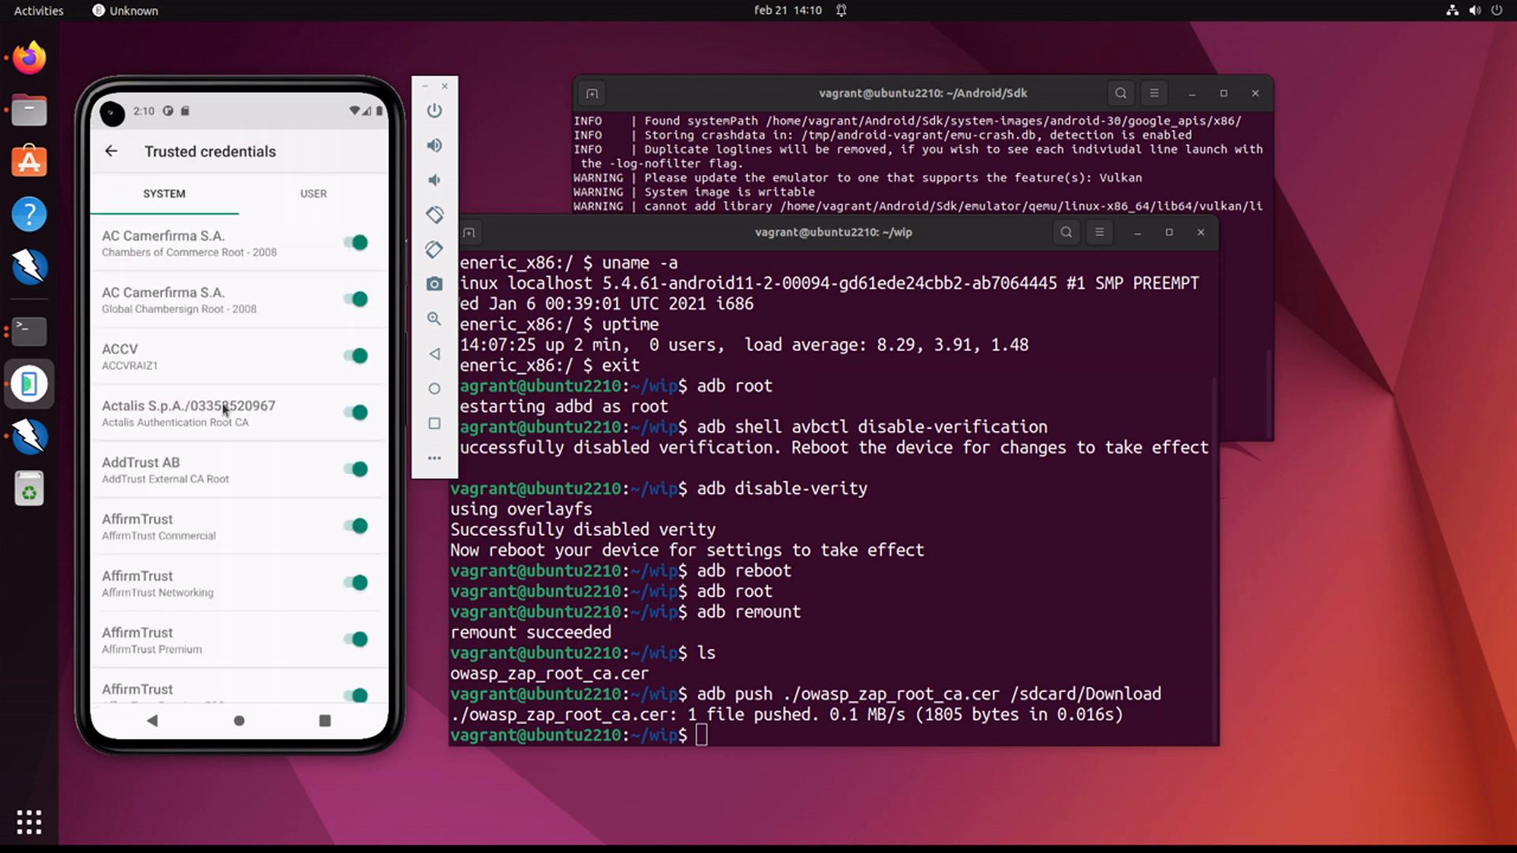
Step: Check the USER tab is empty, browse the system CAs, then return to Encryption & credentials
click(313, 194)
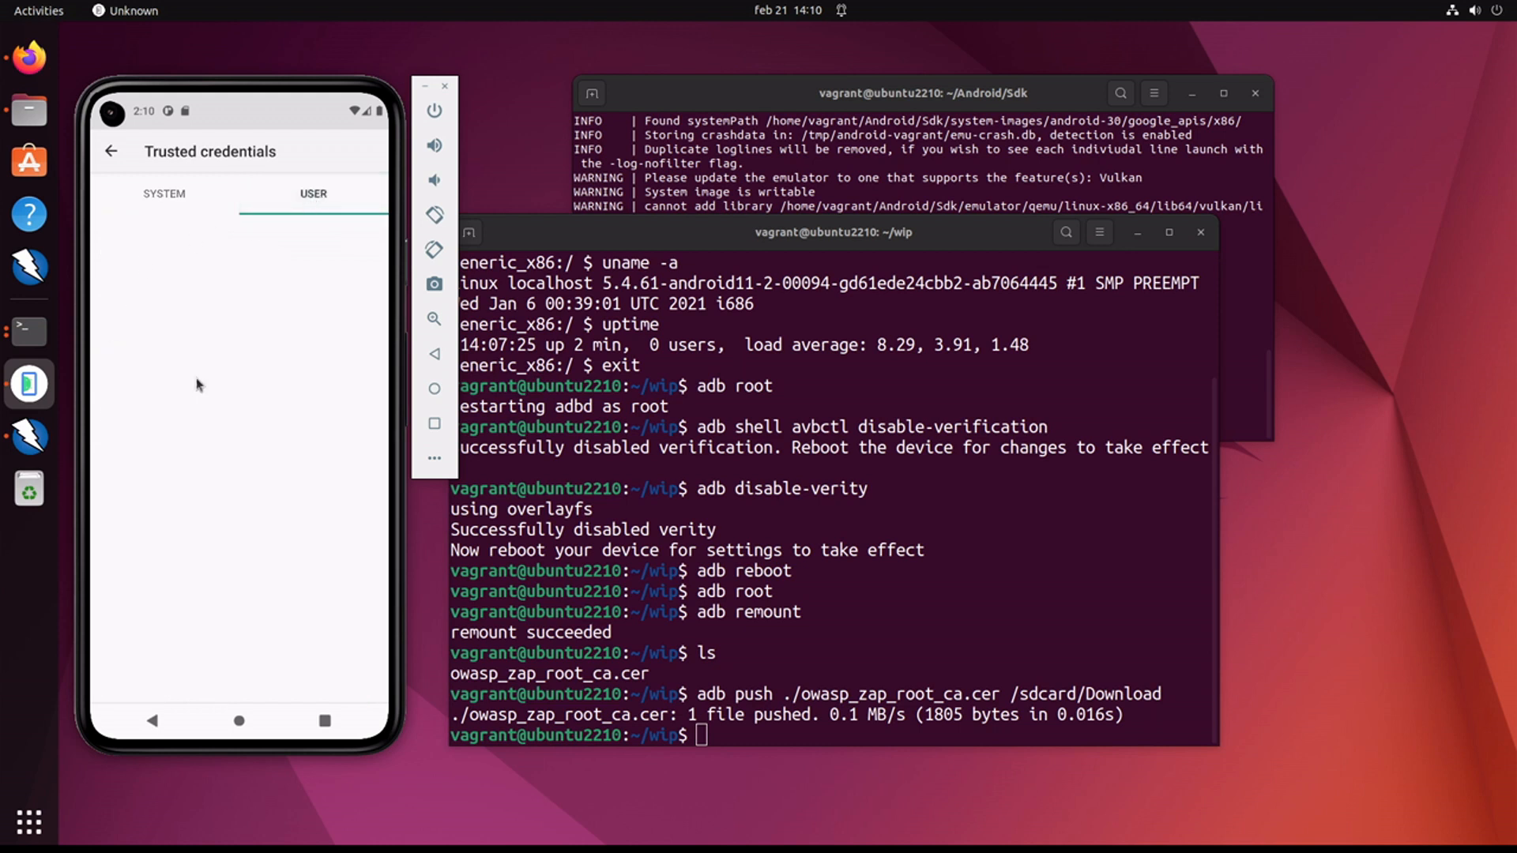
click(163, 194)
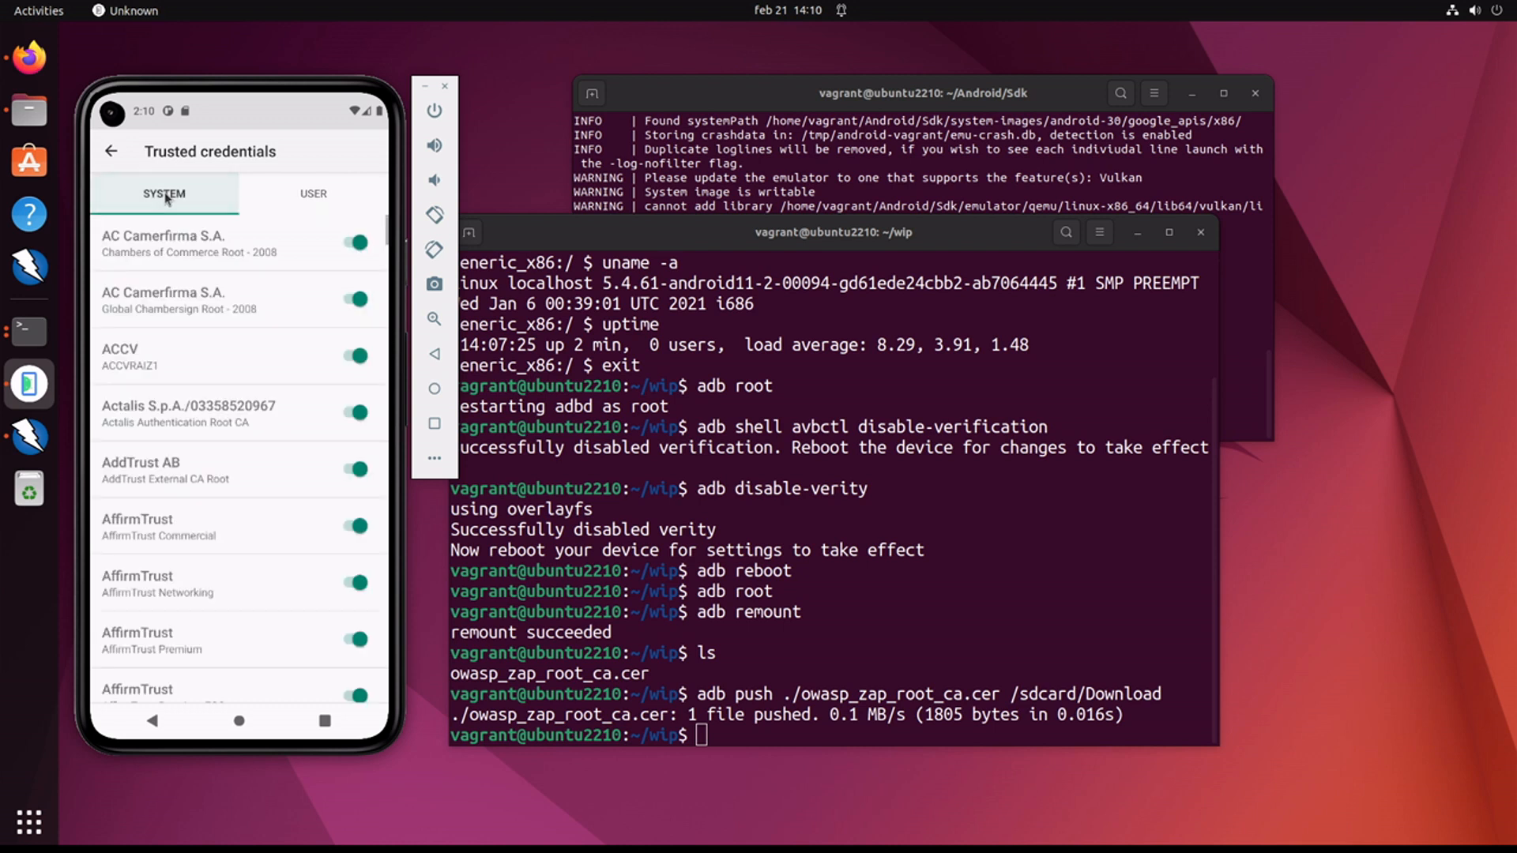
mouse_move(215, 504)
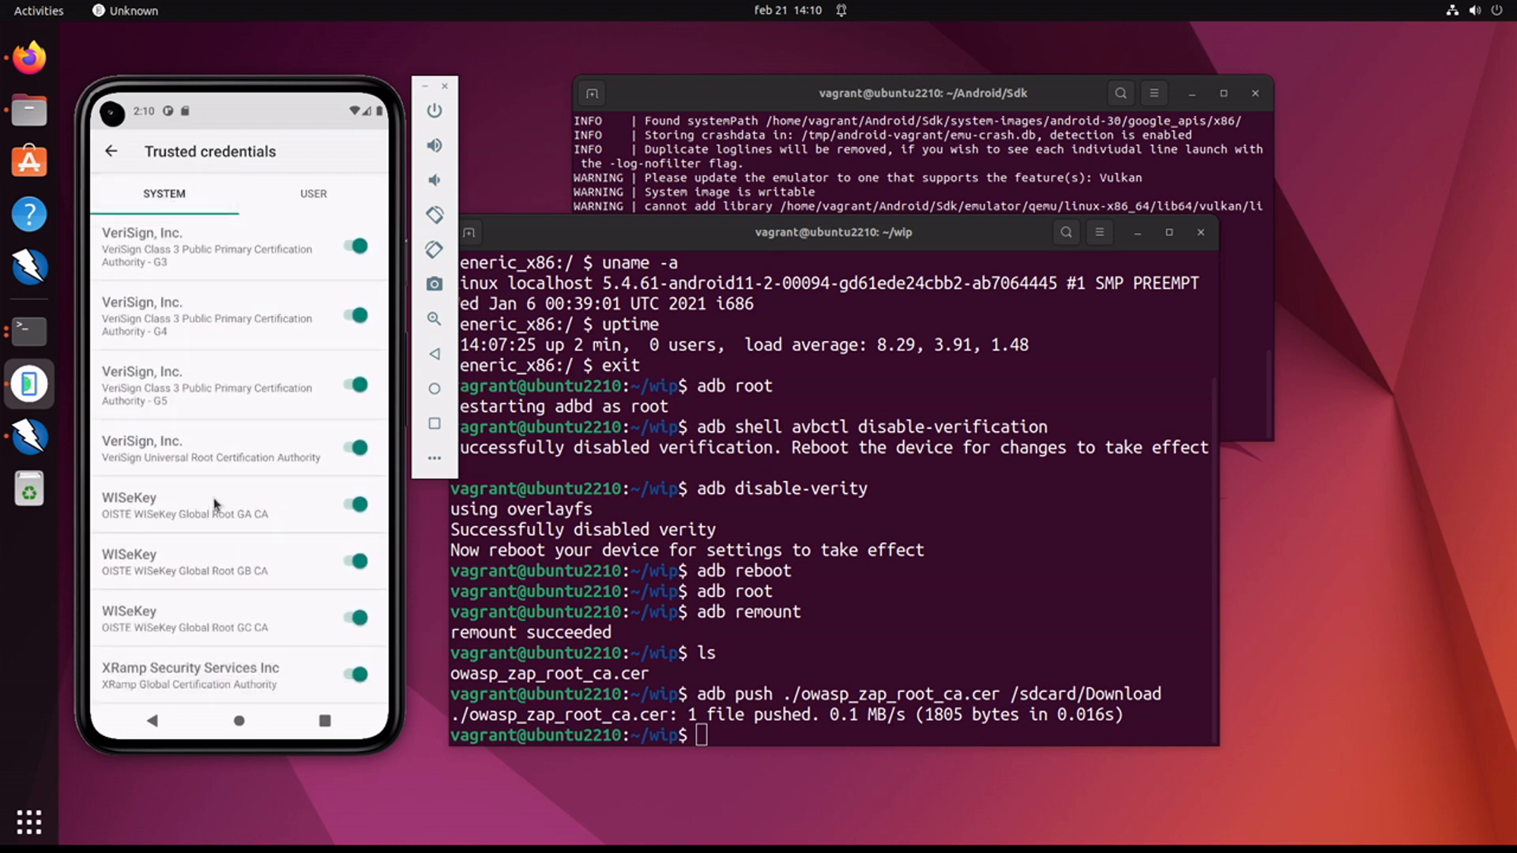
scroll(down, 3)
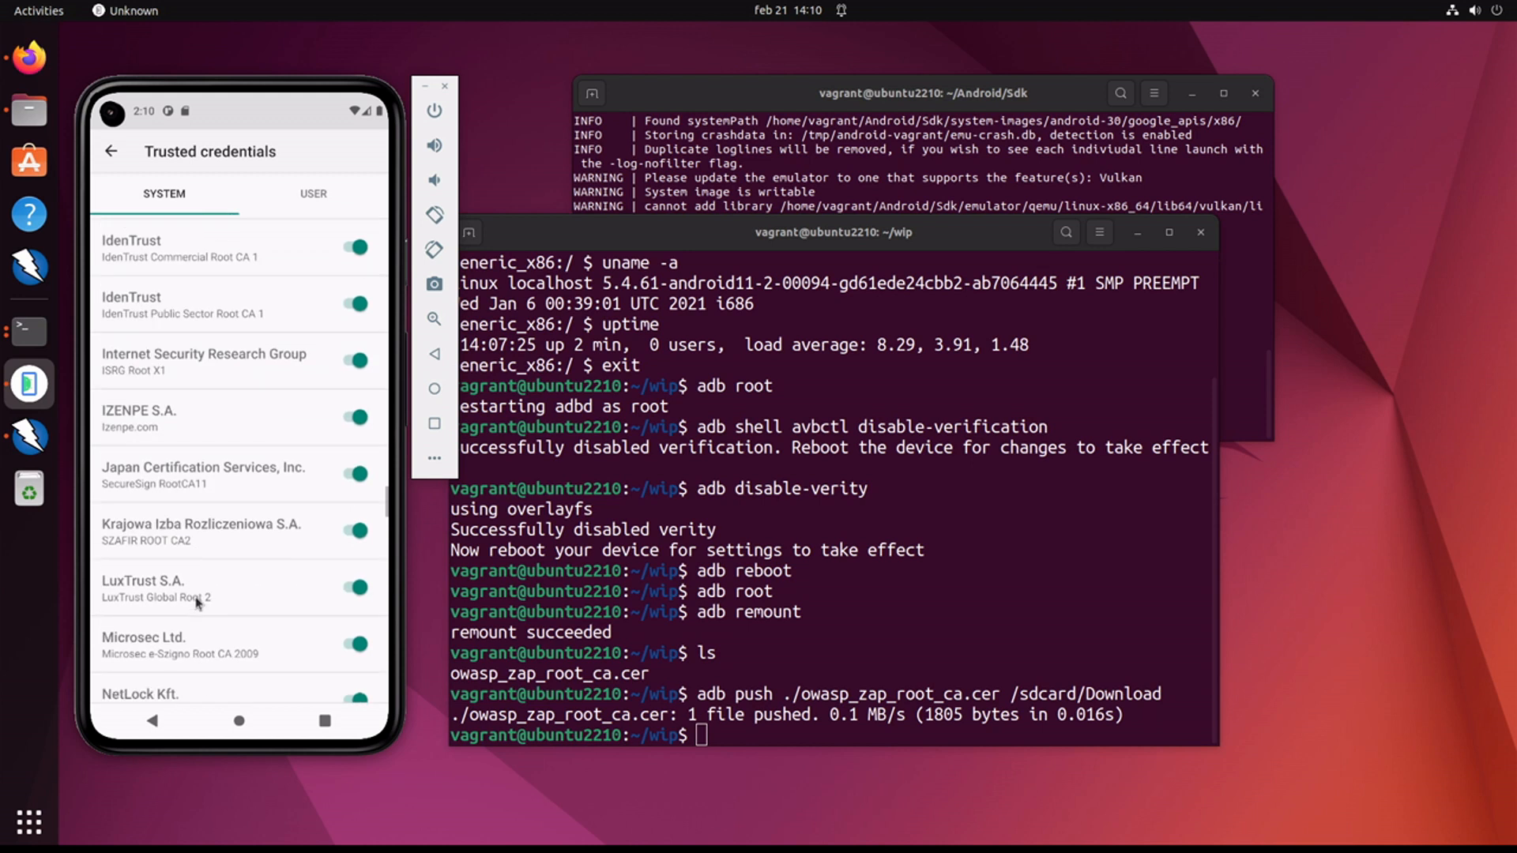
scroll(down, 3)
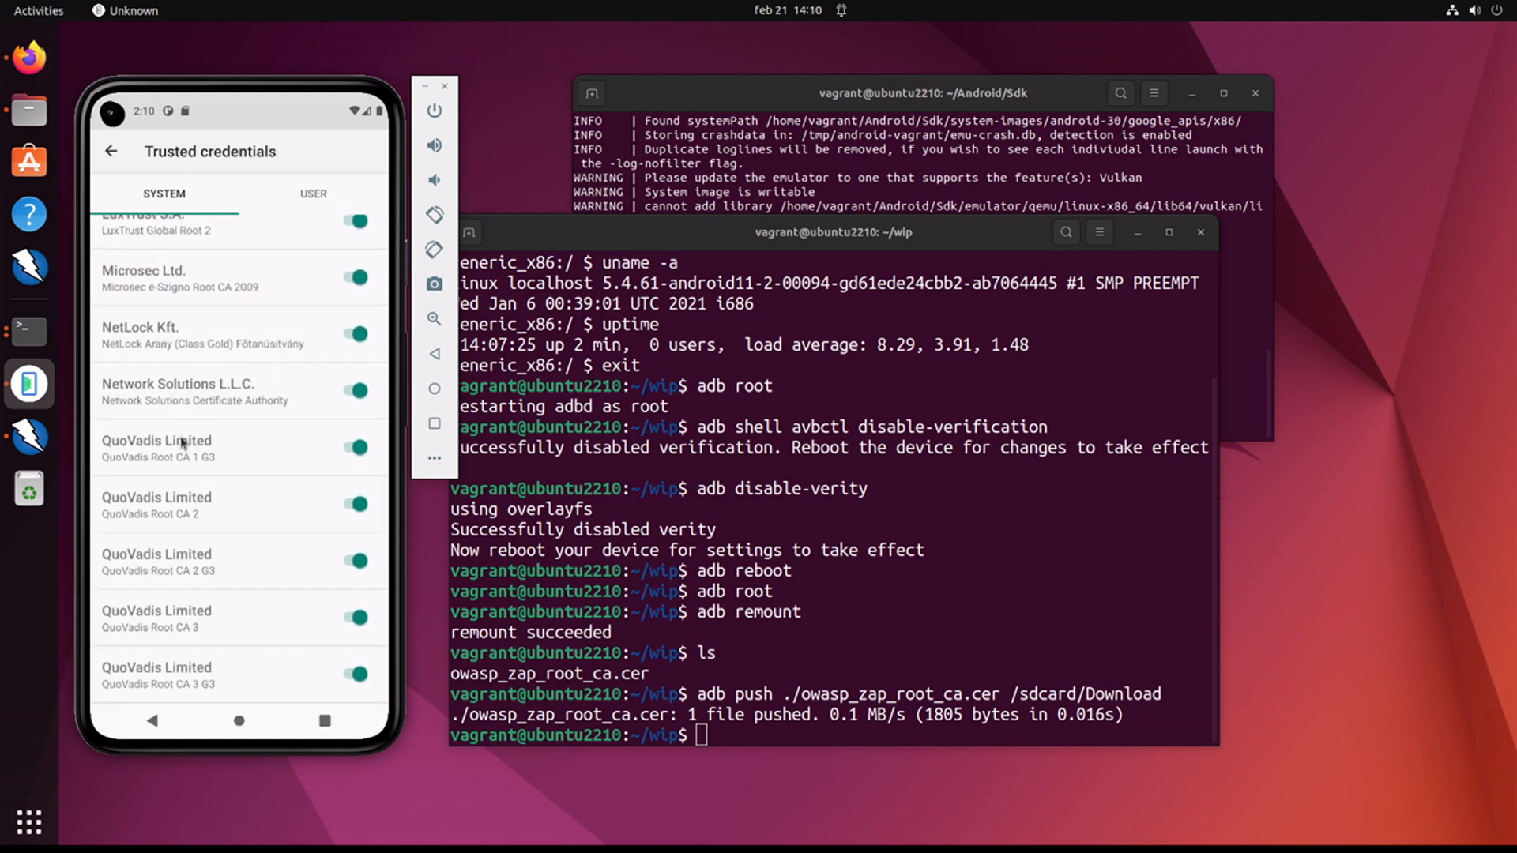
click(313, 192)
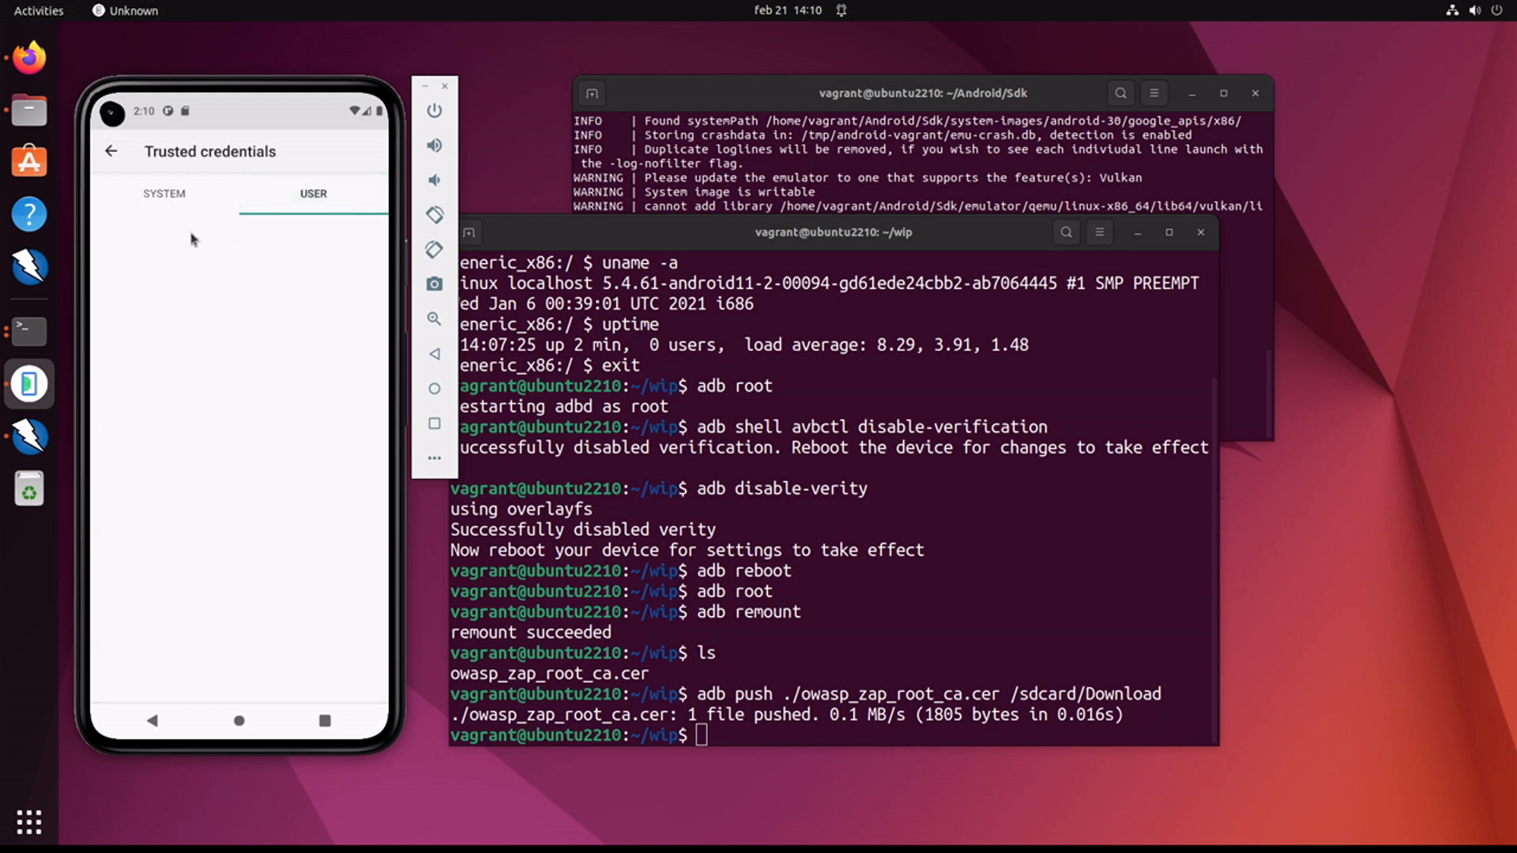
mouse_move(109, 158)
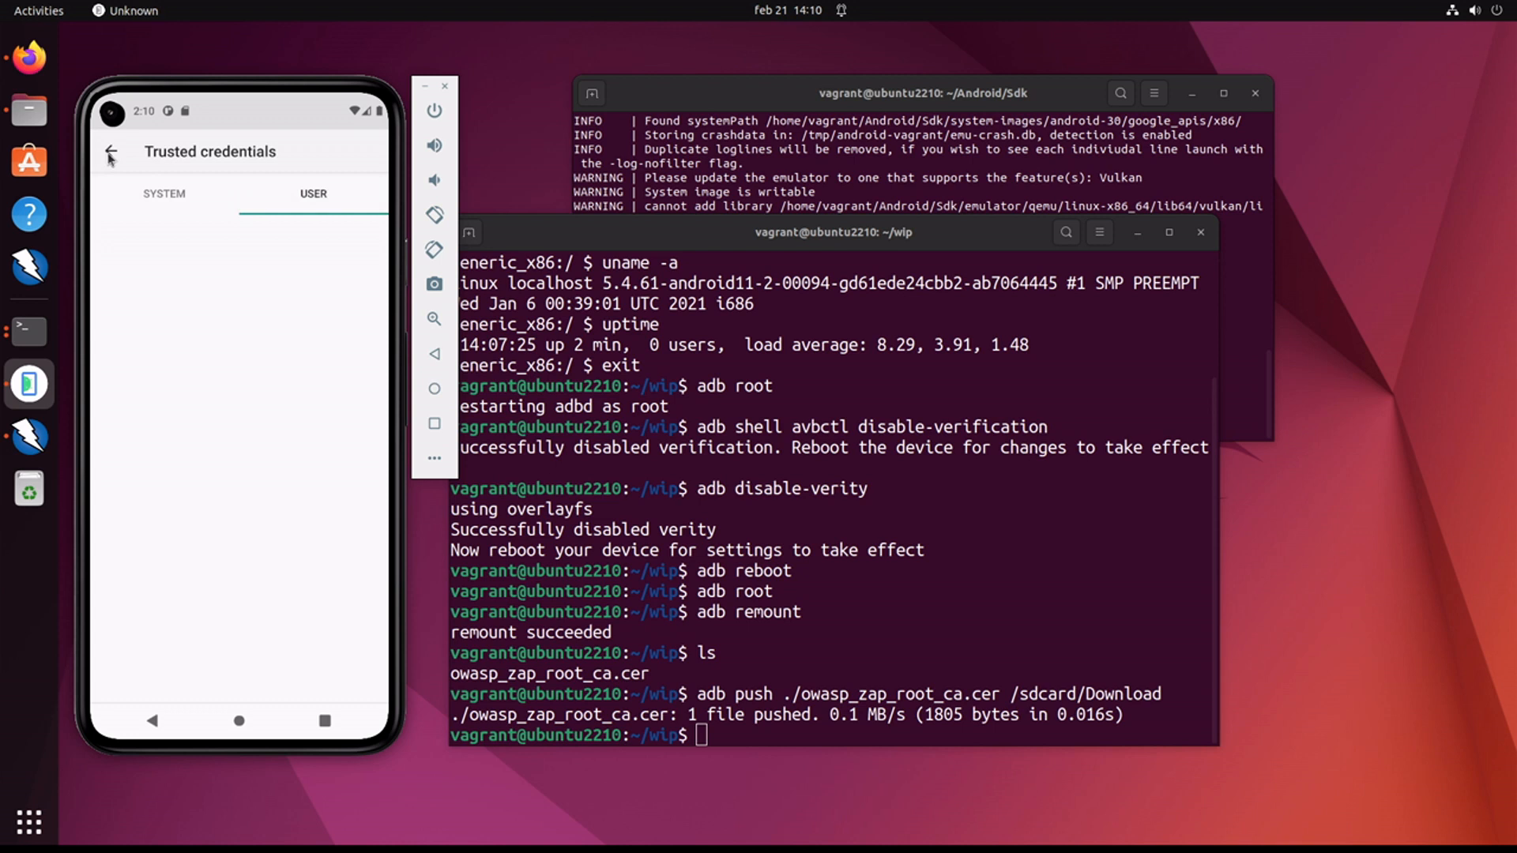
click(110, 151)
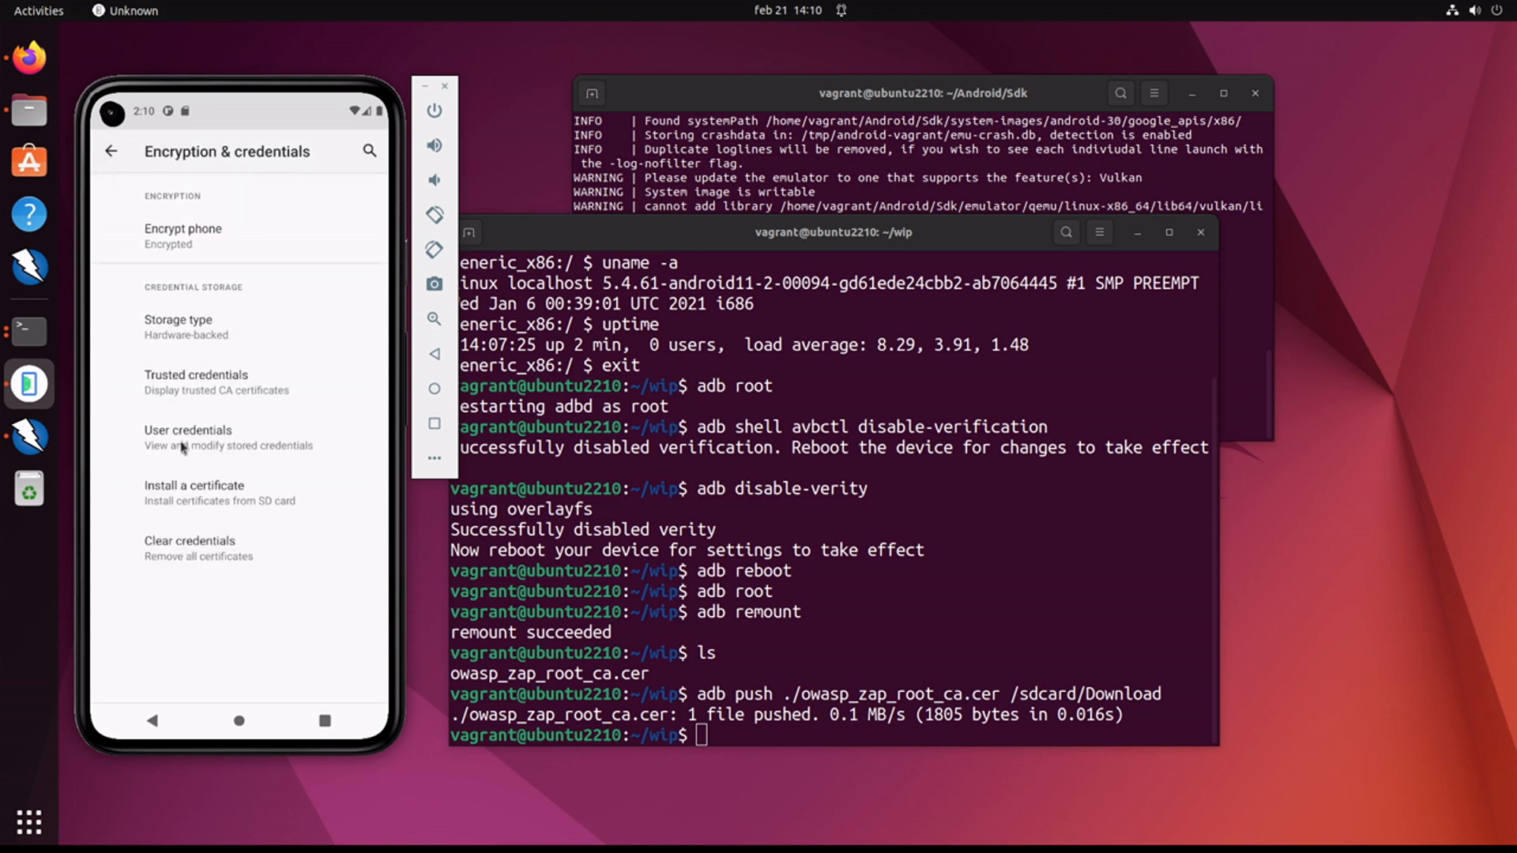
Step: Install owasp_zap_root_ca.cer from internal storage's Download folder as a CA certificate, accepting the warning
click(192, 493)
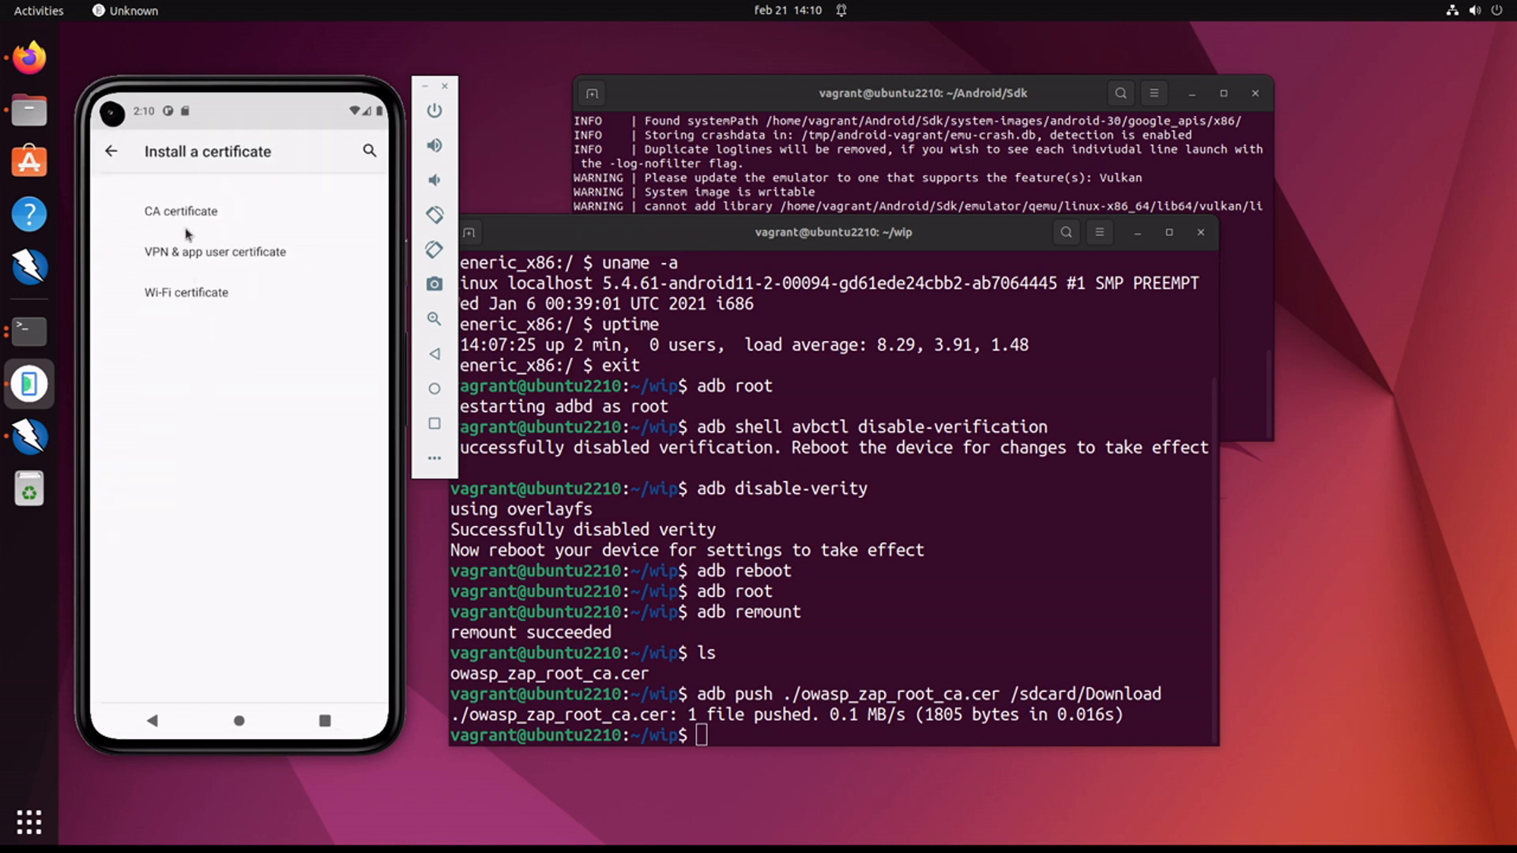
click(180, 210)
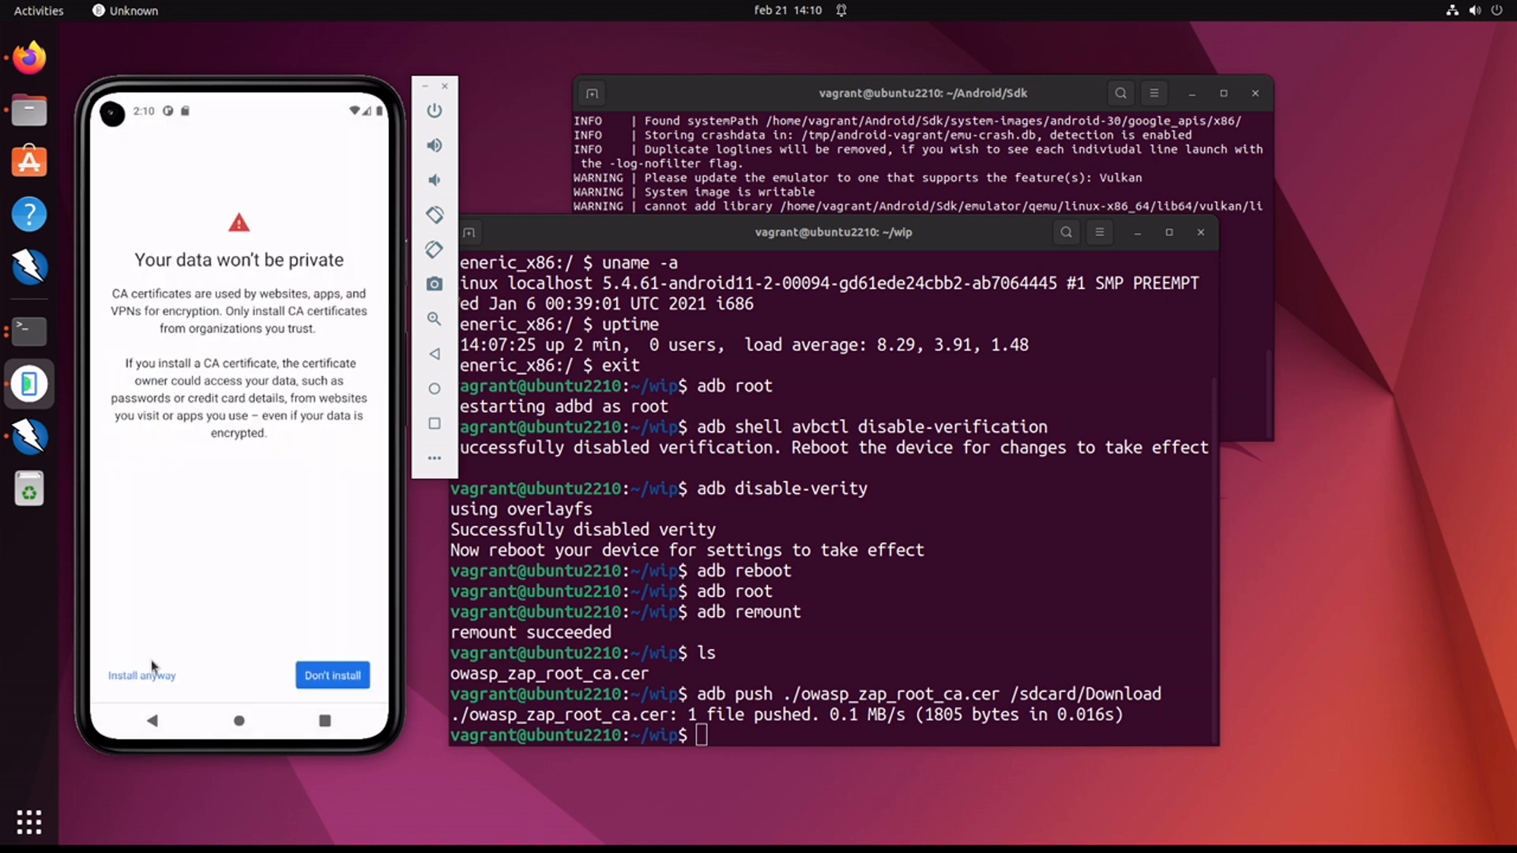
click(141, 675)
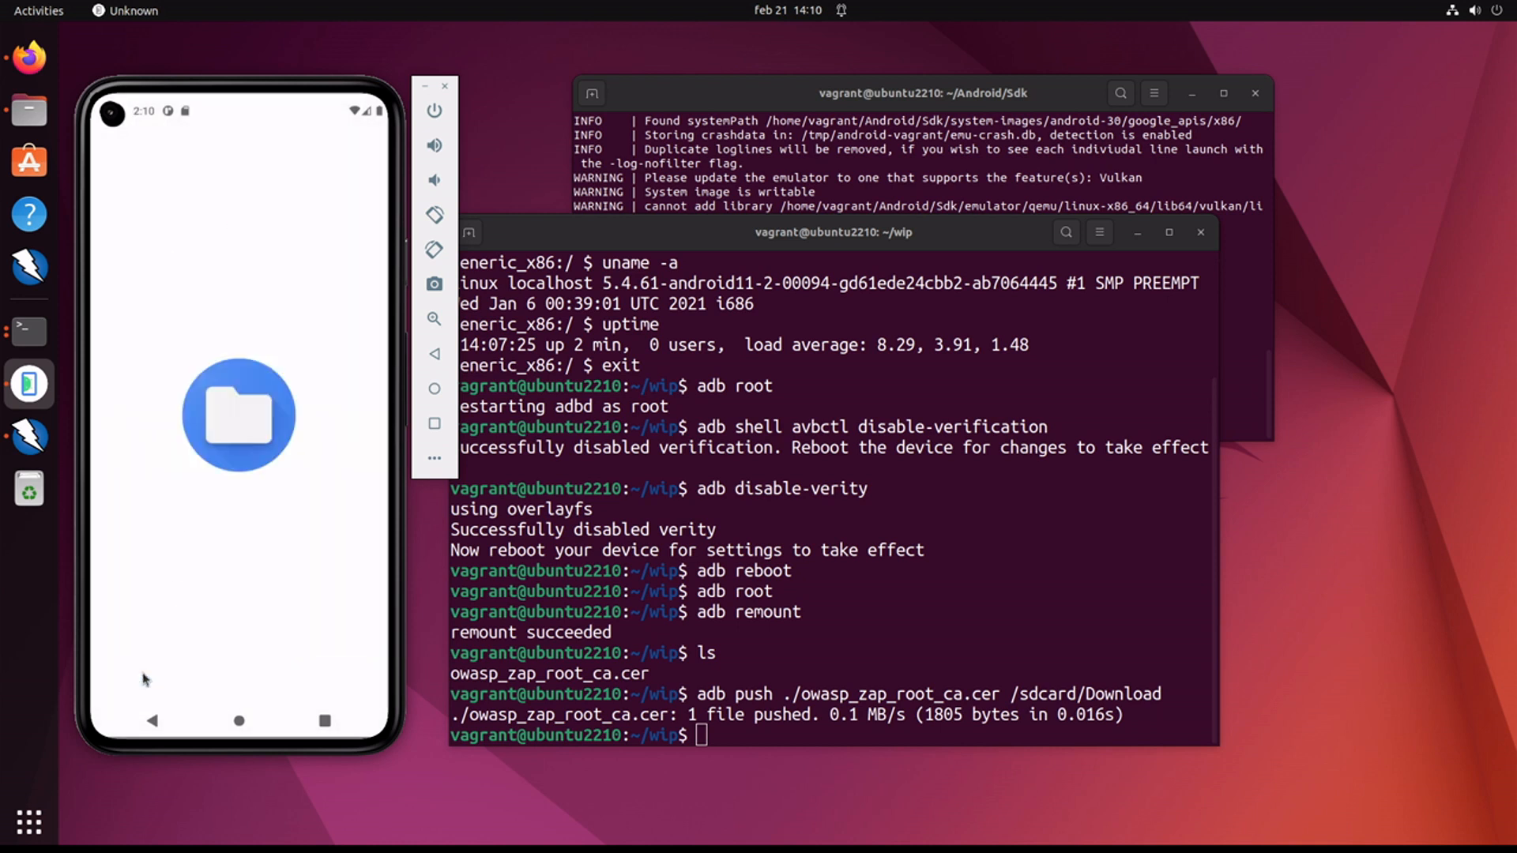
click(239, 416)
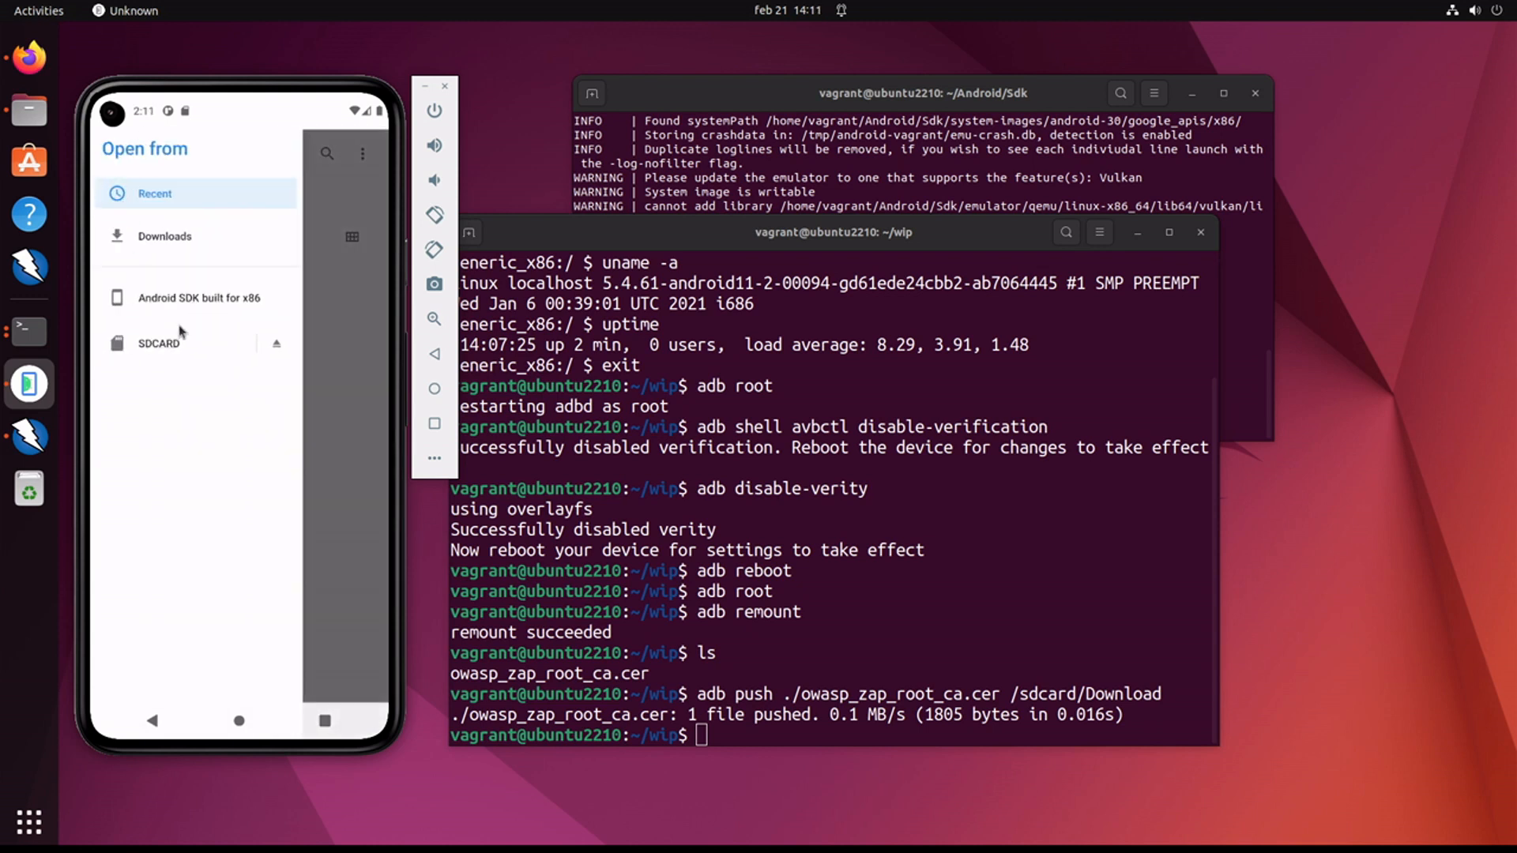
click(199, 297)
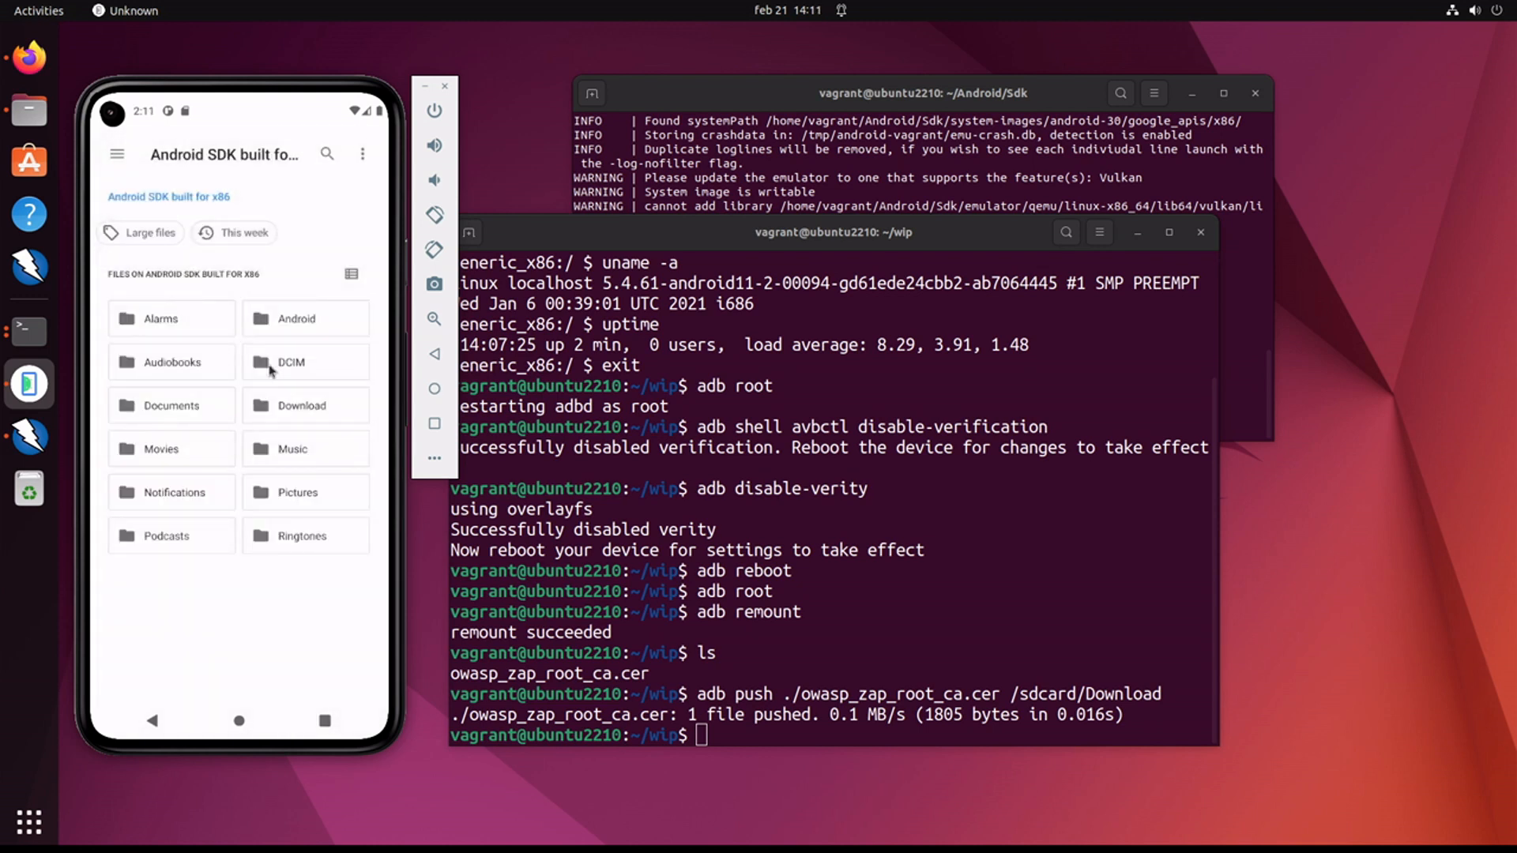
click(301, 405)
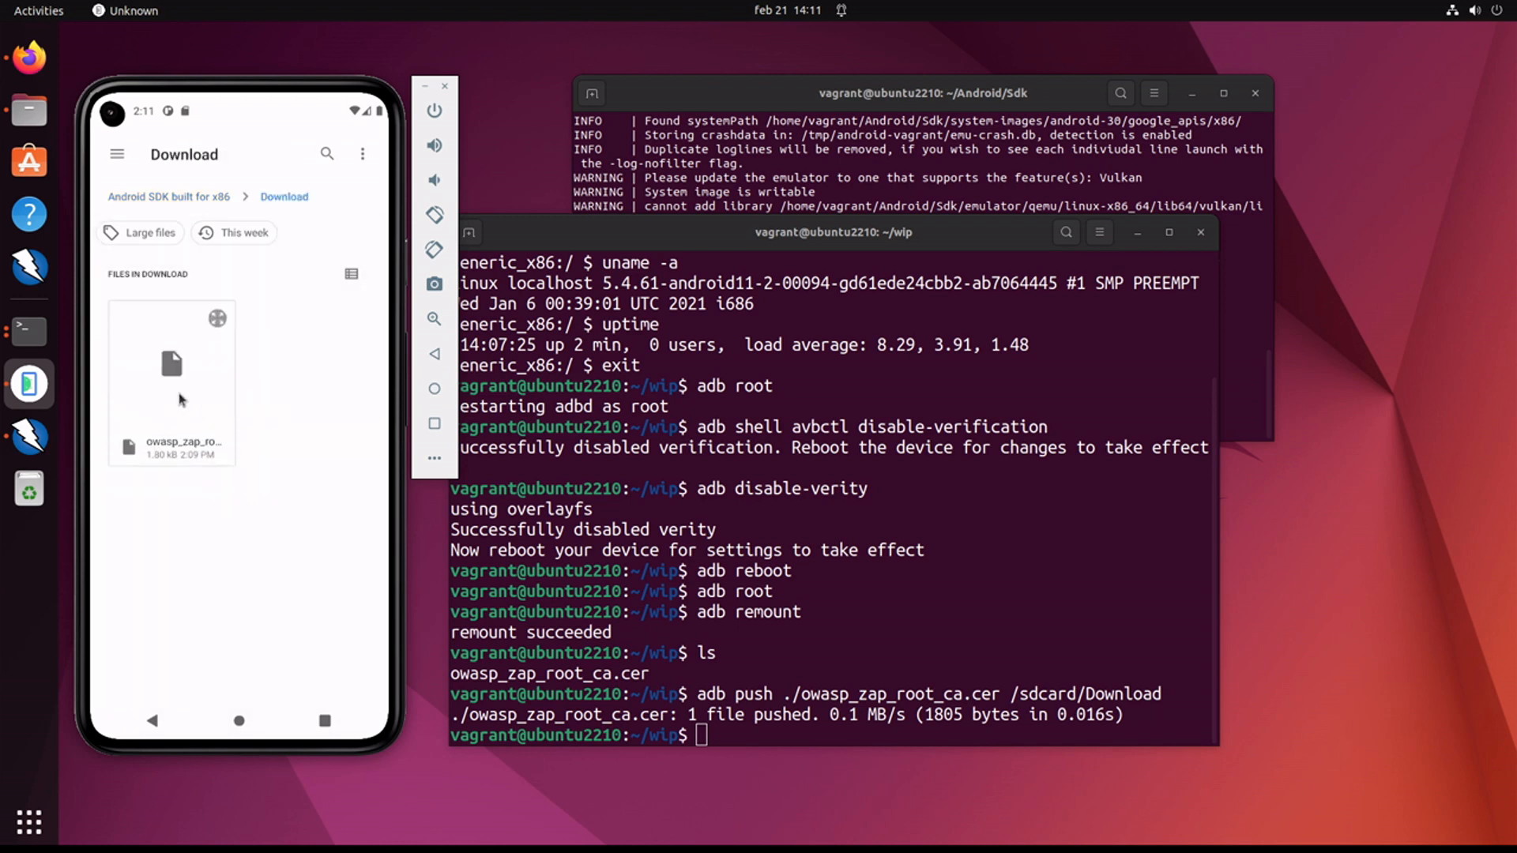
click(170, 383)
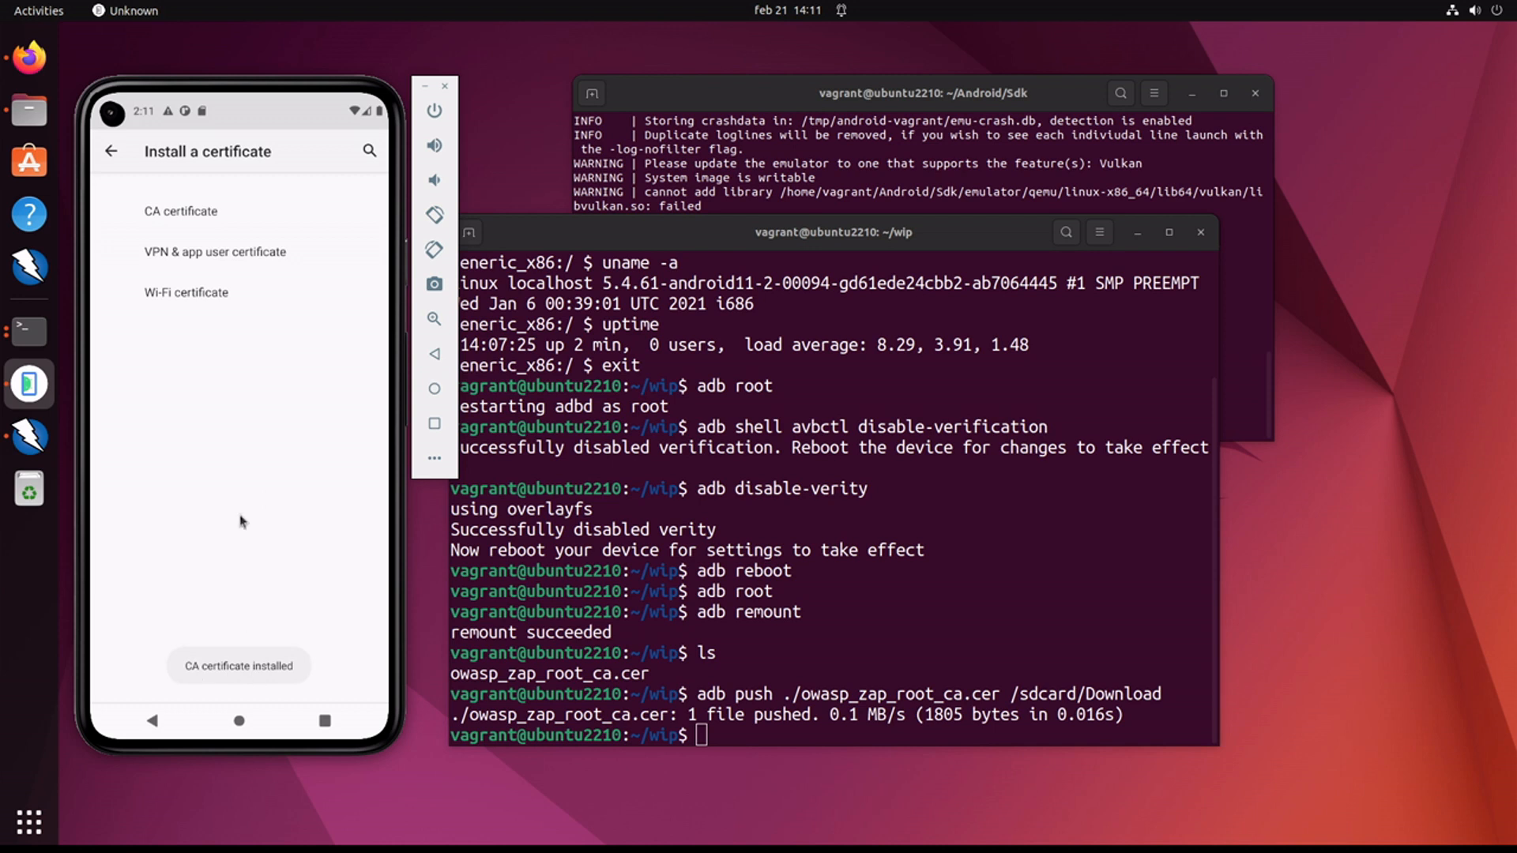
Step: Reopen Trusted credentials and confirm OWASP Root CA under USER, then browse the SYSTEM list
click(111, 152)
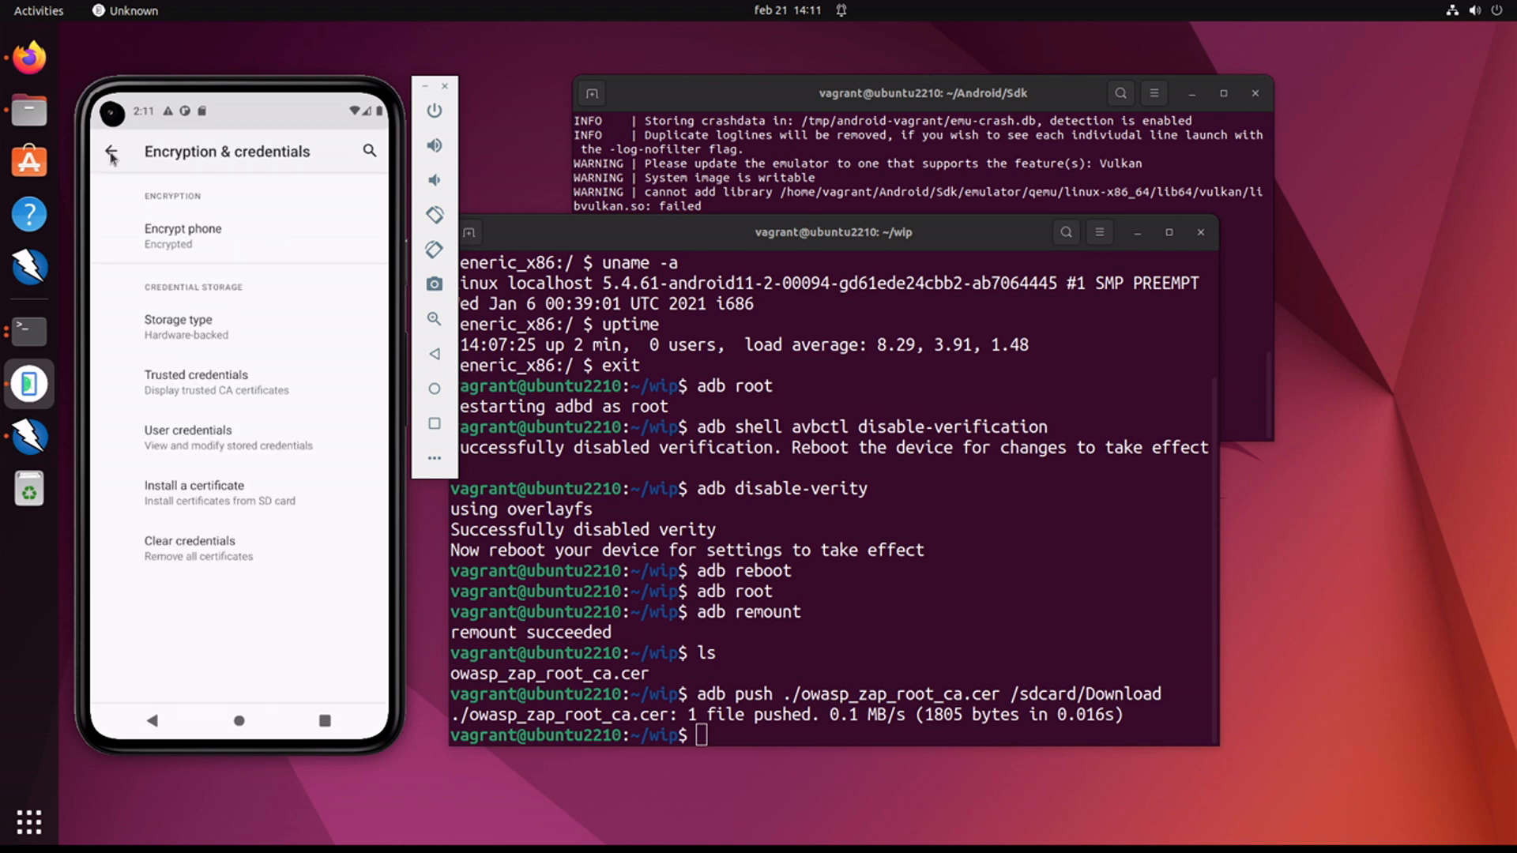
click(112, 152)
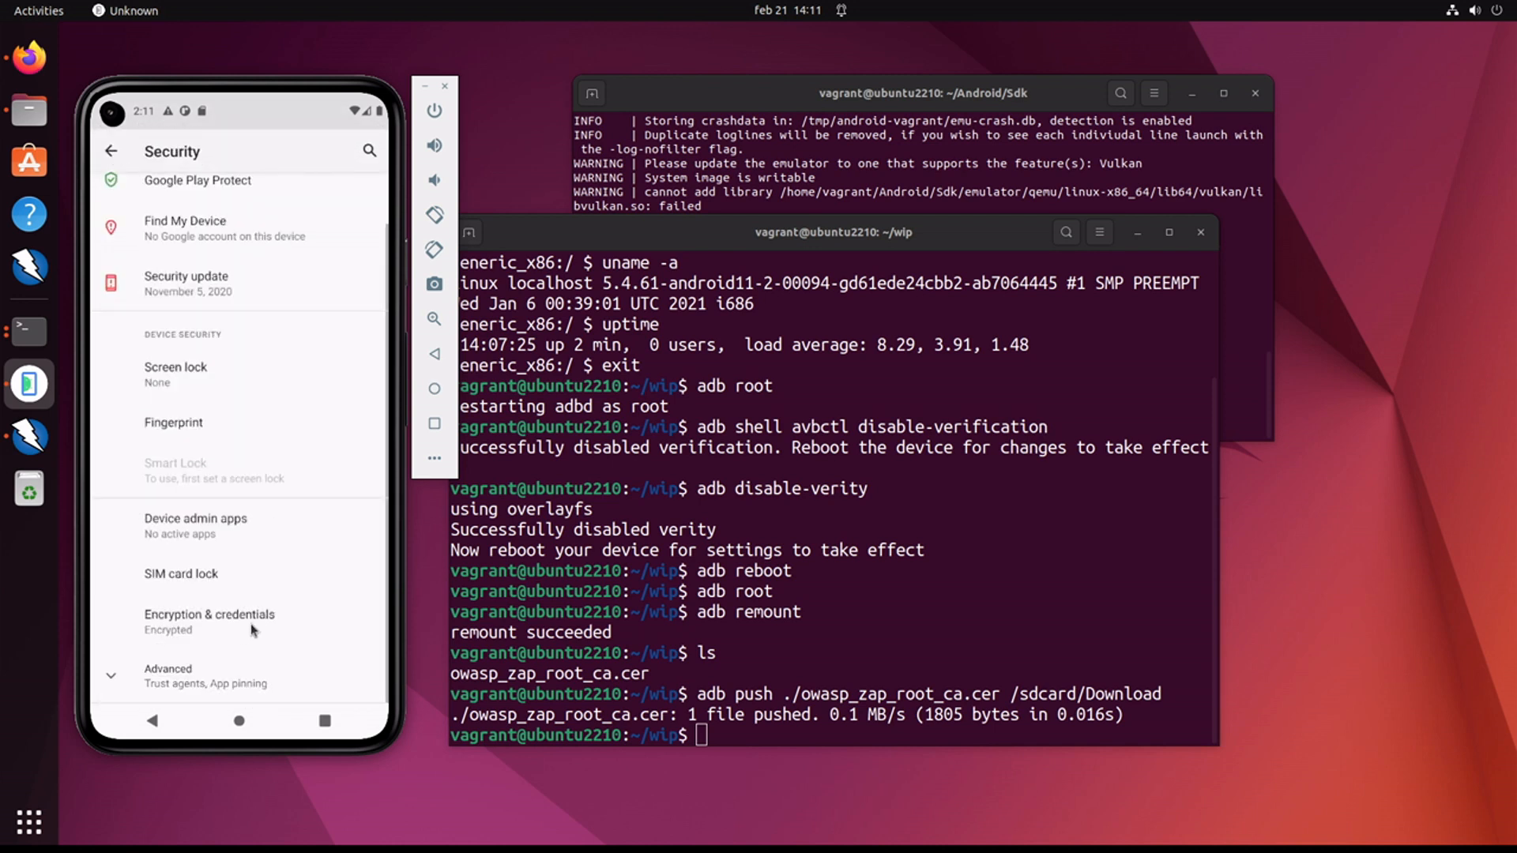
click(208, 621)
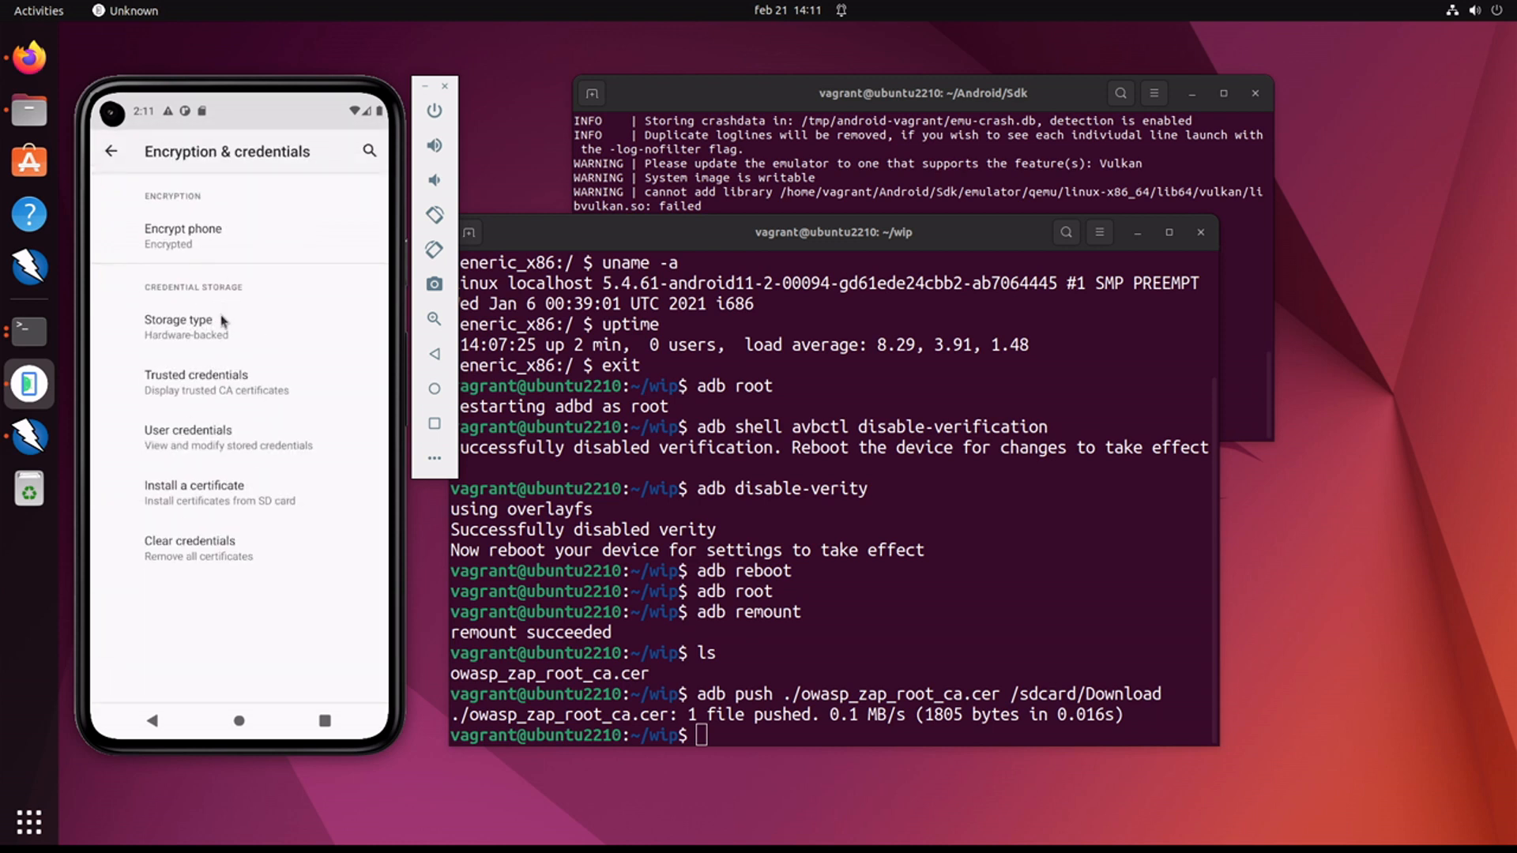
click(196, 381)
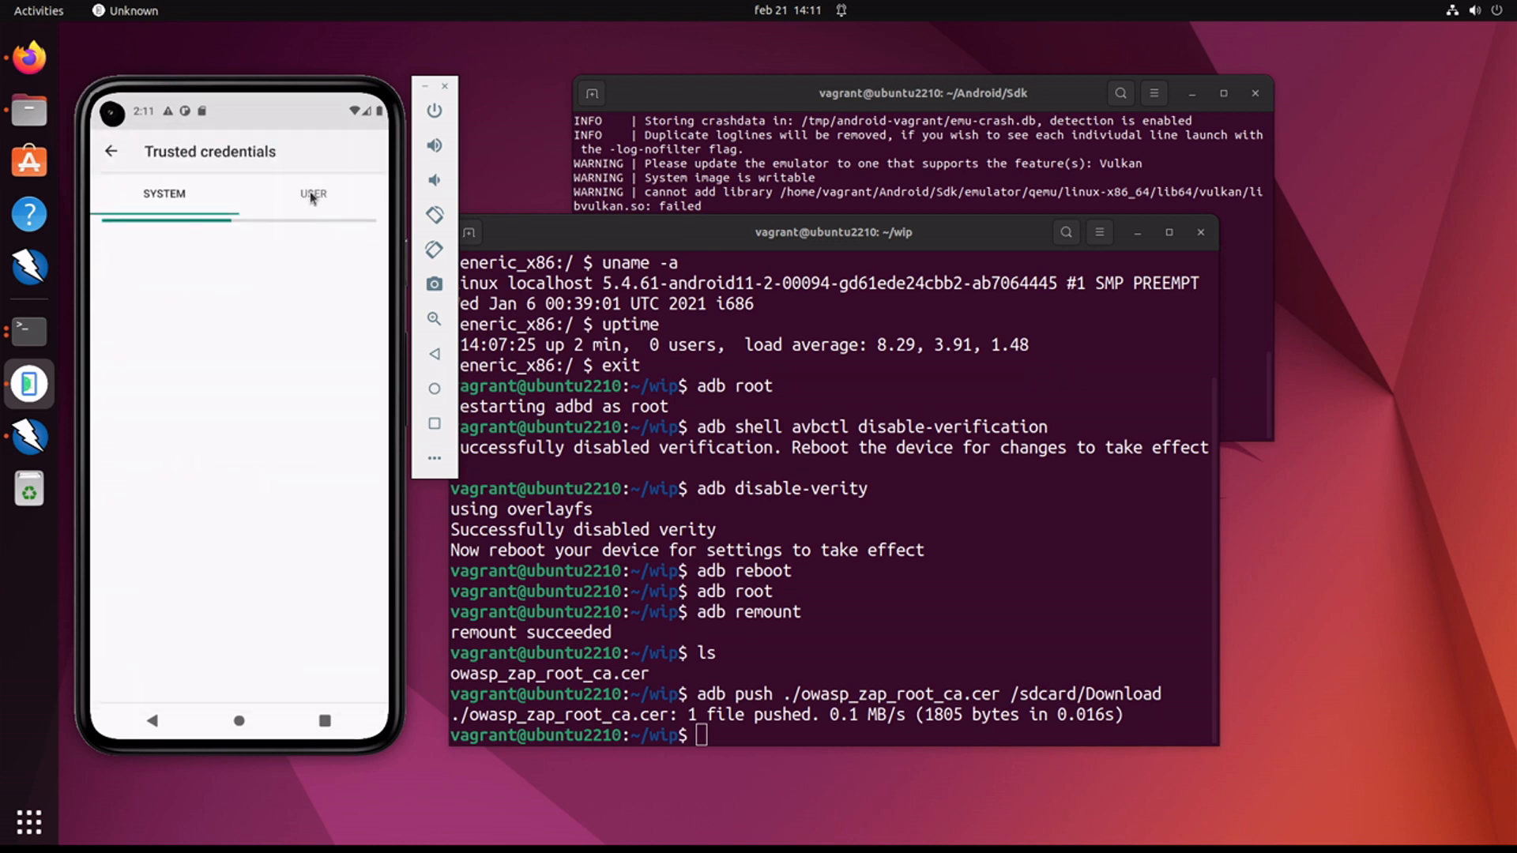
click(313, 193)
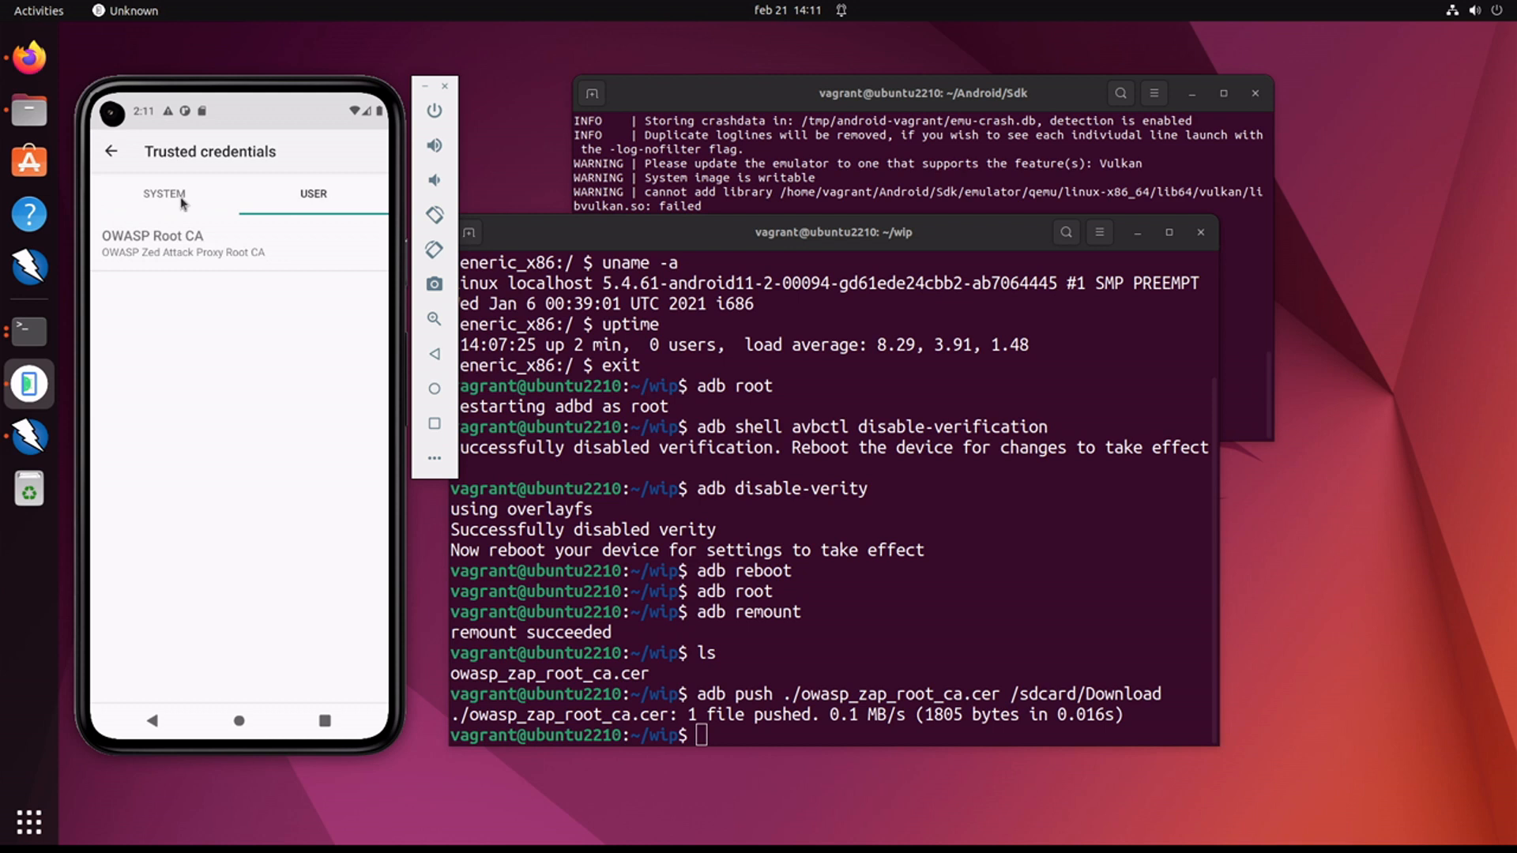
click(164, 193)
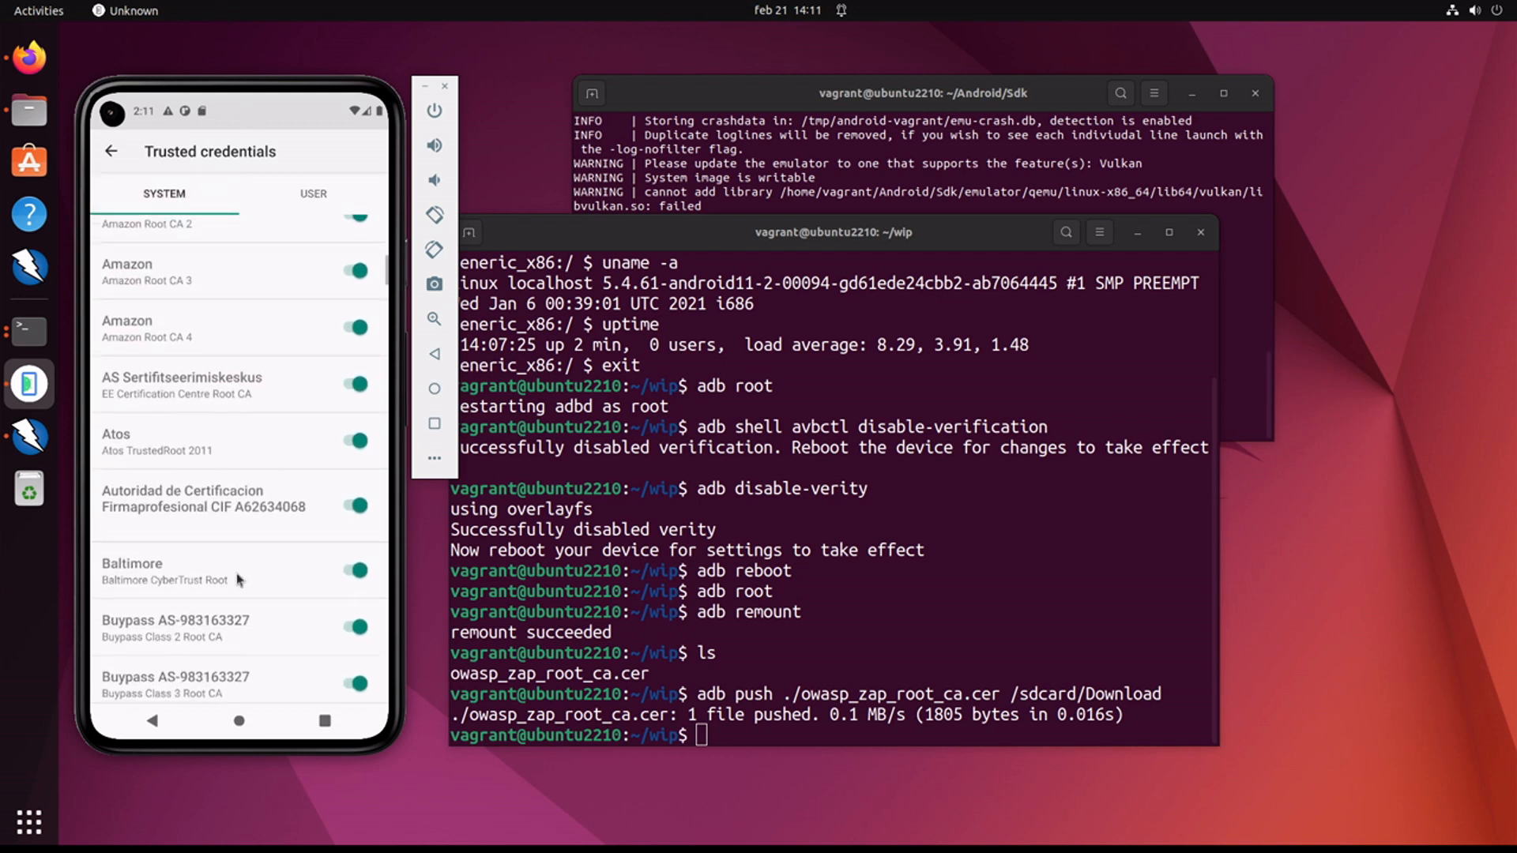
scroll(down, 3)
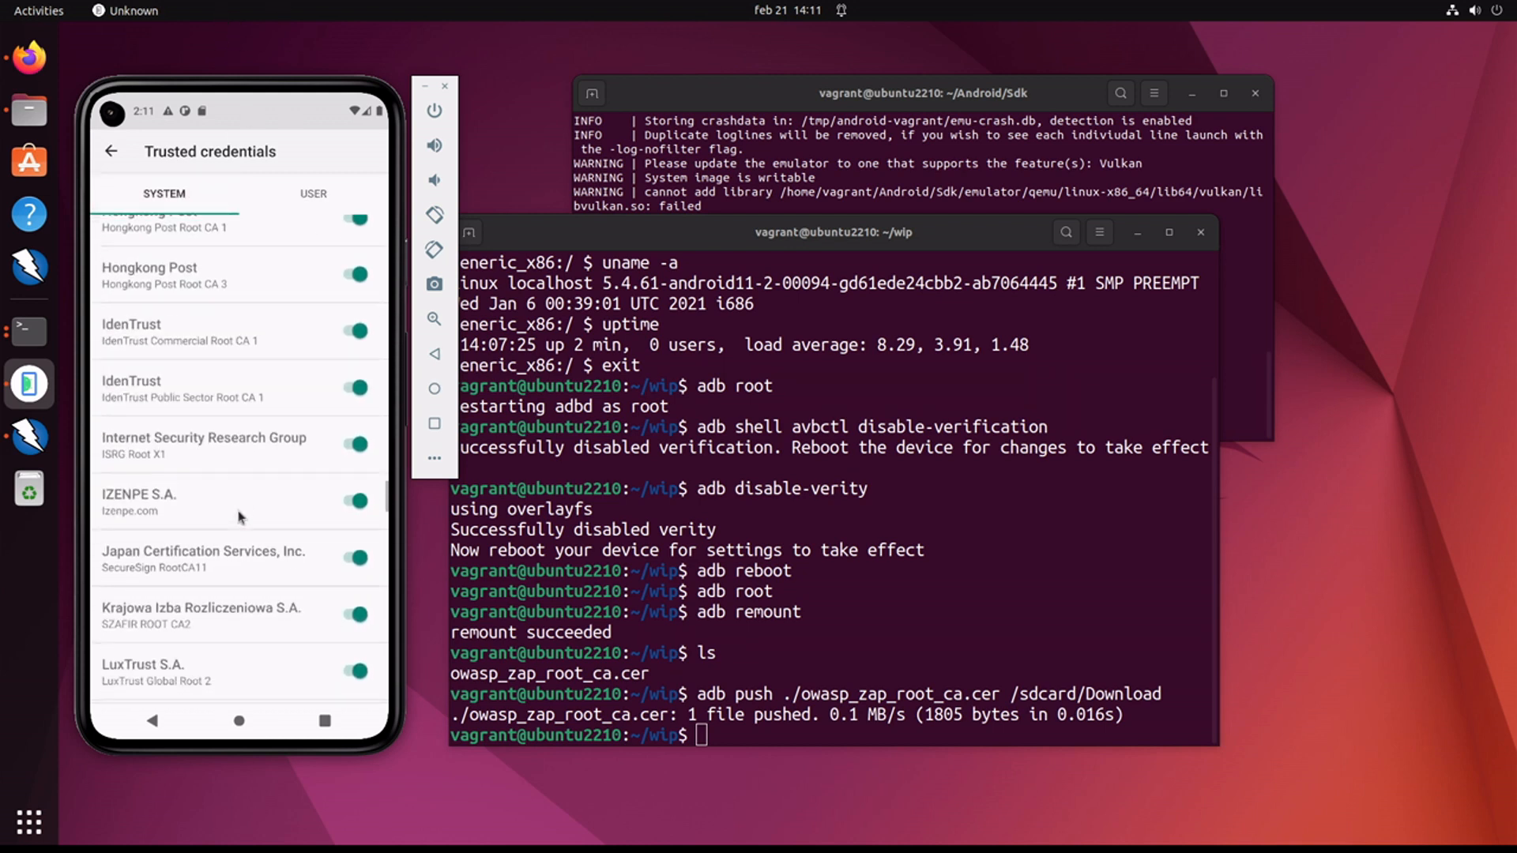
scroll(down, 3)
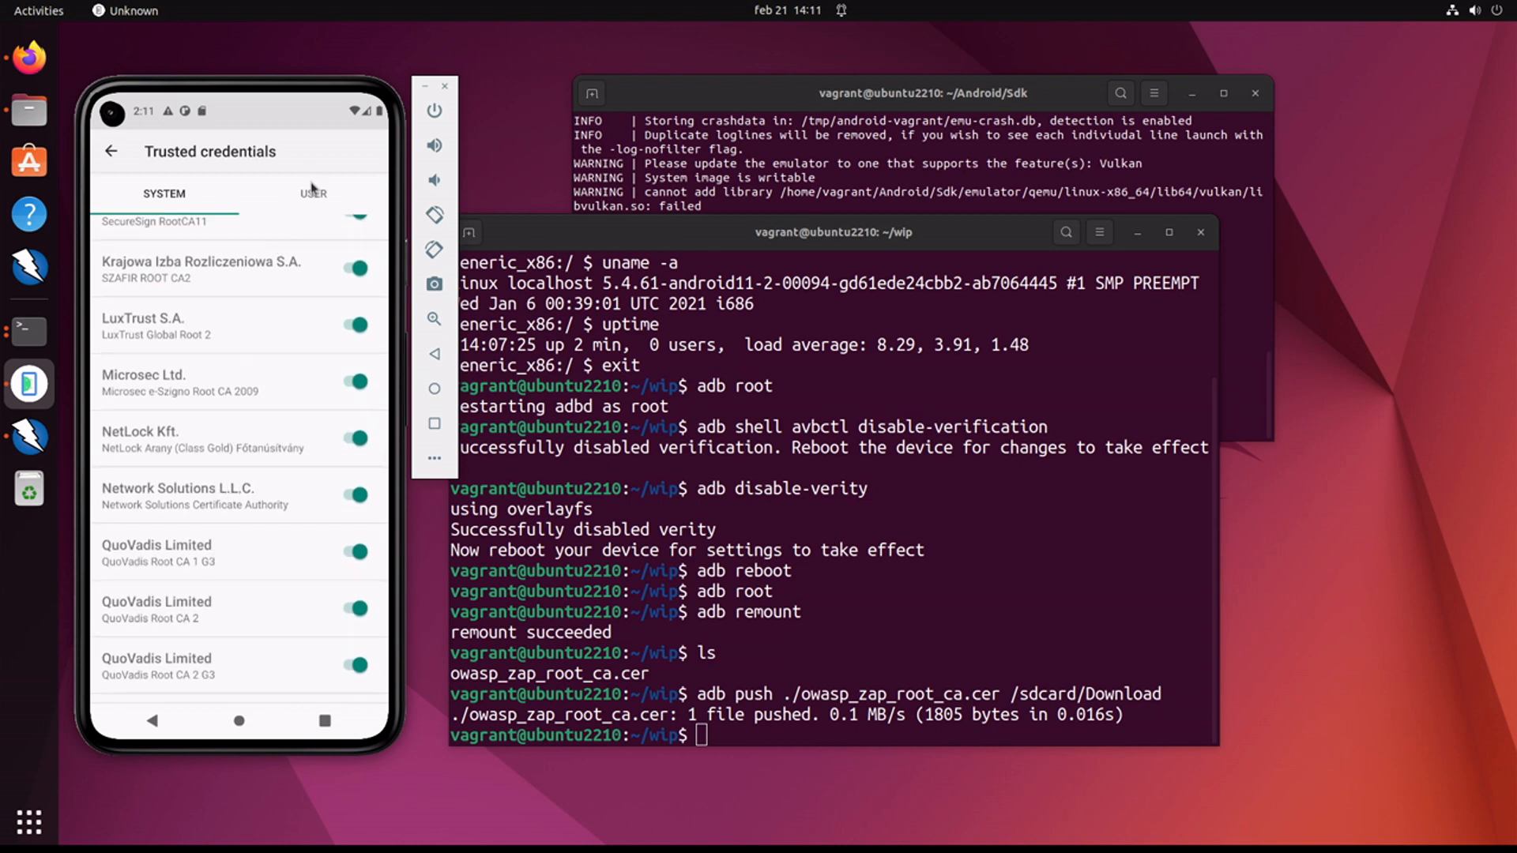
Step: Back out of Settings to the home screen and bring up the emulator's Extended Controls
click(111, 152)
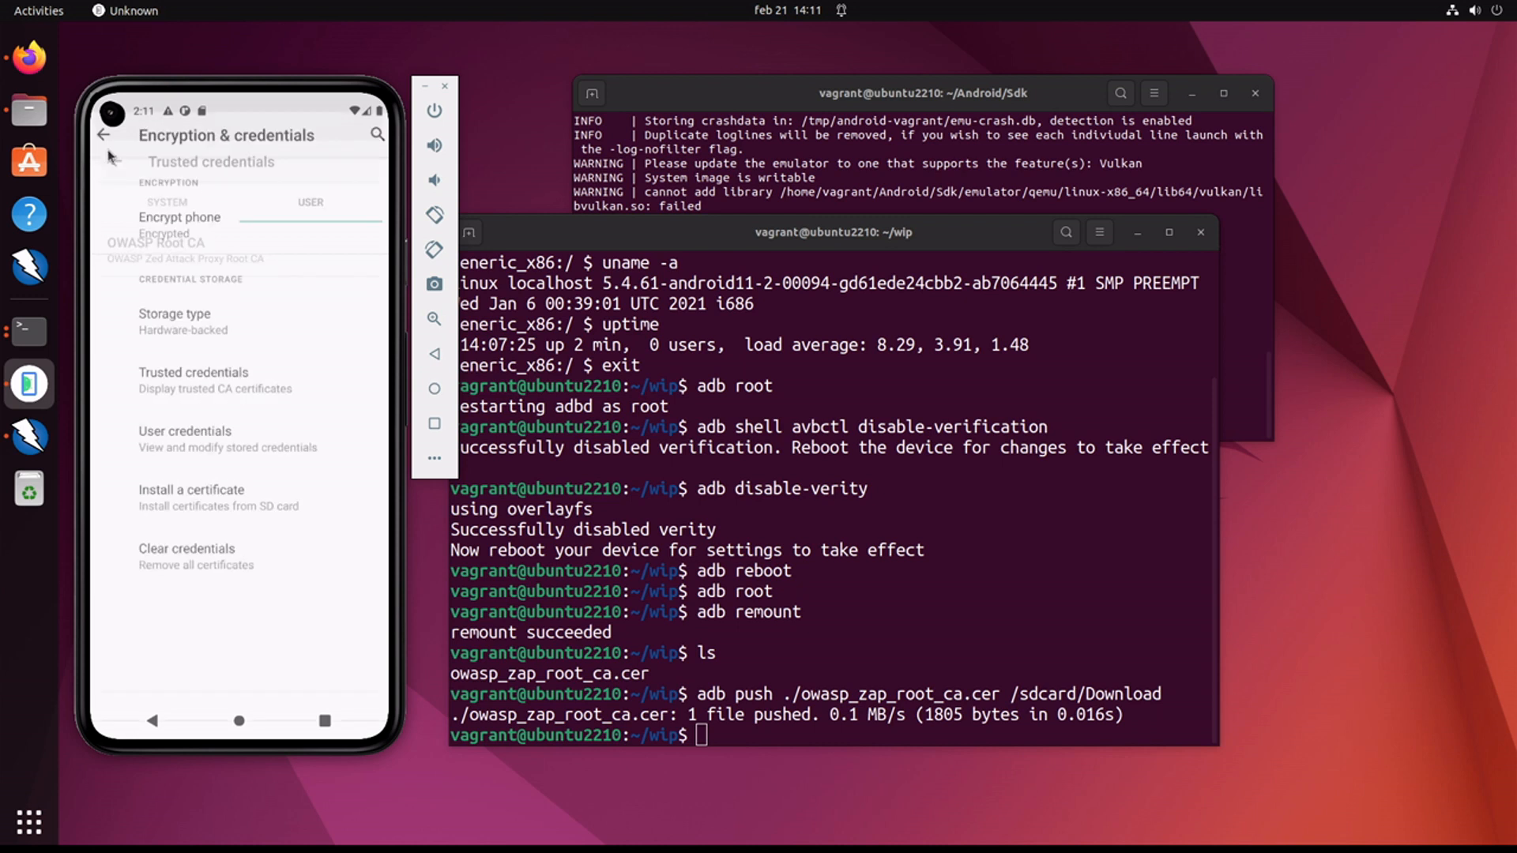
click(106, 134)
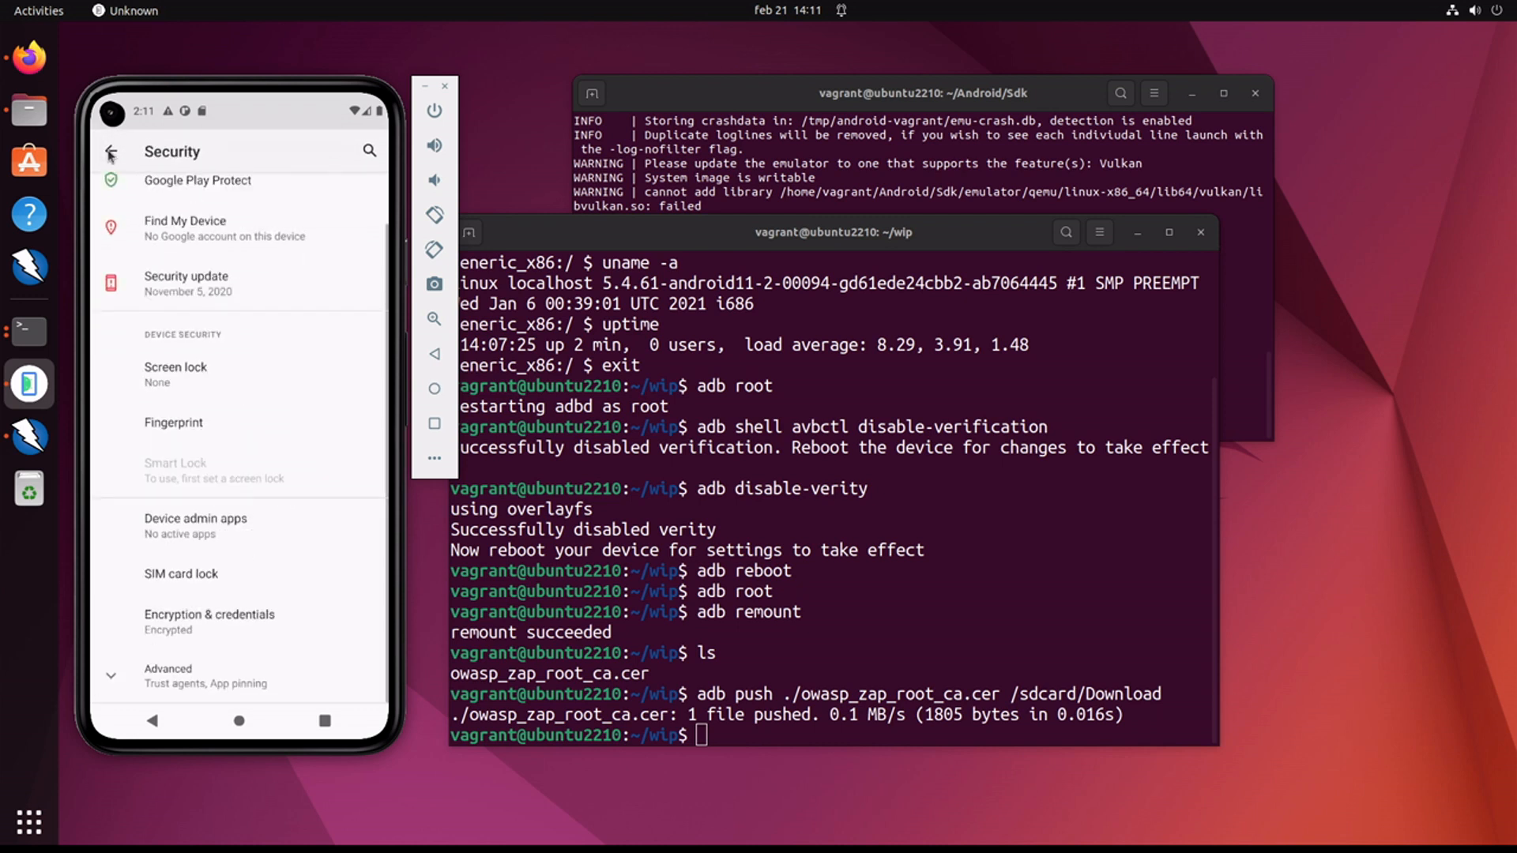
click(109, 152)
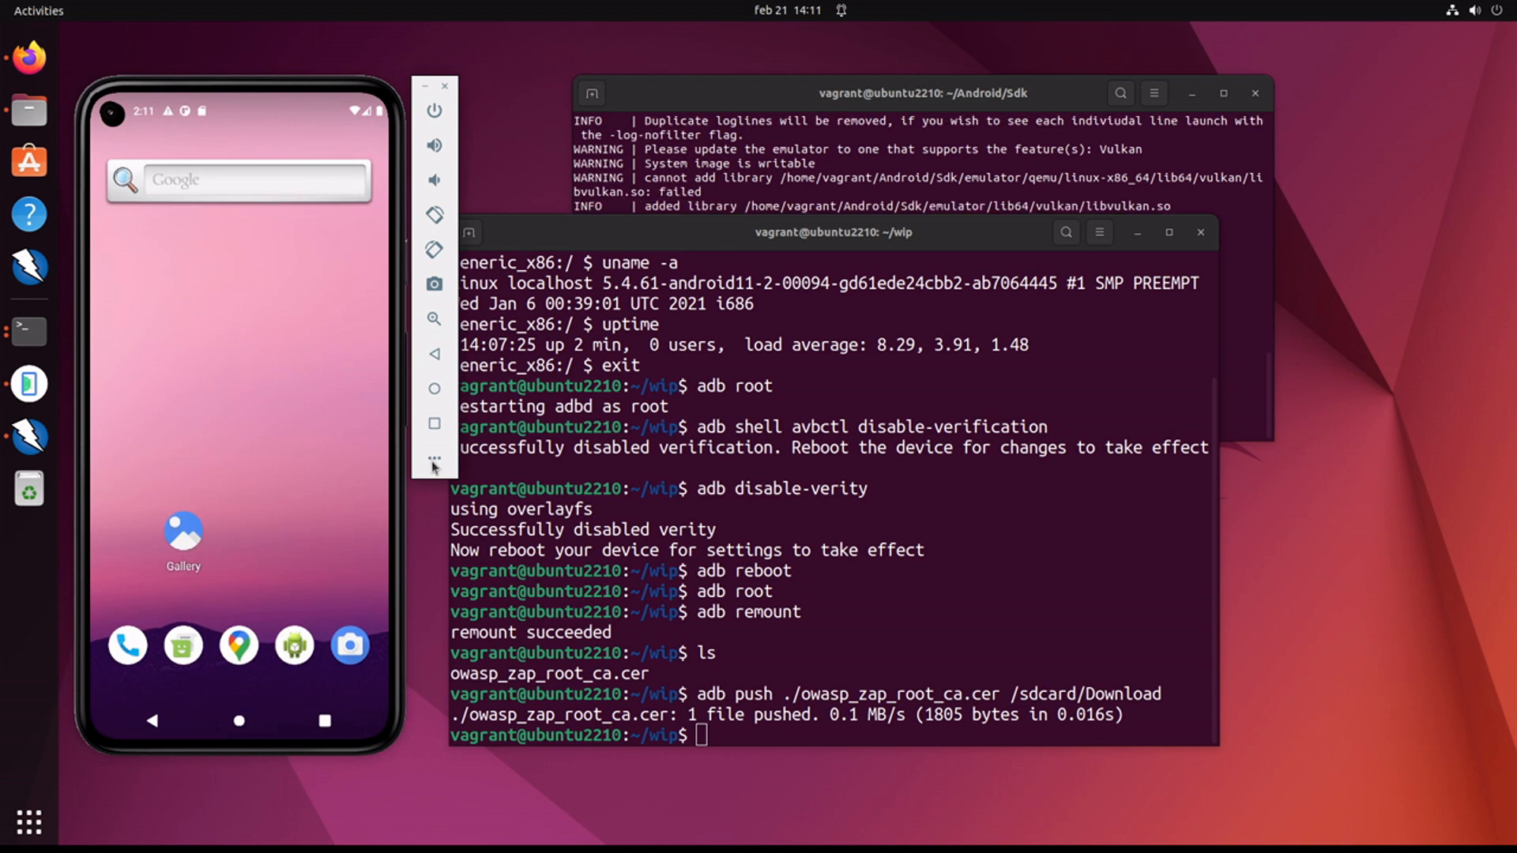
click(433, 458)
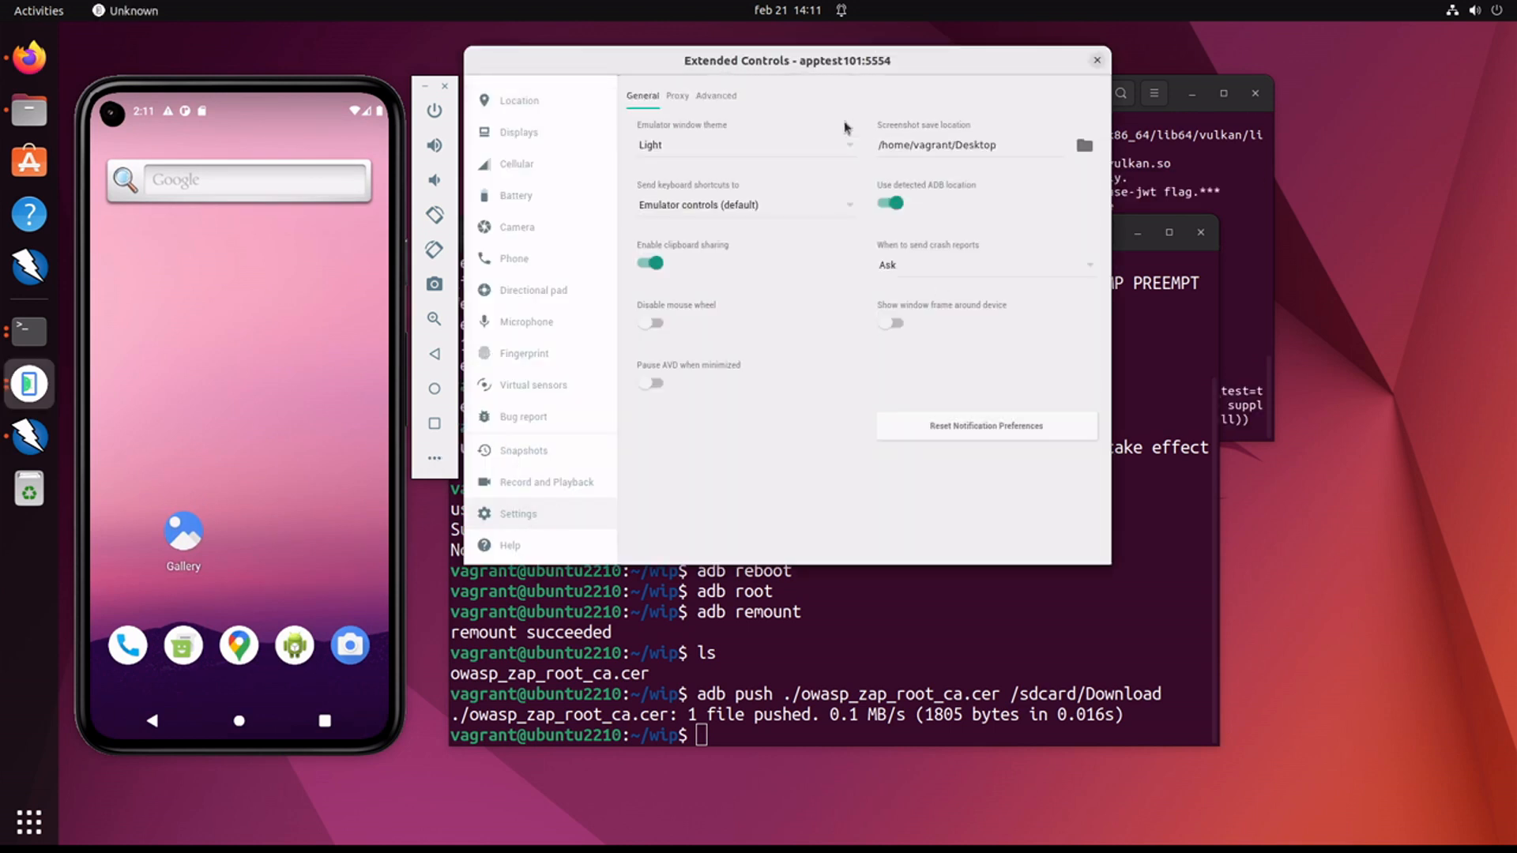
mouse_move(552, 136)
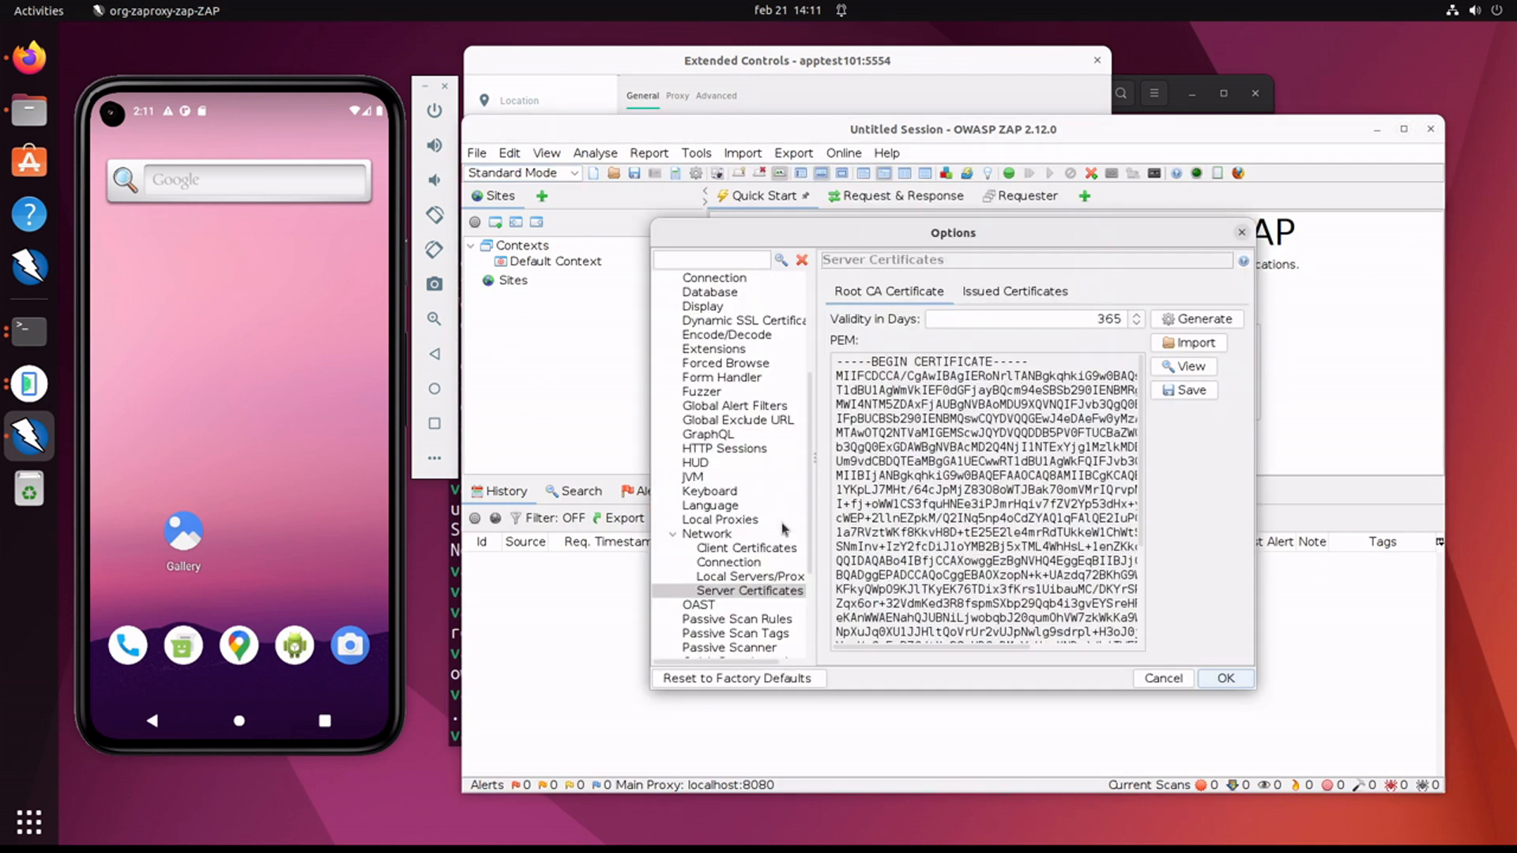
mouse_move(730, 583)
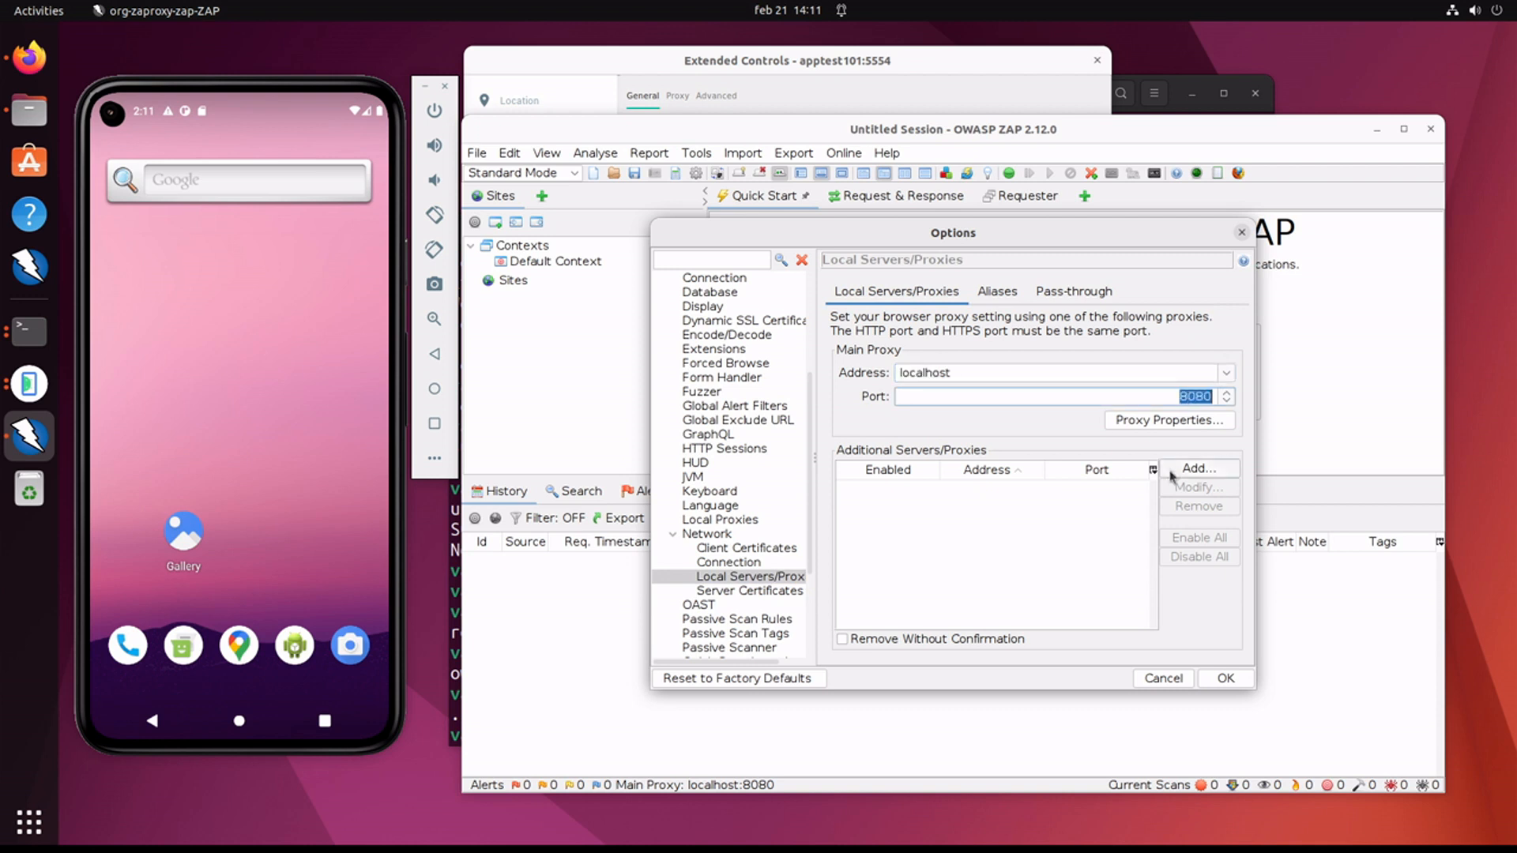
Step: Review ZAP's Local Servers/Proxies options, confirming the proxy on localhost port 8080
click(1161, 678)
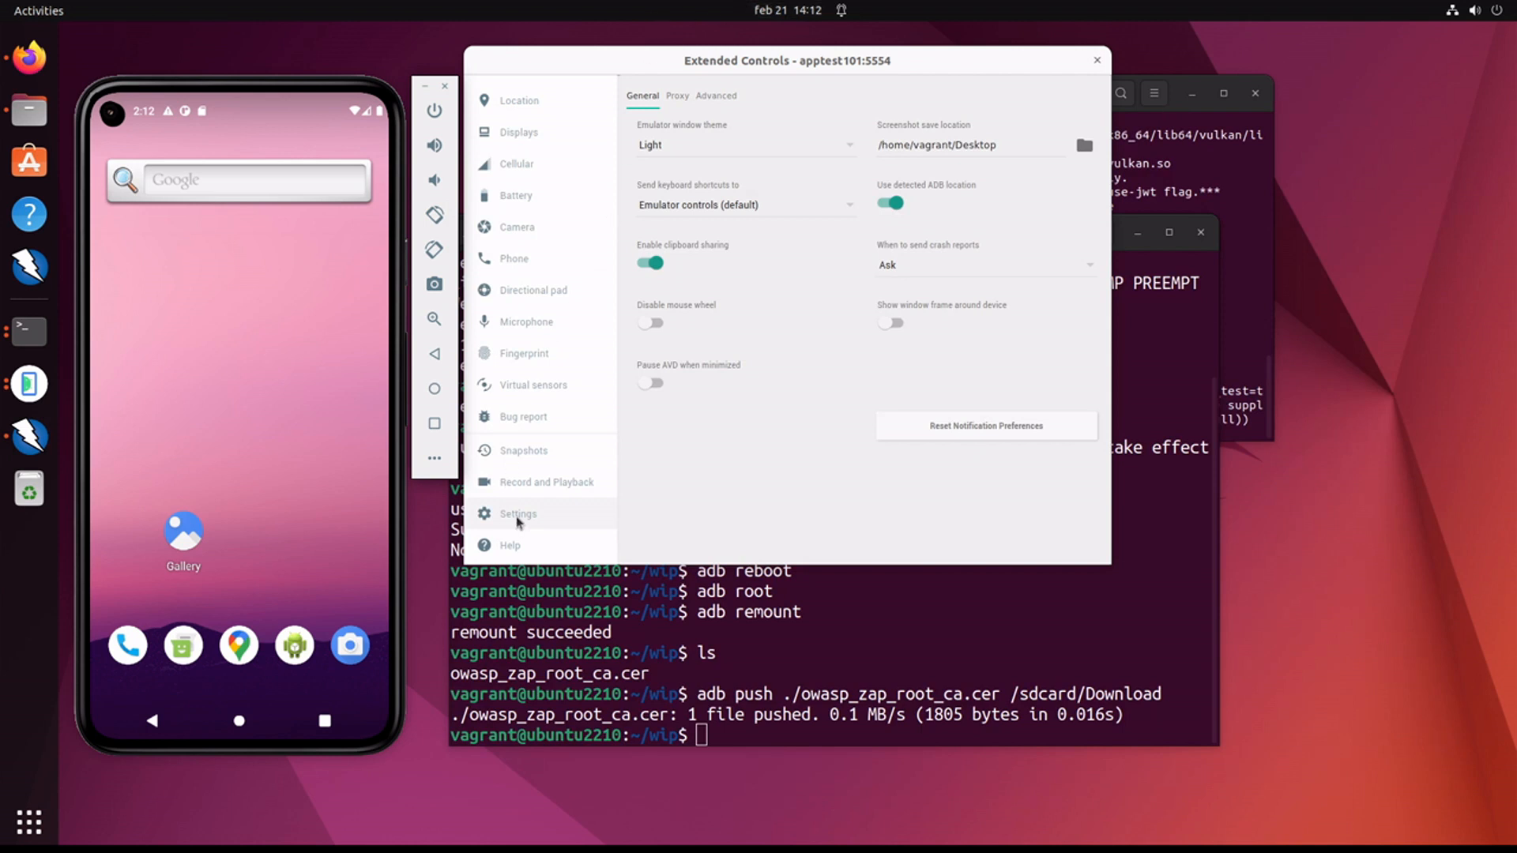
Step: Apply a manual proxy of localhost:8080 in Extended Controls, dropping Android Studio's settings, then close the window
click(678, 94)
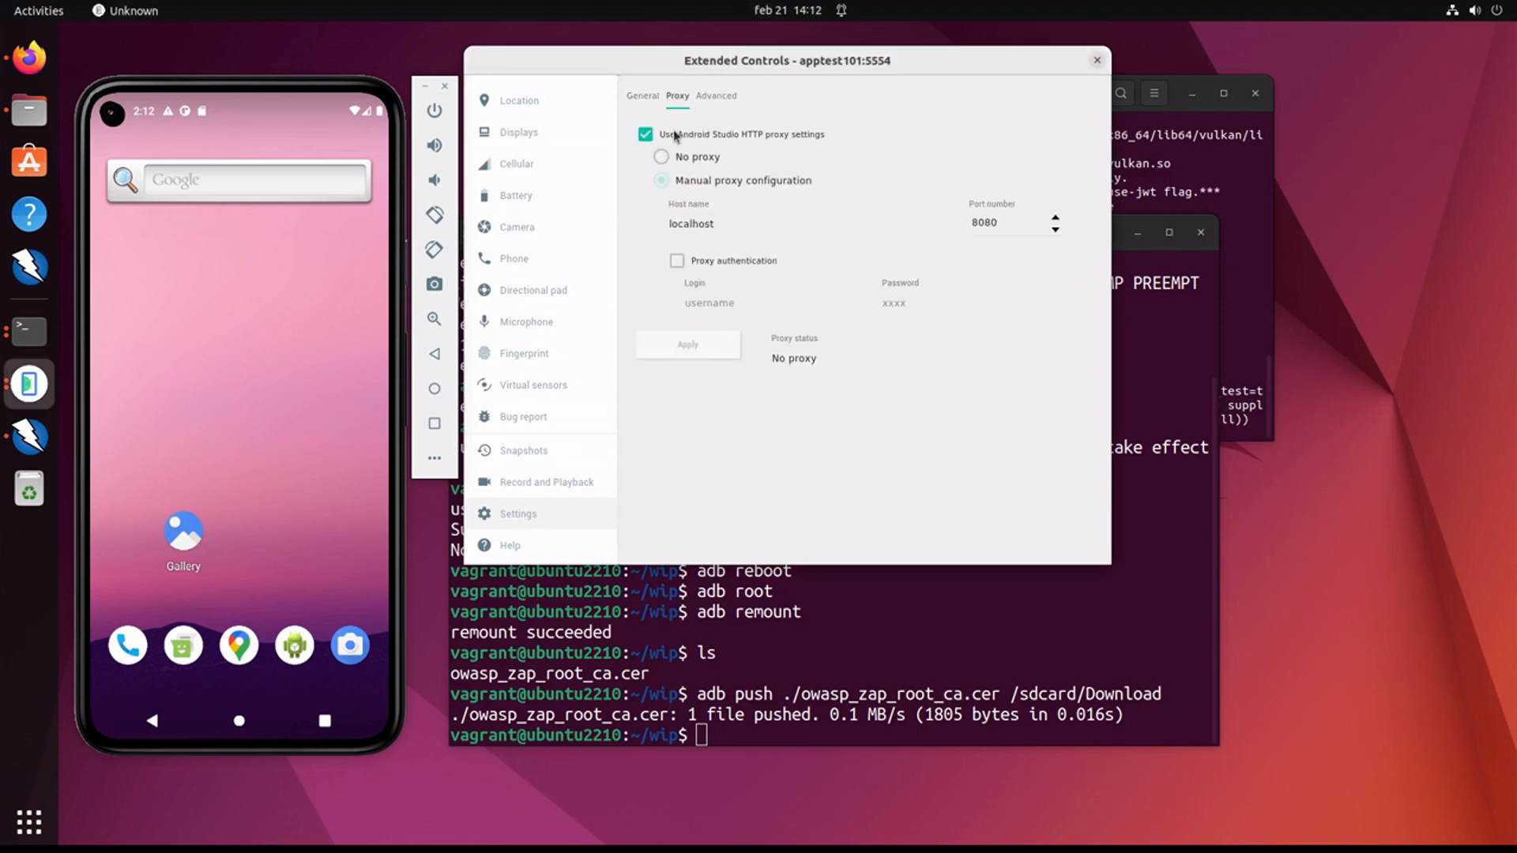
click(645, 133)
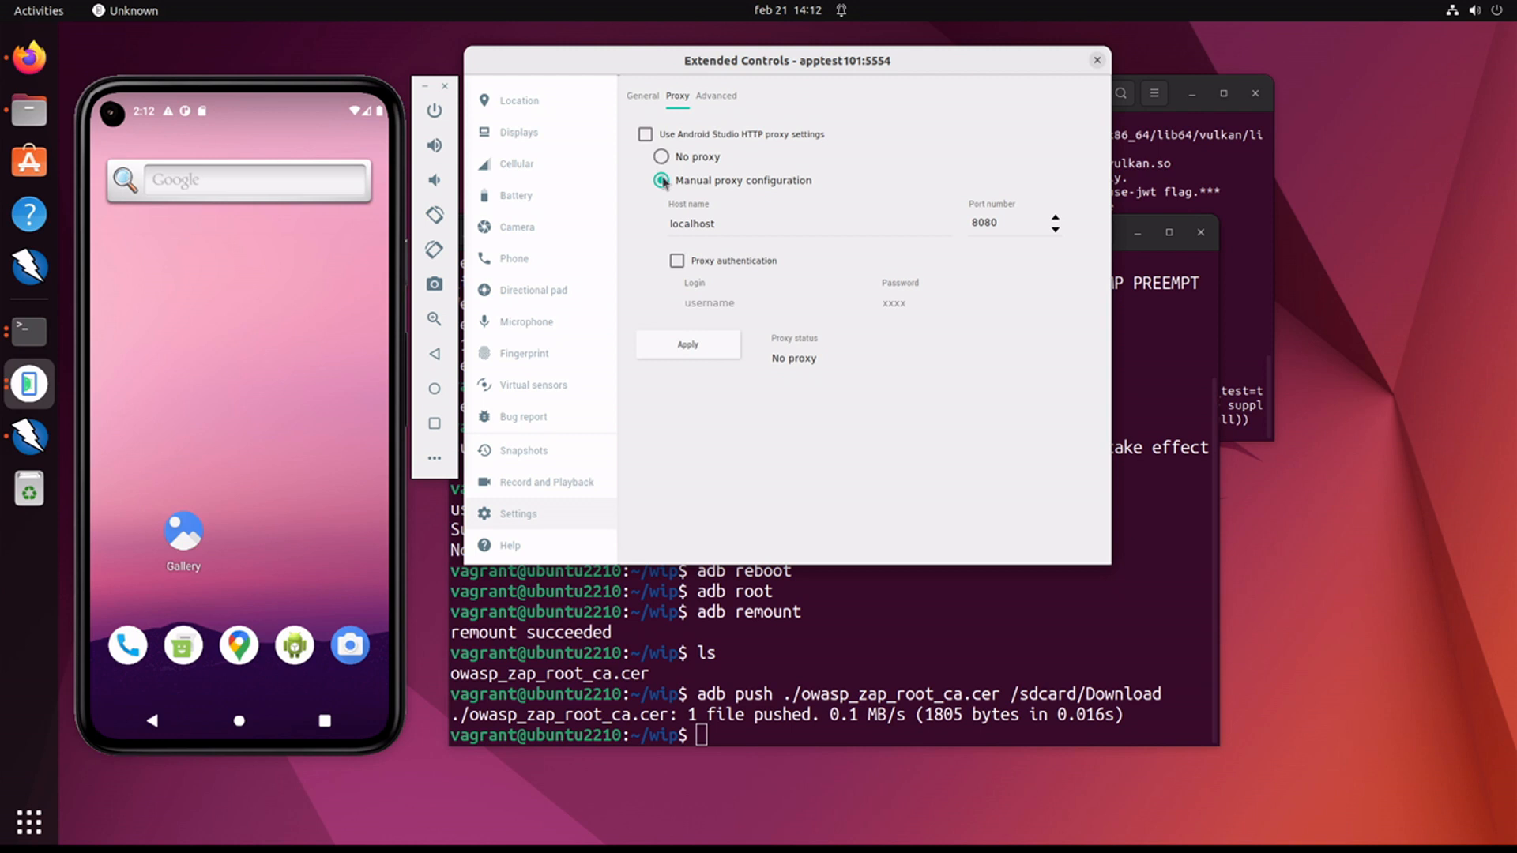
click(662, 180)
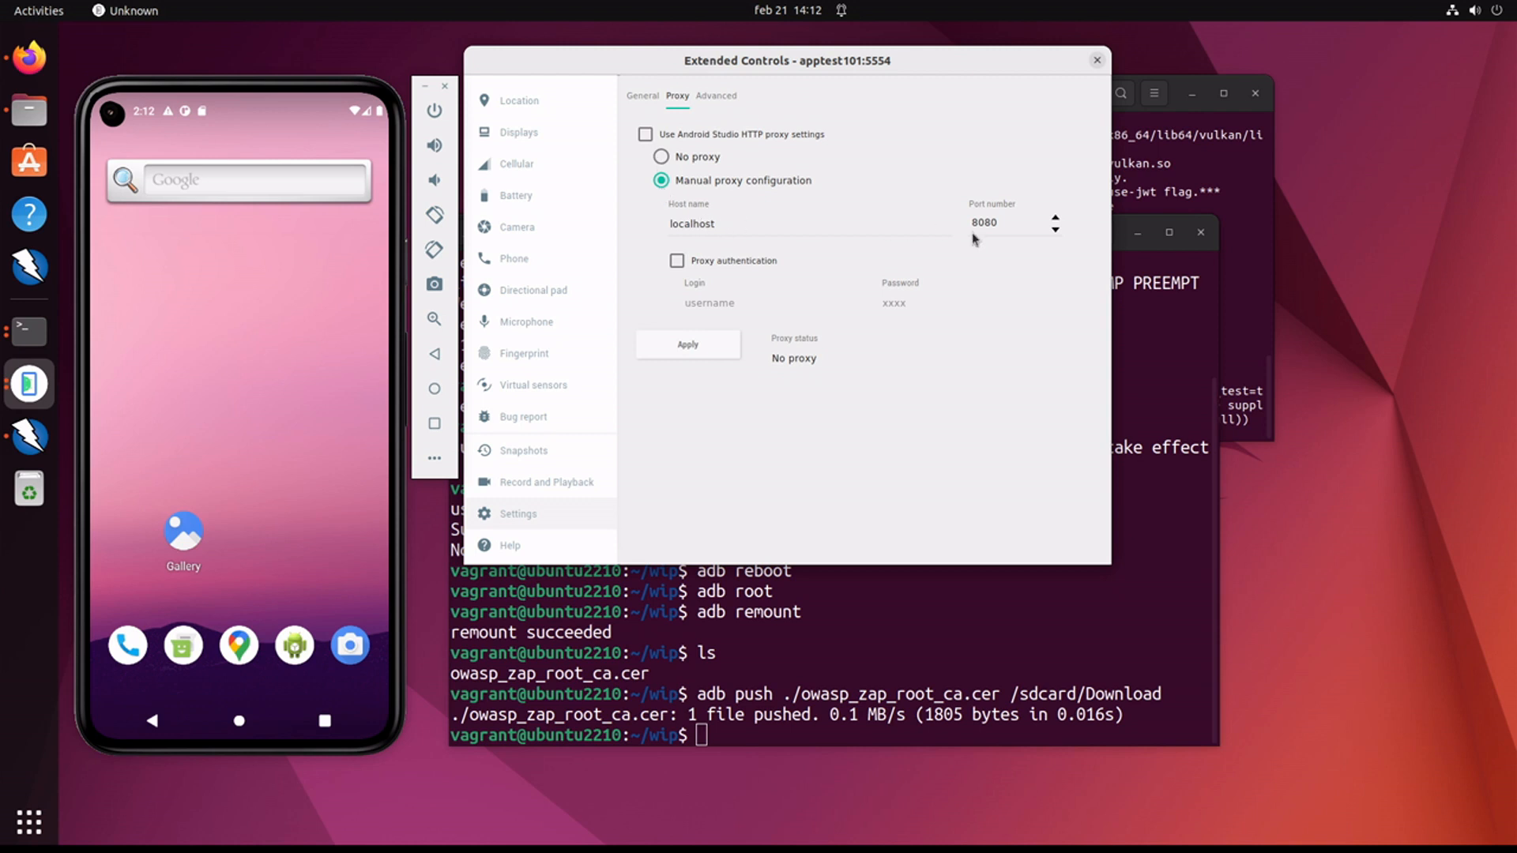
click(688, 344)
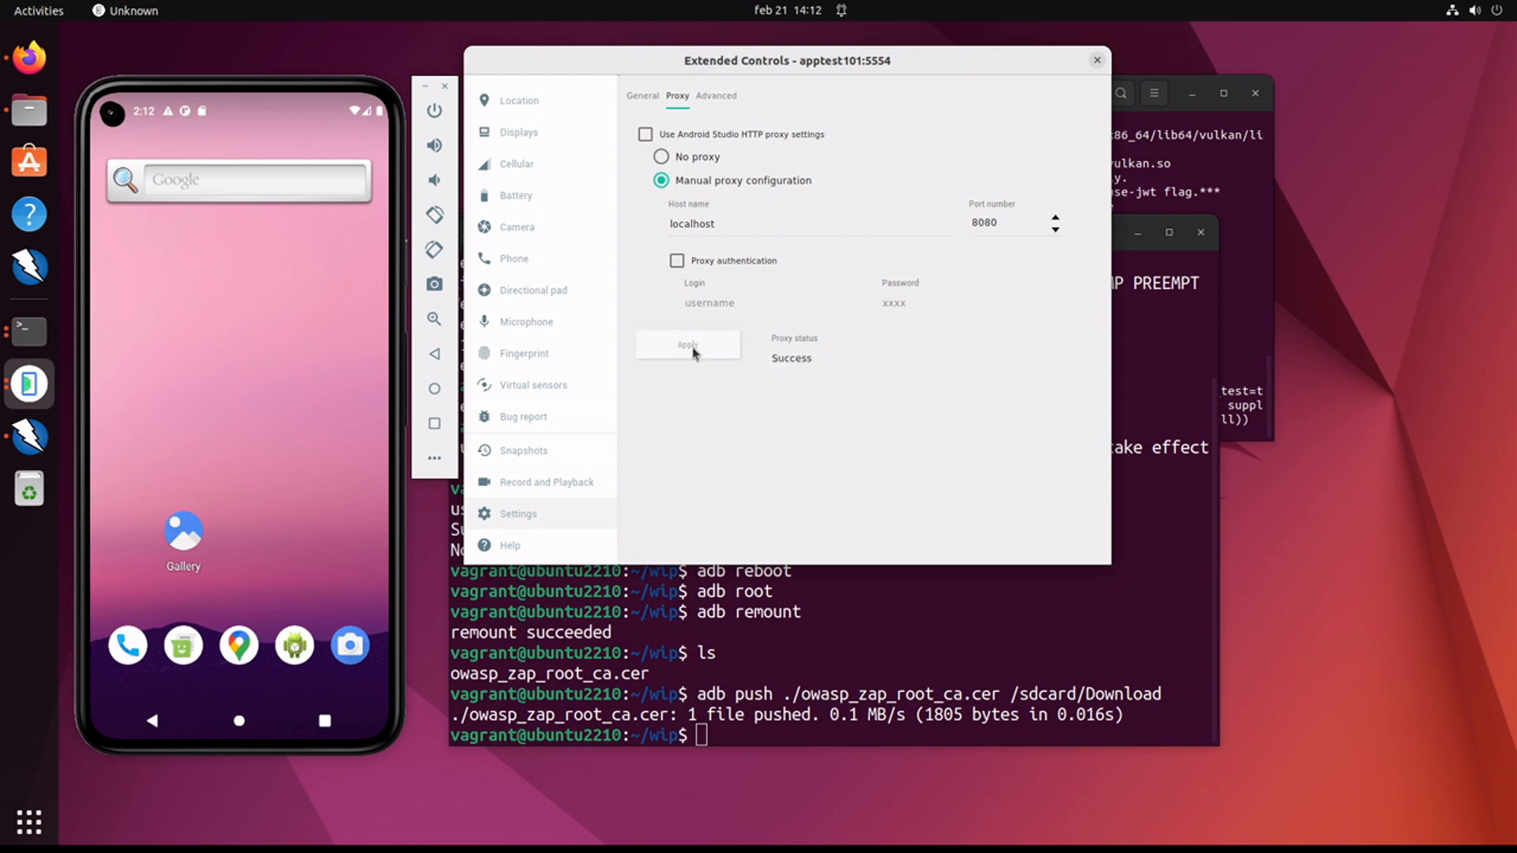
click(1095, 58)
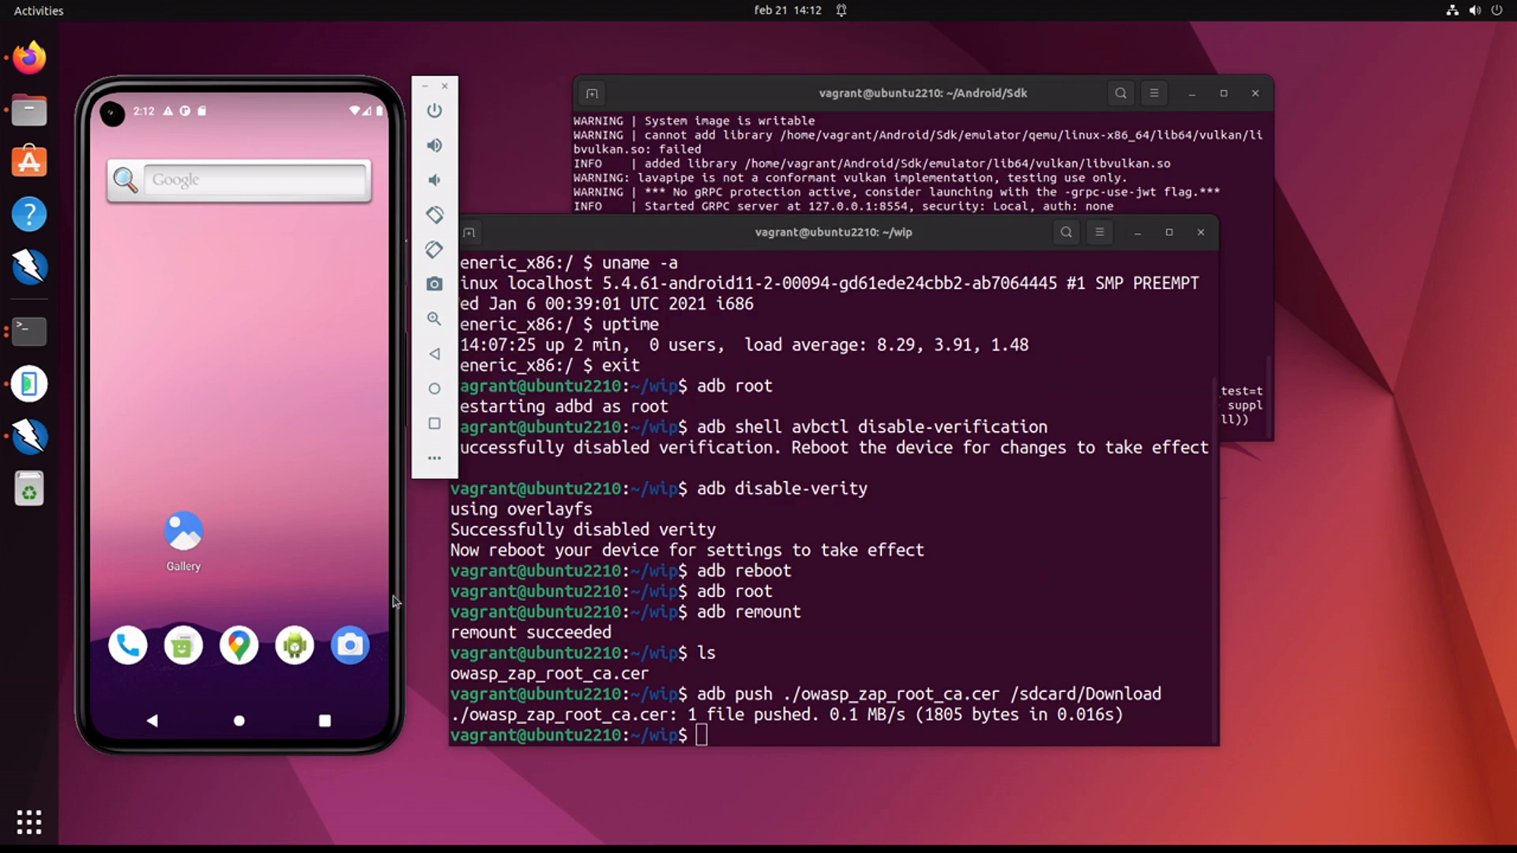
mouse_move(305, 654)
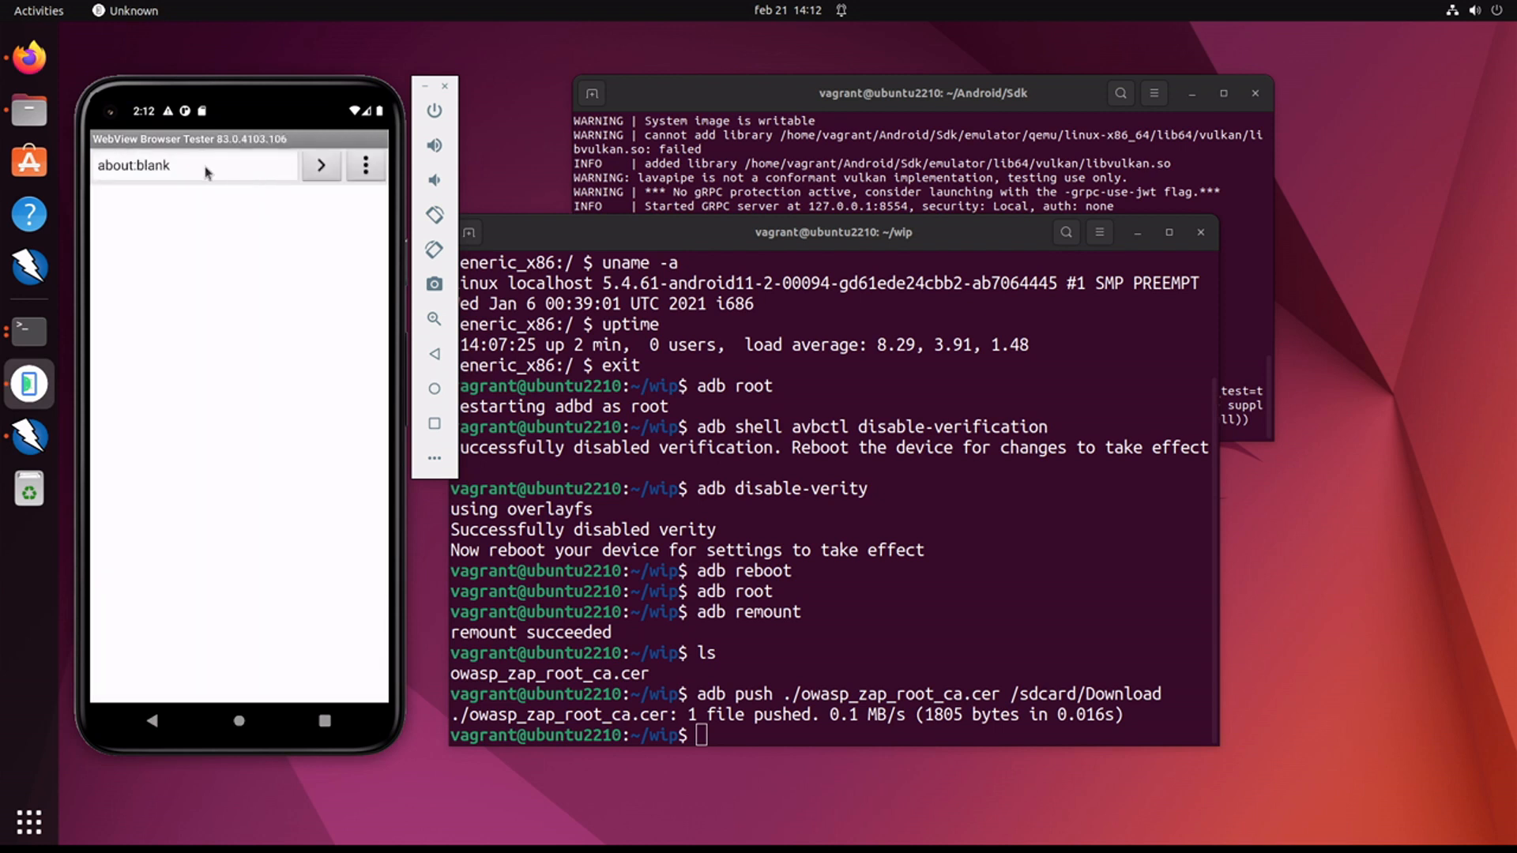
click(193, 164)
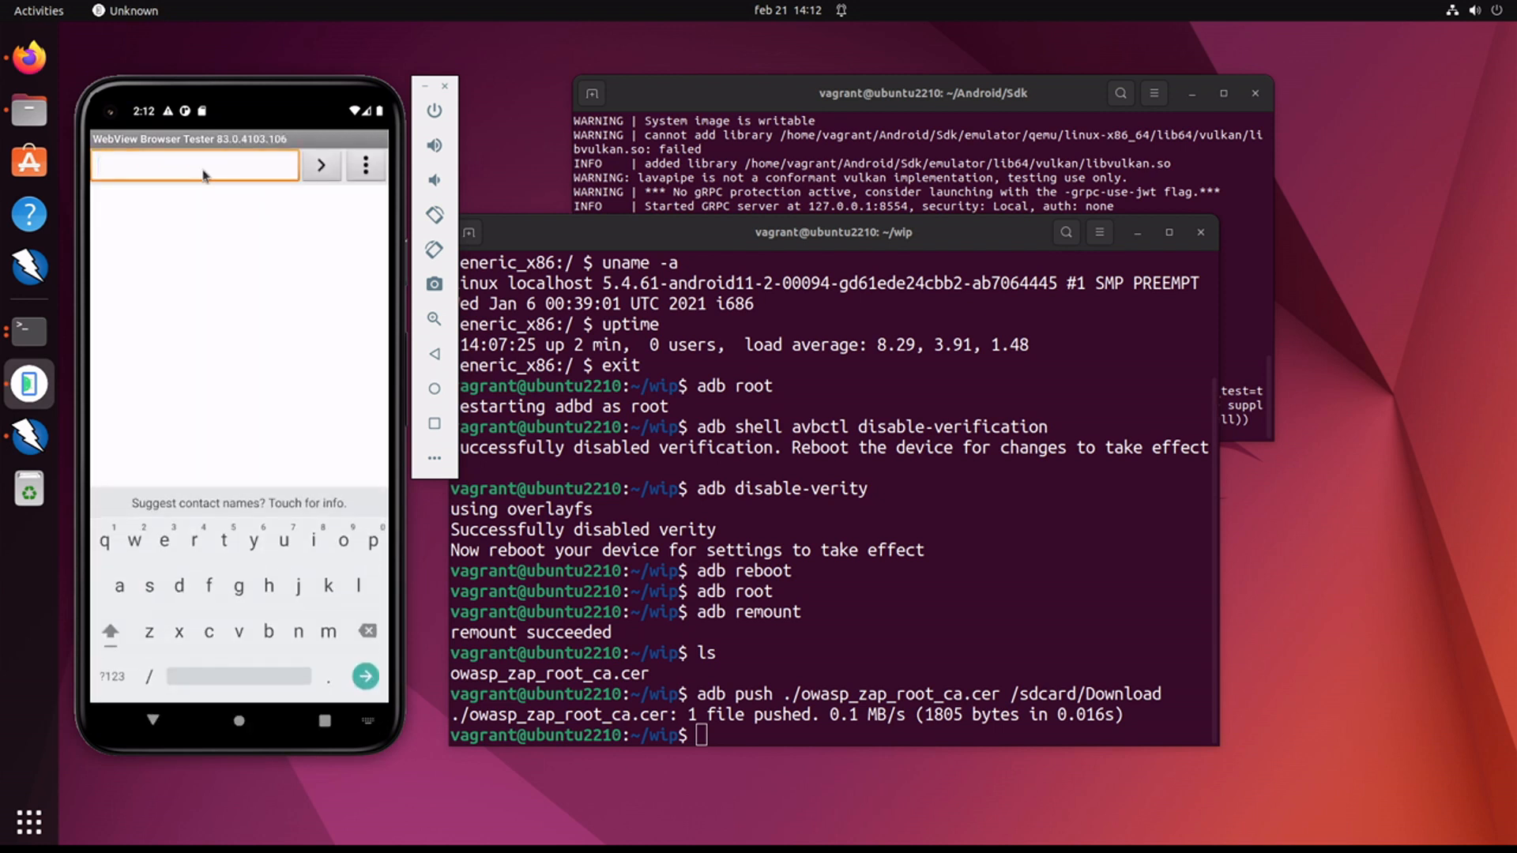
text(www.google)
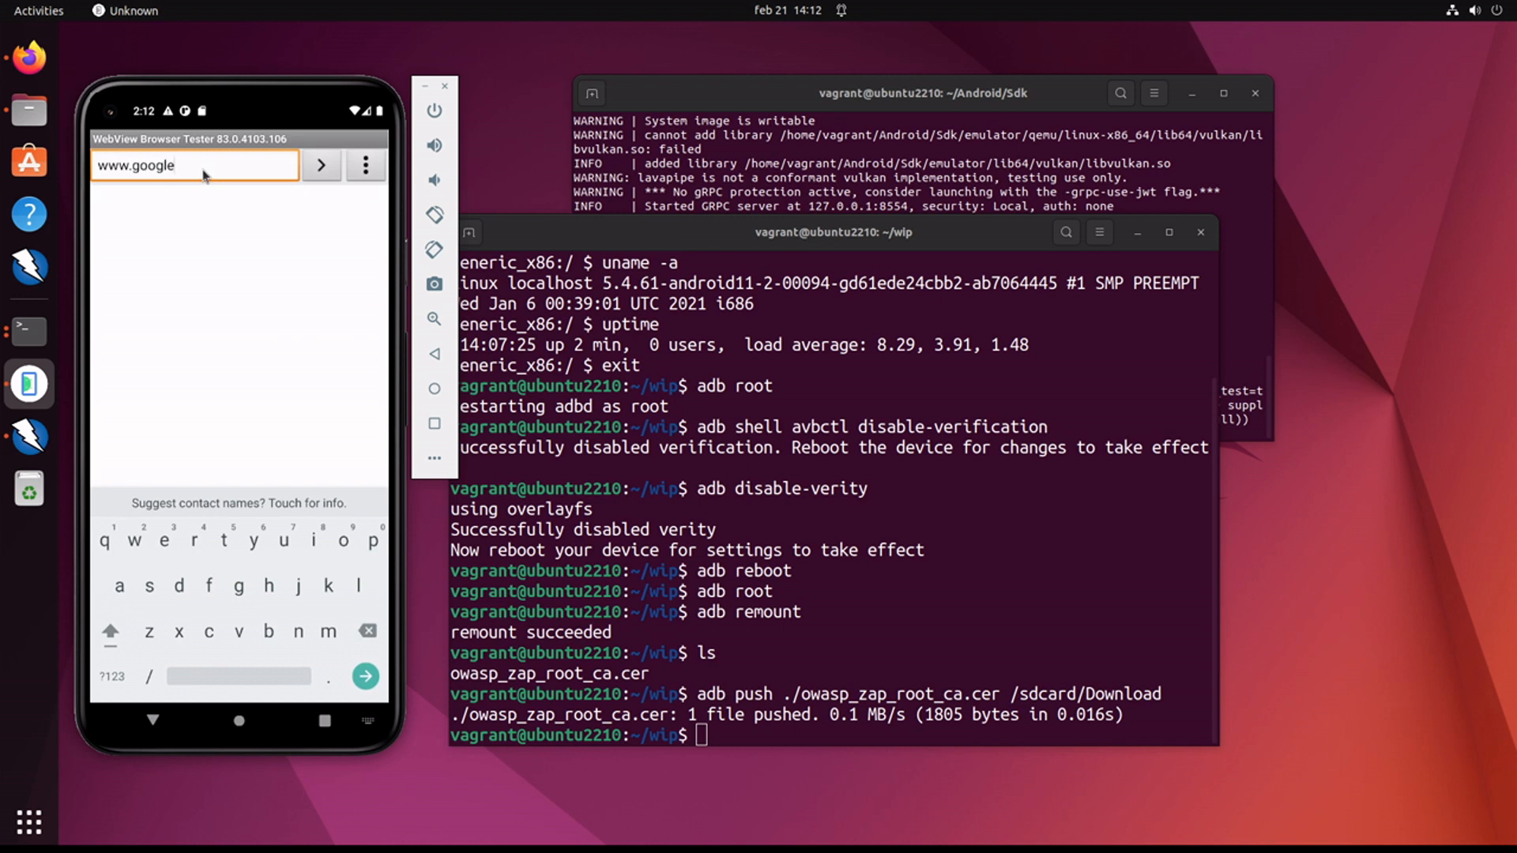
text(.com)
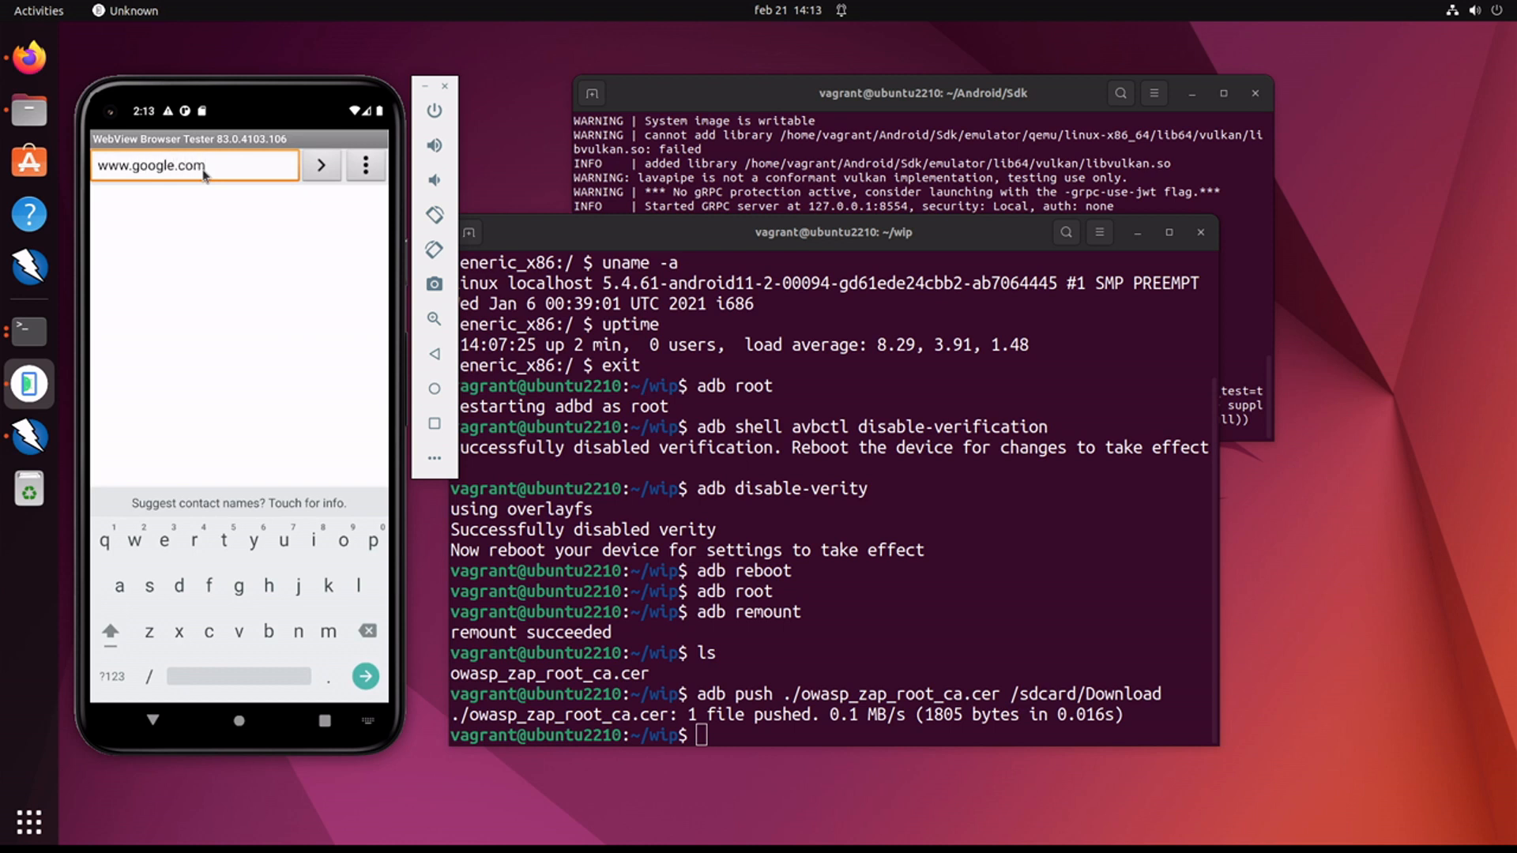
click(320, 165)
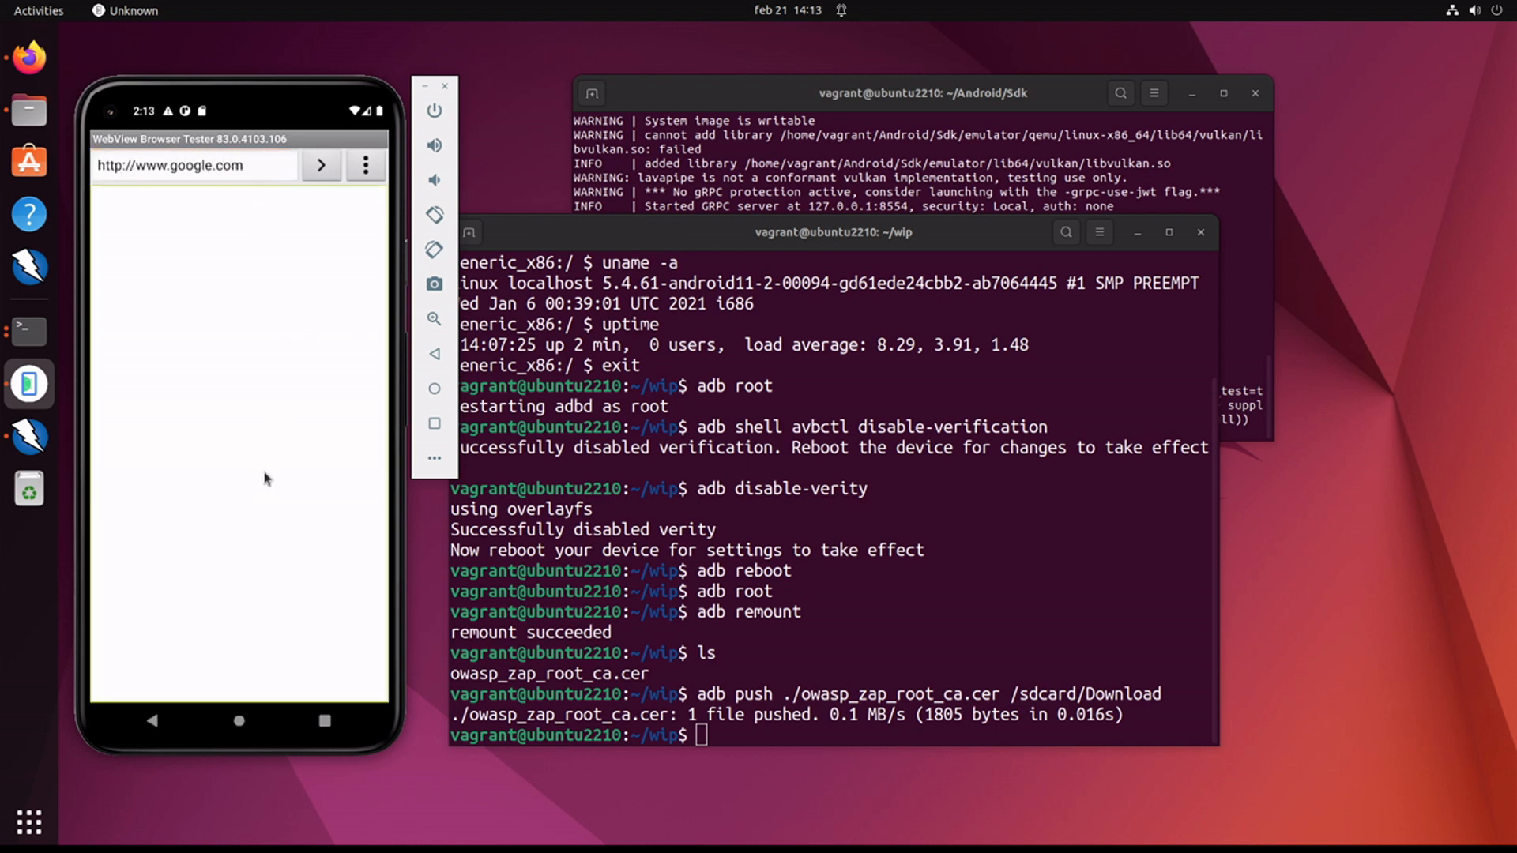
click(319, 165)
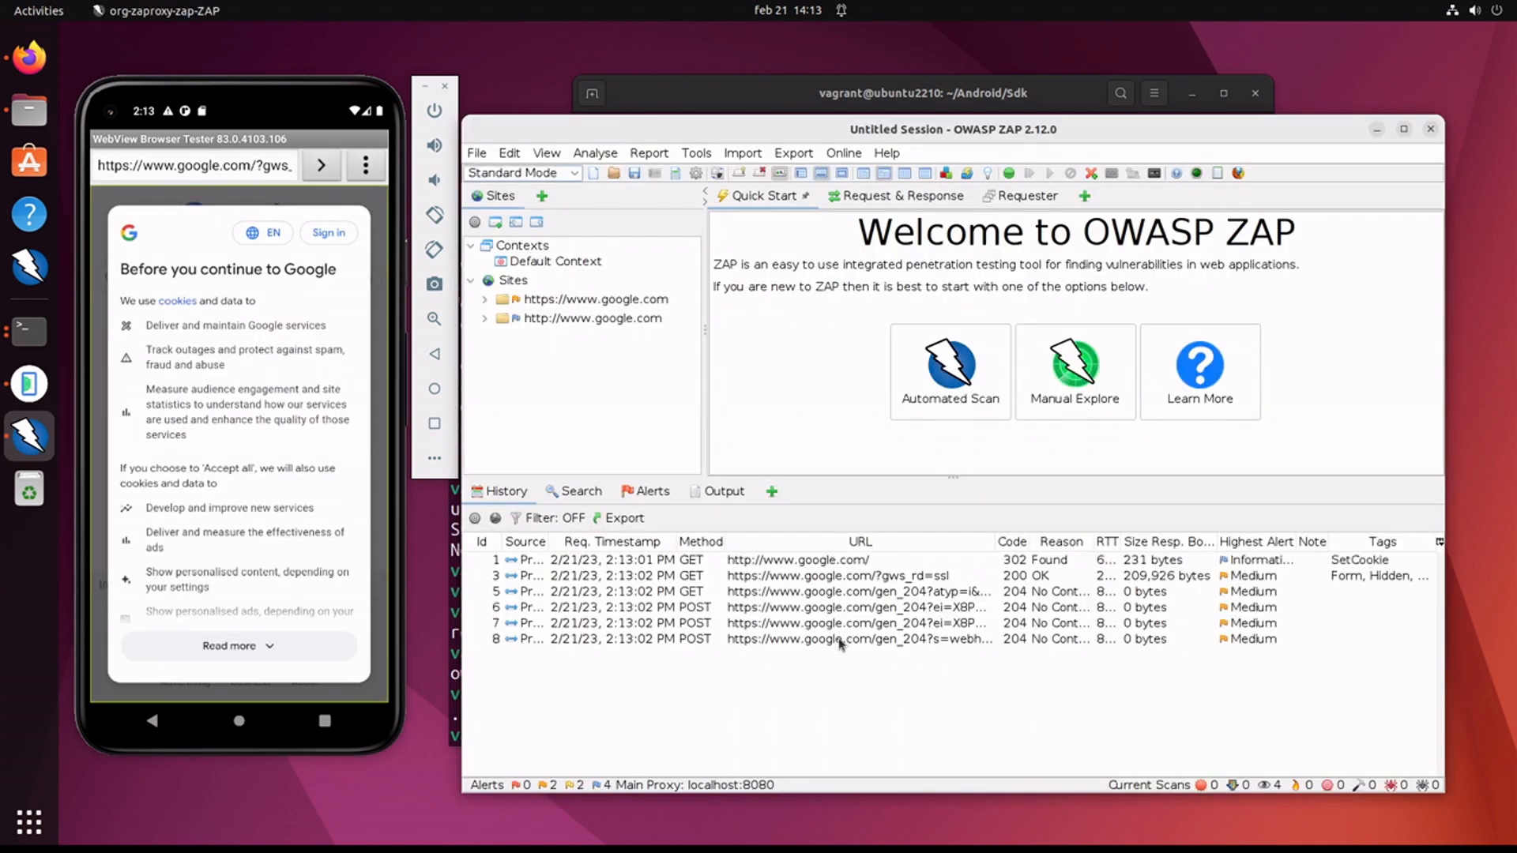
Step: Inspect the first captured google.com request in ZAP History, then focus the Terminal
click(794, 560)
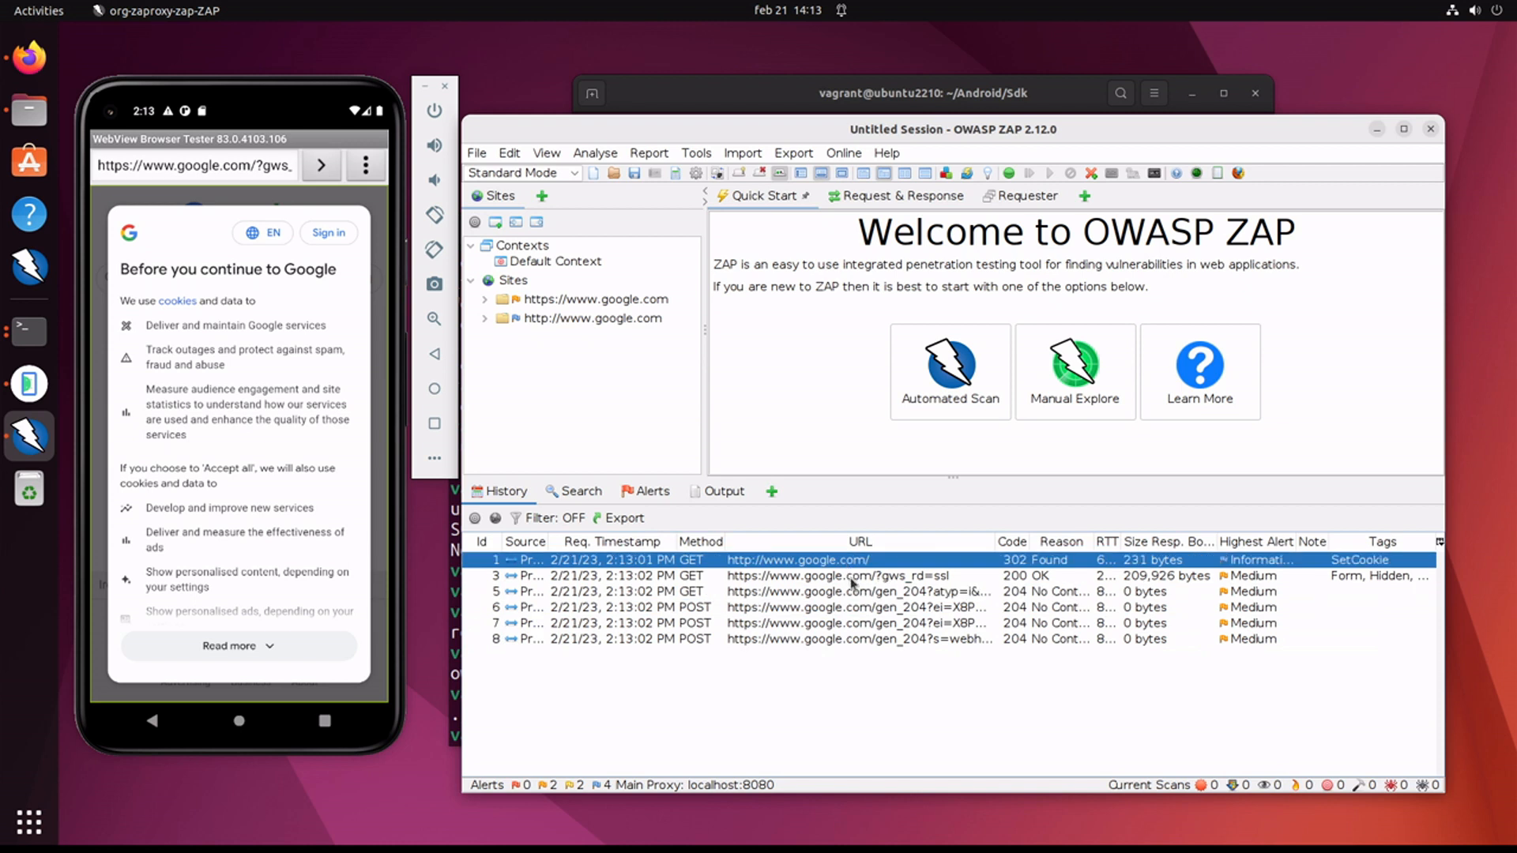
click(852, 638)
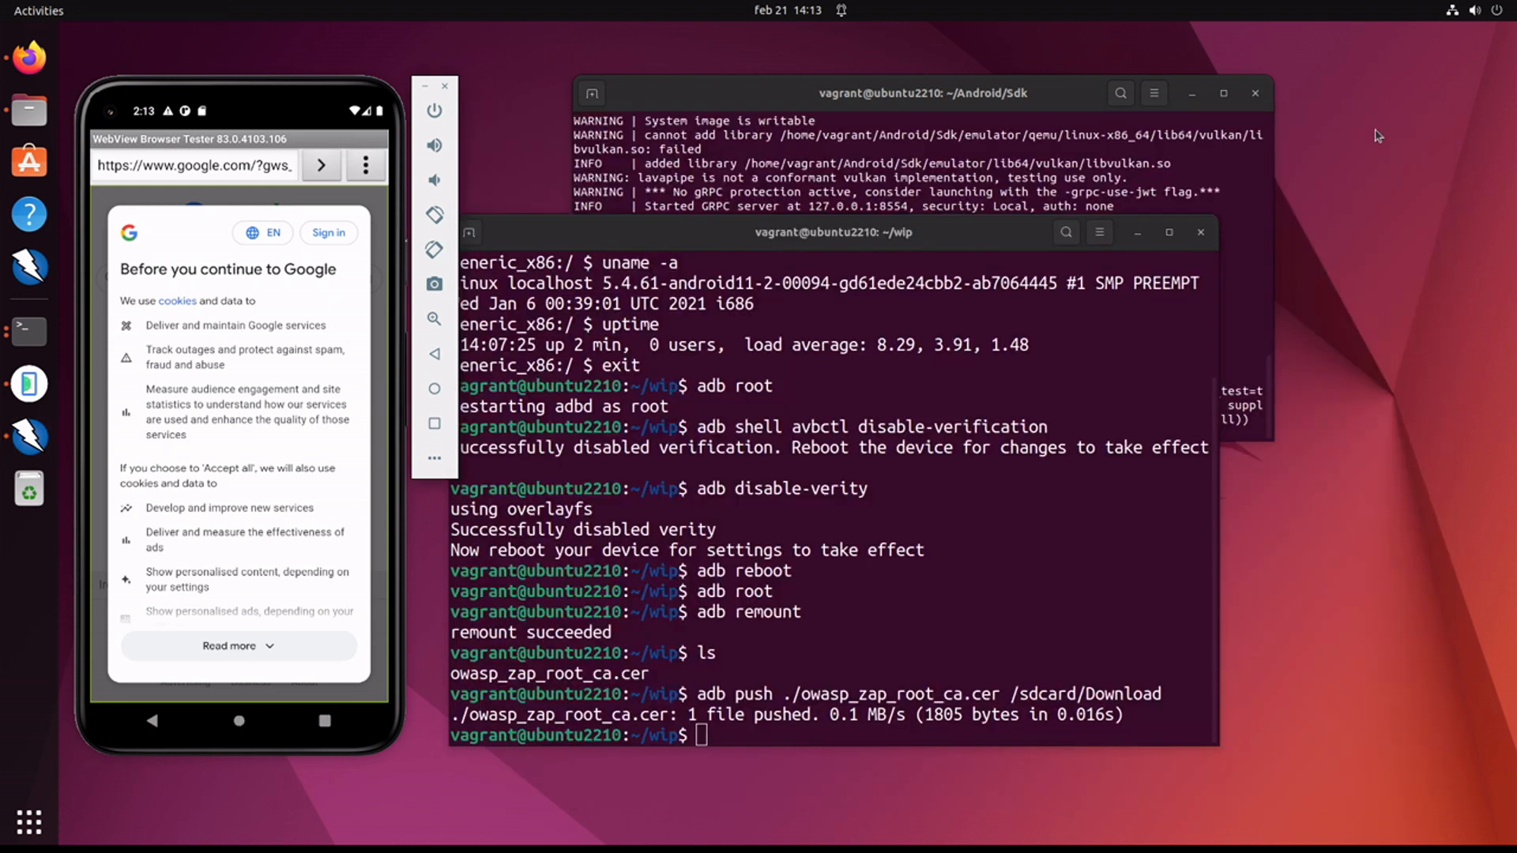
click(833, 532)
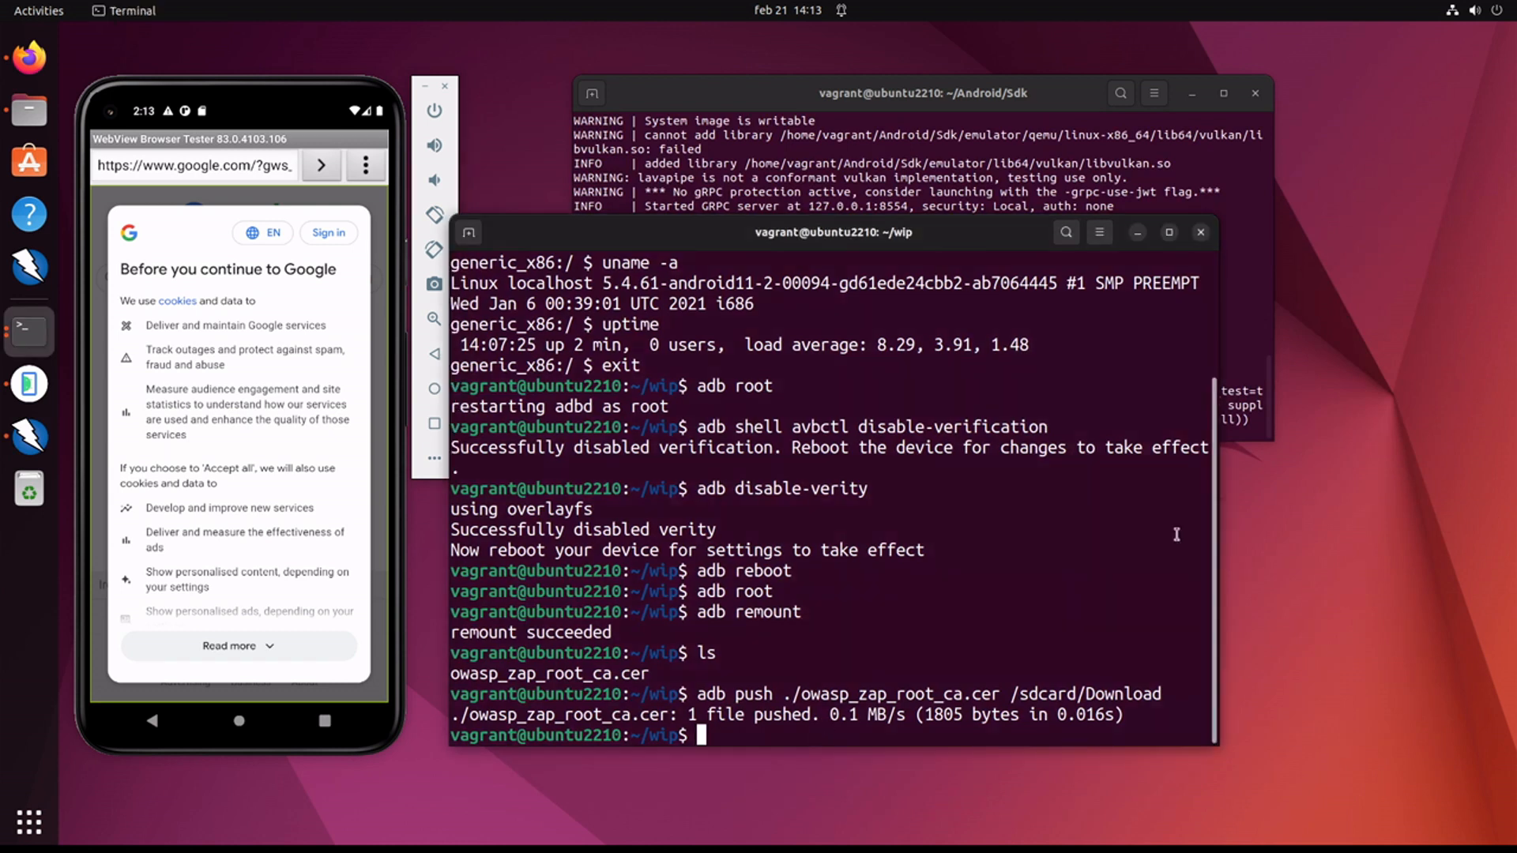
mouse_move(1106, 463)
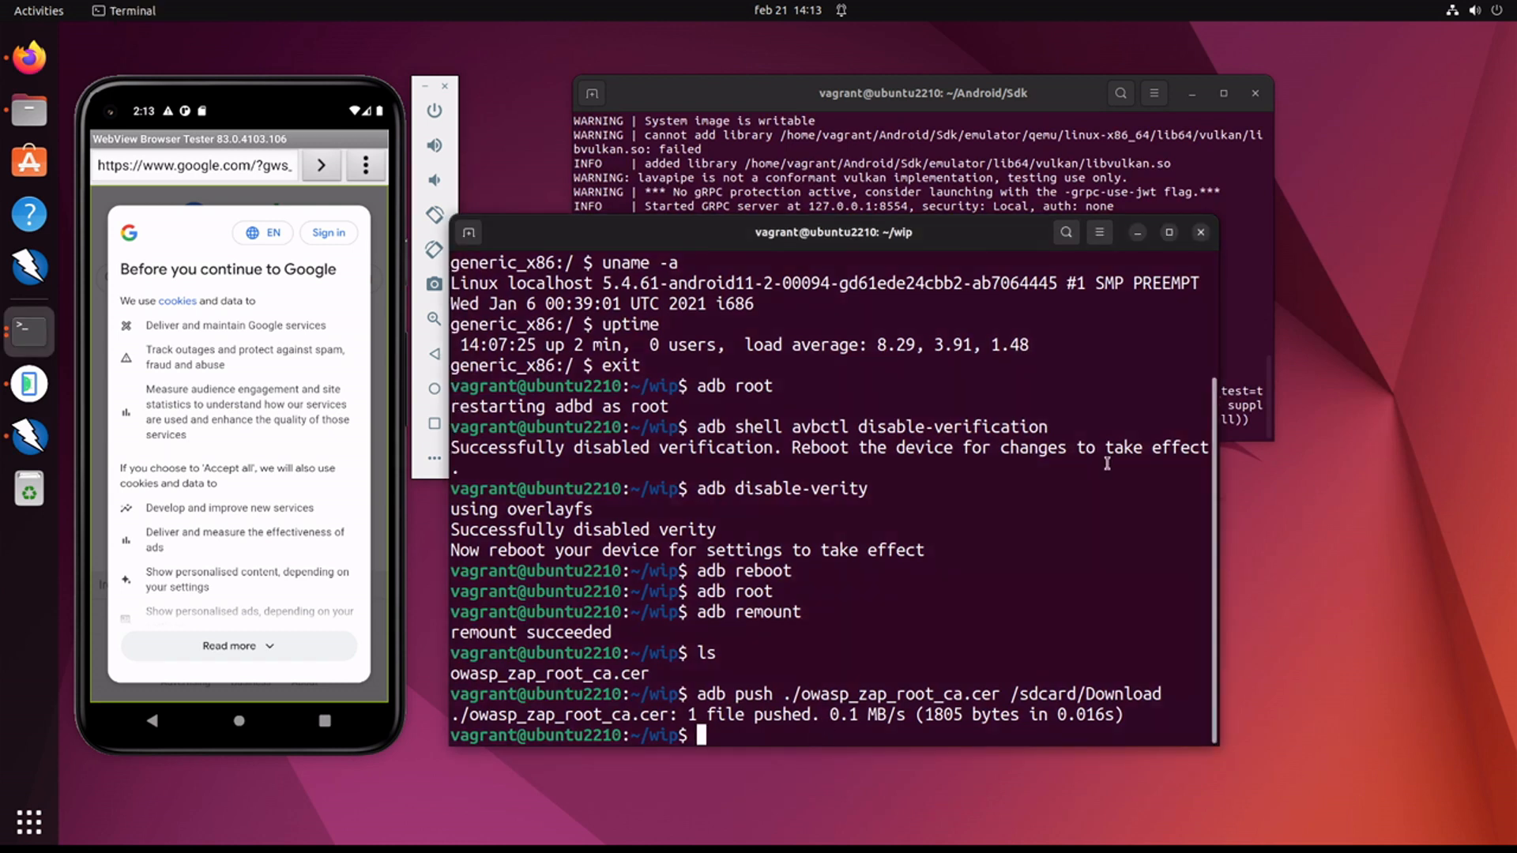
Step: Pull /data/misc/user/0/cacerts-added/ from the emulator into wip with adb
text(adb pull)
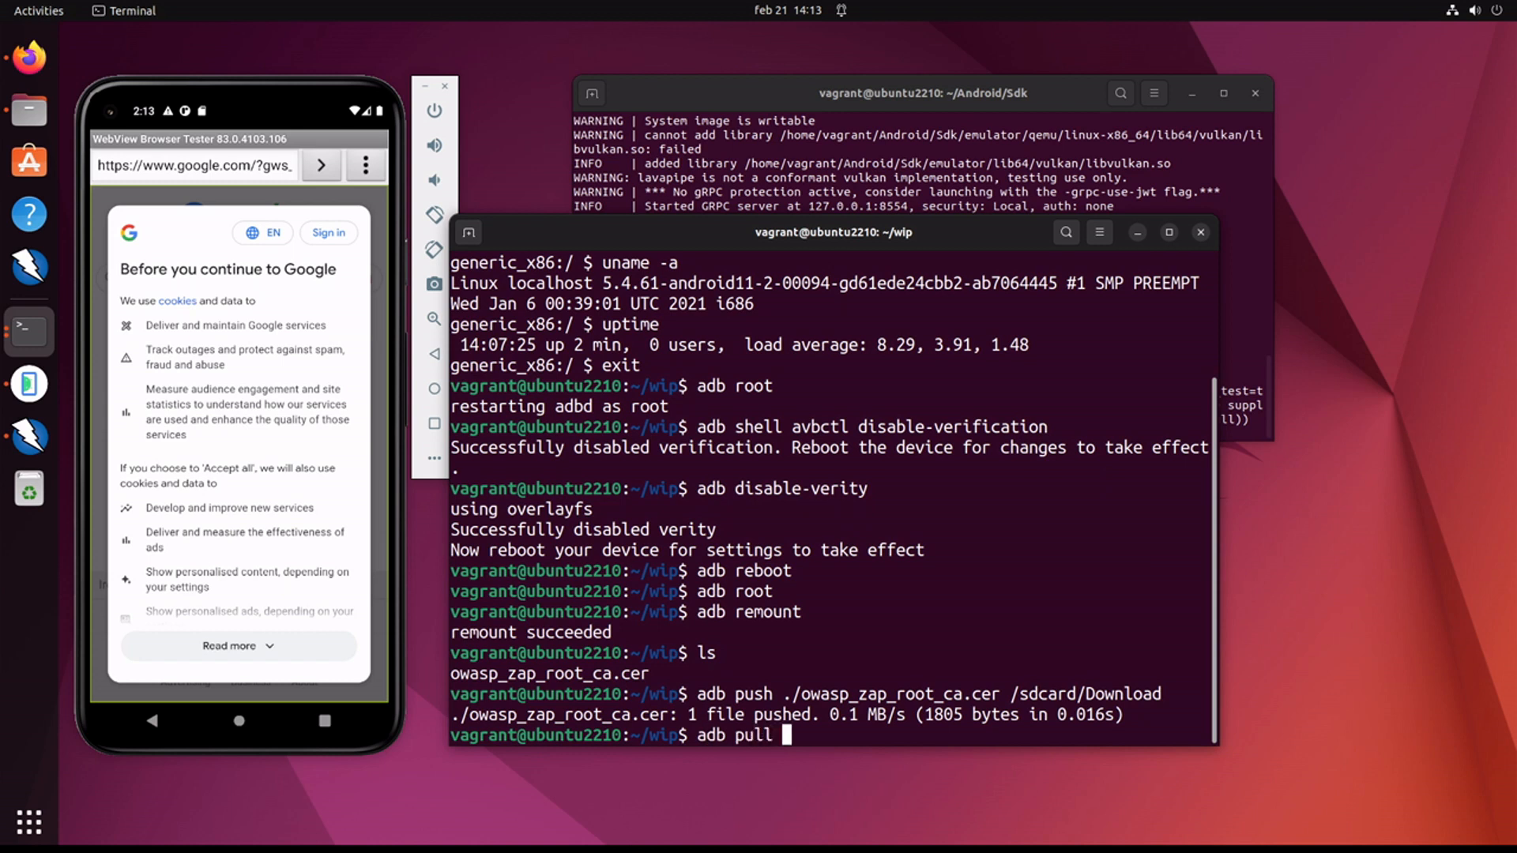
text(/data/mis)
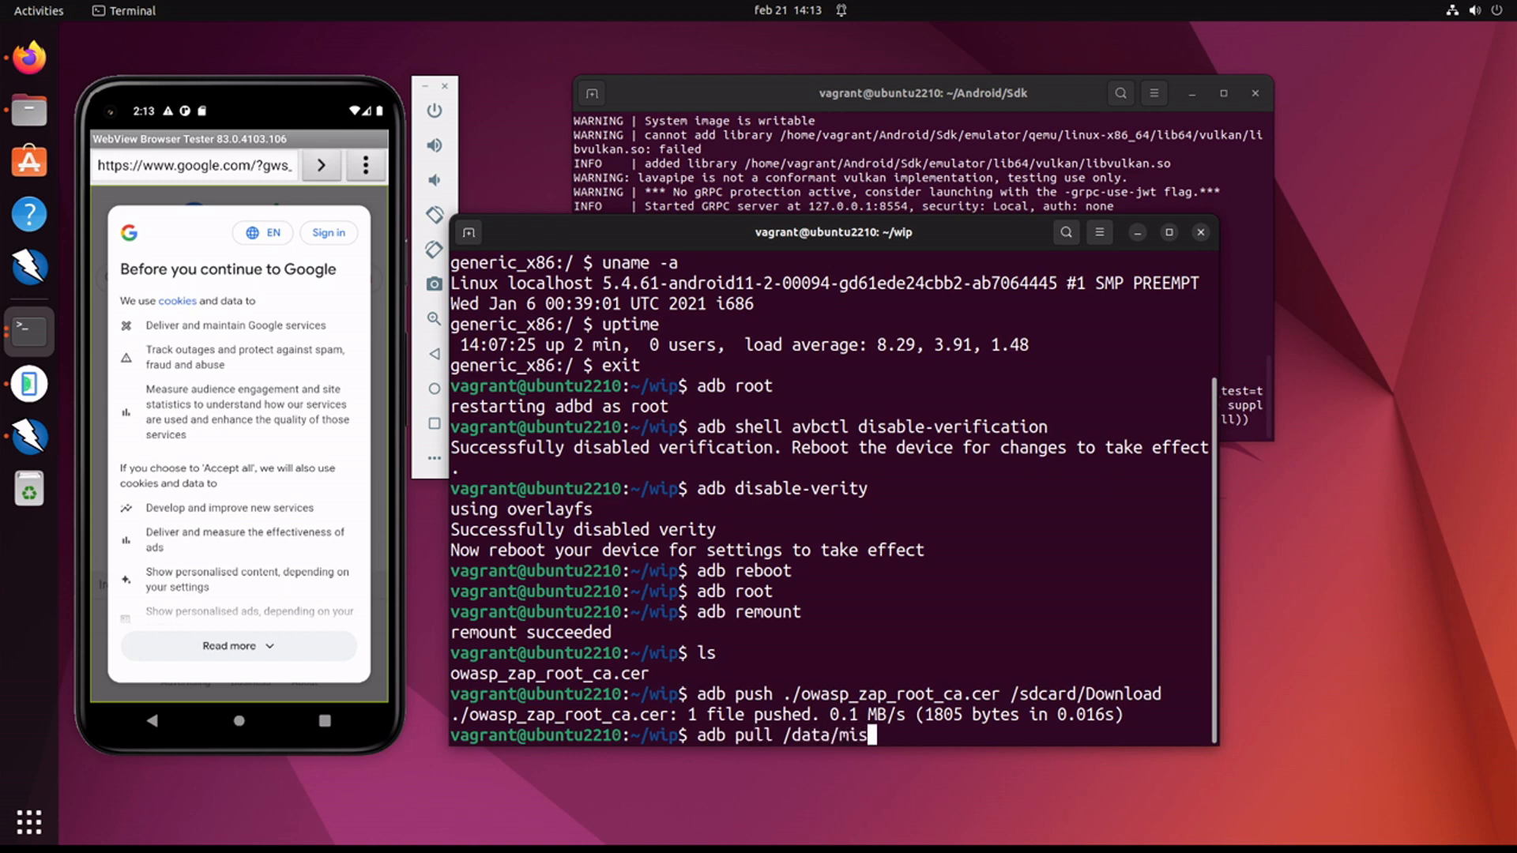
text(c/user/0)
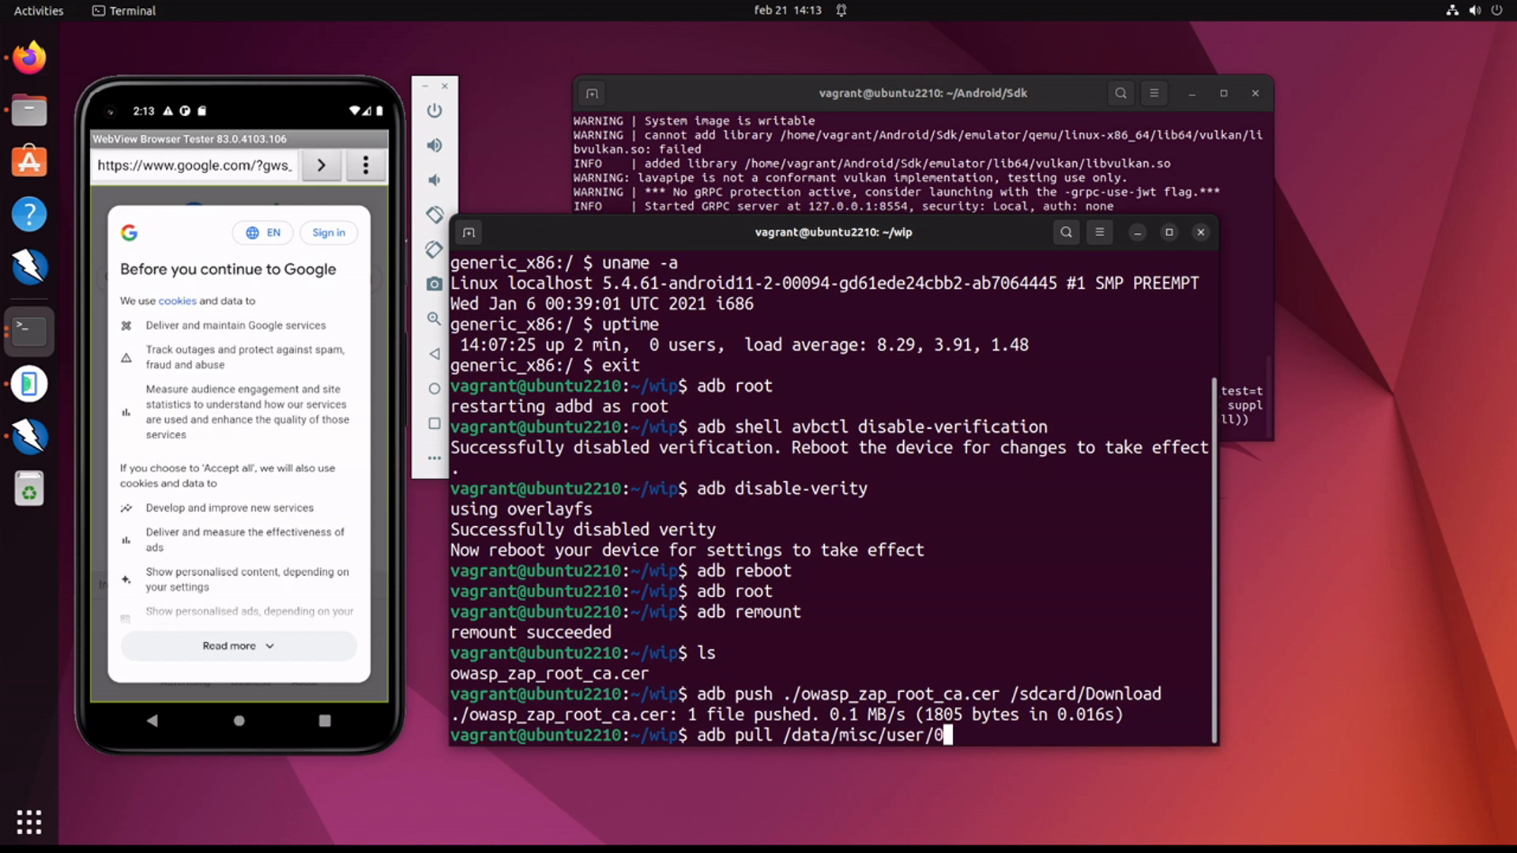
text(cac)
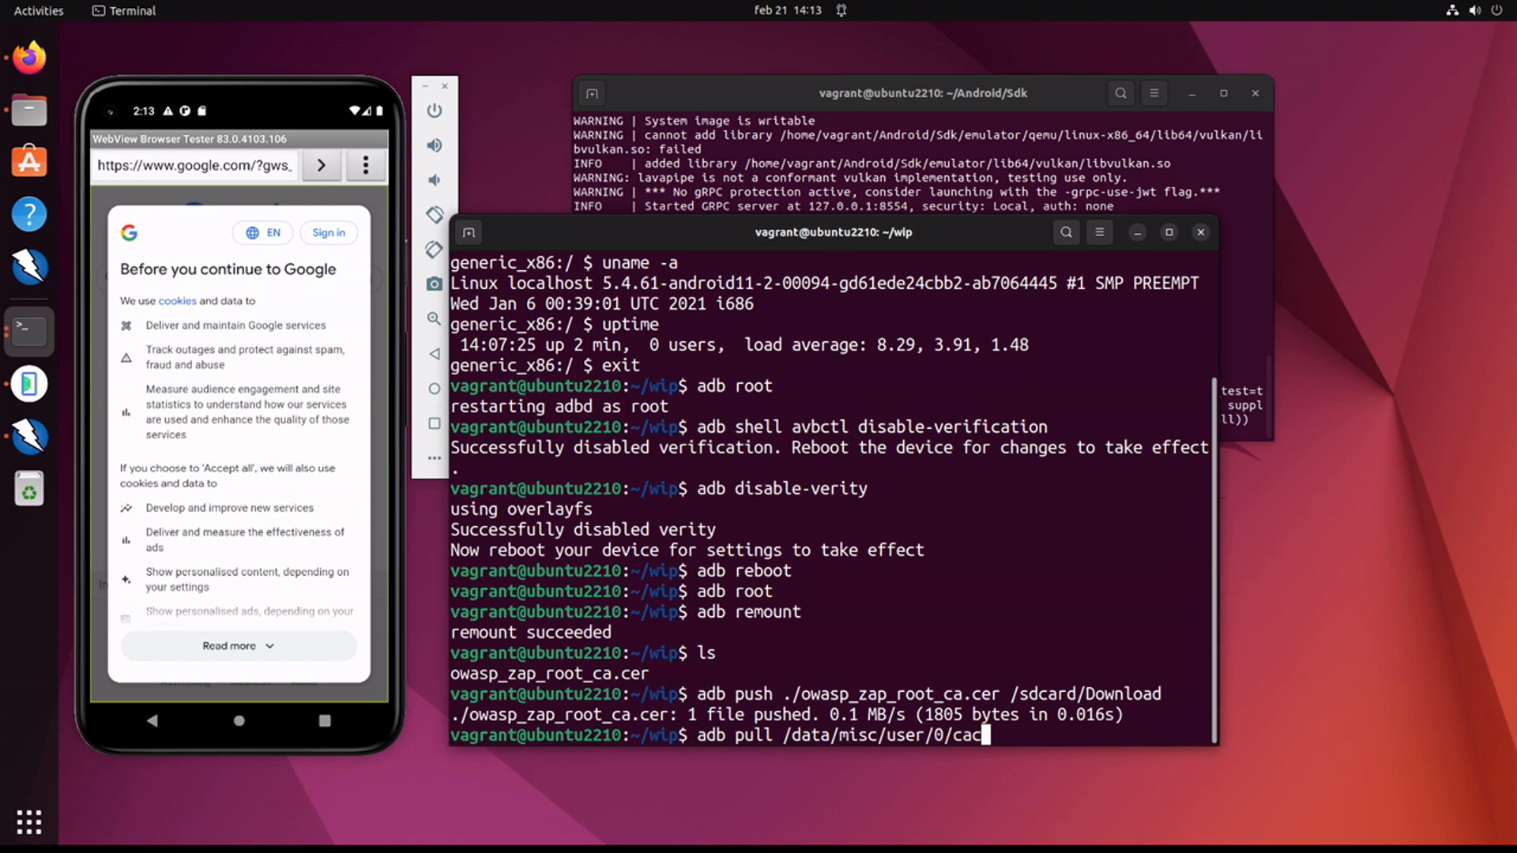
text(erts)
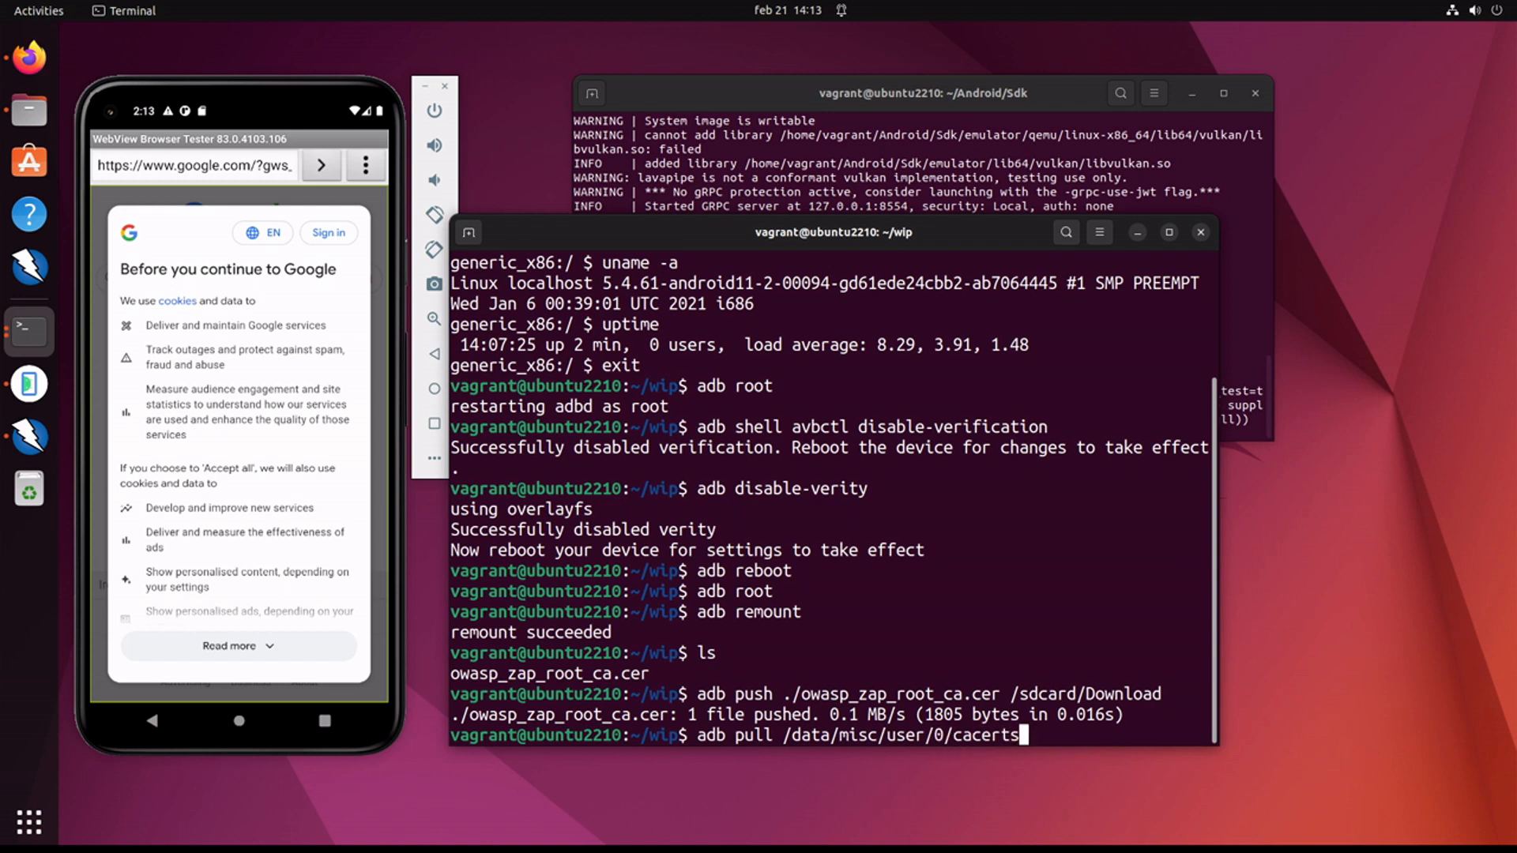
text(-added/)
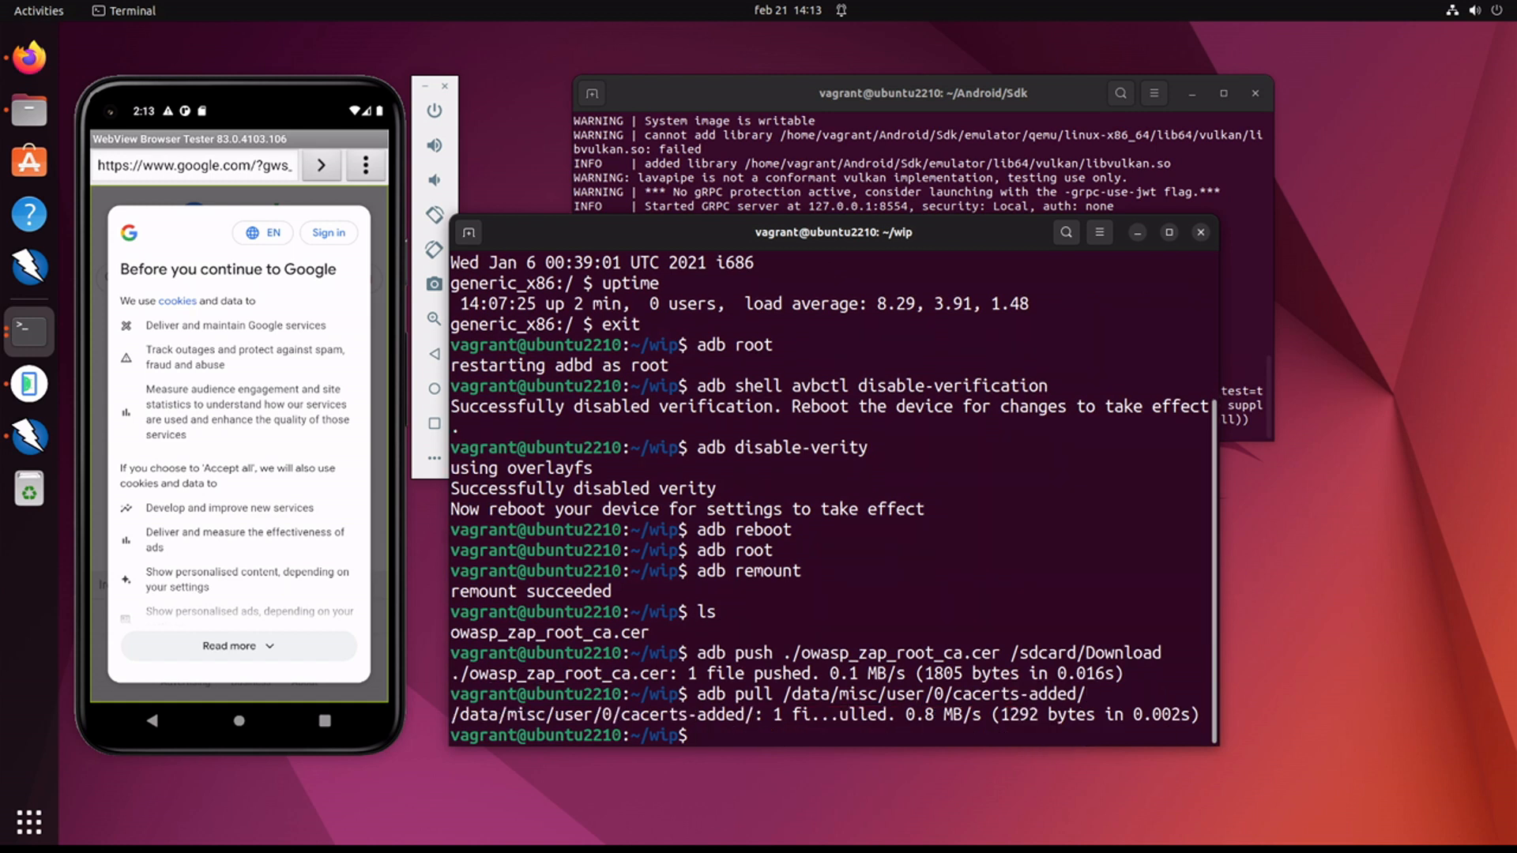
Step: Enter cacerts-added and inspect 97dfdac8.0 with strings piped to more
text(cd cacerts-added/)
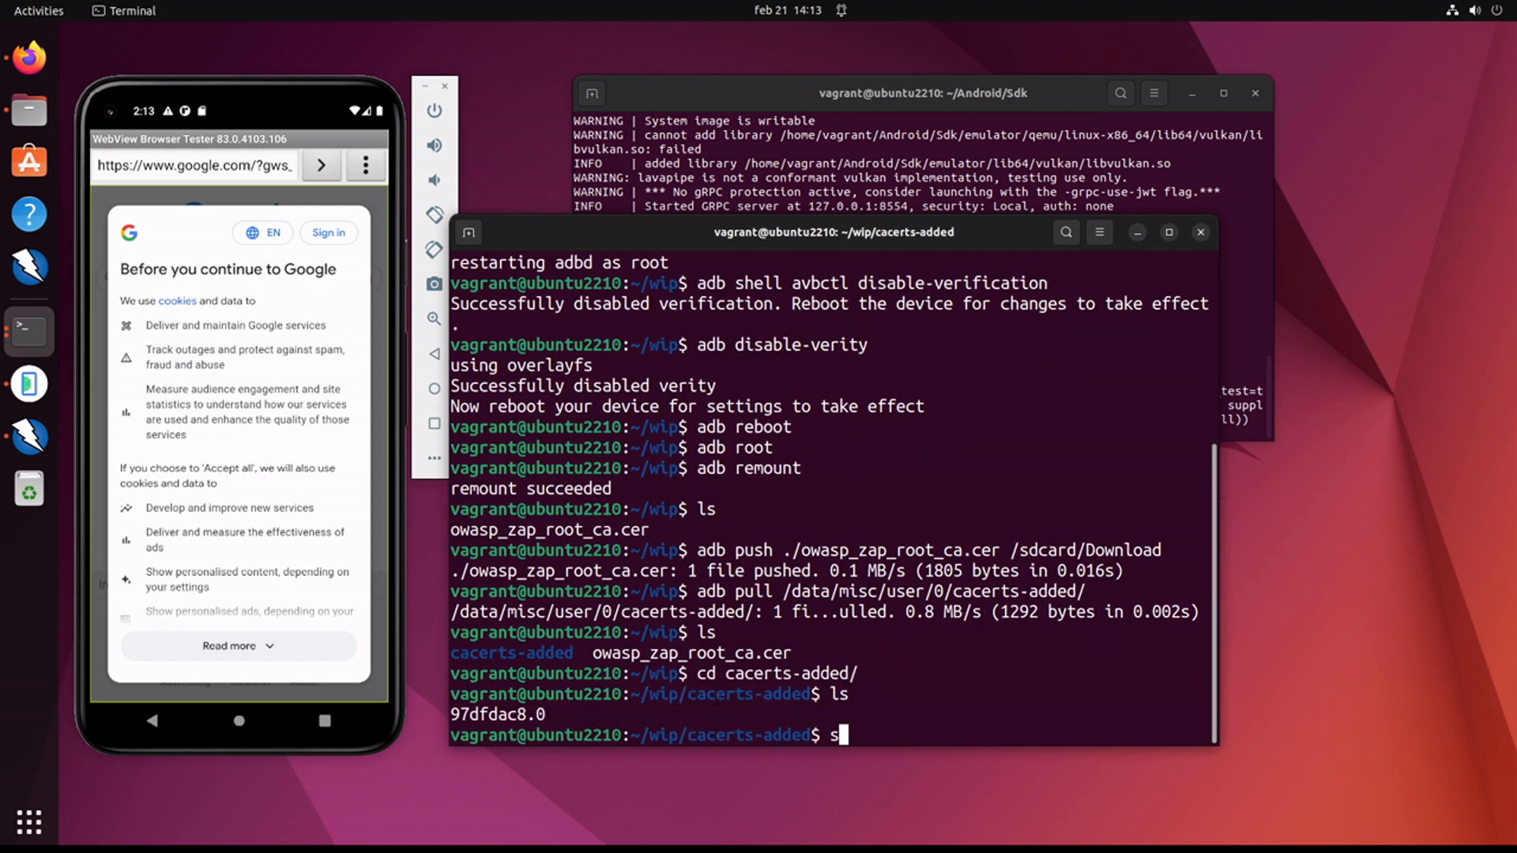
text(trings 97dfdac8.0)
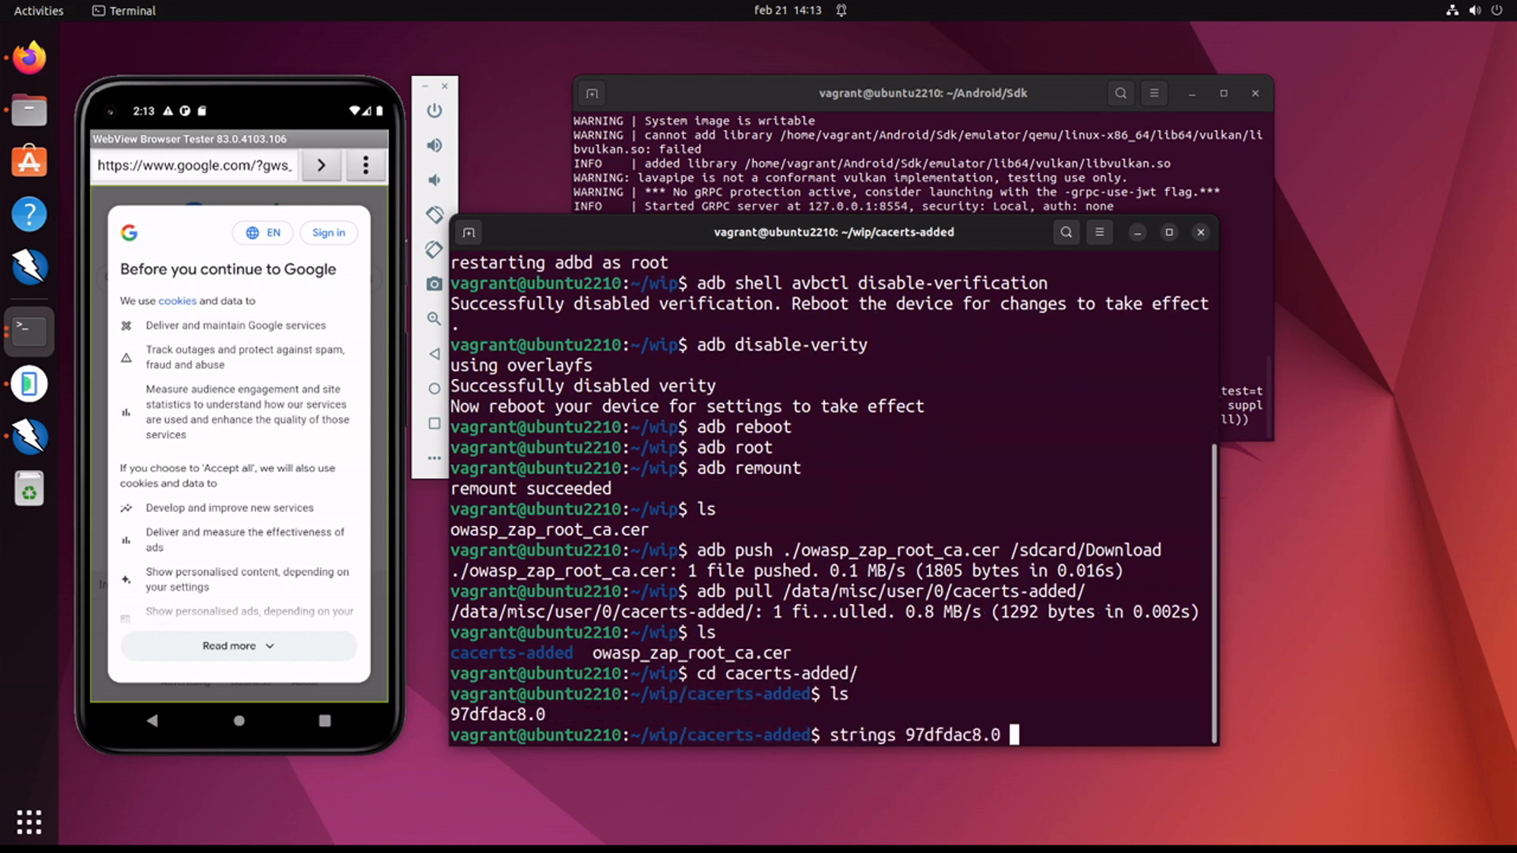
text(|more)
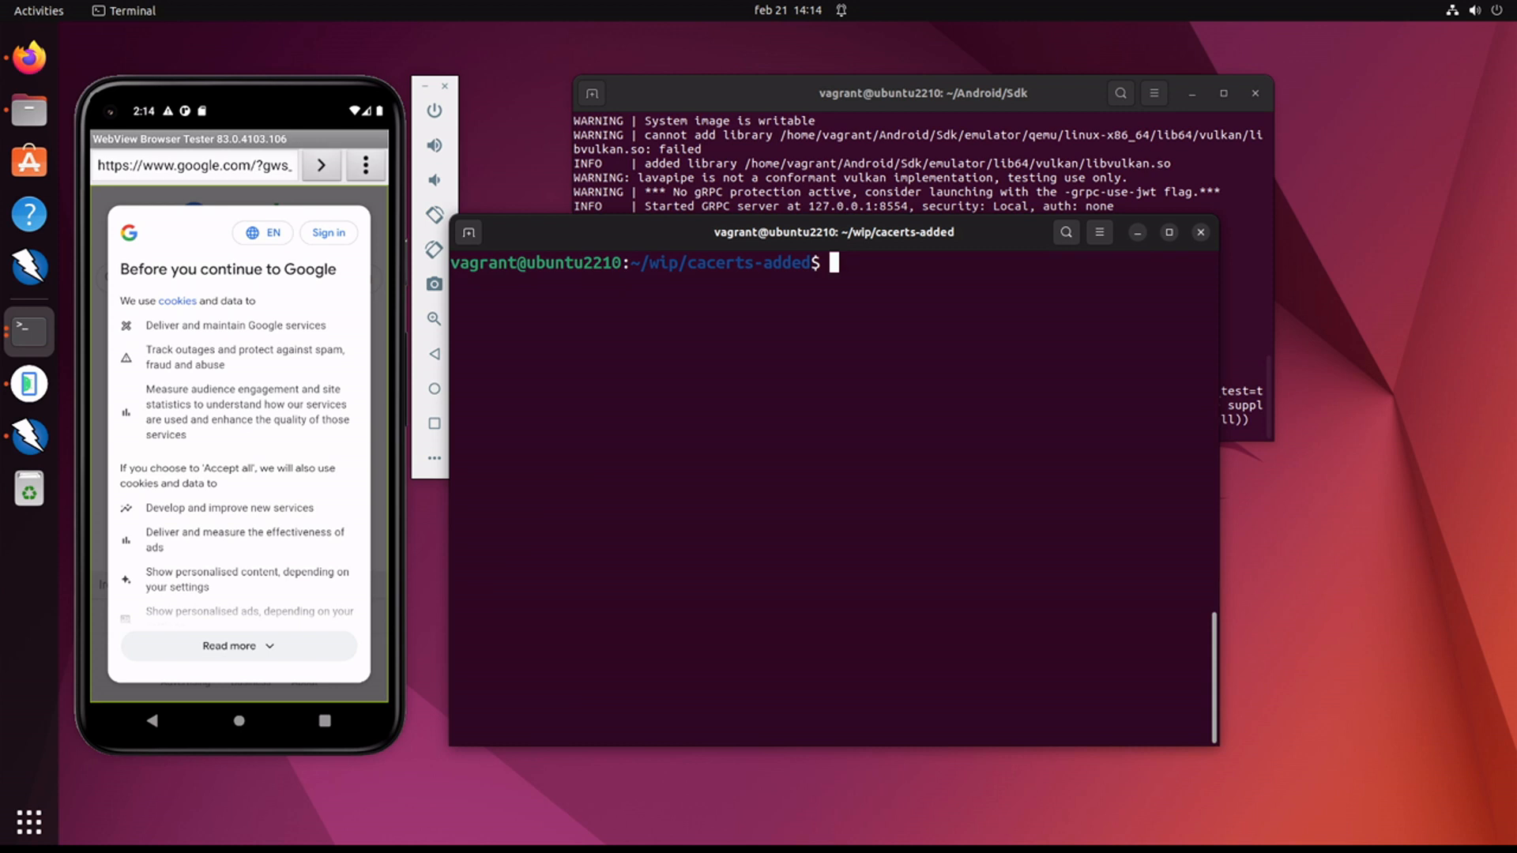
Step: adb push ./97dfdac8.0 to /system/etc/security/cacerts/97dfdac8.0 and start the reboot command
text(adb)
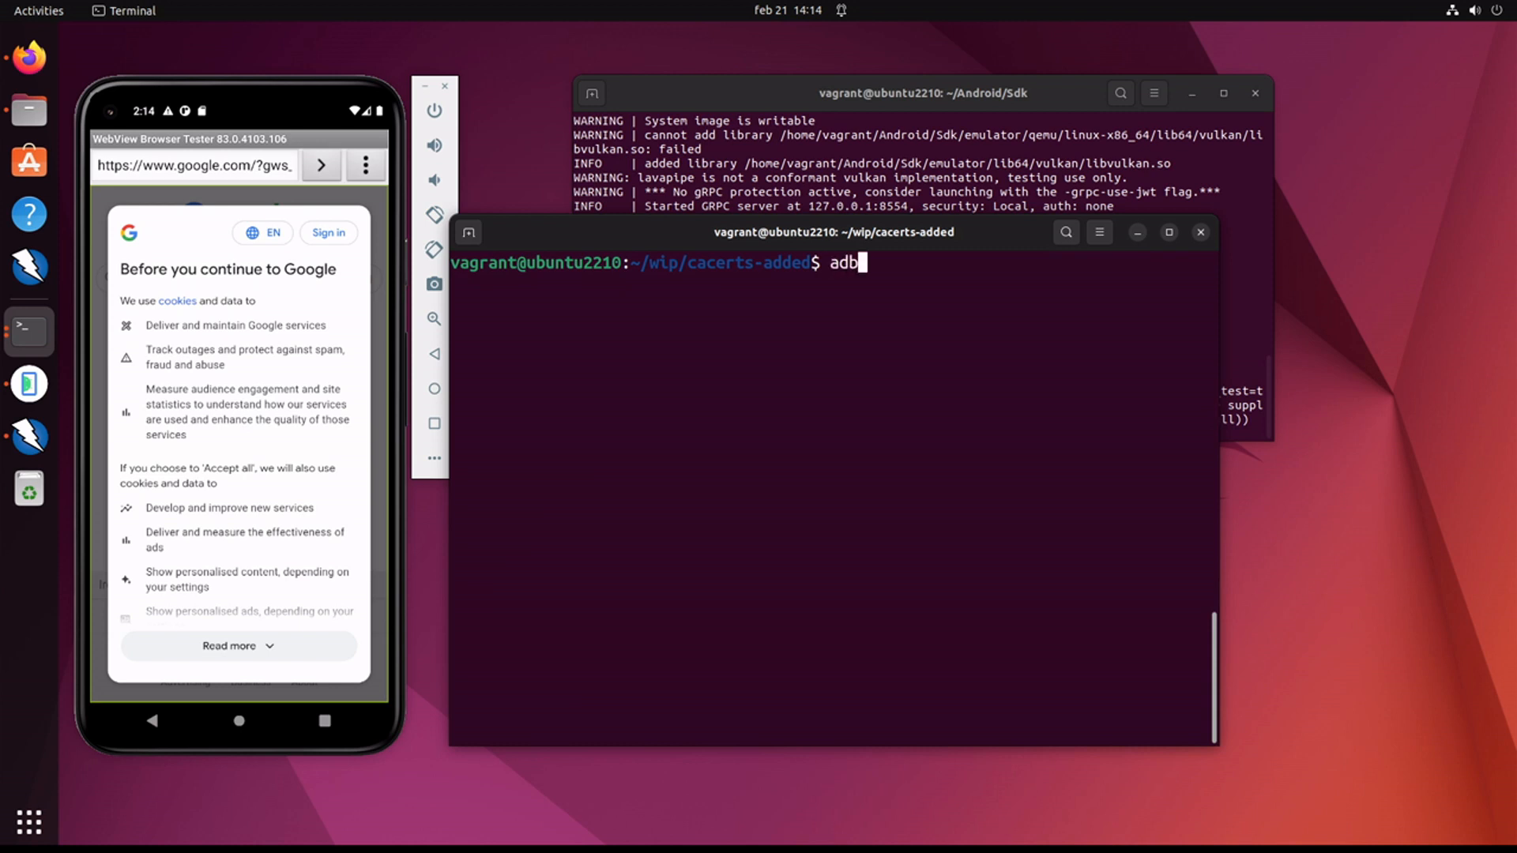
text(push ./97dfdac8.0)
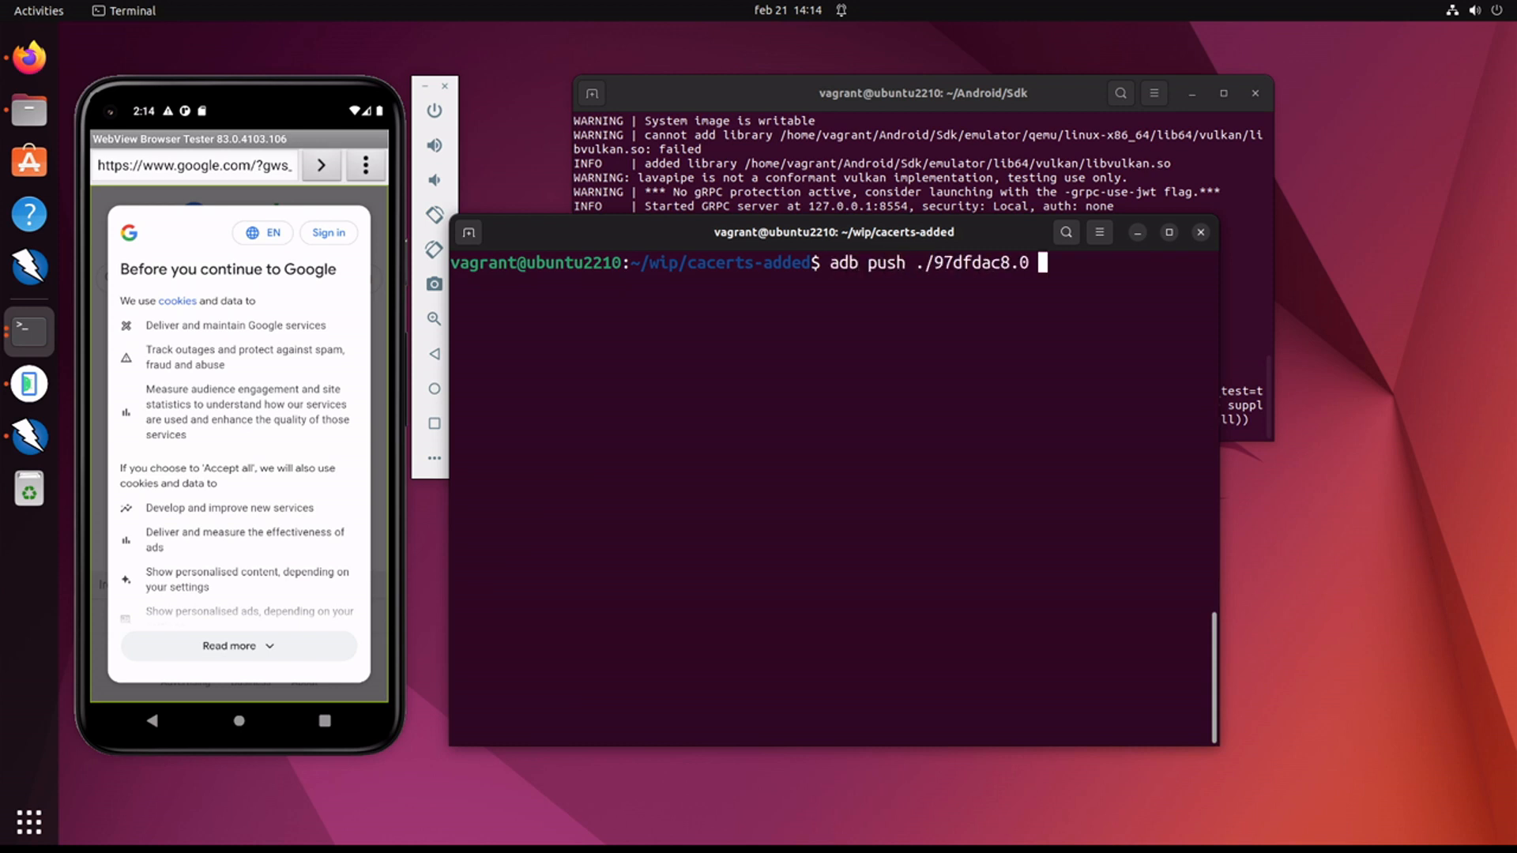
text(/system/etc/se)
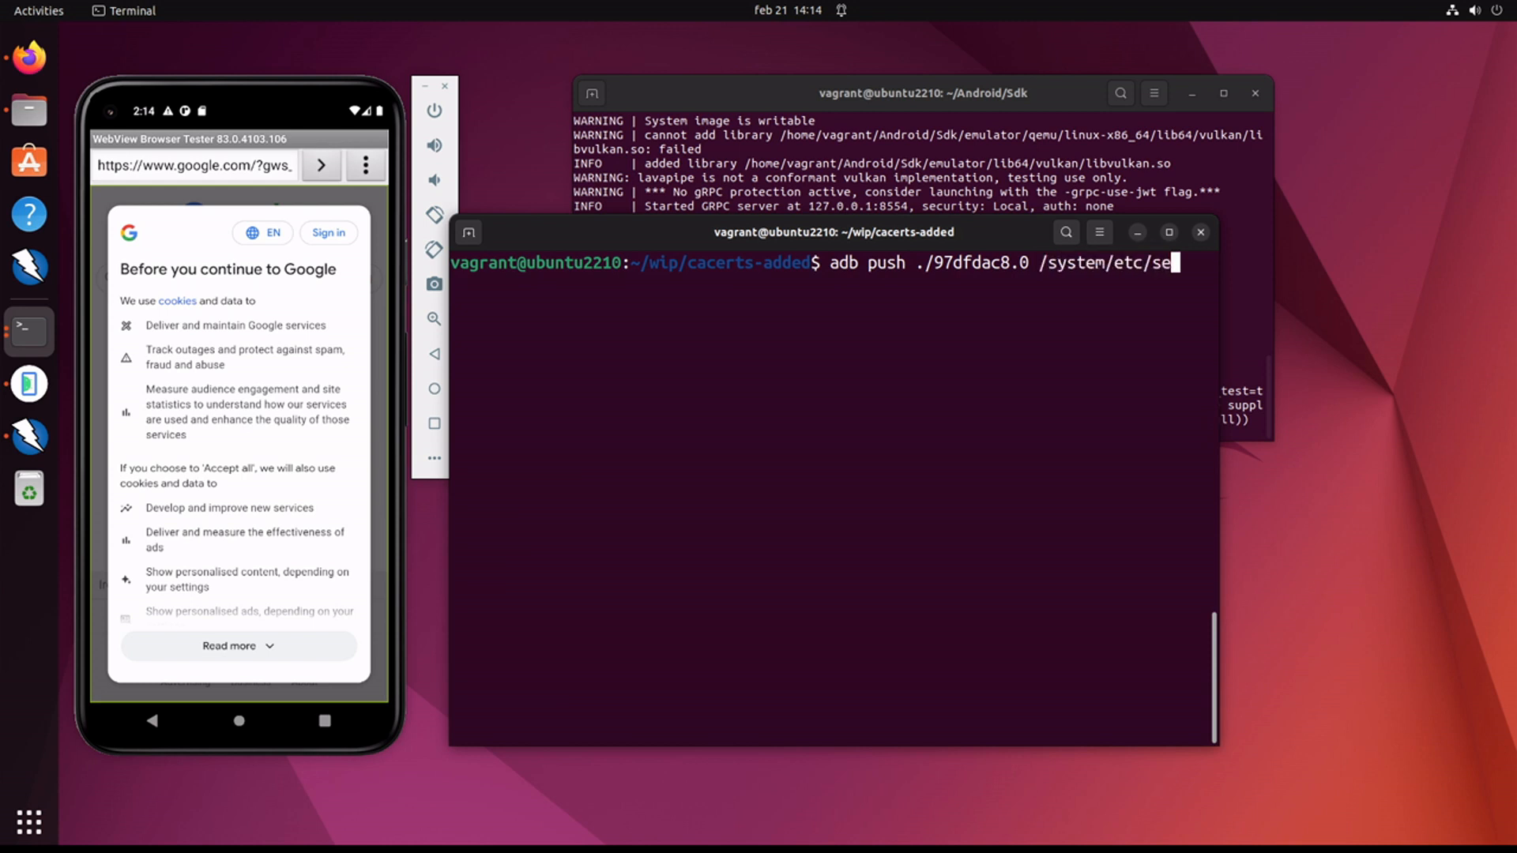
text(curity)
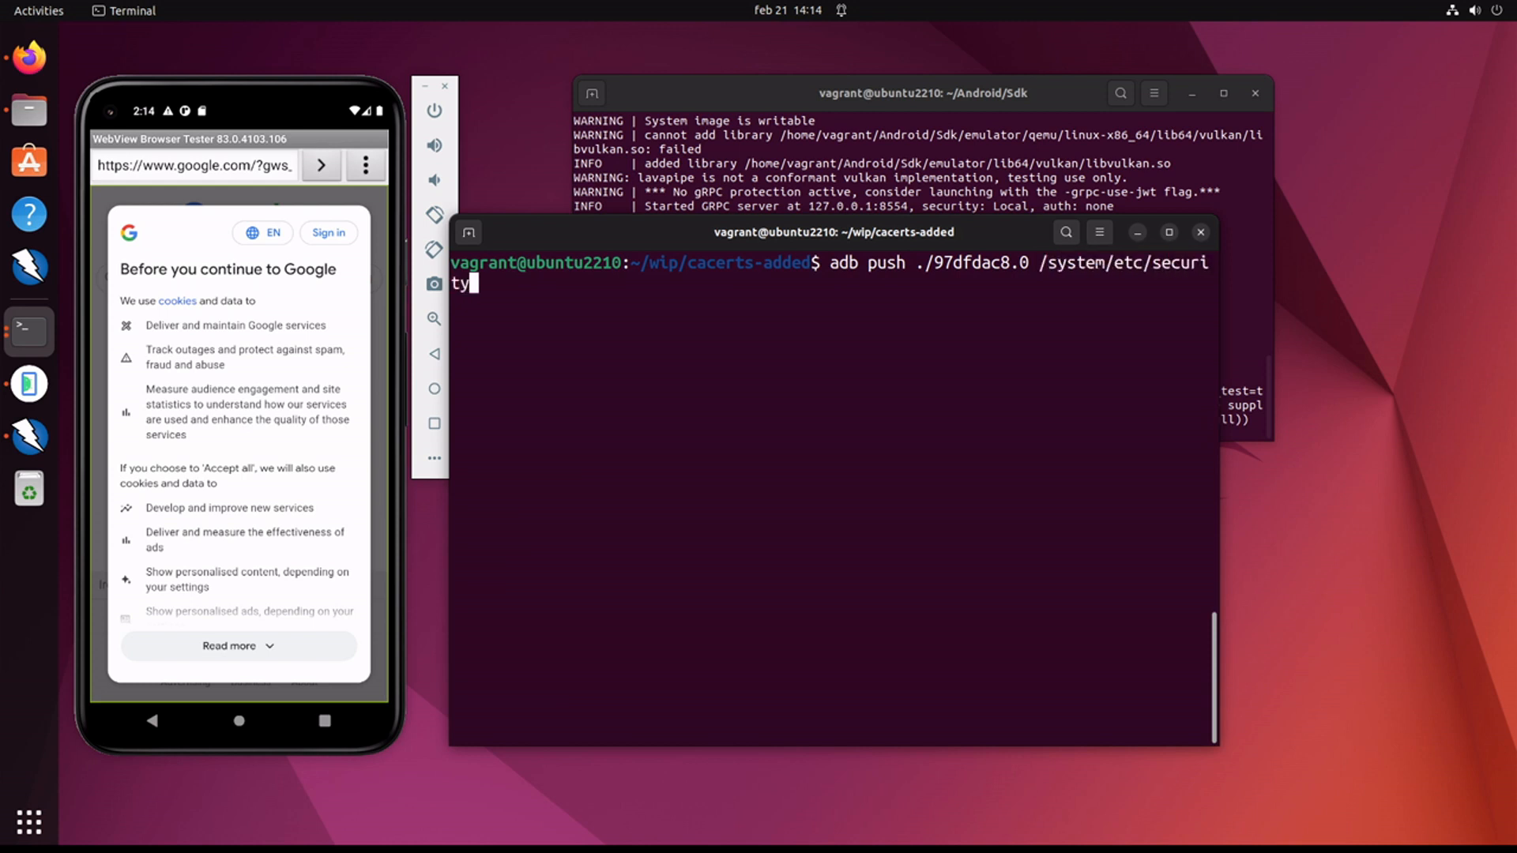
text(cacer)
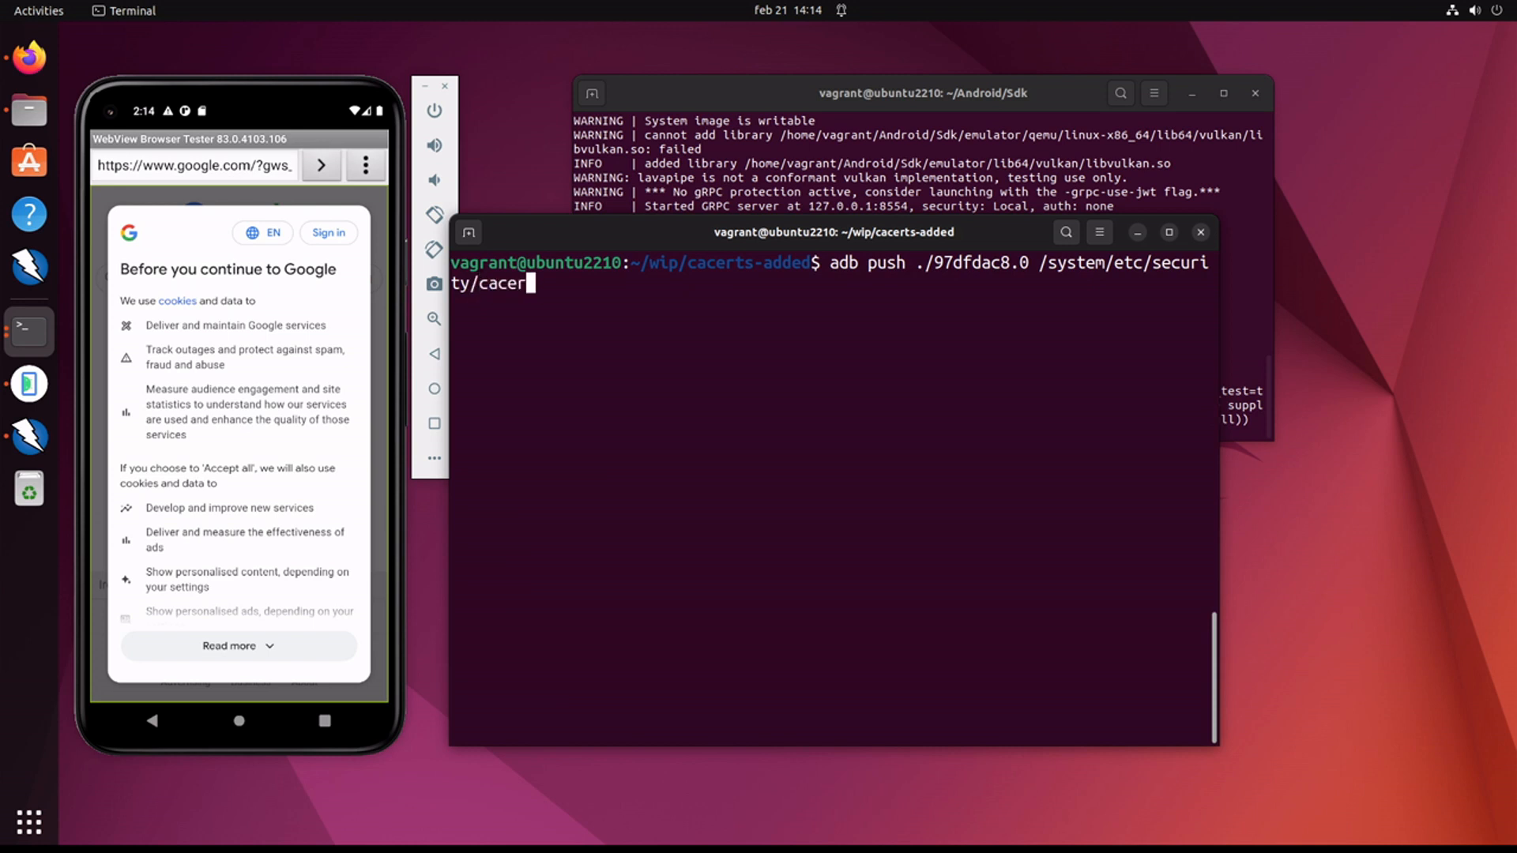
text(ts/)
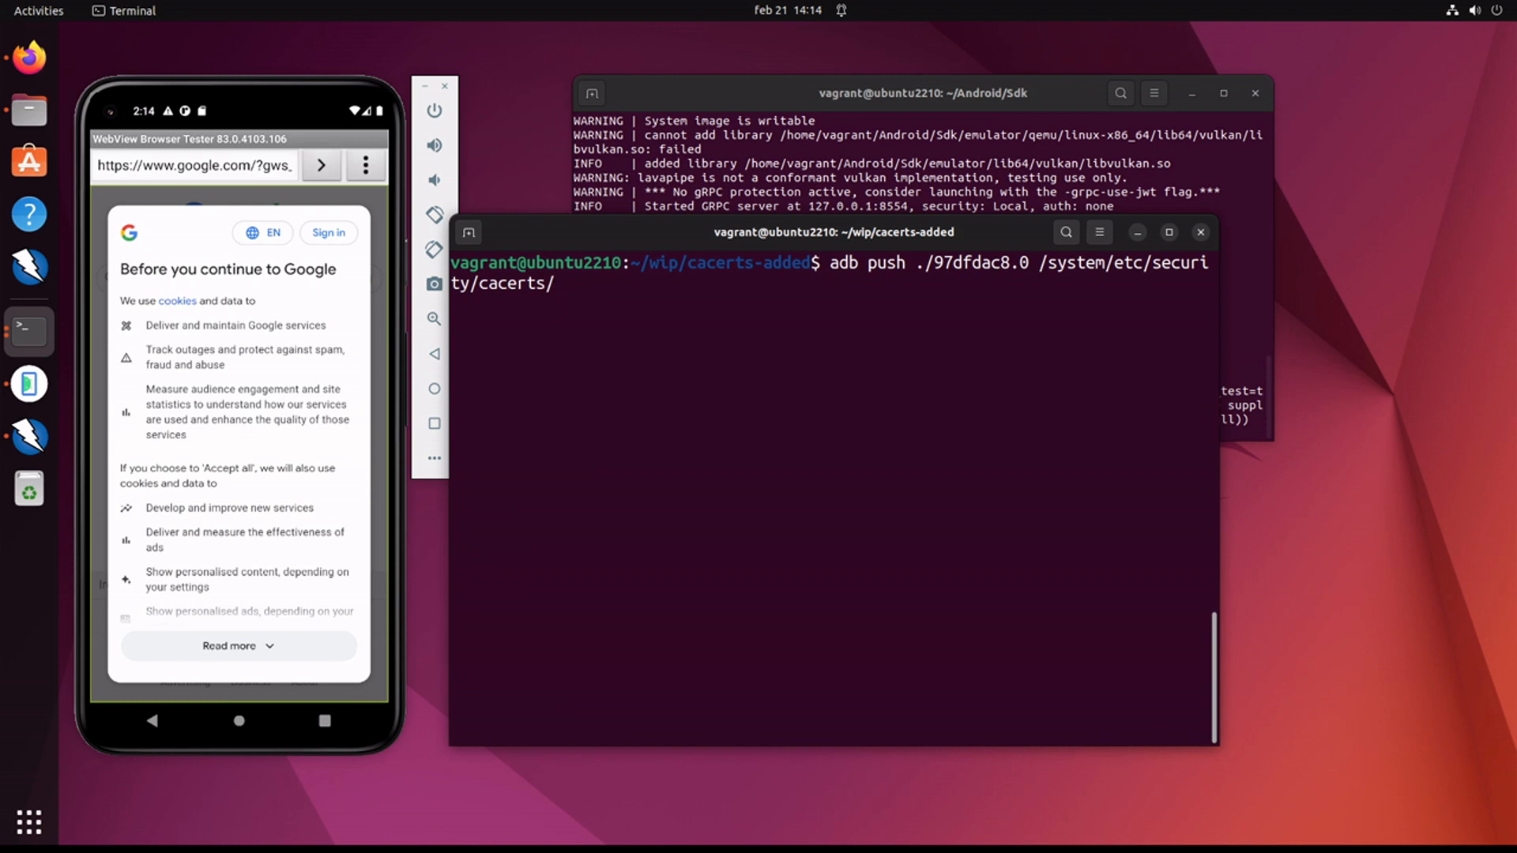
text(9)
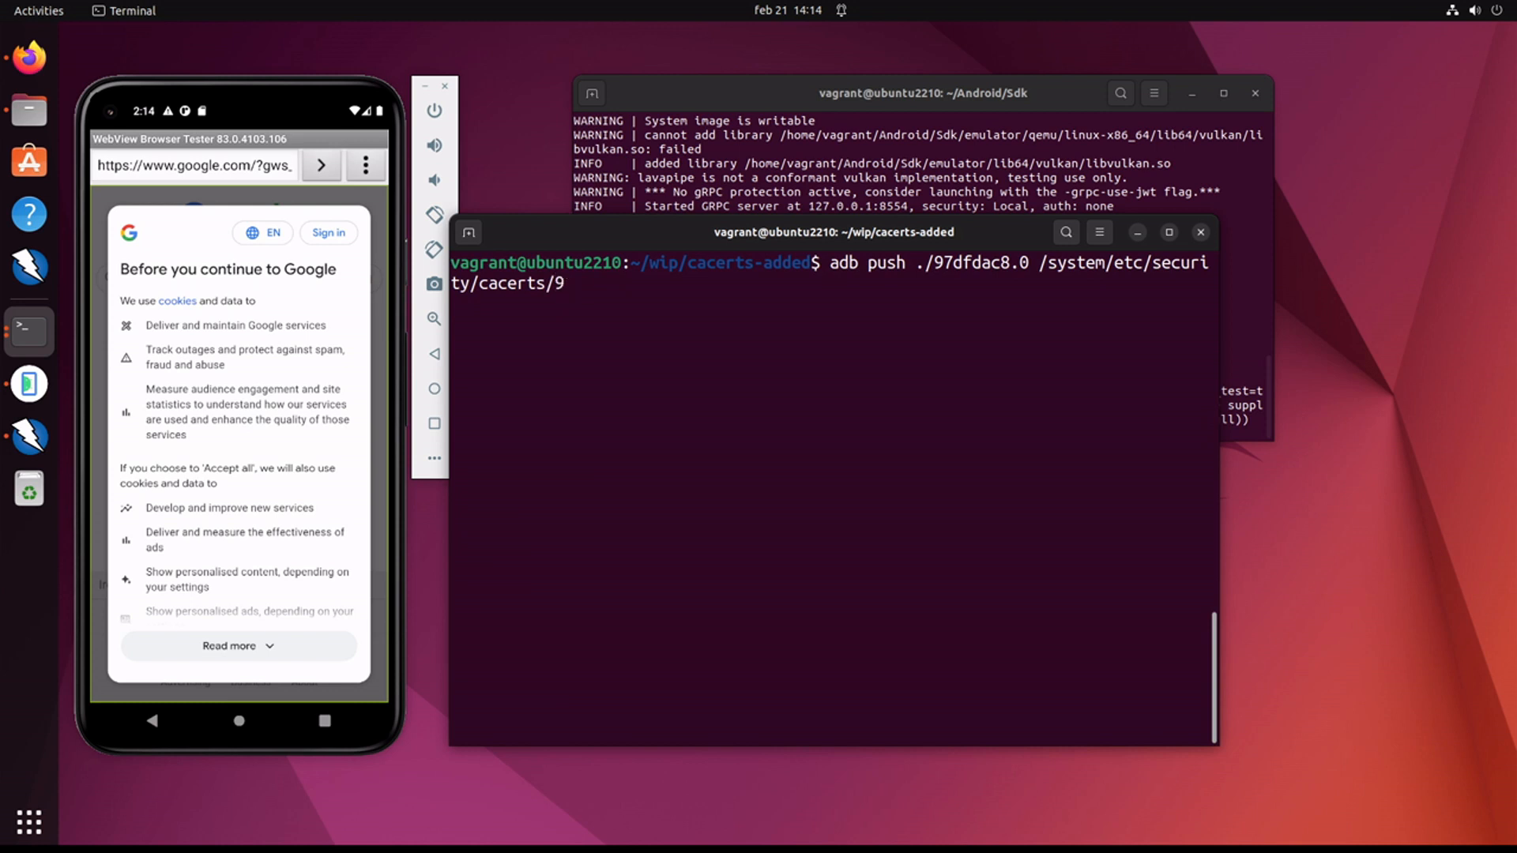
text(7)
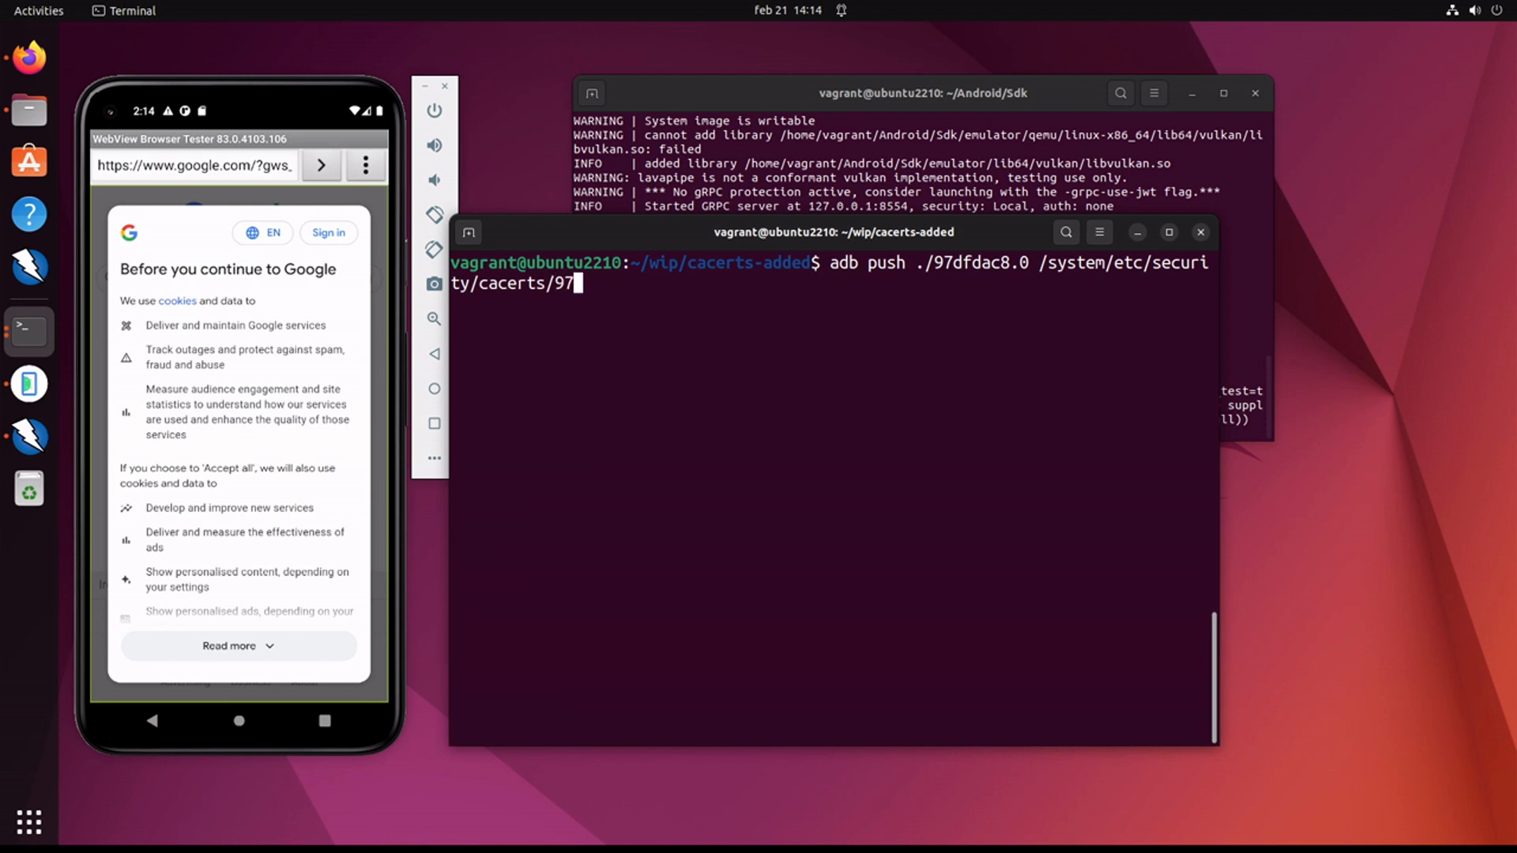
text(dfda)
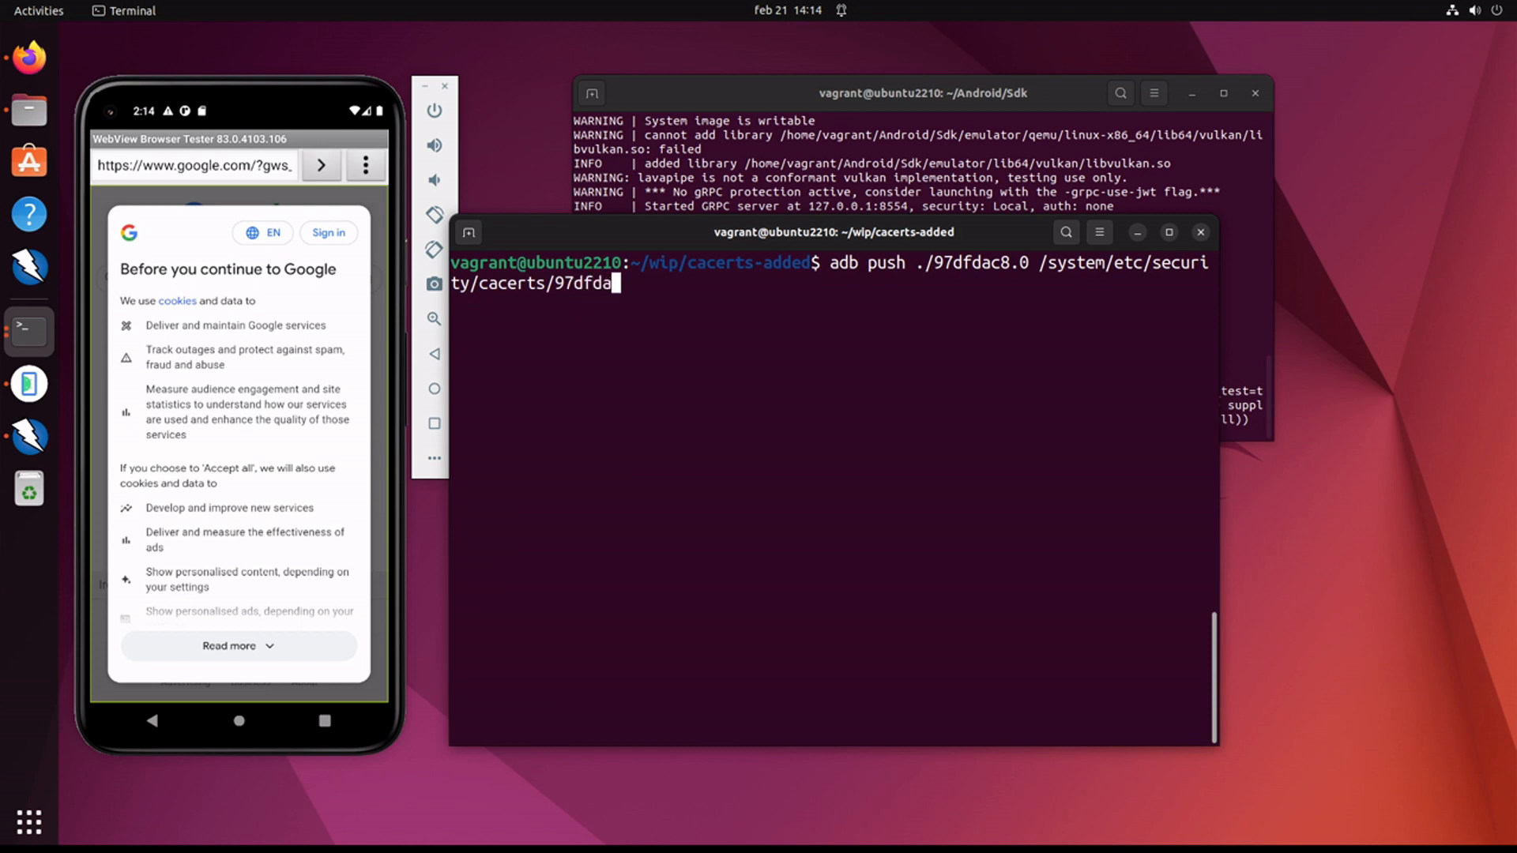
text(c8.0)
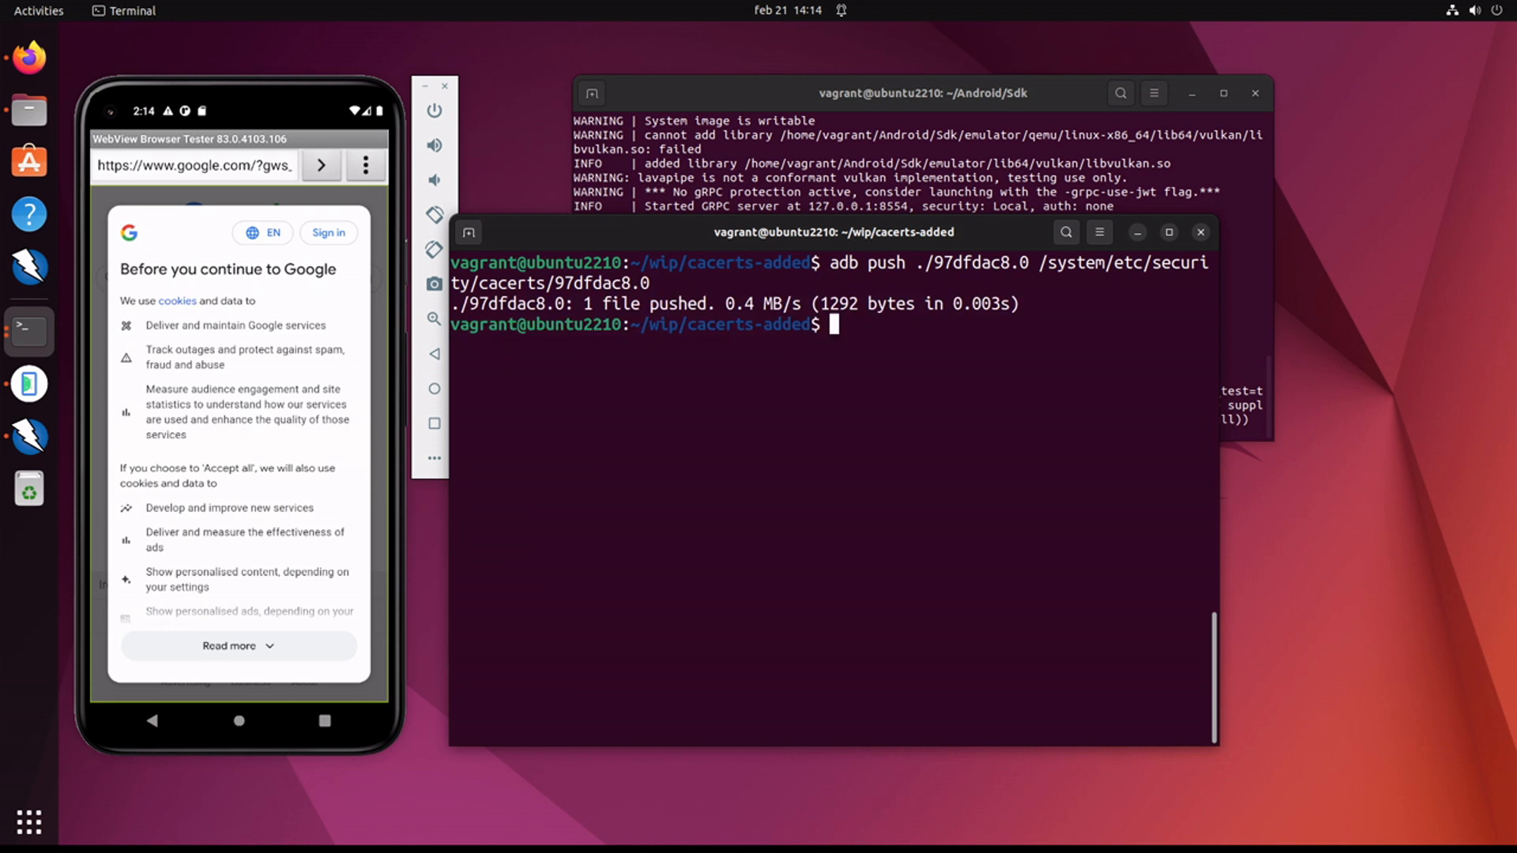
text(adb rem)
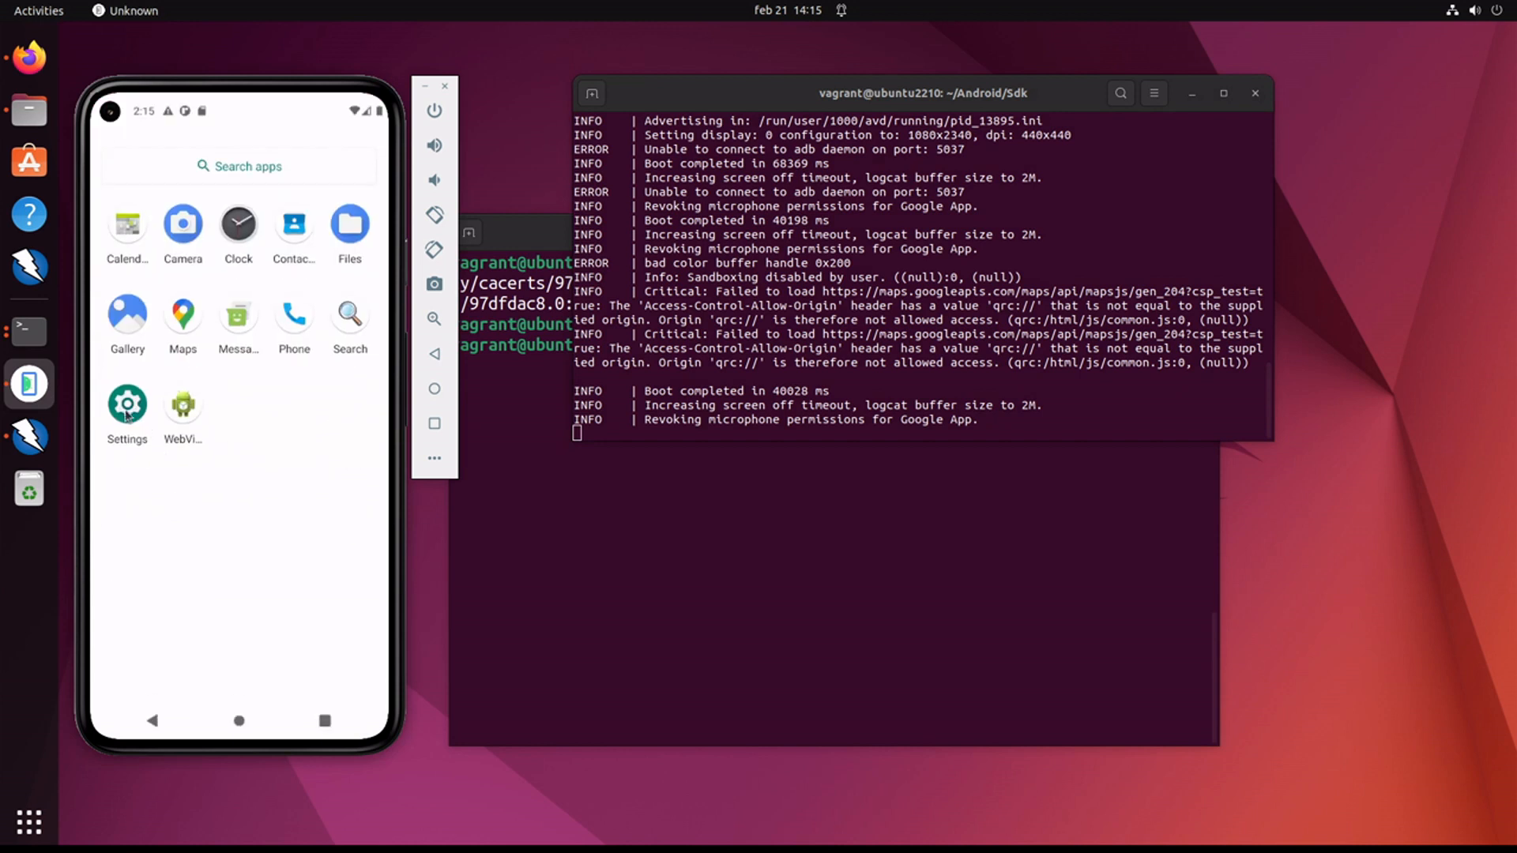
Step: Navigate Settings to Encryption & credentials > Trusted credentials
click(127, 403)
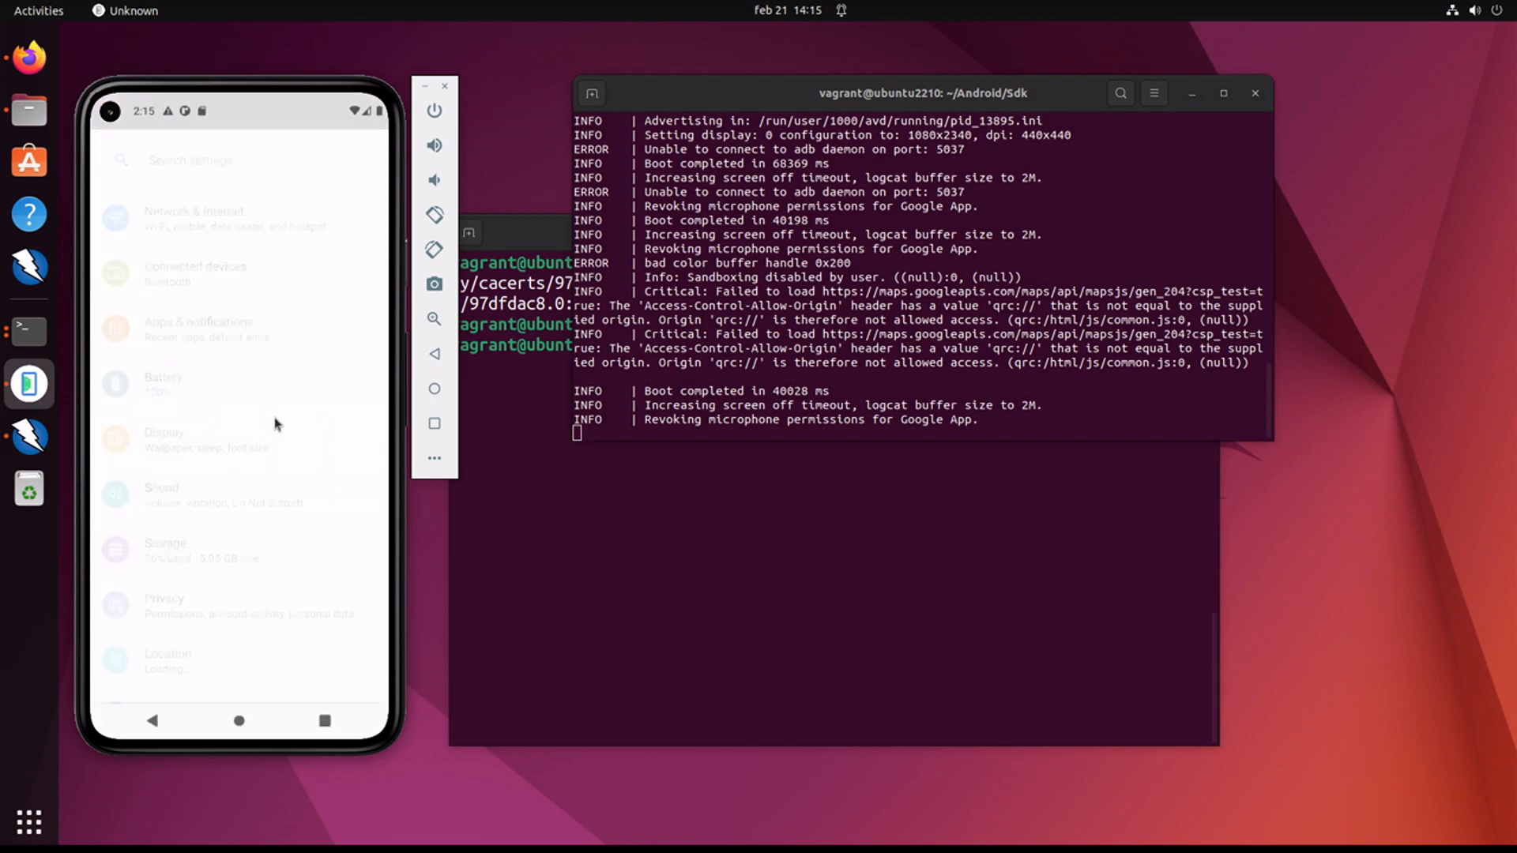
scroll(down, 3)
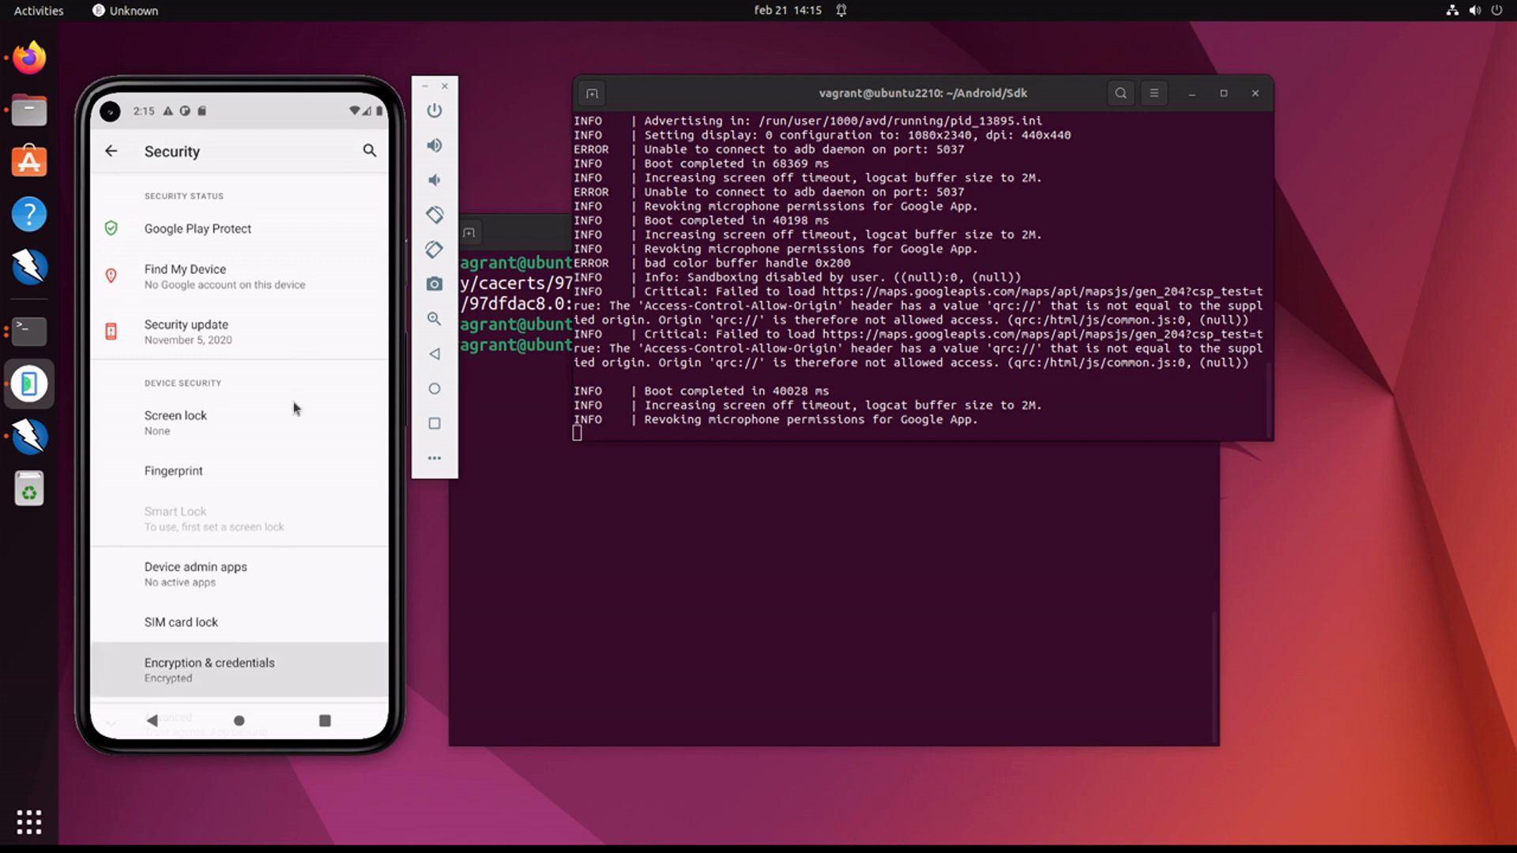
click(209, 670)
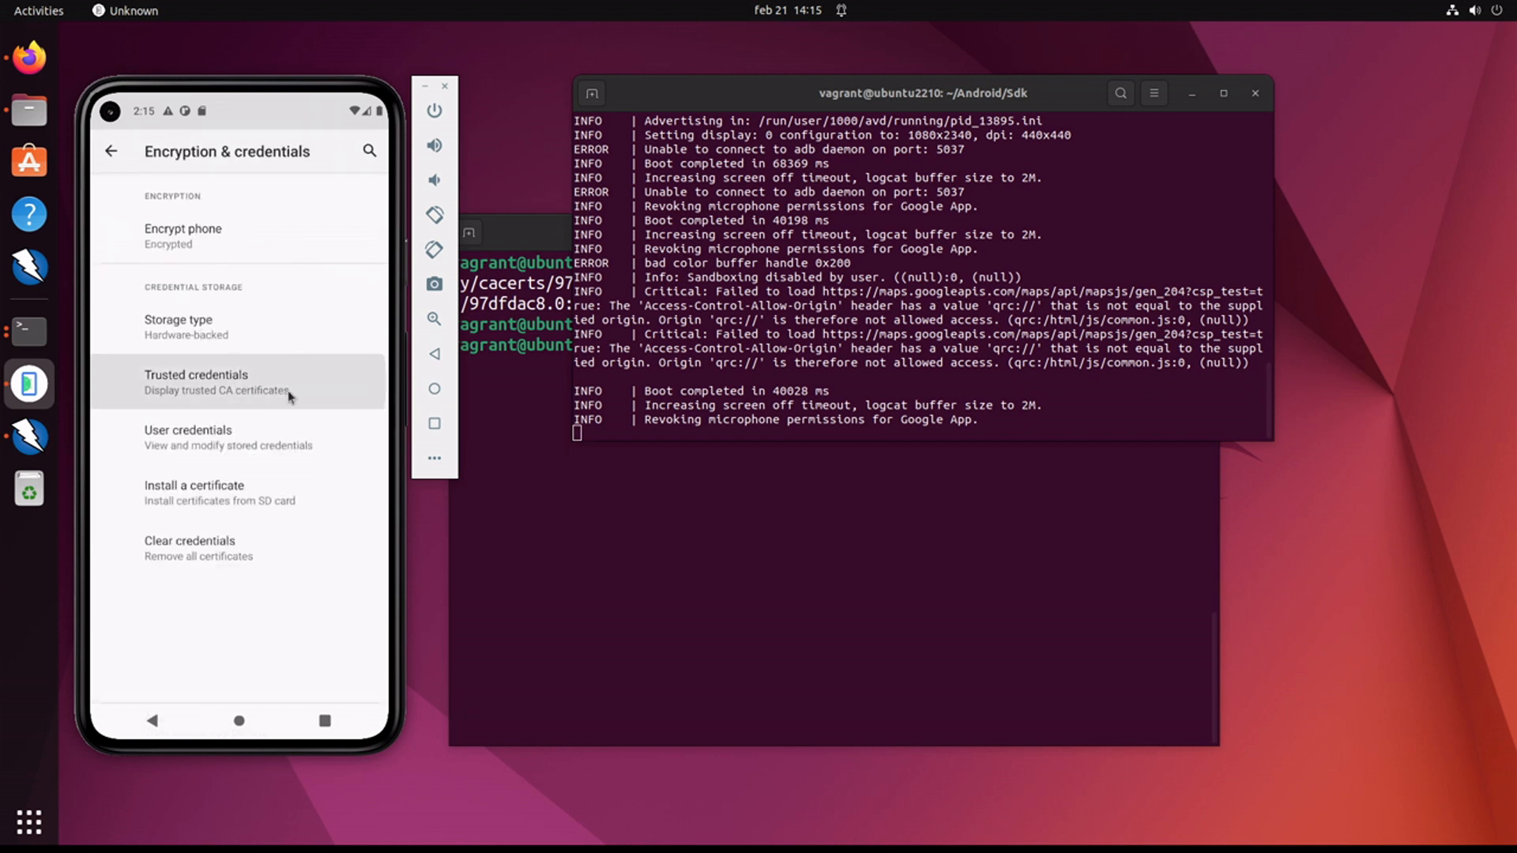
click(218, 381)
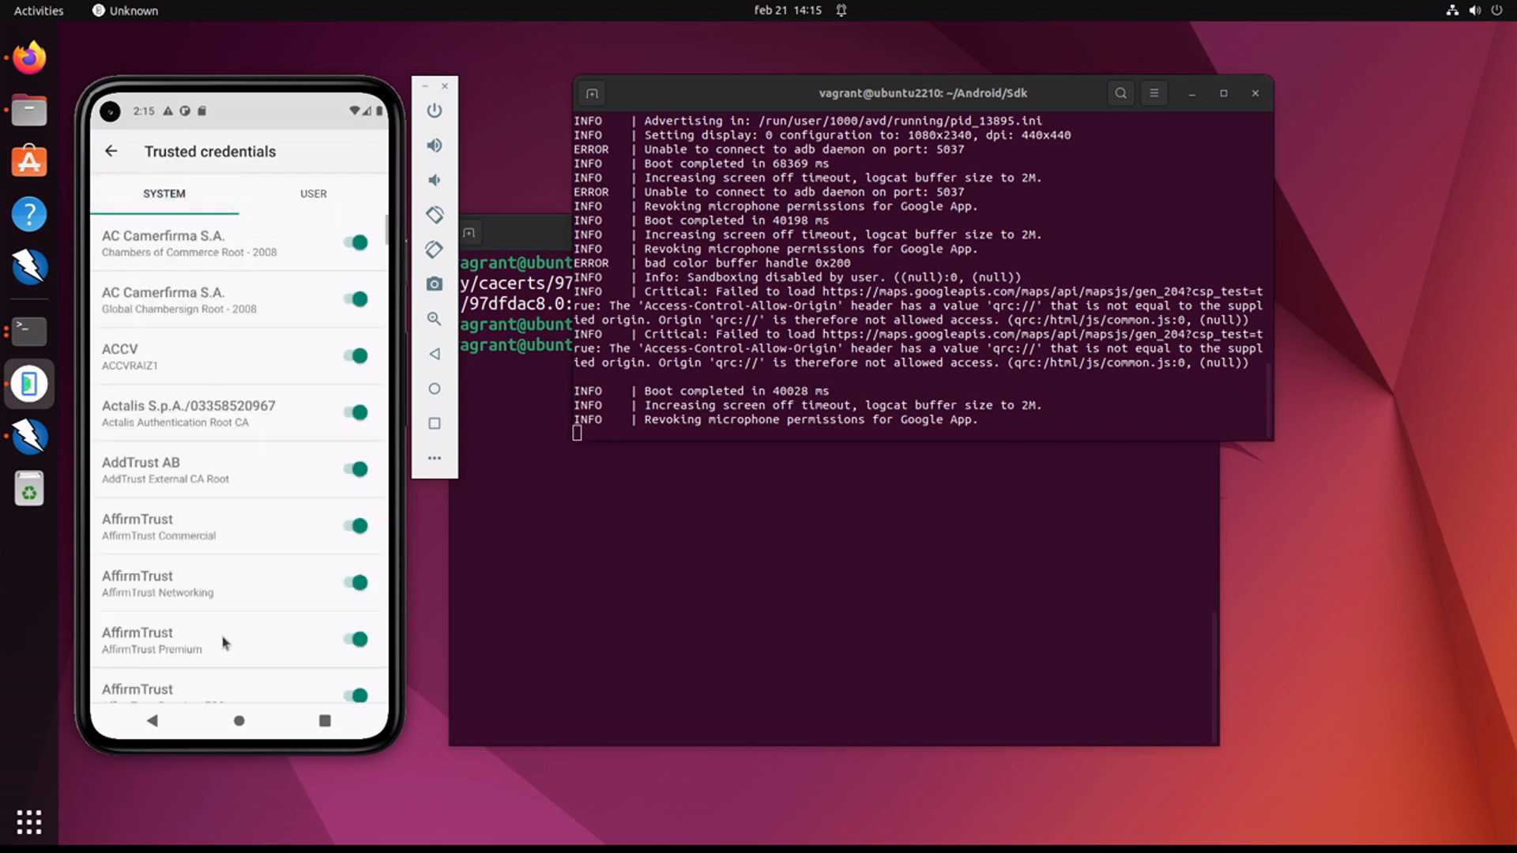
Step: Scroll to OWASP Root CA among system credentials, view its details, dismiss with OK and go Home
scroll(down, 3)
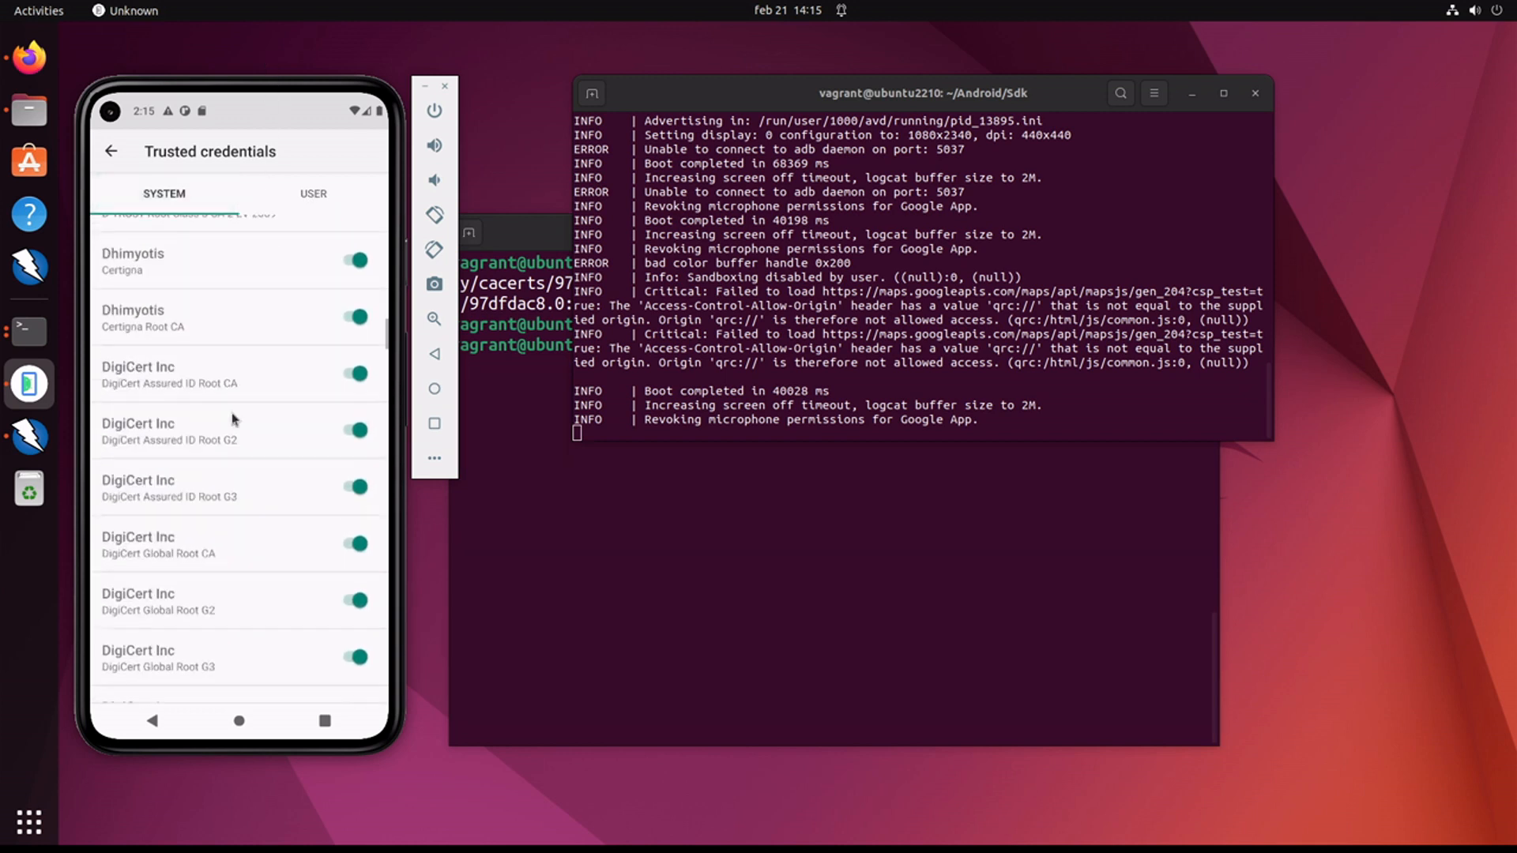
scroll(down, 3)
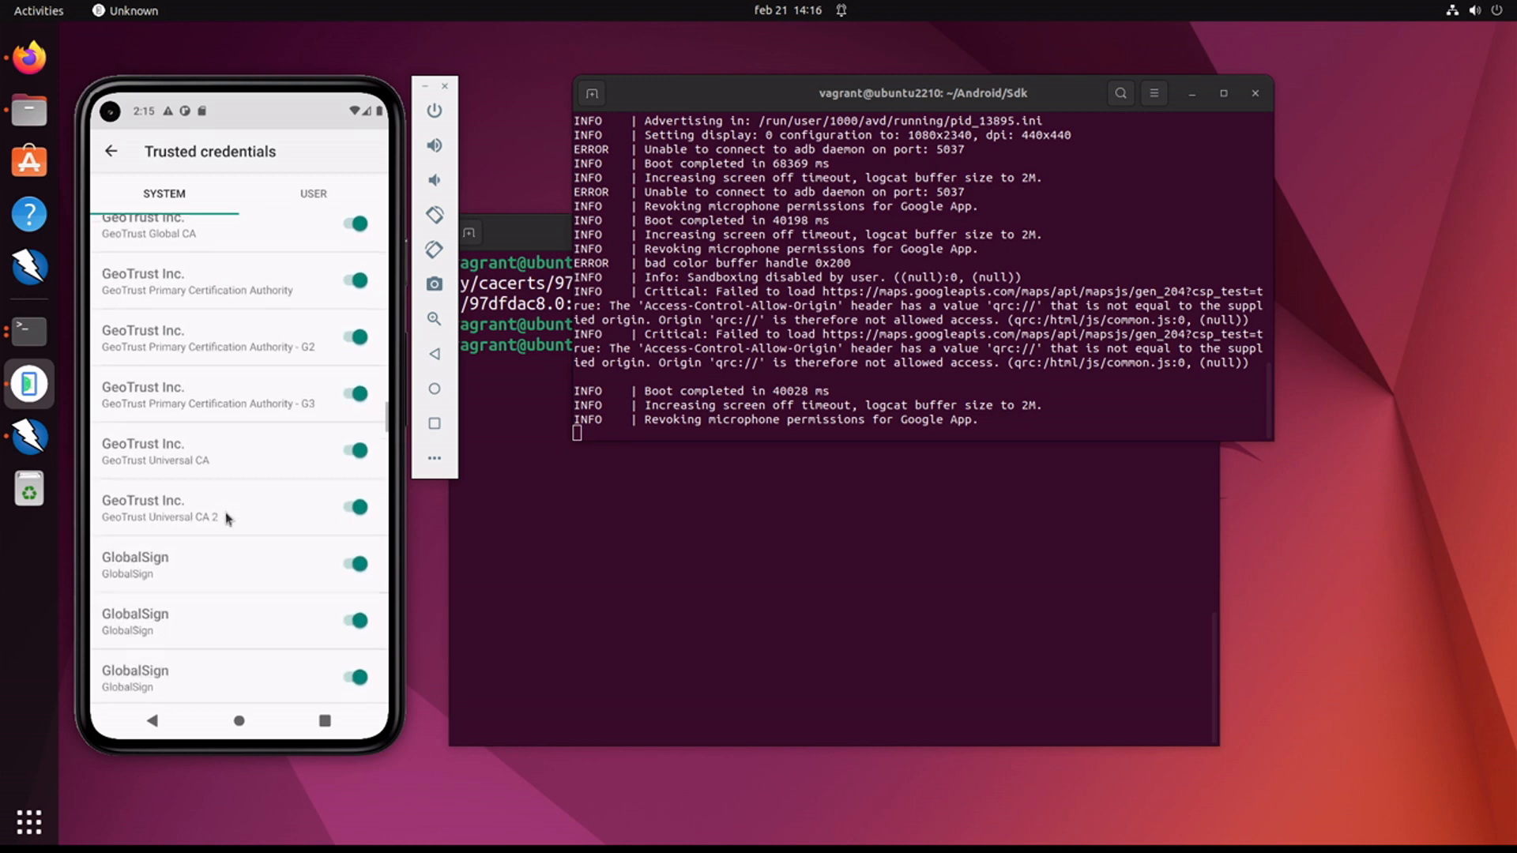
scroll(down, 3)
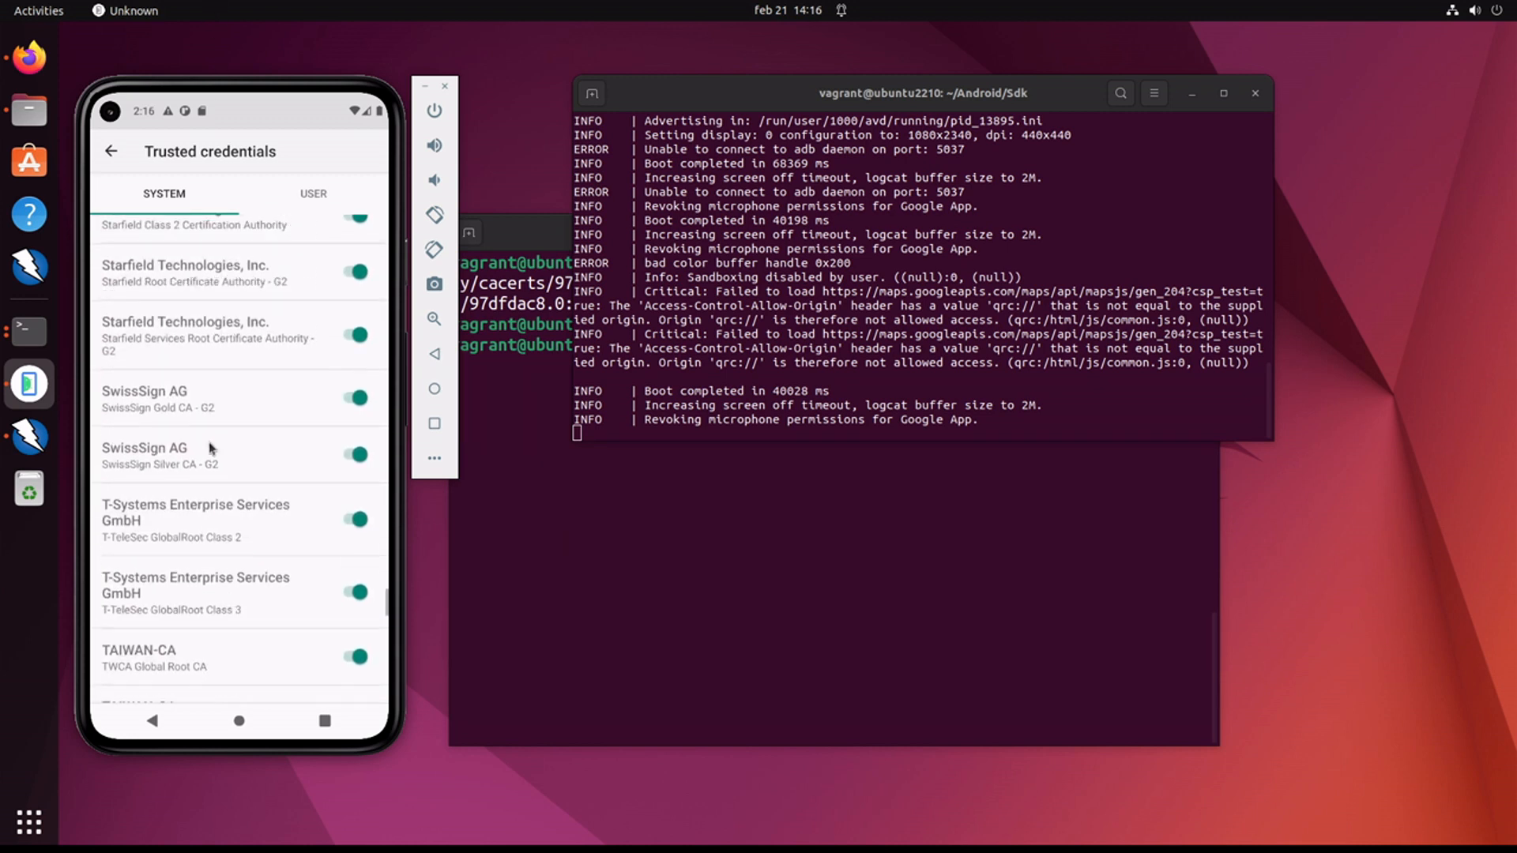
scroll(down, 3)
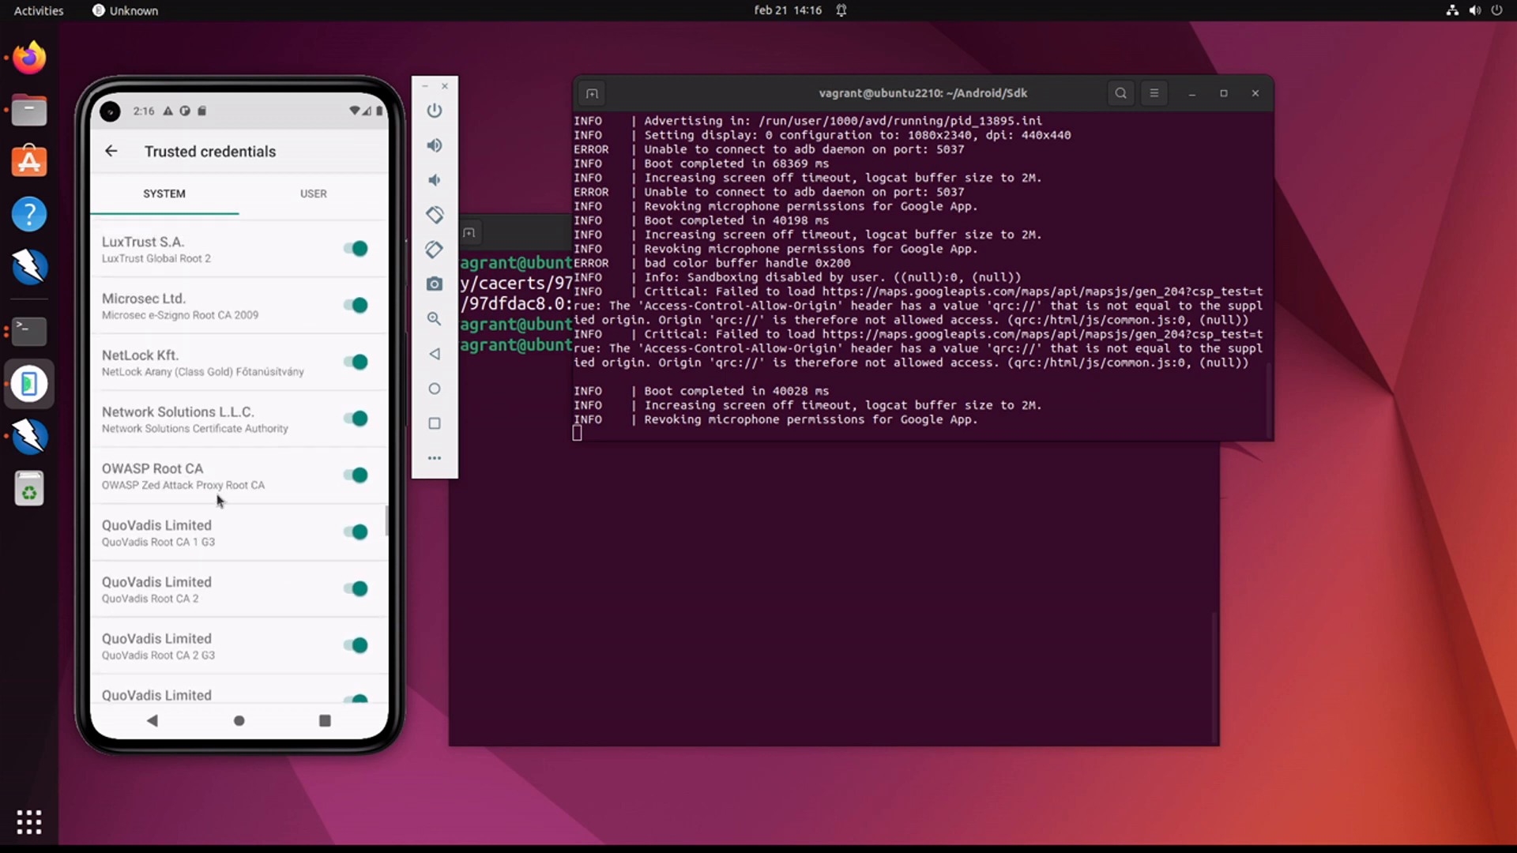
click(183, 476)
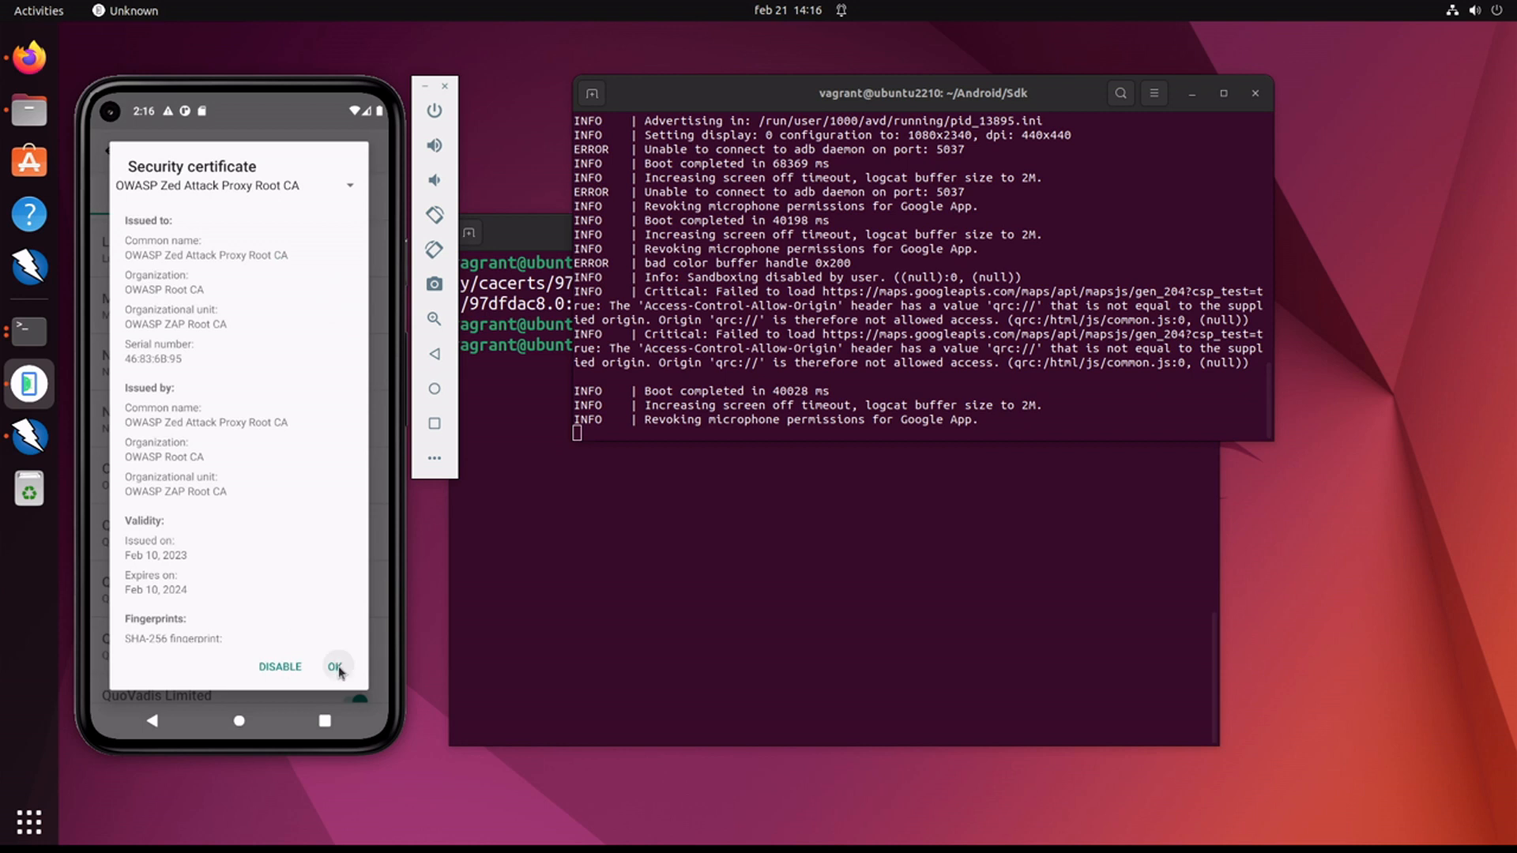
click(335, 667)
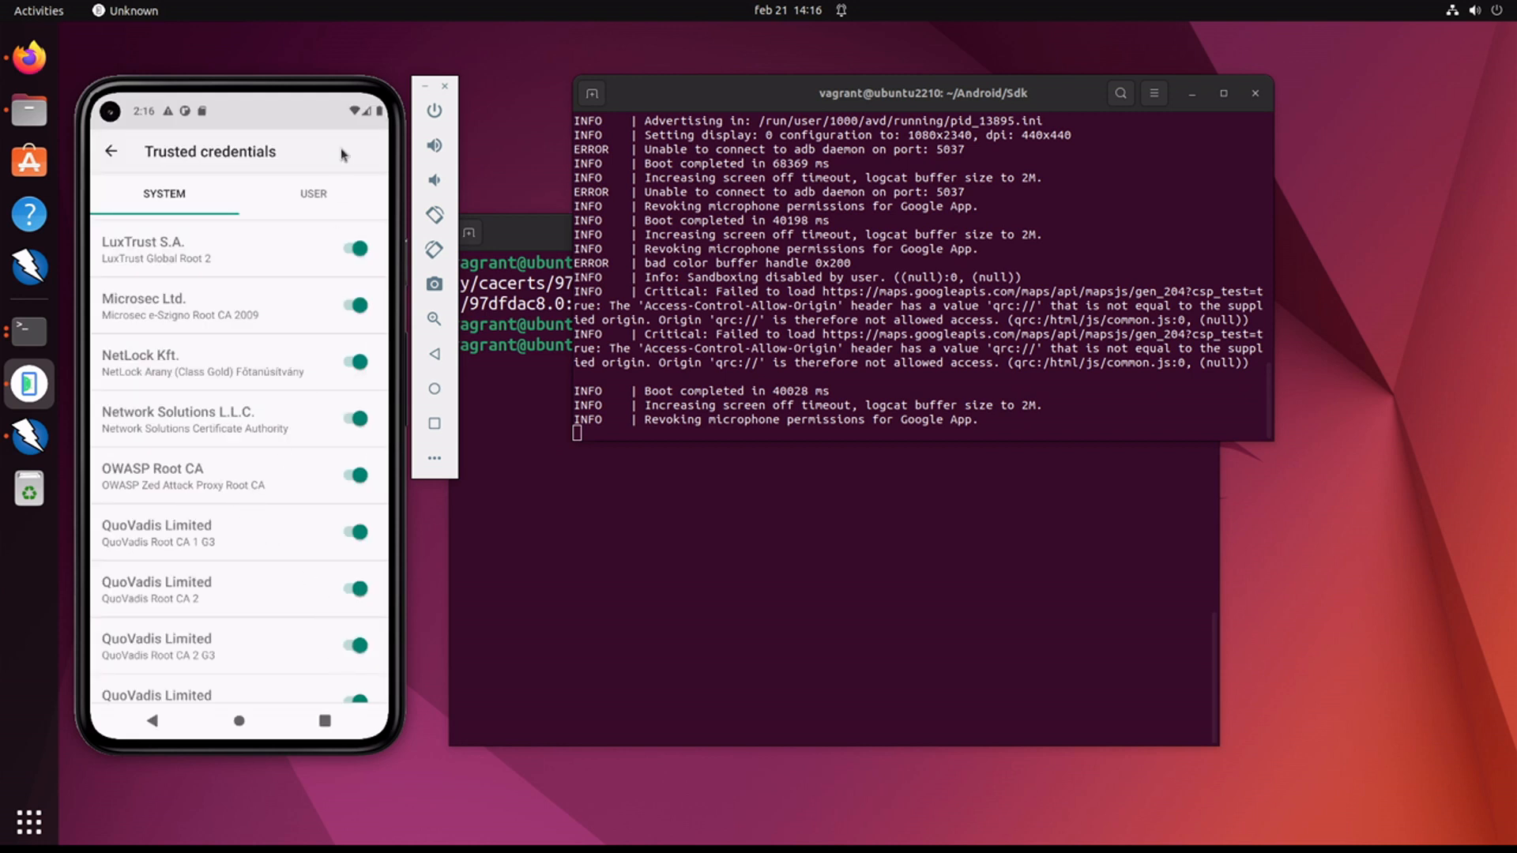
mouse_move(242, 724)
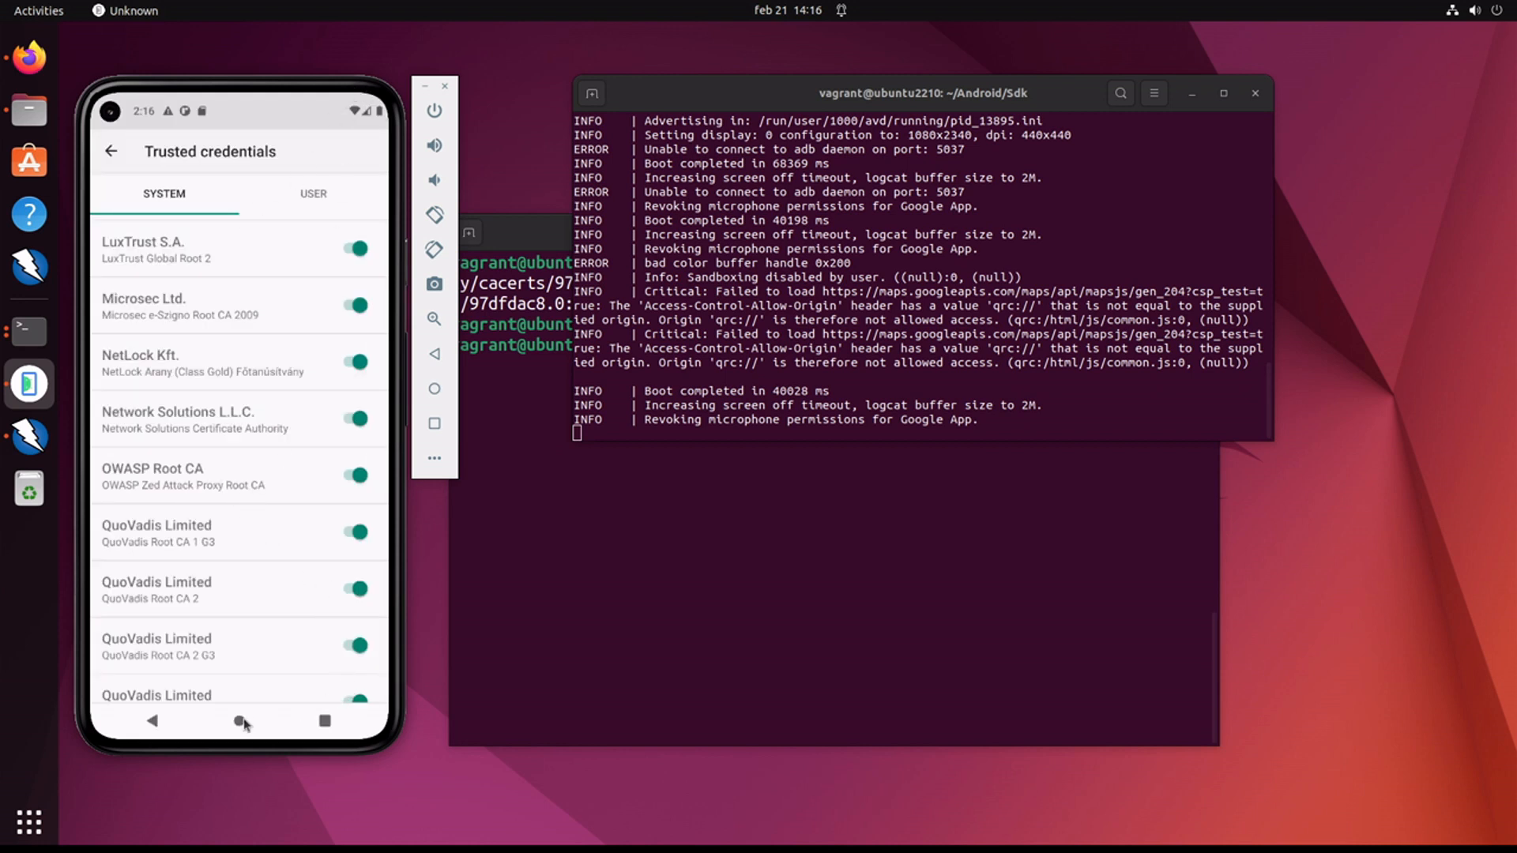
click(239, 720)
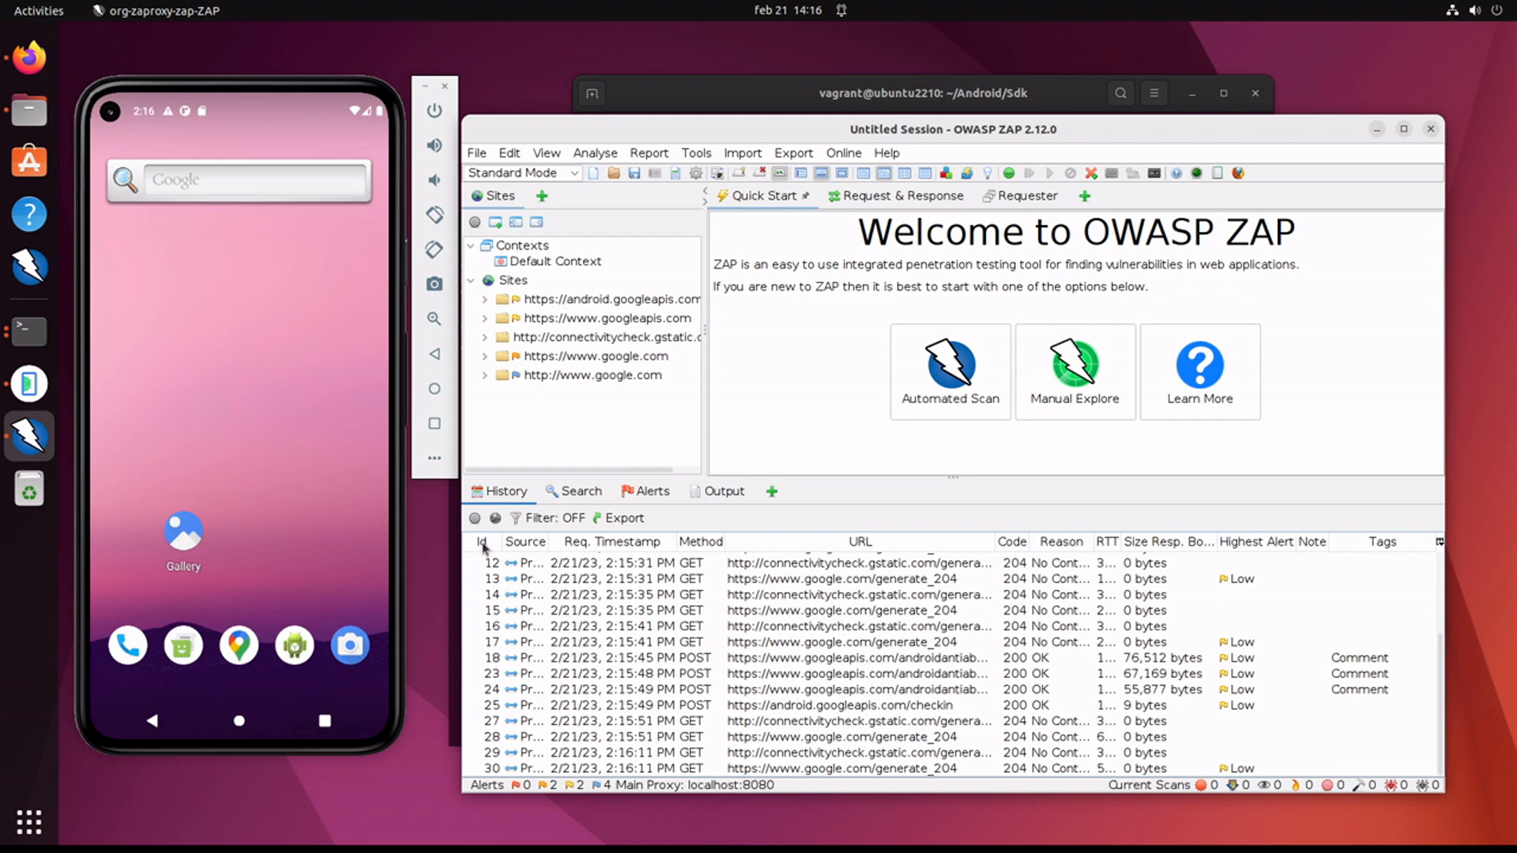
click(480, 541)
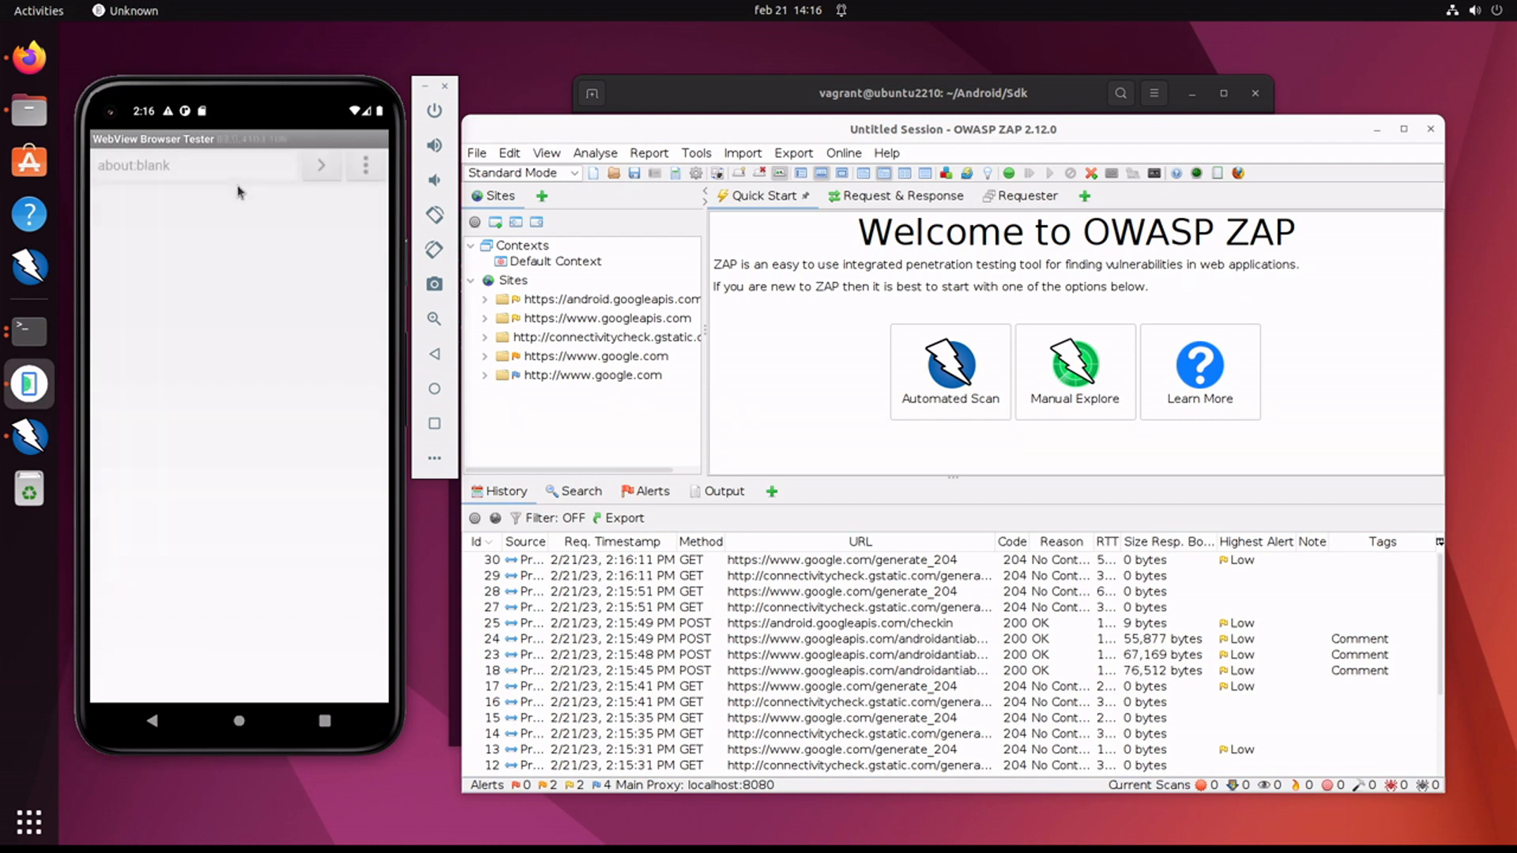
click(193, 164)
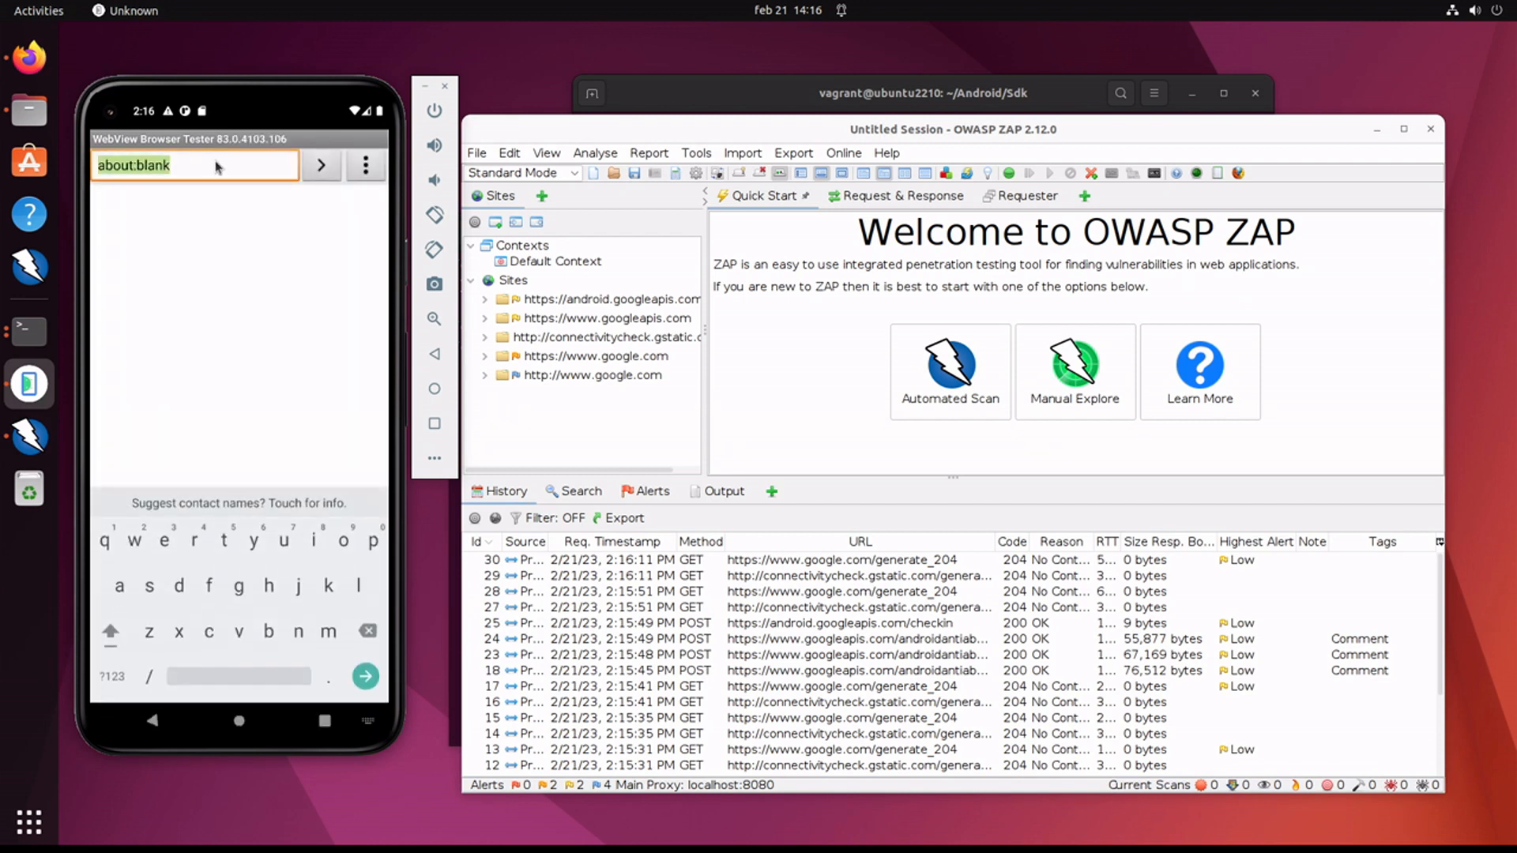
text(www.ya)
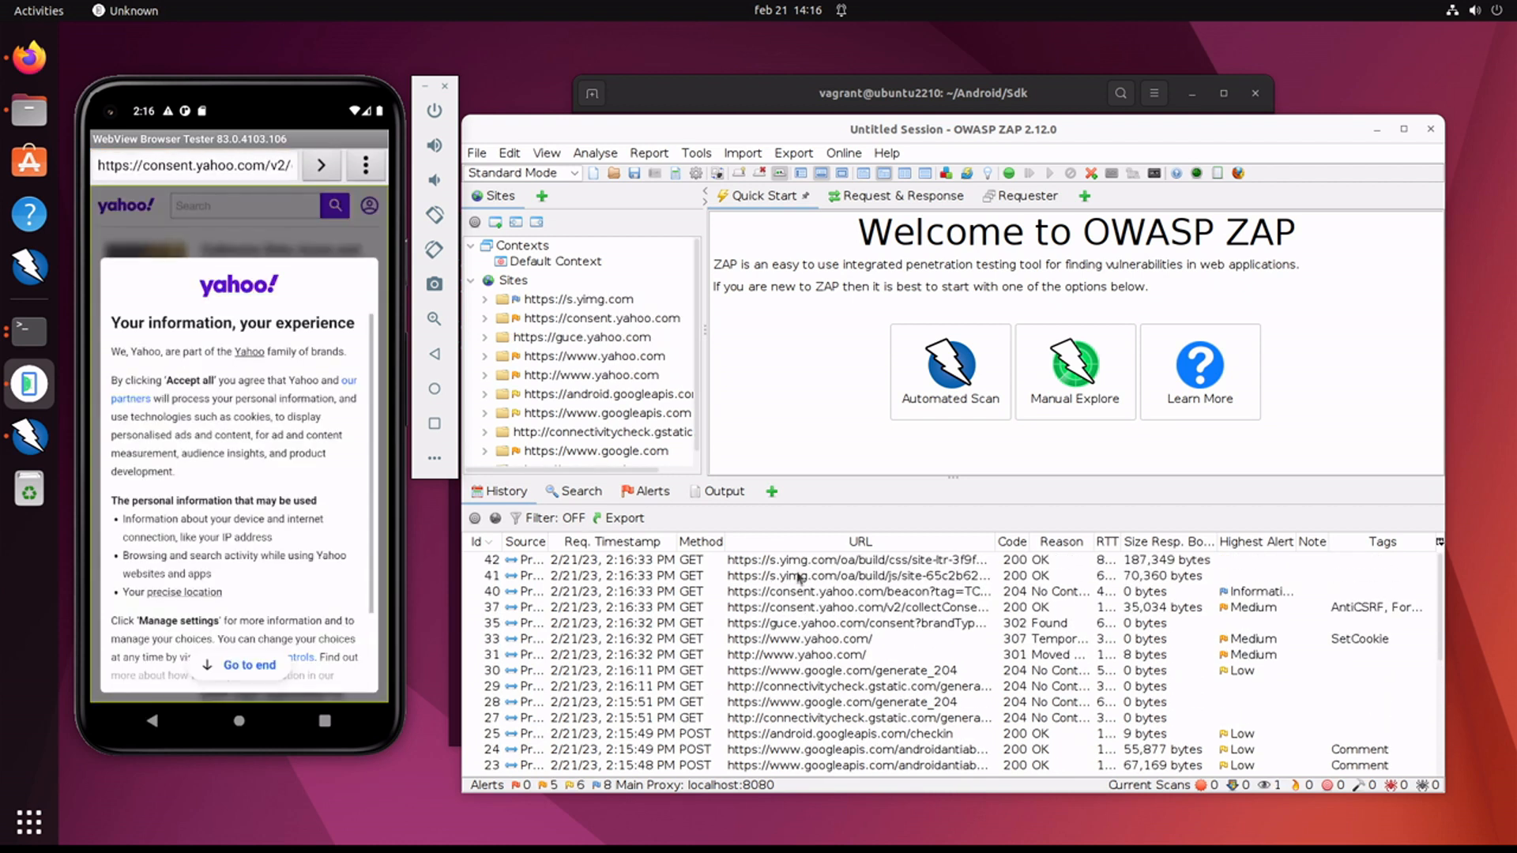
scroll(down, 3)
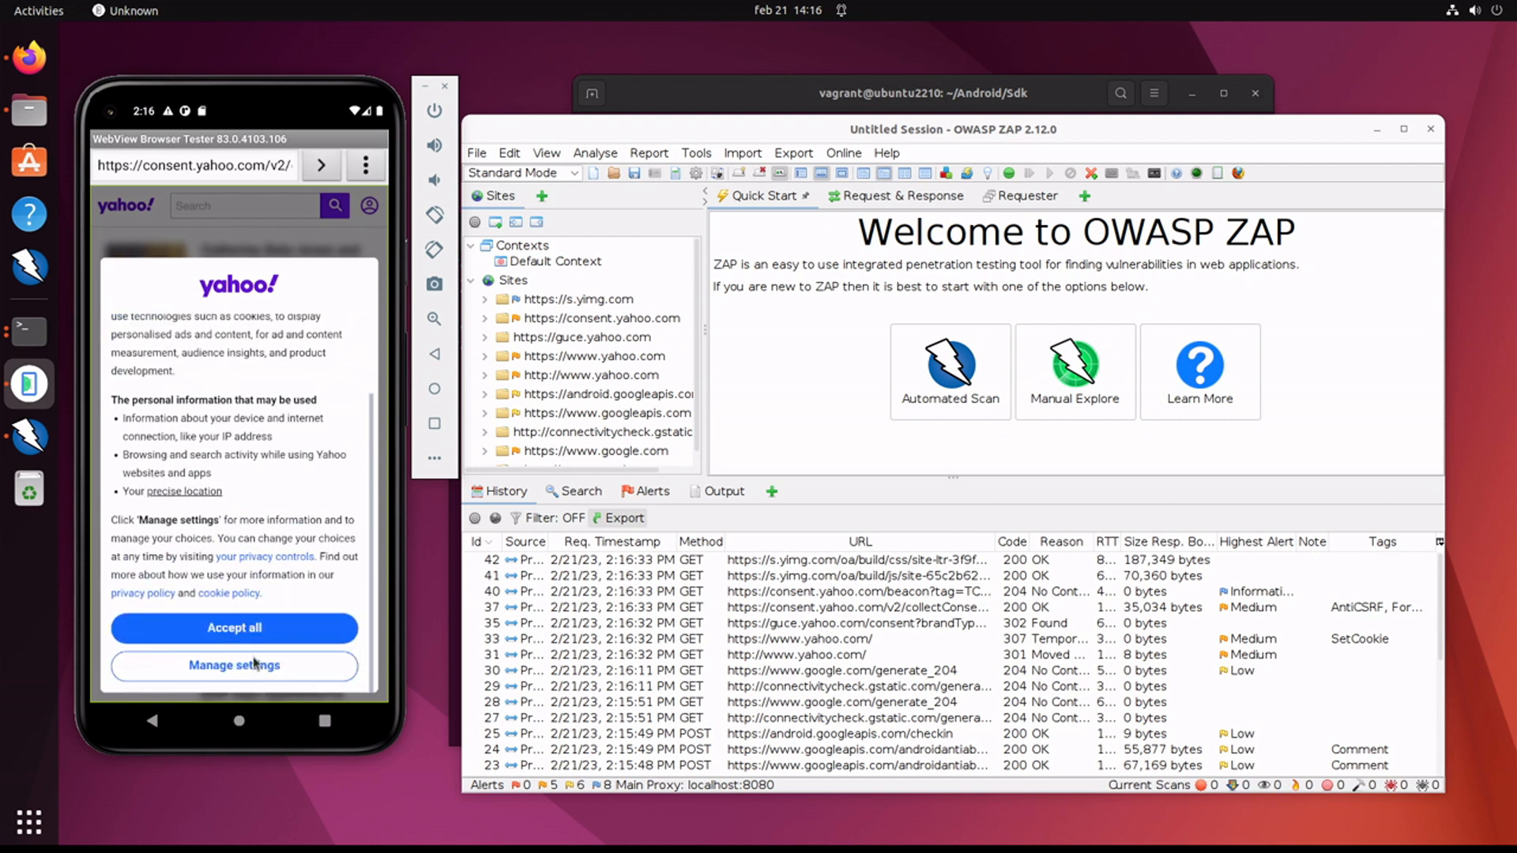
click(234, 627)
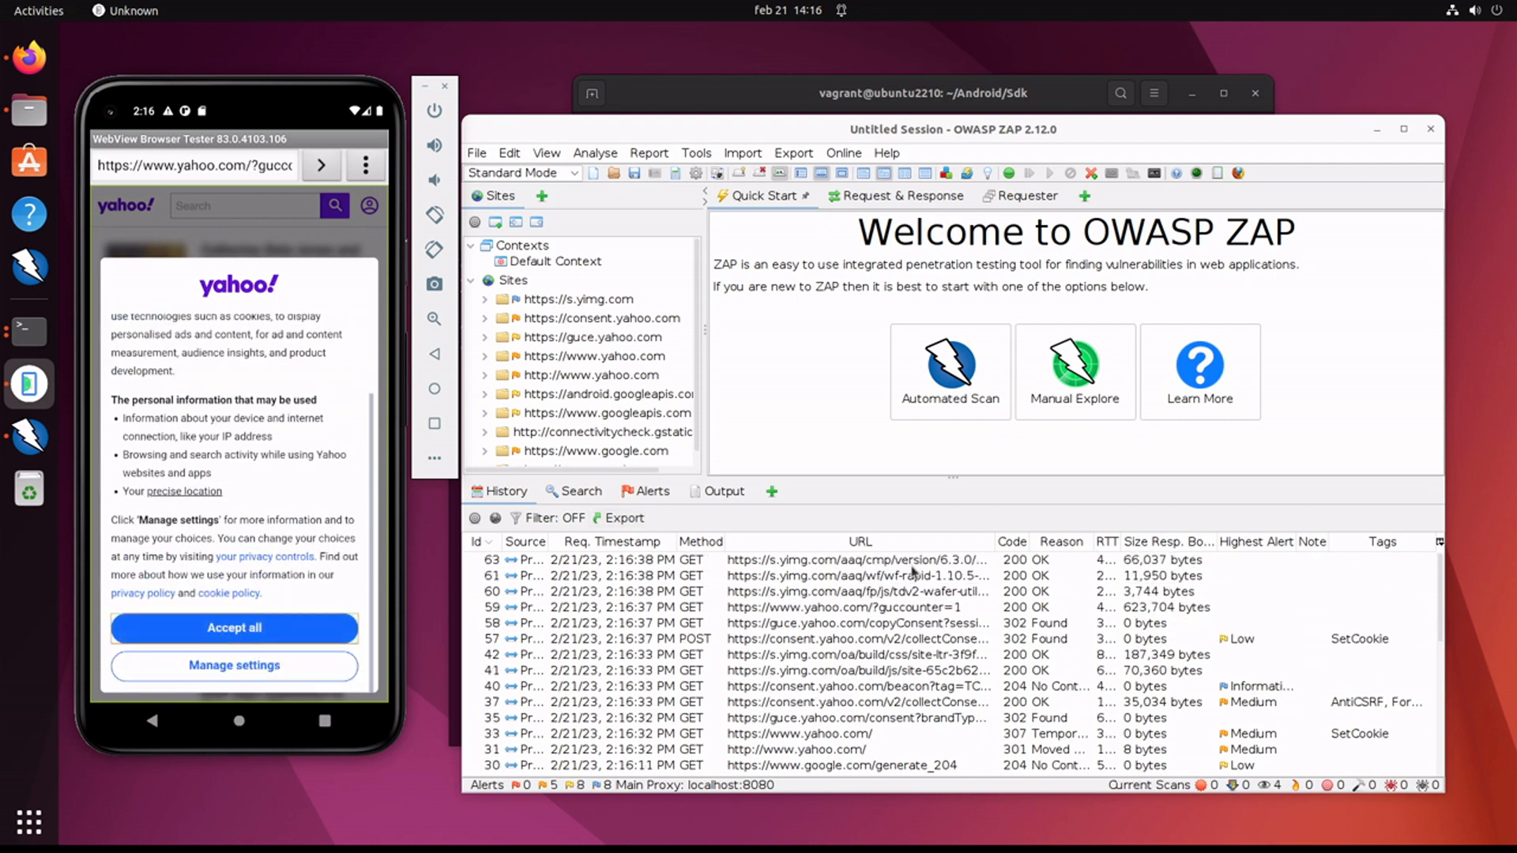
Step: Open a Yahoo news article, then return to the emulator home screen
click(234, 627)
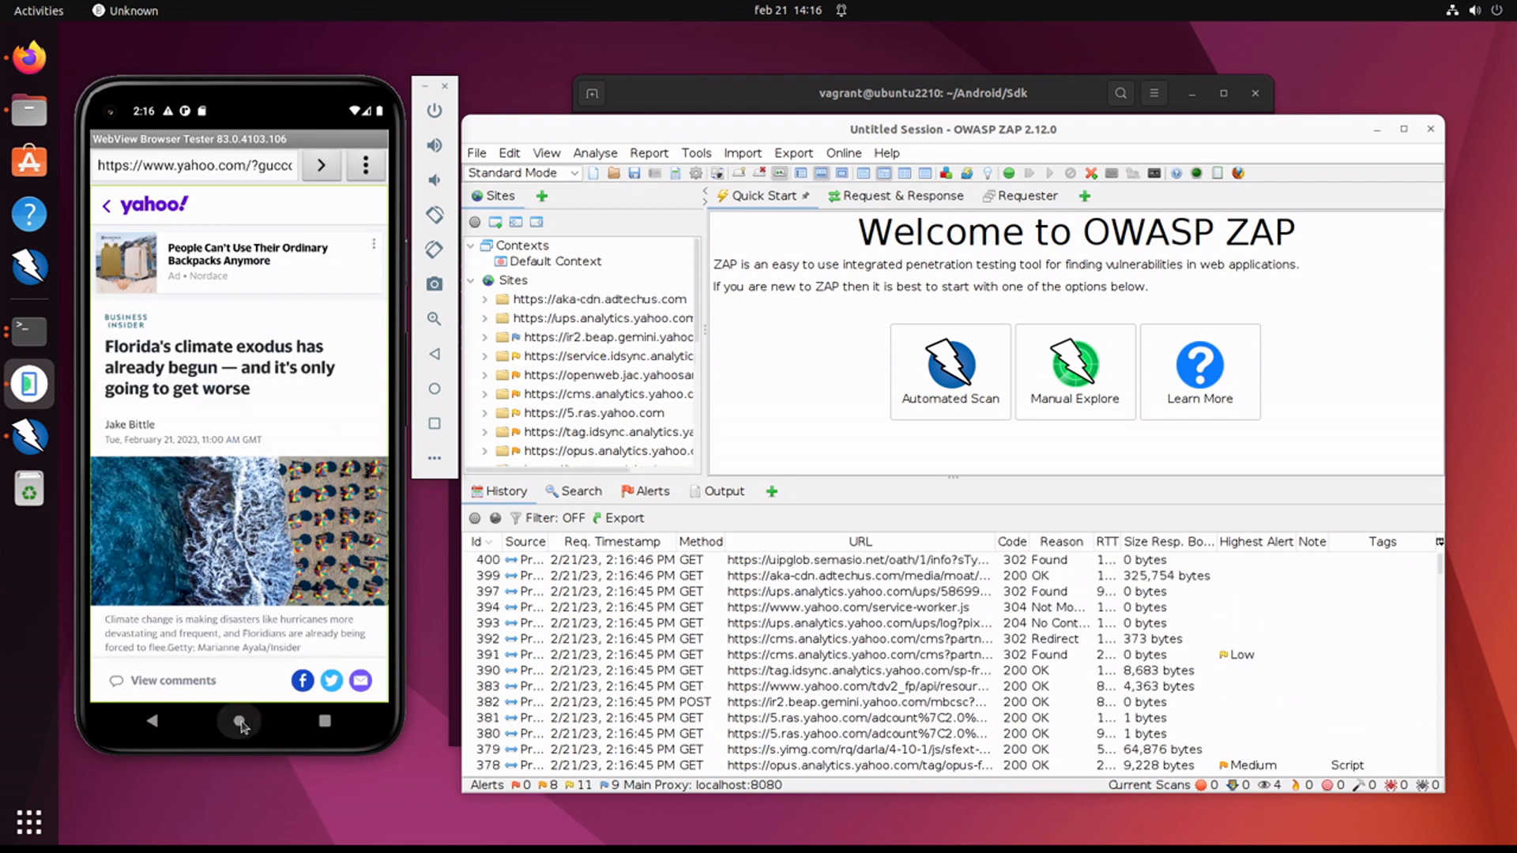
click(238, 720)
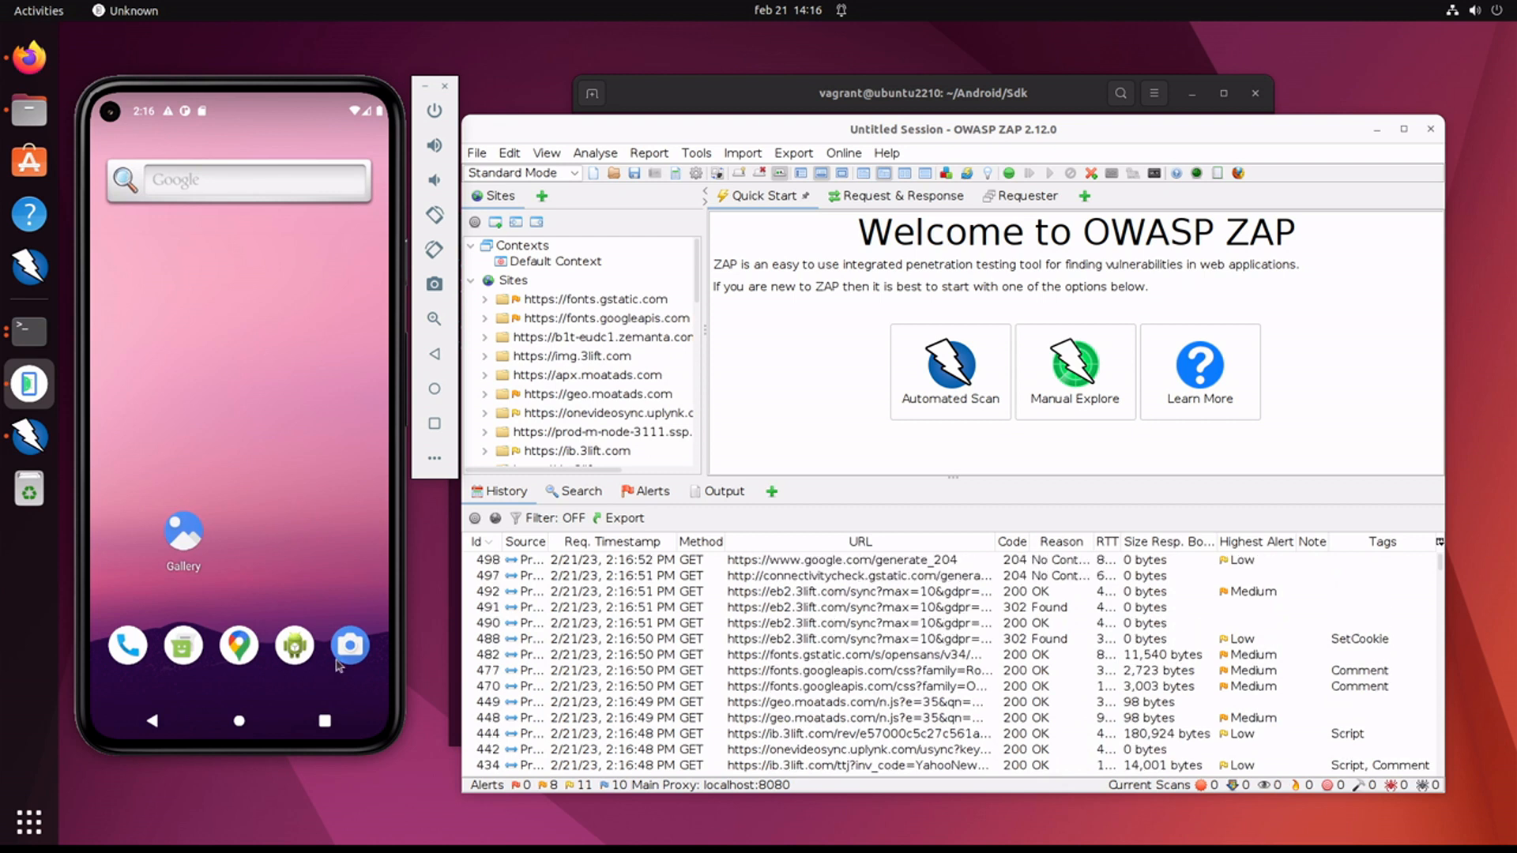
click(351, 645)
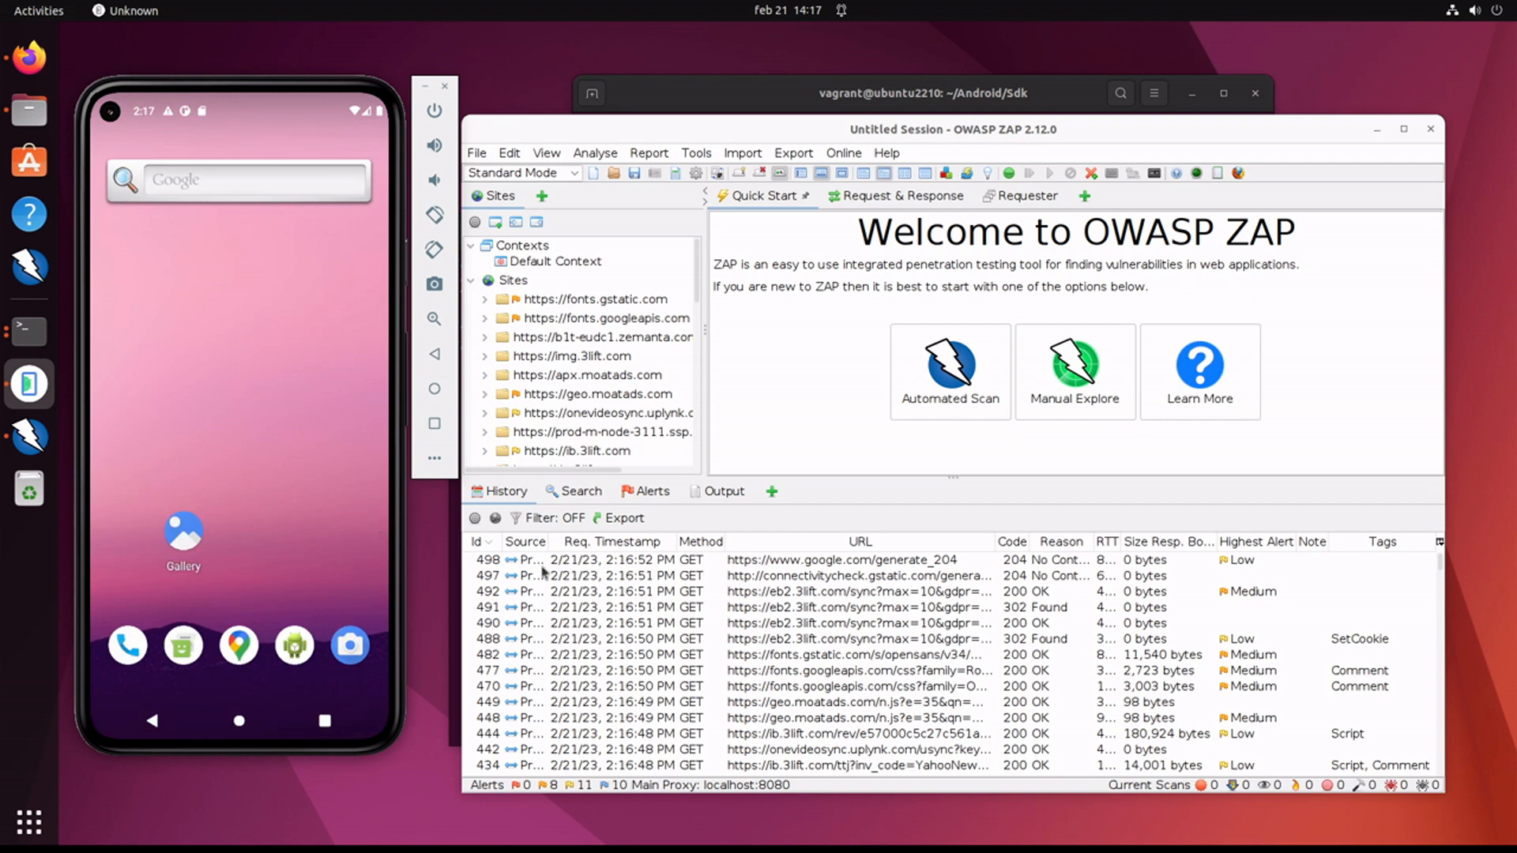
mouse_move(386, 714)
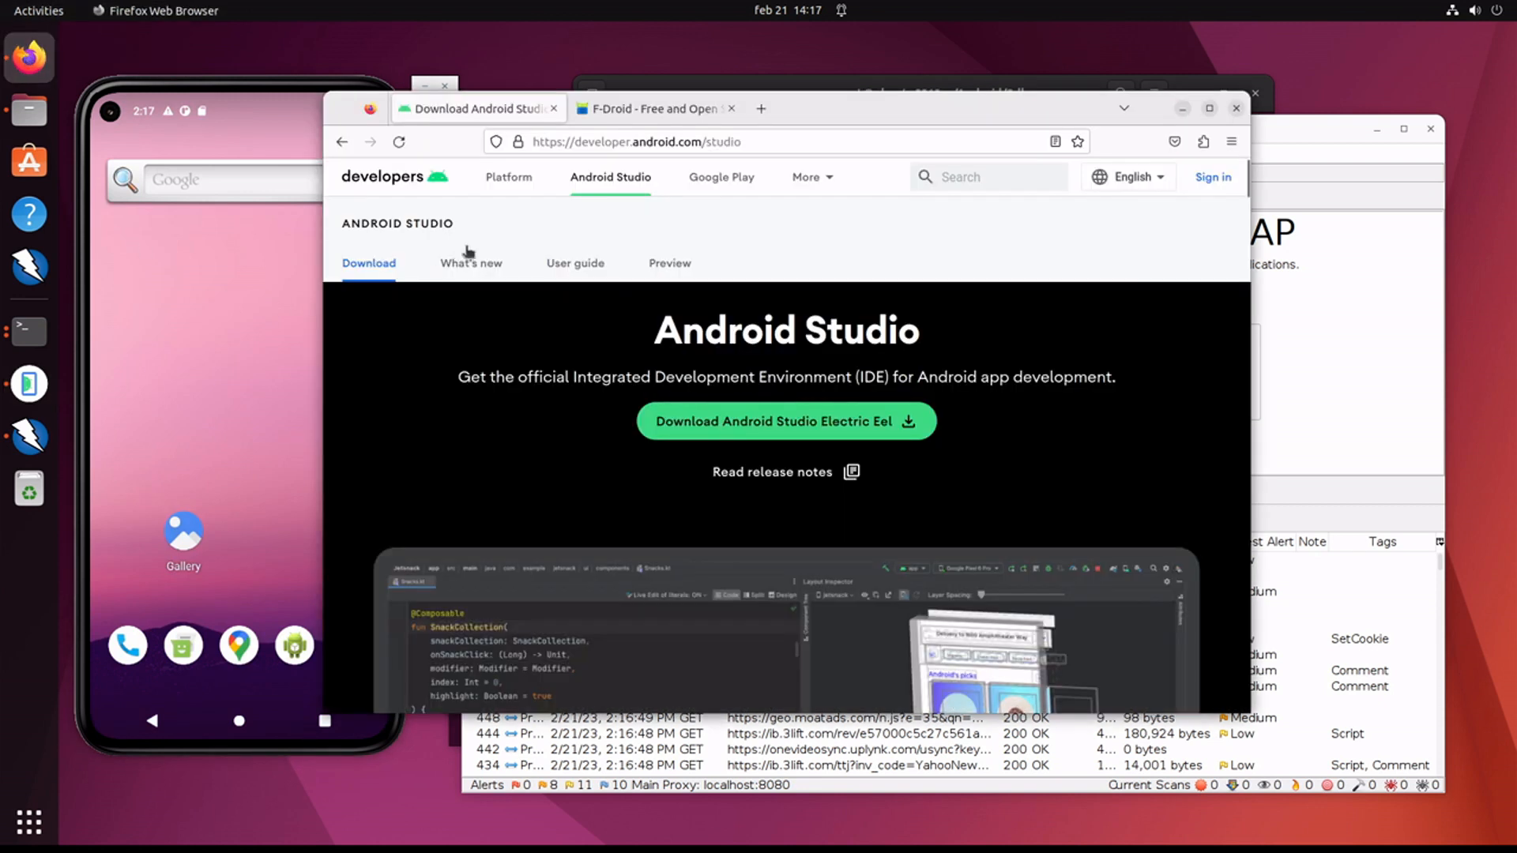
Step: Download F-Droid.apk from f-droid.org and show it in the Downloads folder
click(653, 109)
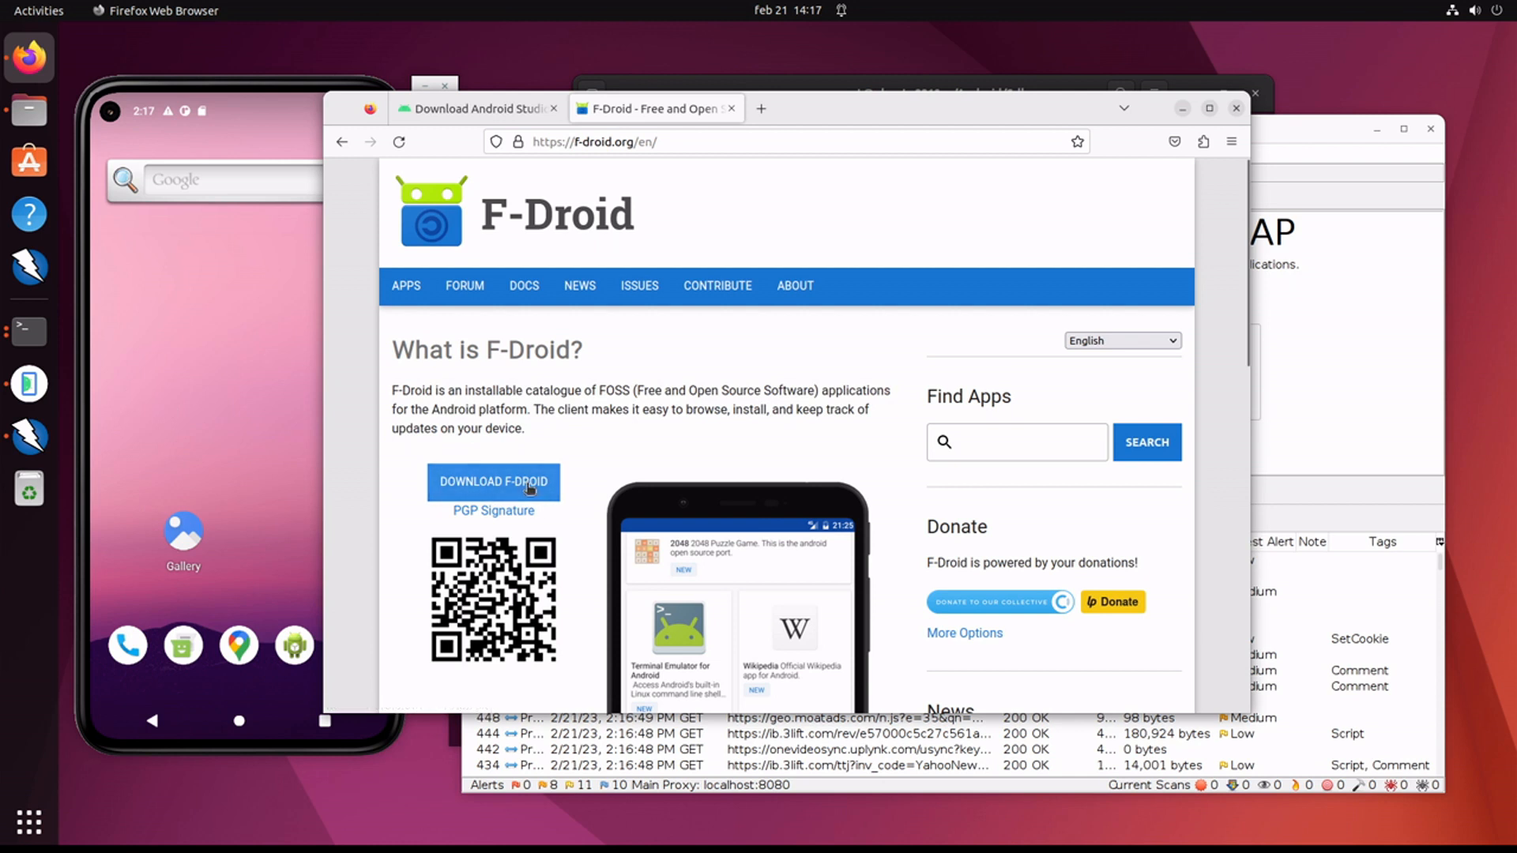
click(493, 482)
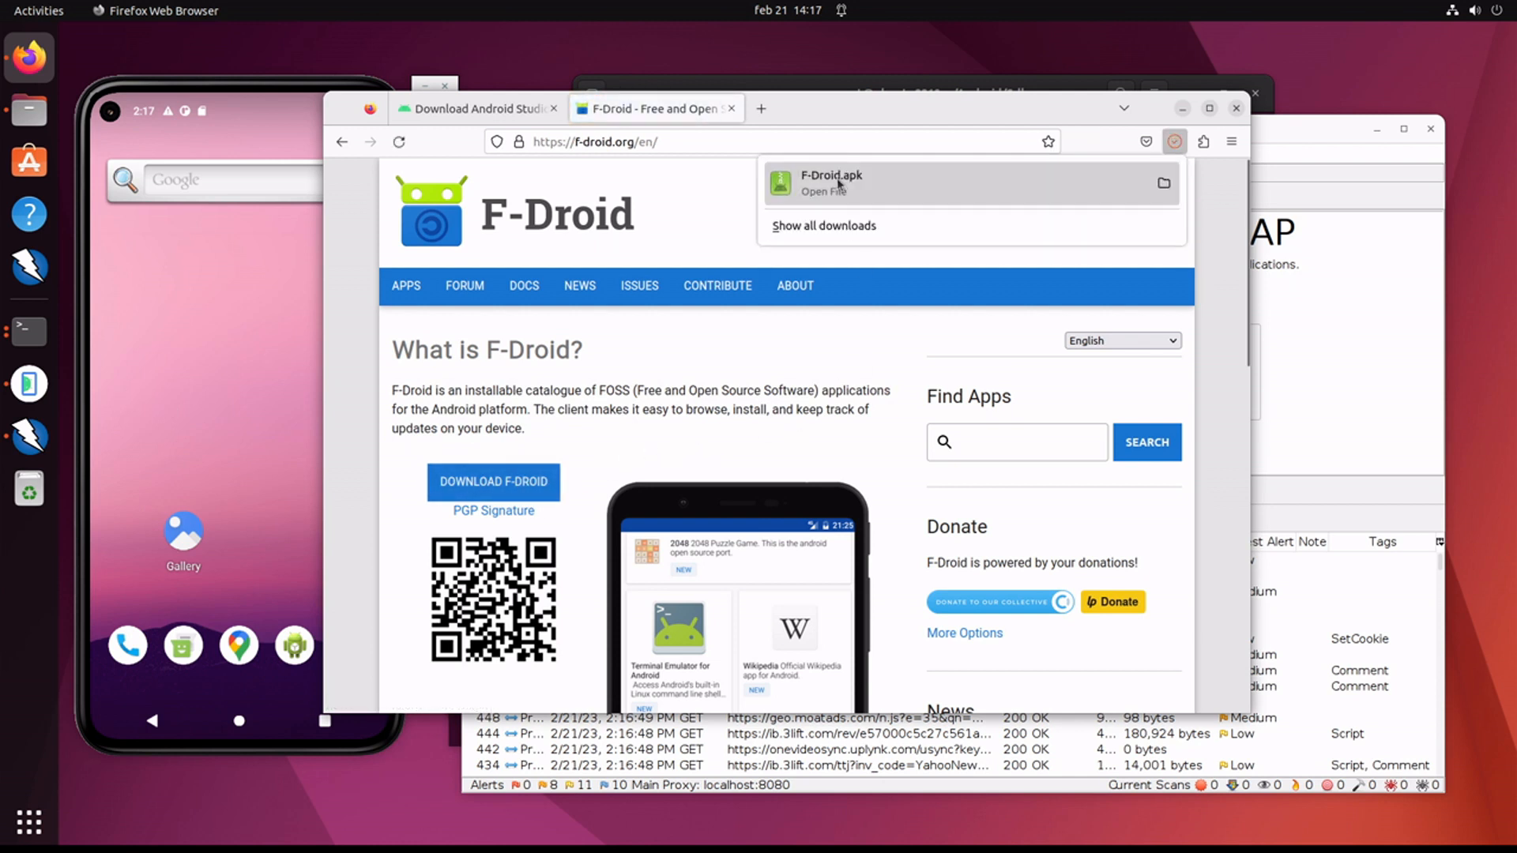
click(880, 219)
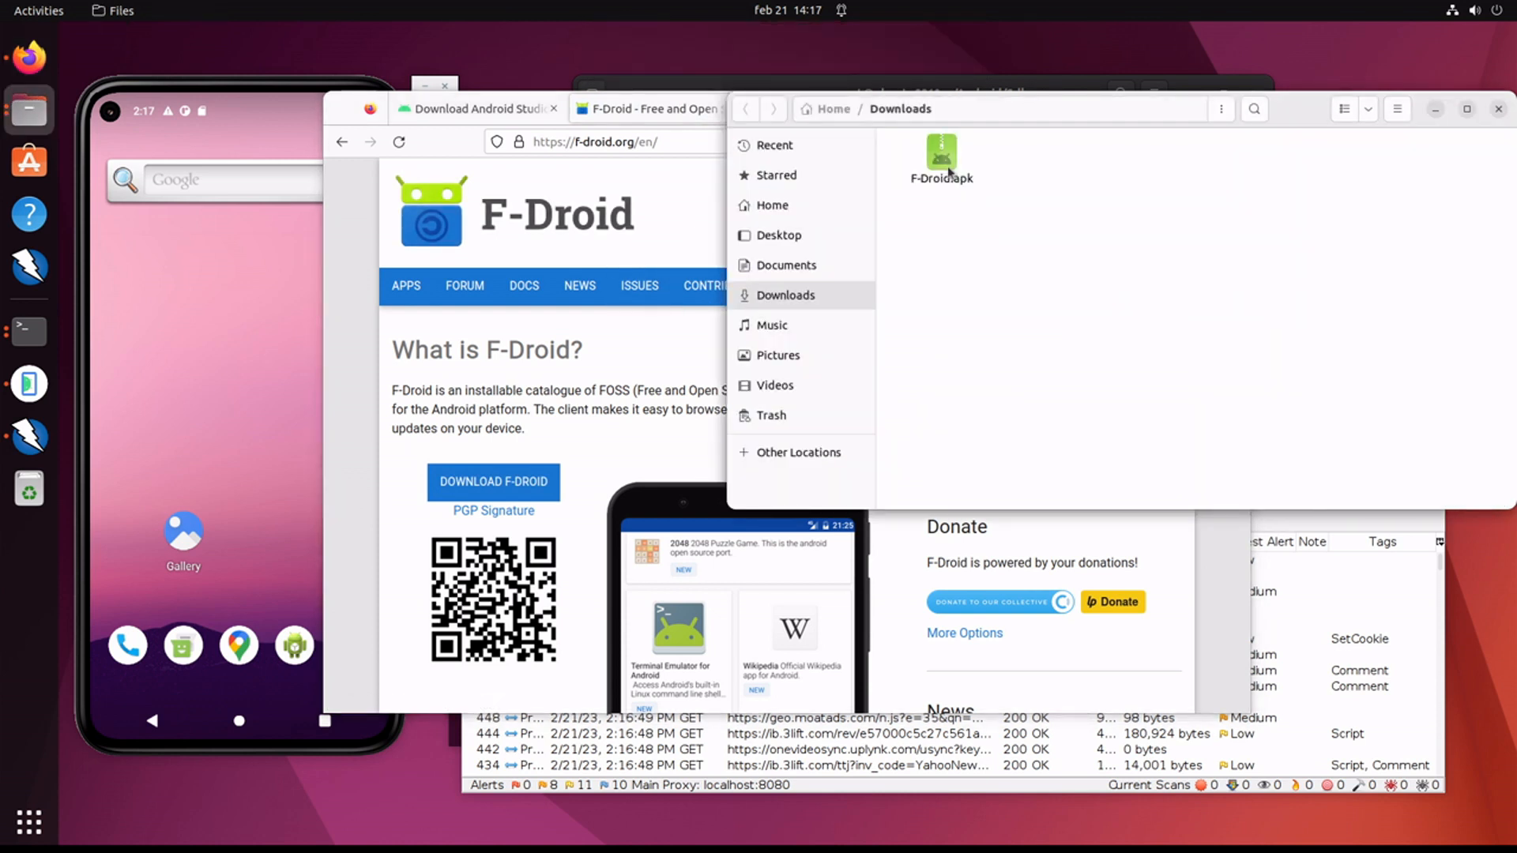
Step: Move F-Droid.apk from Downloads to the Home folder via Move to…
right_click(942, 155)
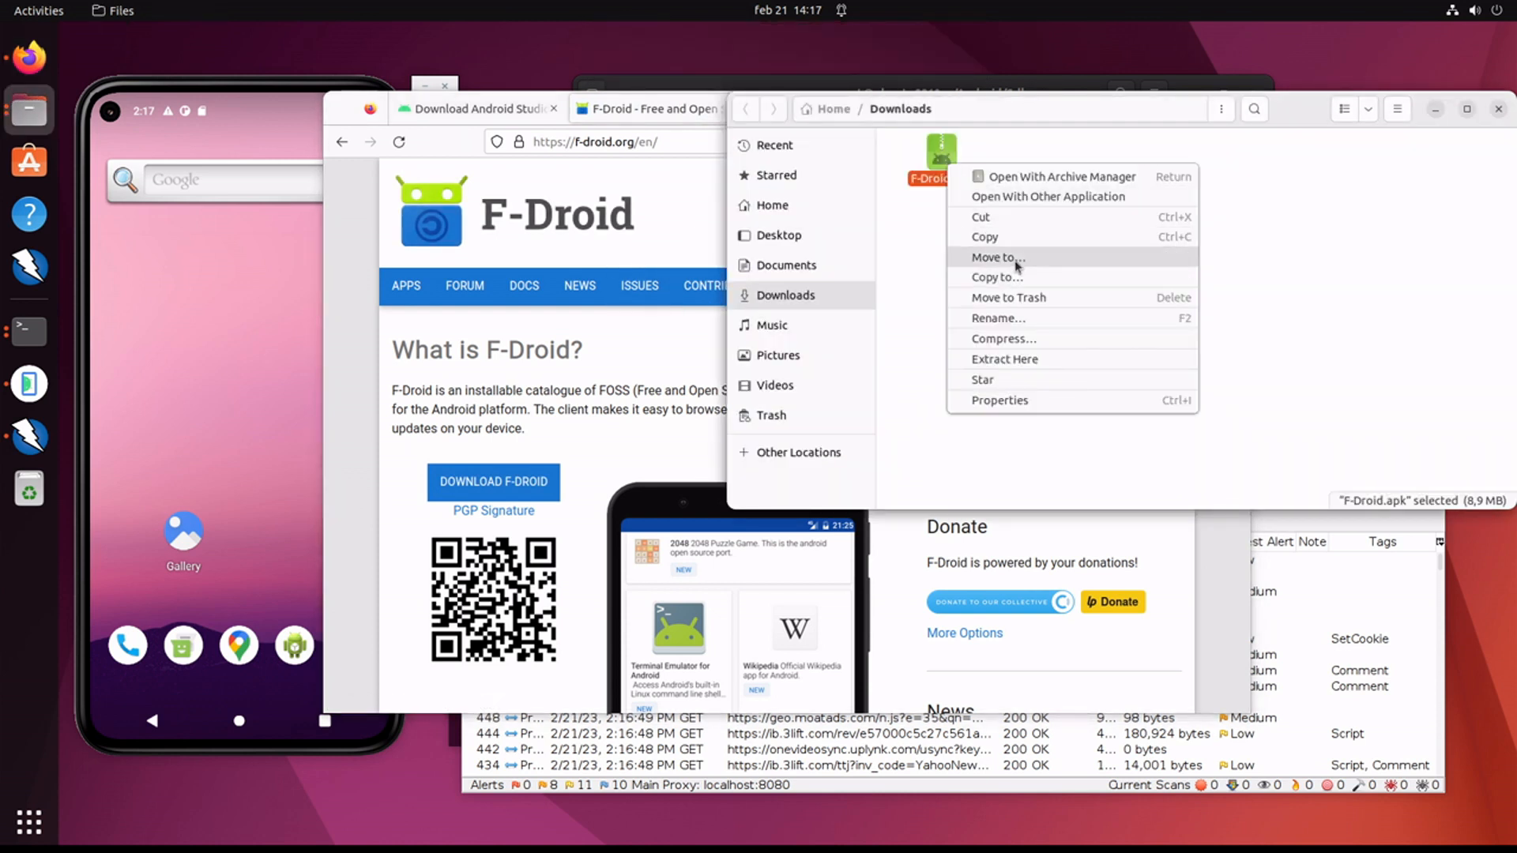
click(997, 258)
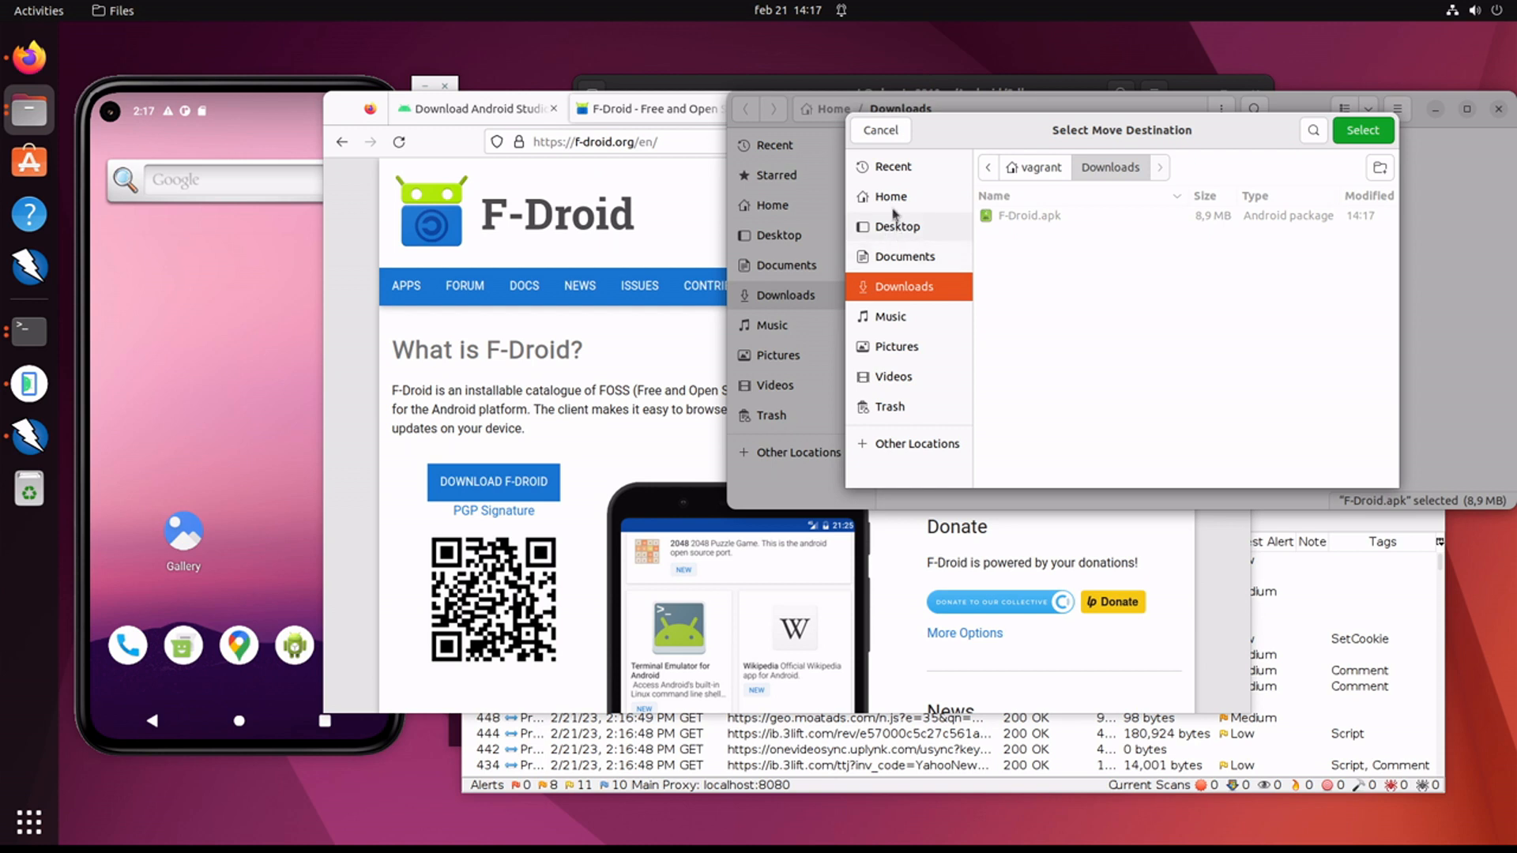
click(890, 196)
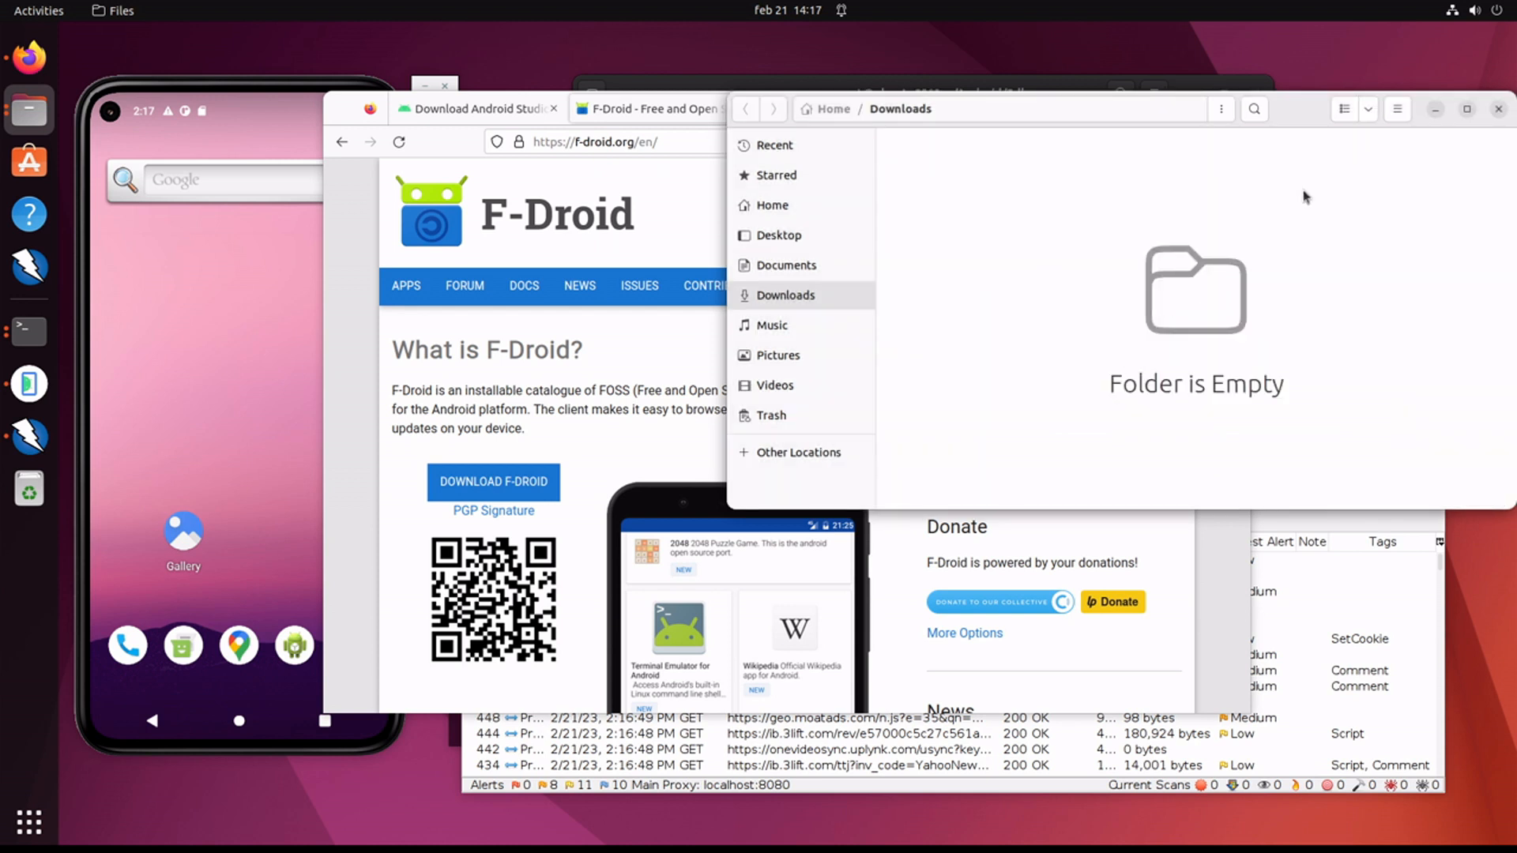
click(648, 107)
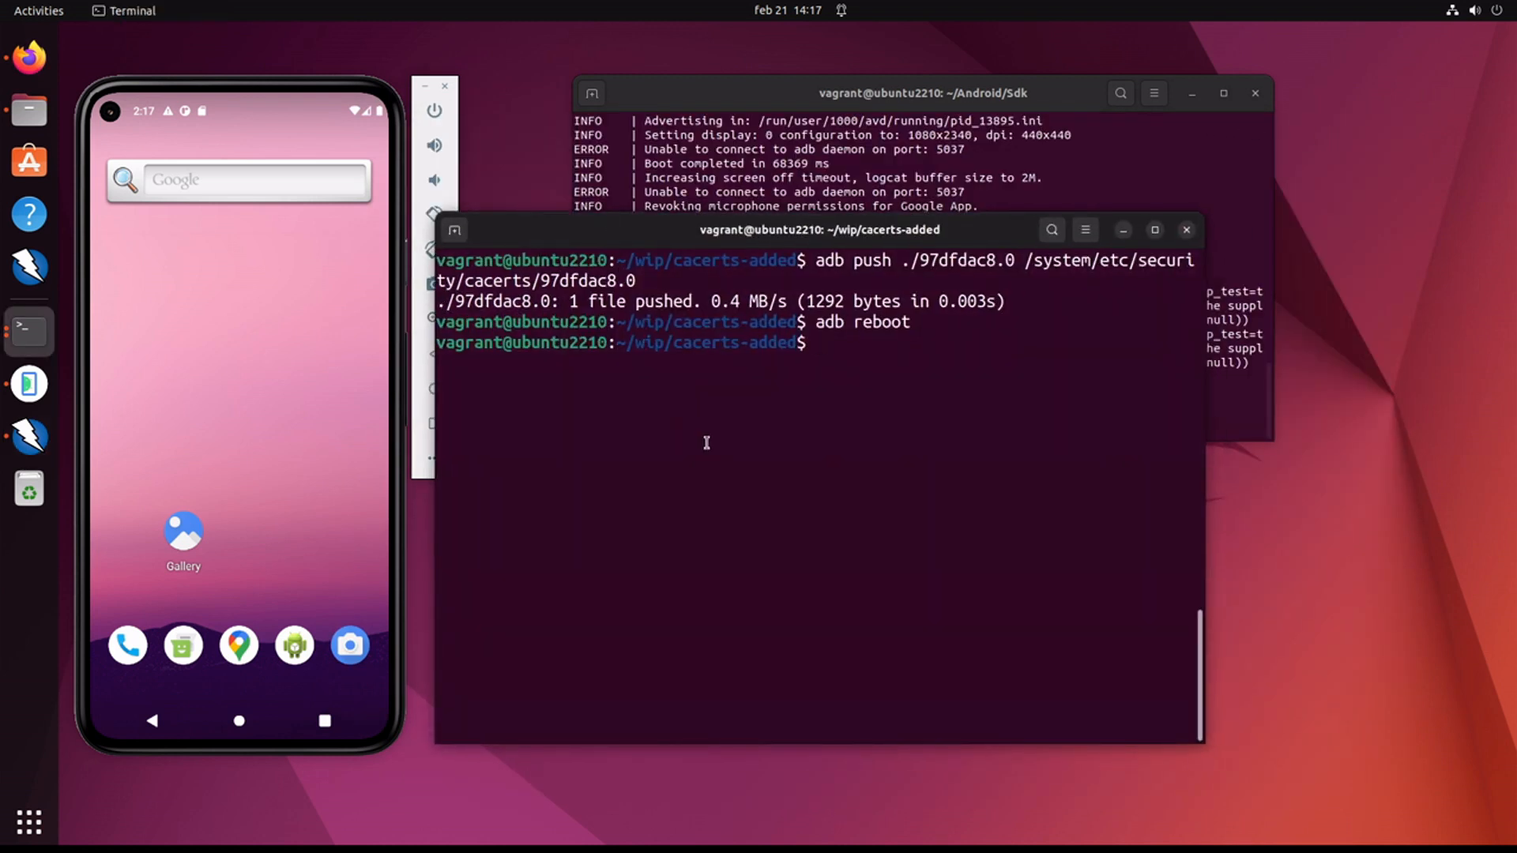
Step: Navigate to the wip folder and run adb install ./F-Droid.apk onto the emulator
text(ls)
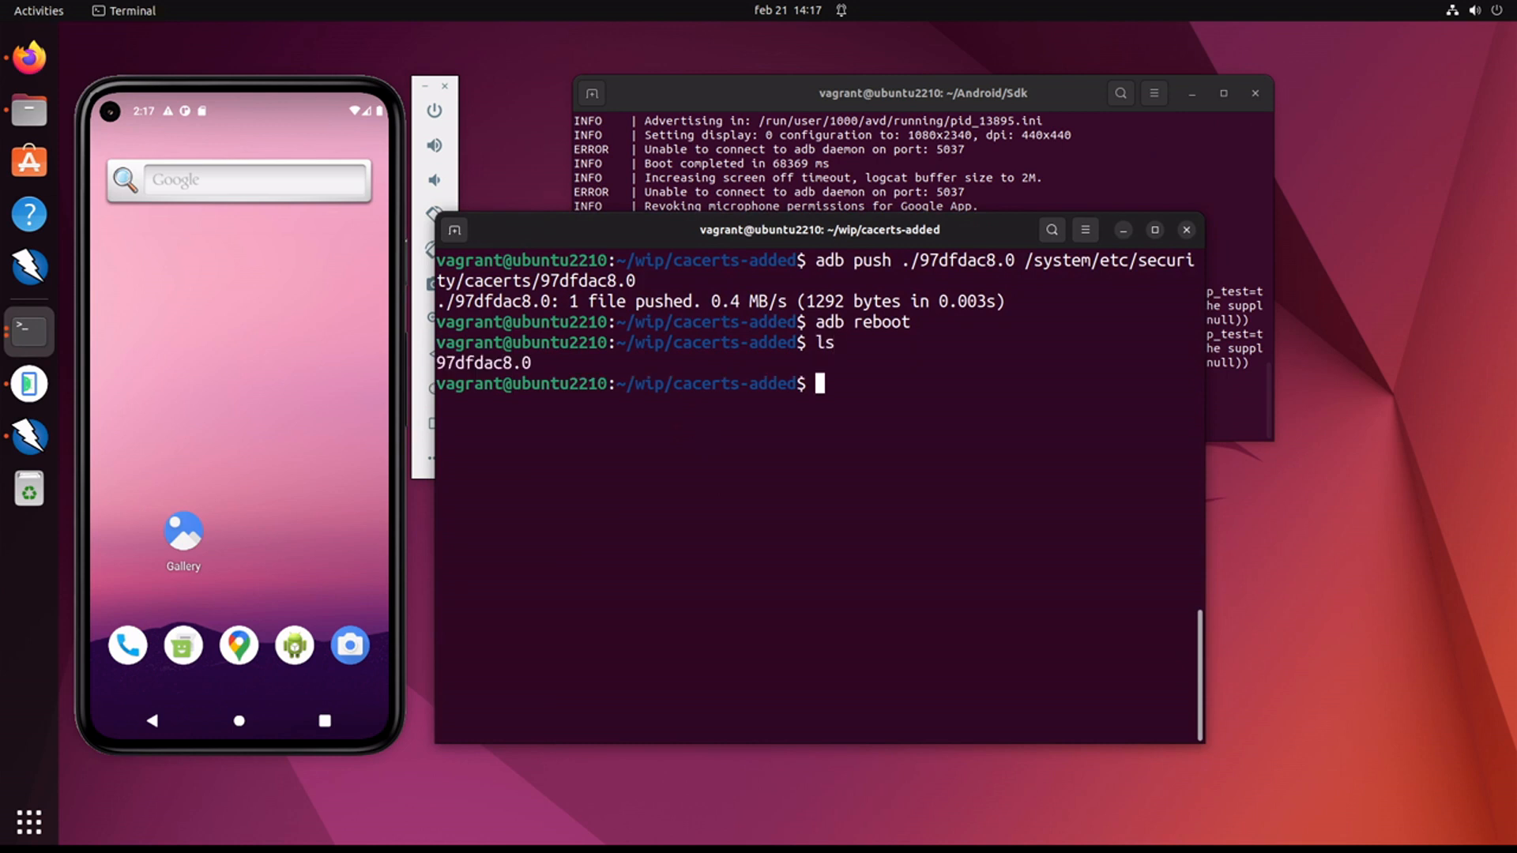
text(pwd)
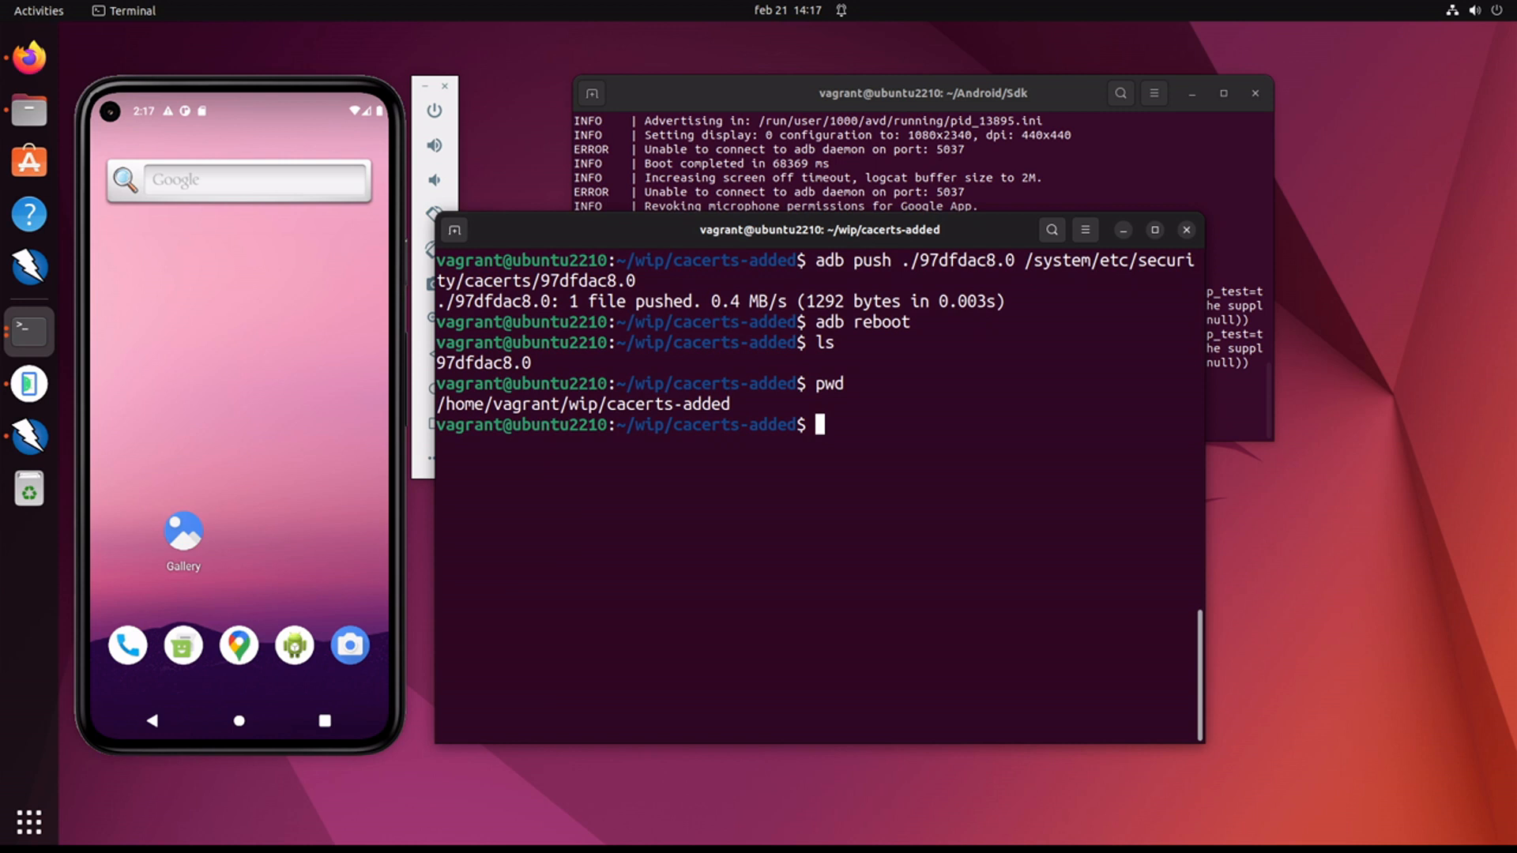
text(cd ../)
text(ls)
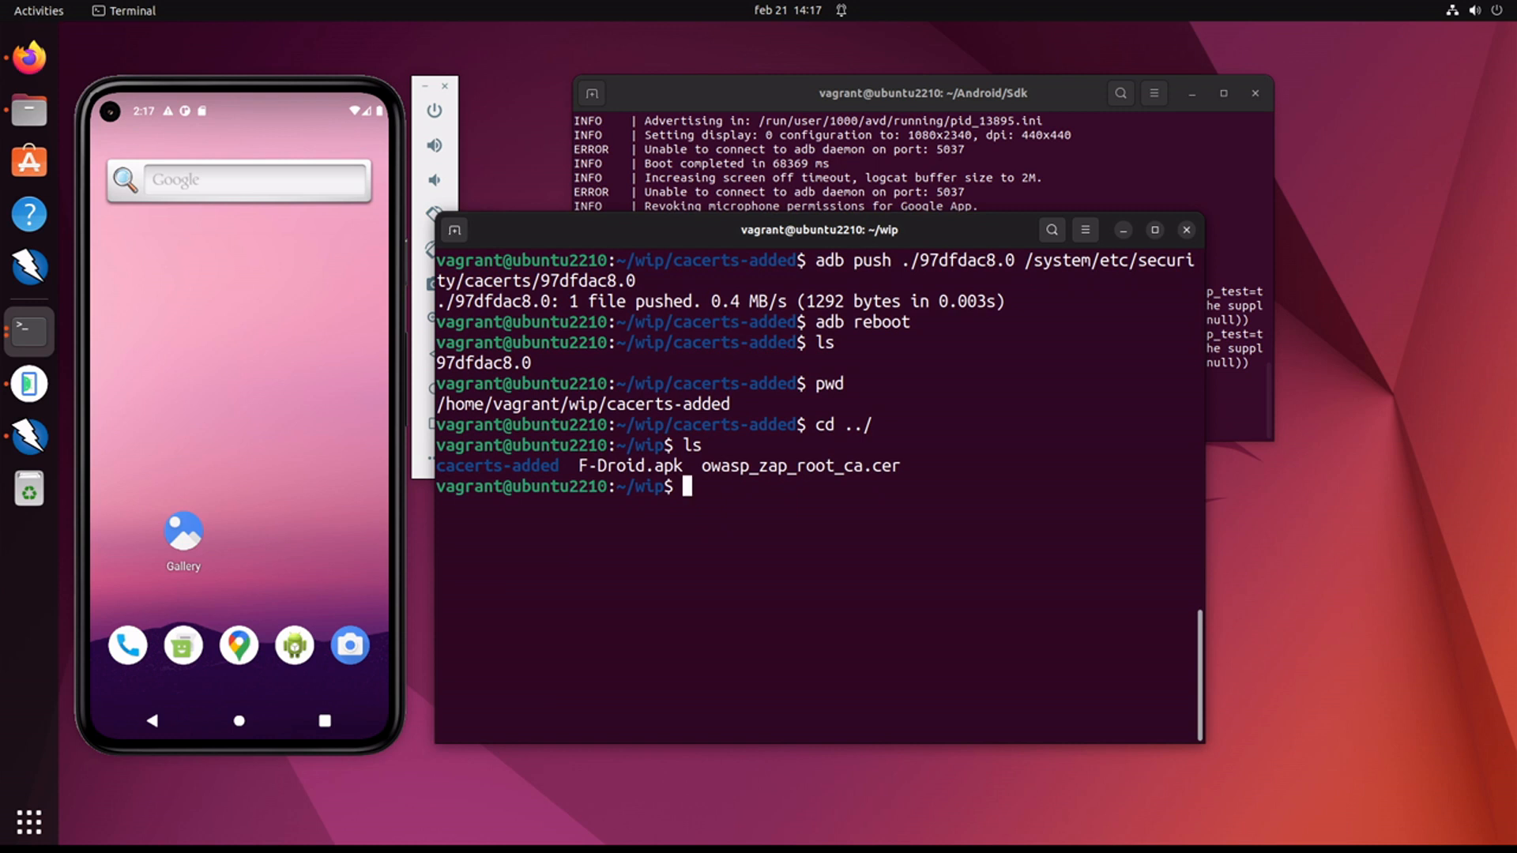
text(adb)
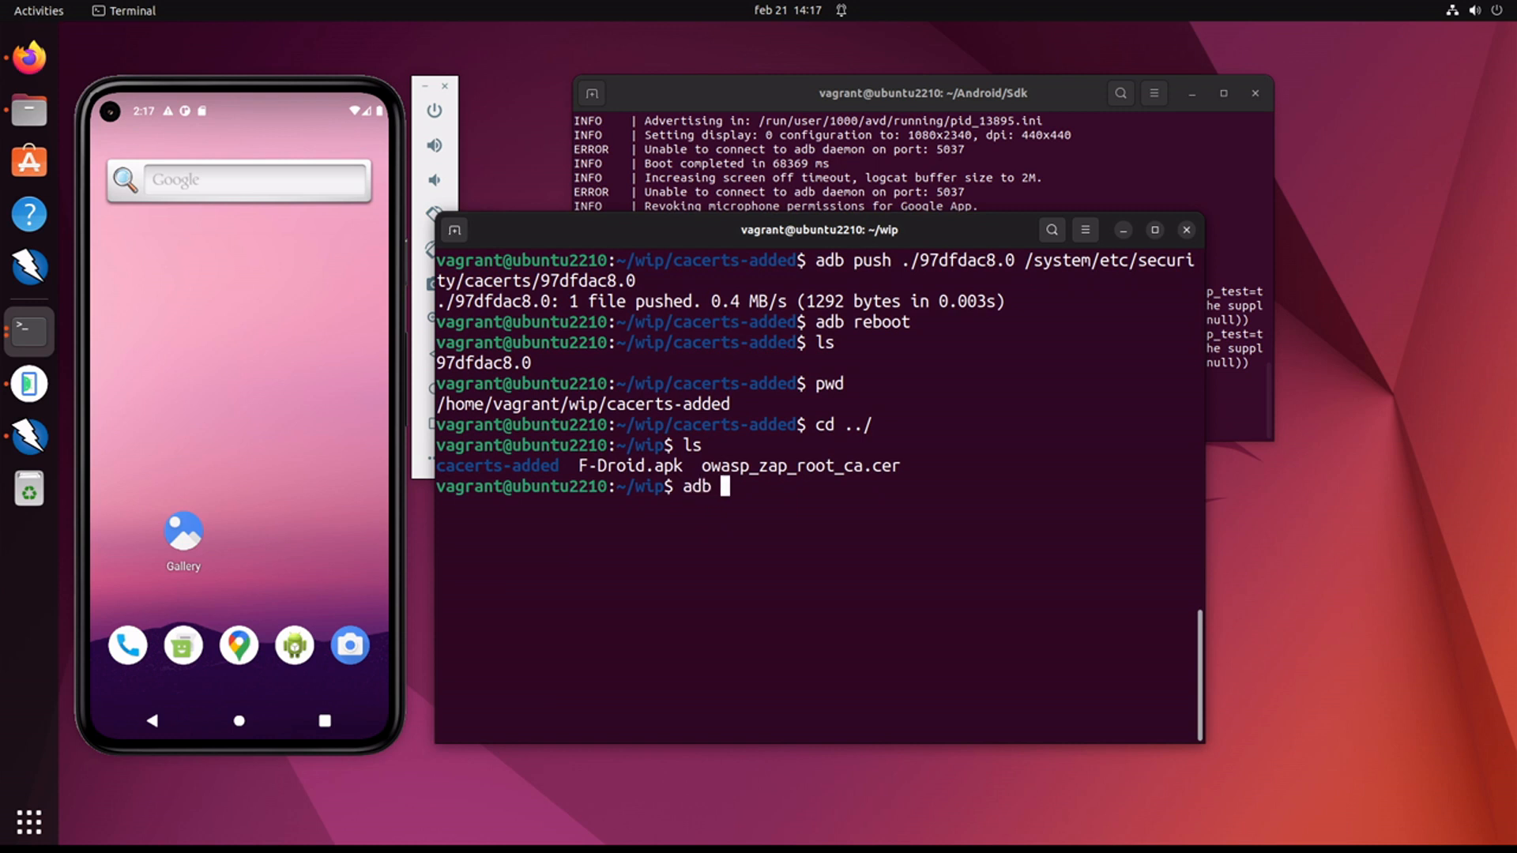
text(install ./)
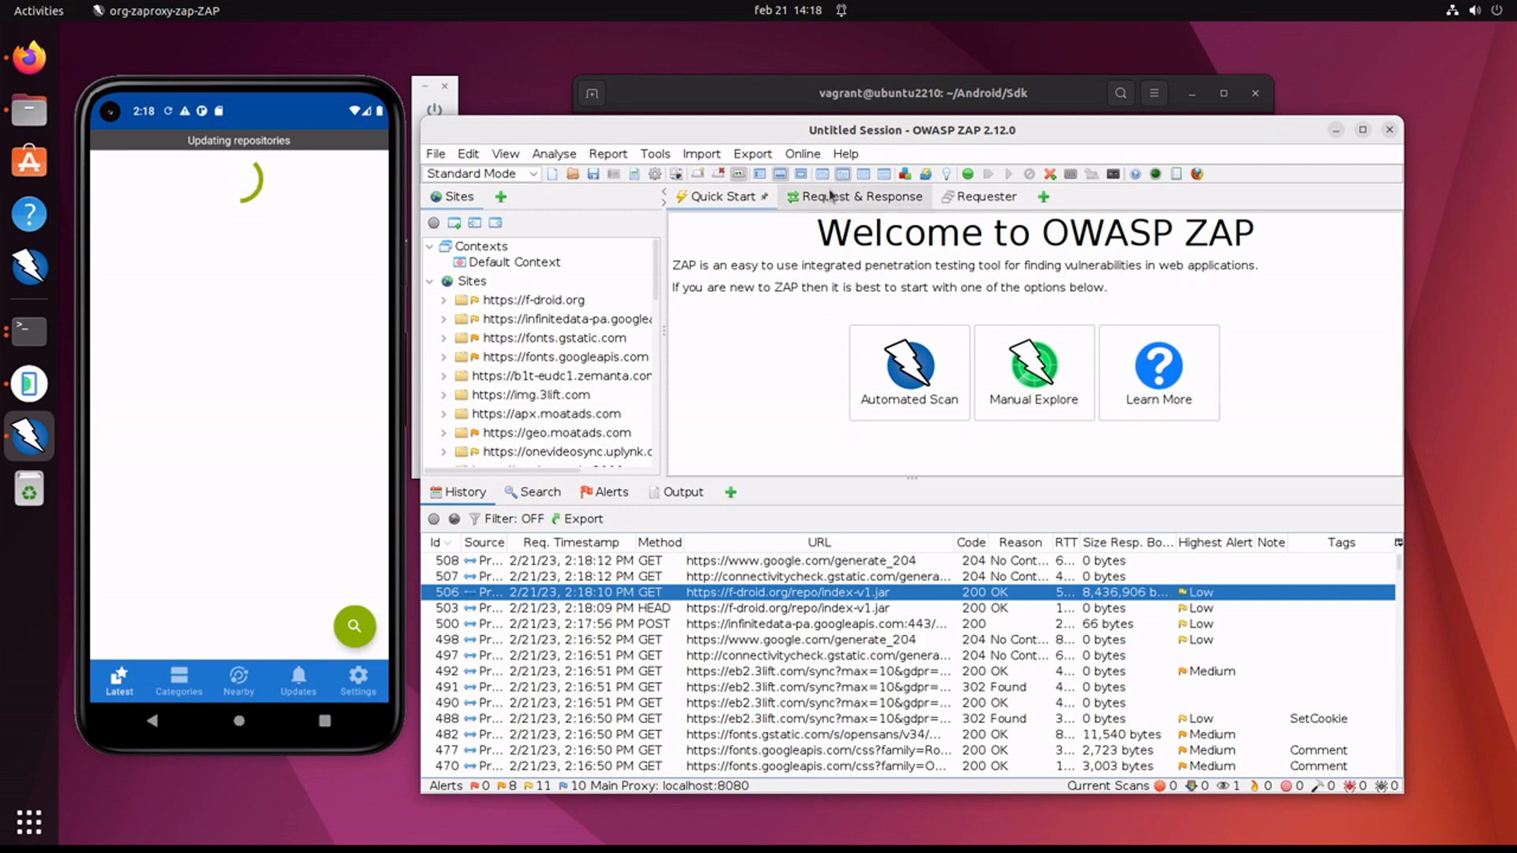
Step: View the index-v1.jar request and response and copy the request URL
click(860, 196)
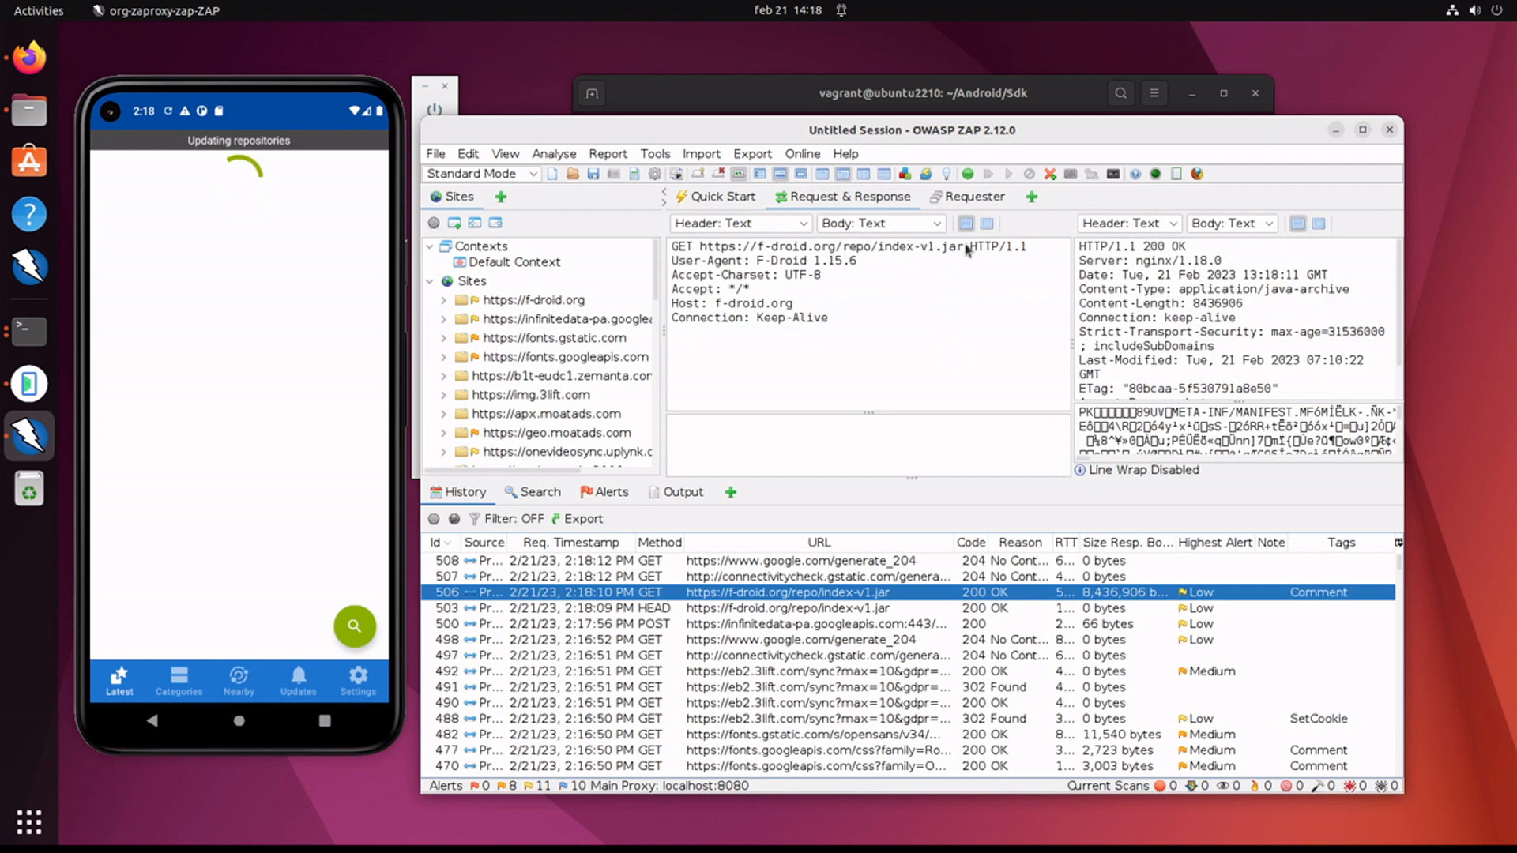
drag(807, 247, 958, 247)
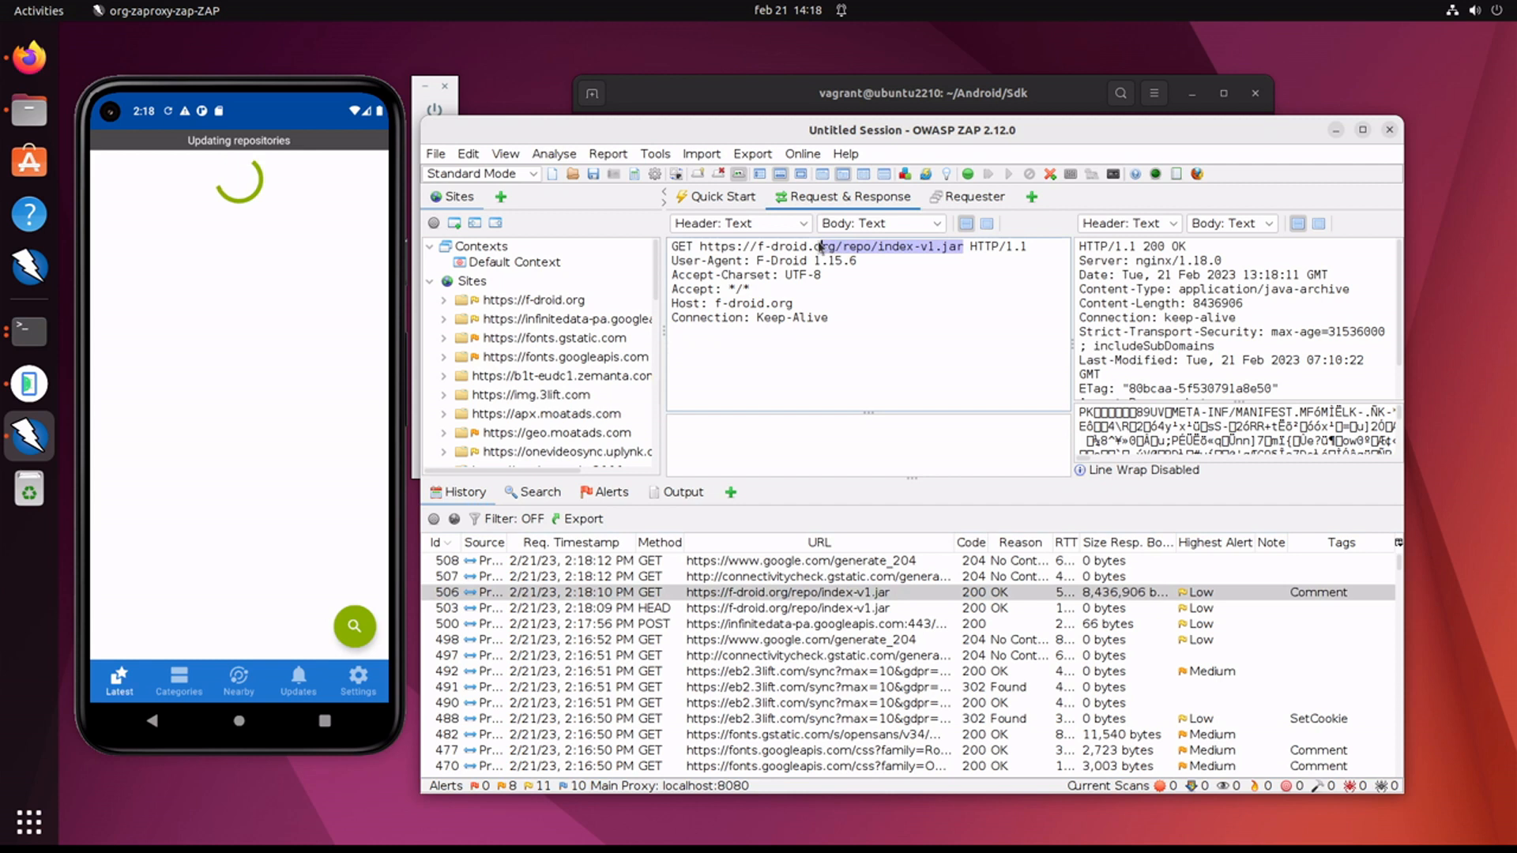
right_click(822, 247)
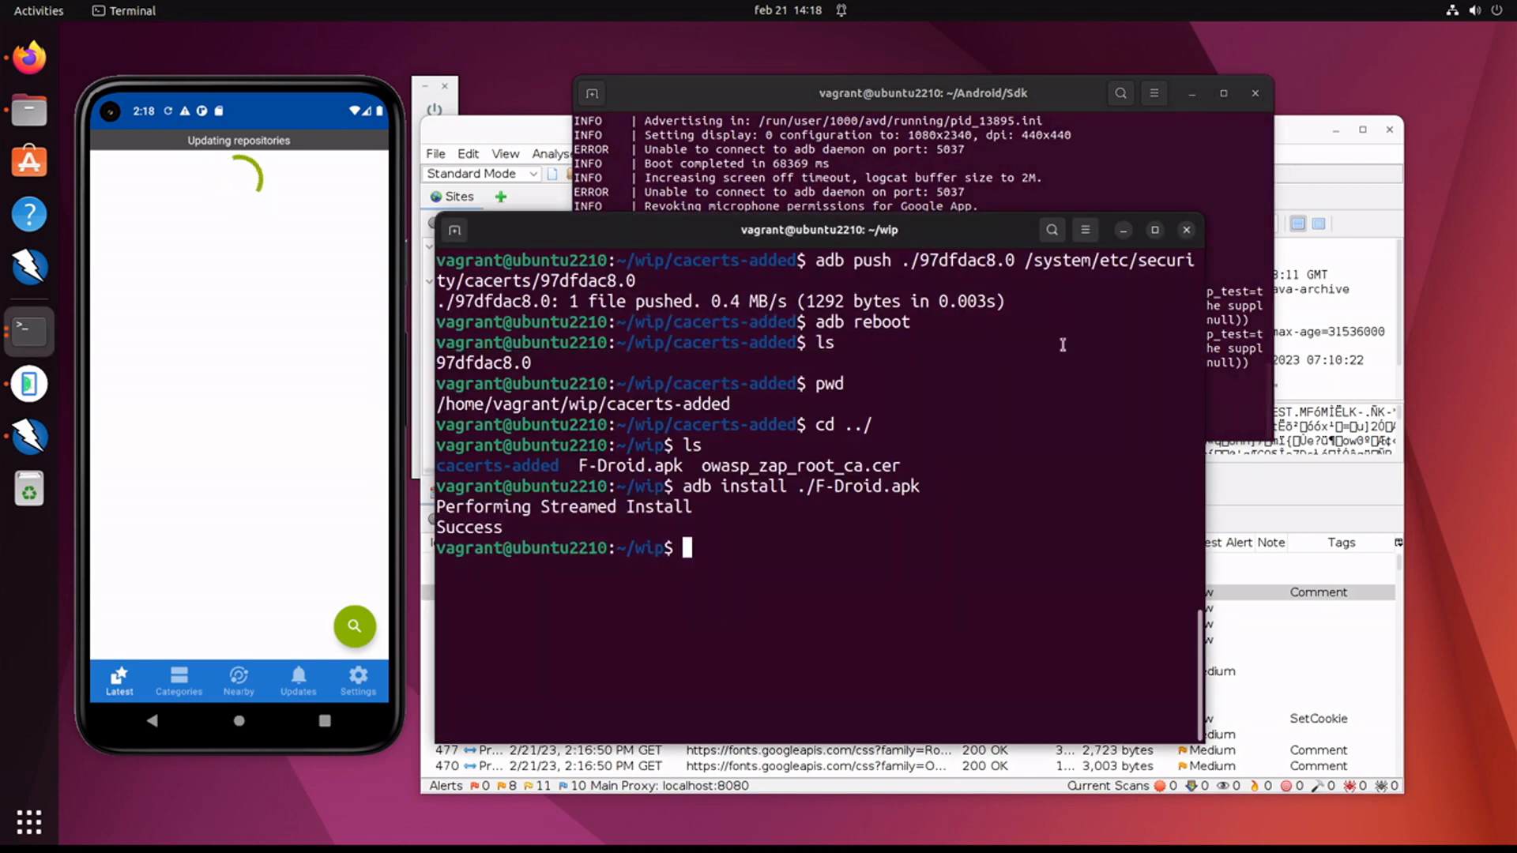
text(wget https://f-droid.org/repo/index-v1.jar)
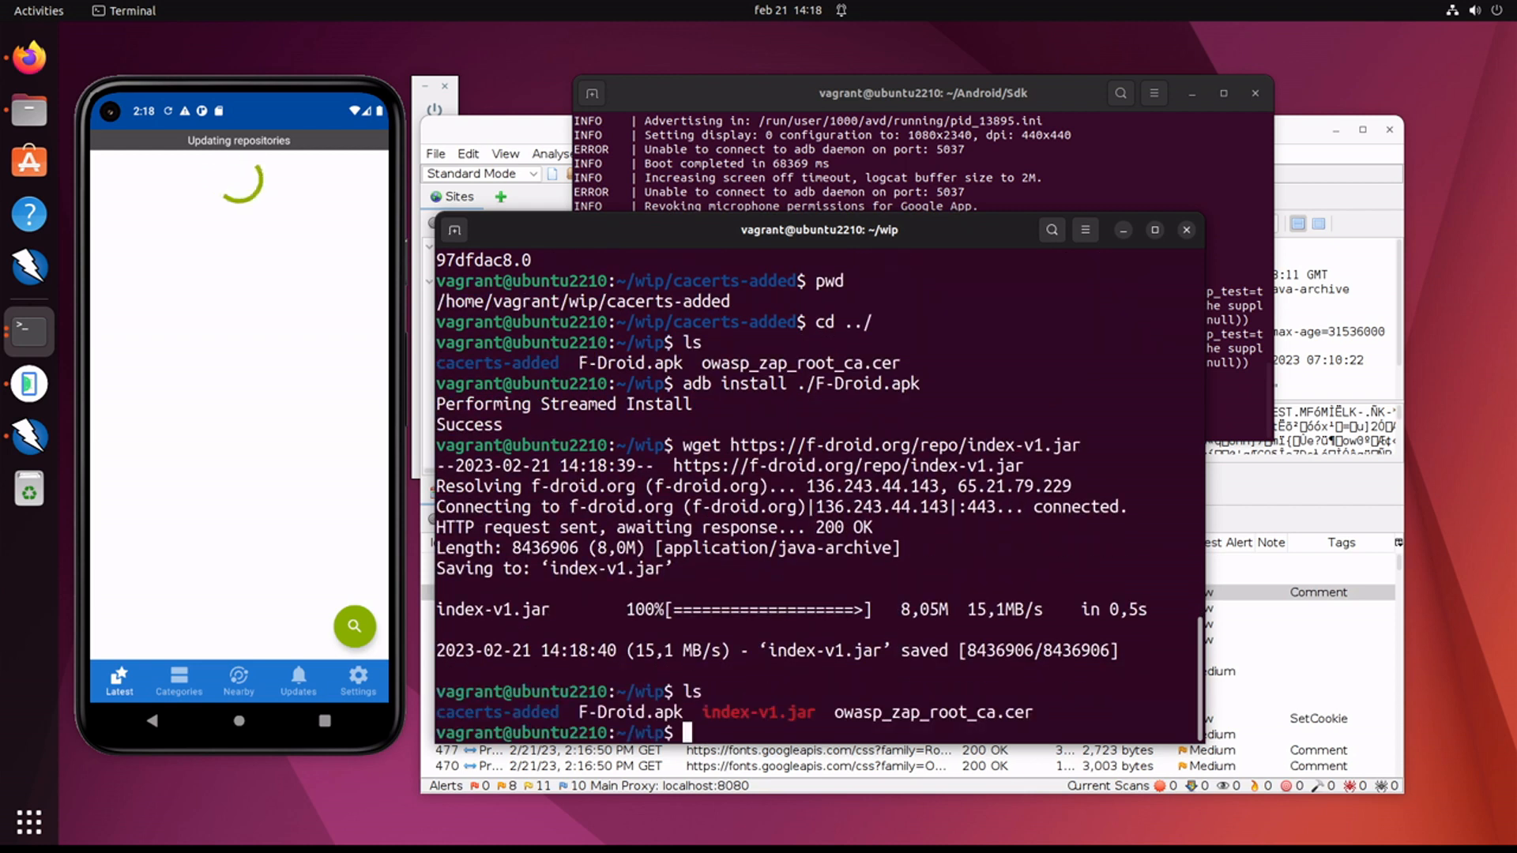
text(ls -l in)
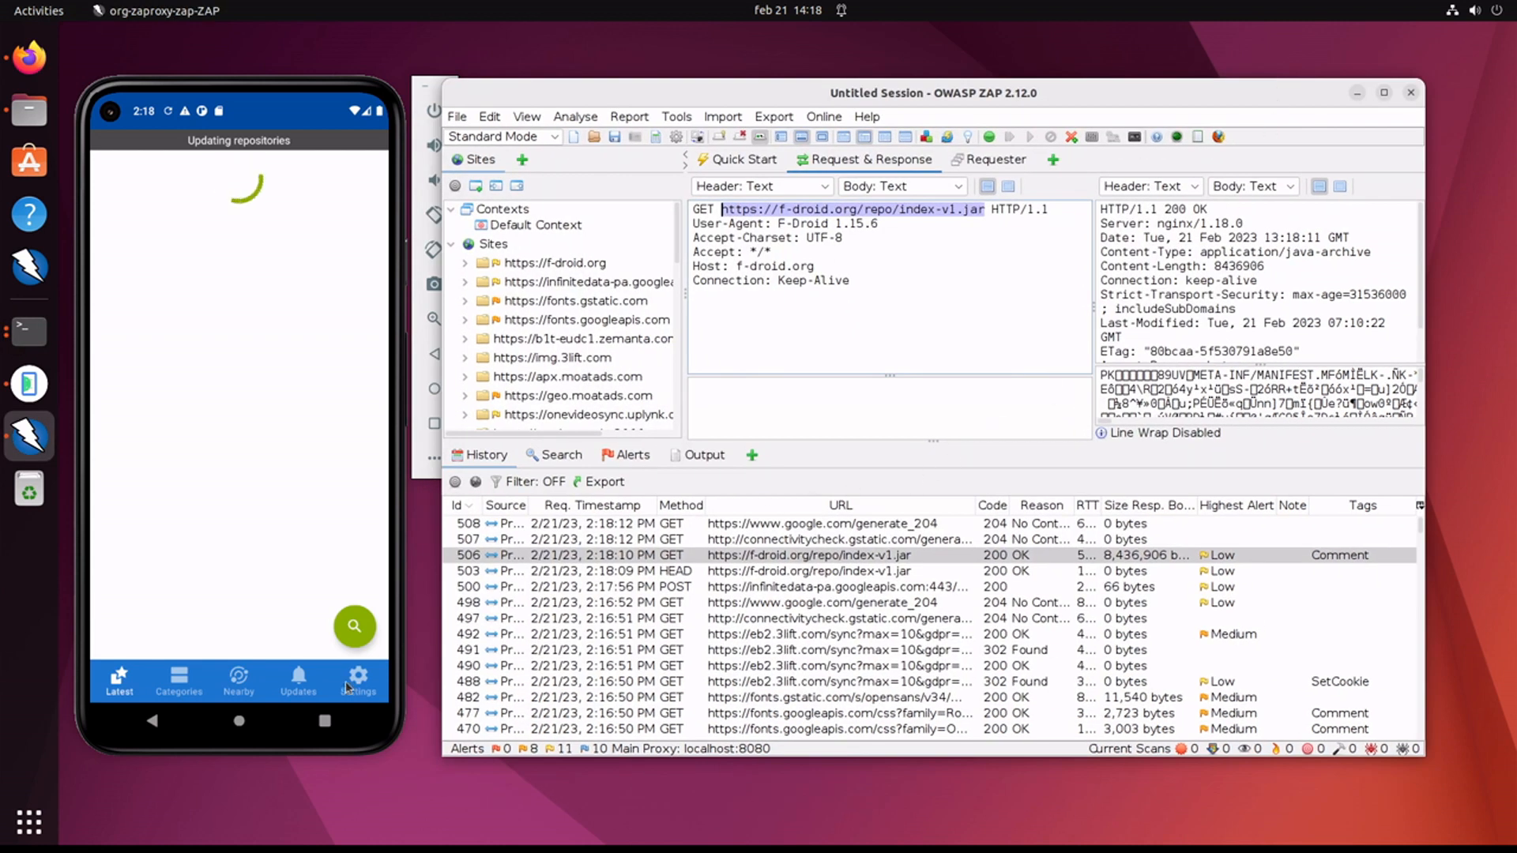
mouse_move(356, 675)
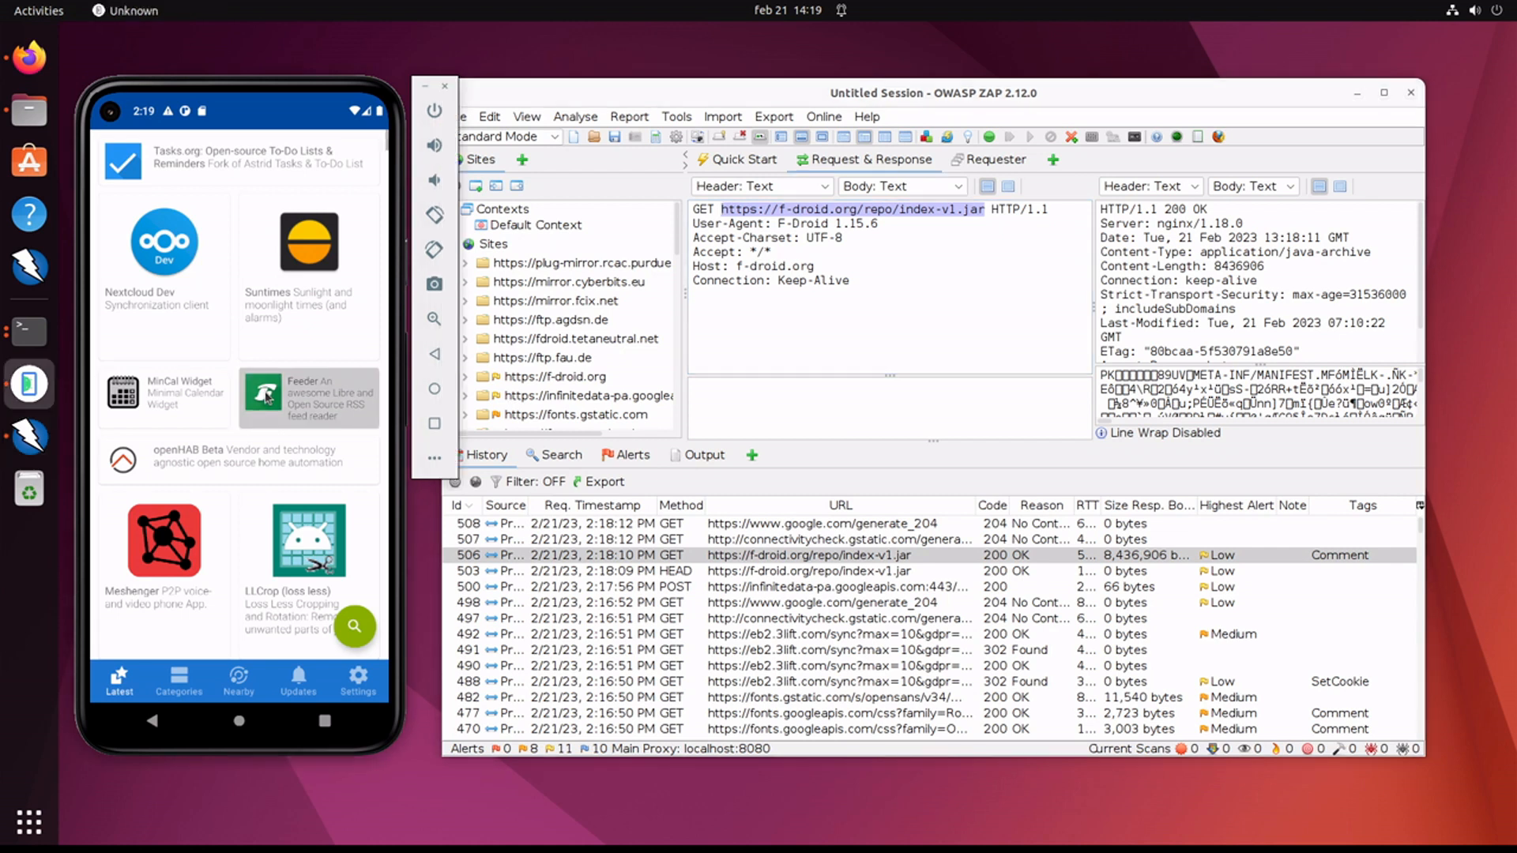
Step: Start installing Feeder from its F-Droid page, reaching the unknown-apps warning
click(309, 397)
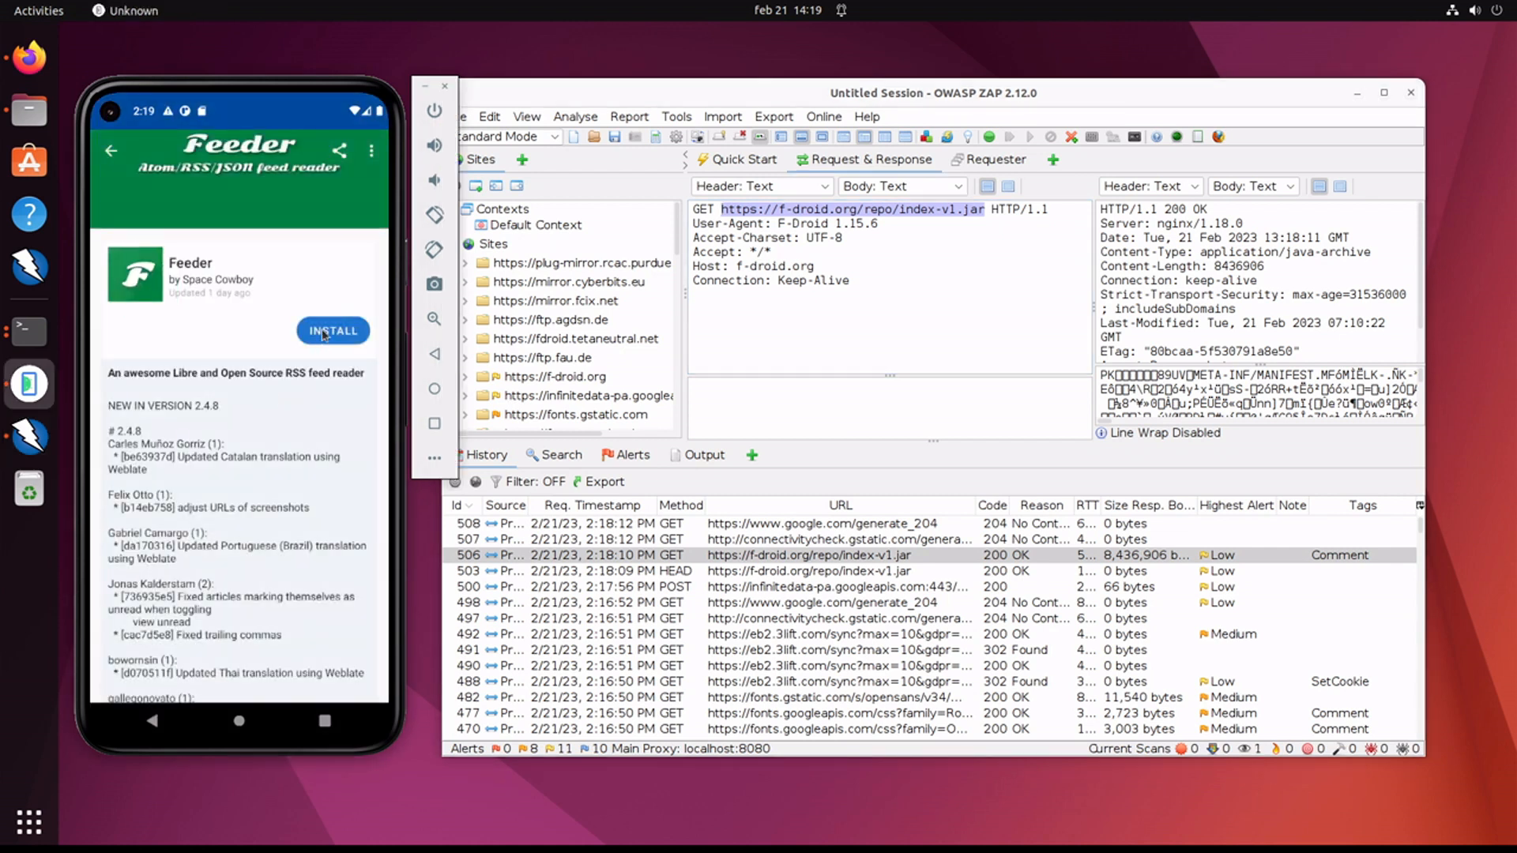
click(334, 330)
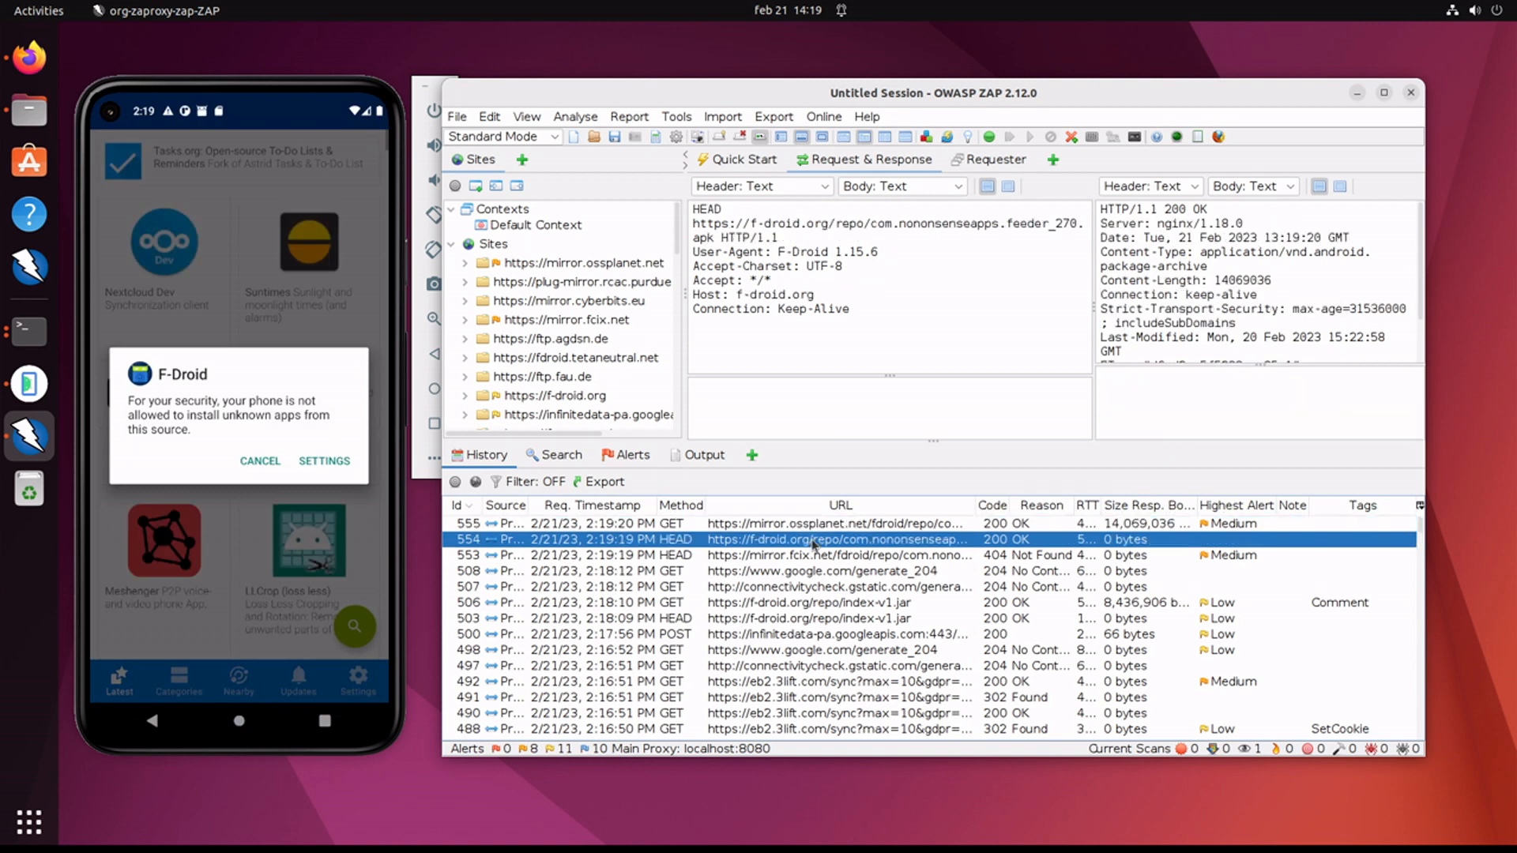
Step: Inspect the Feeder APK 404 mirror check, f-droid.org HEAD and ossplanet download, then dismiss the warning
click(841, 554)
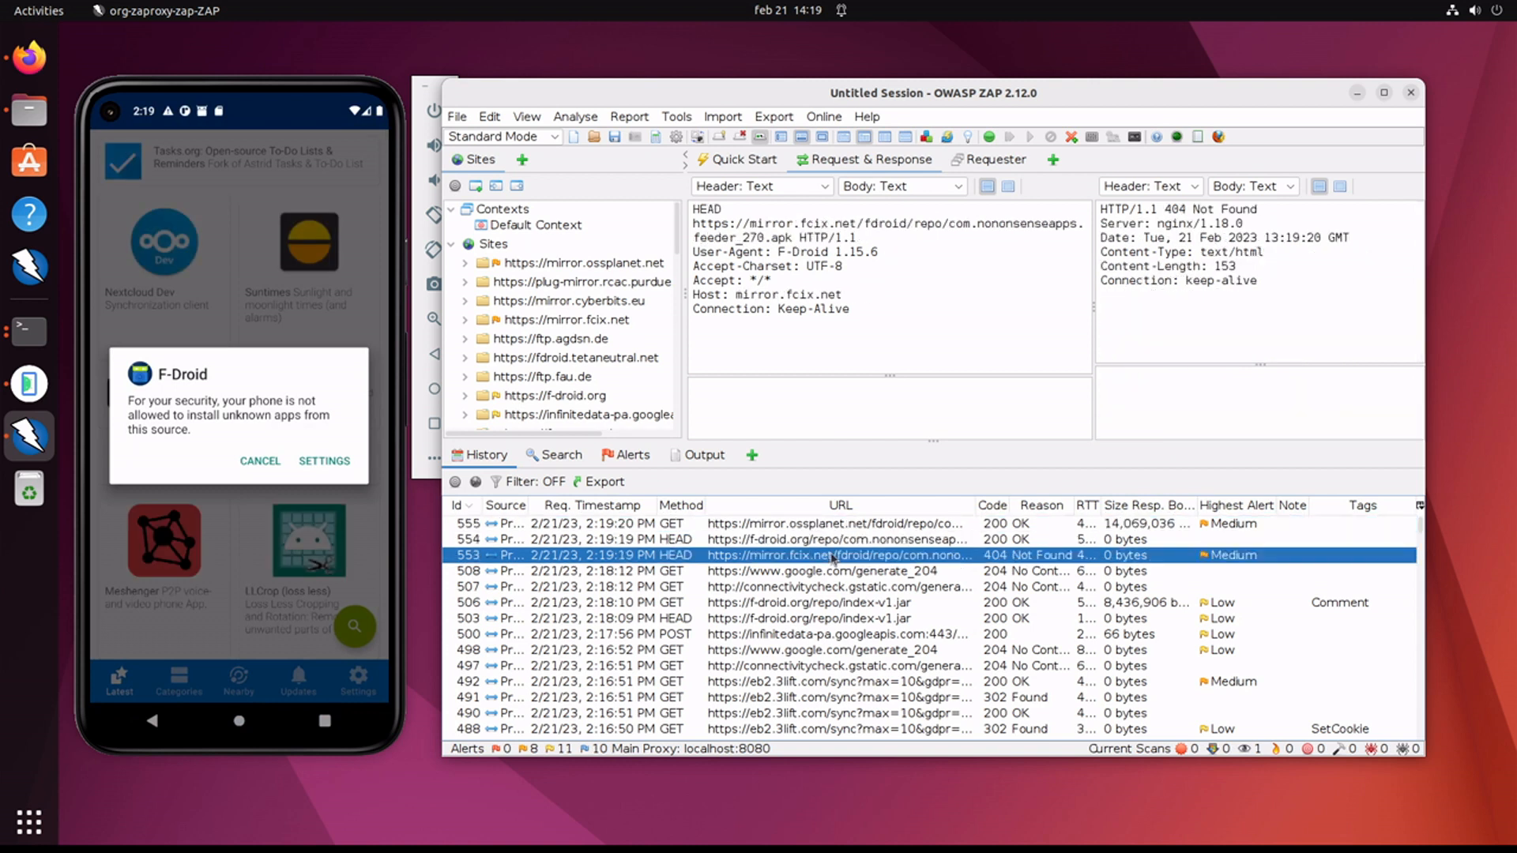
mouse_move(852, 386)
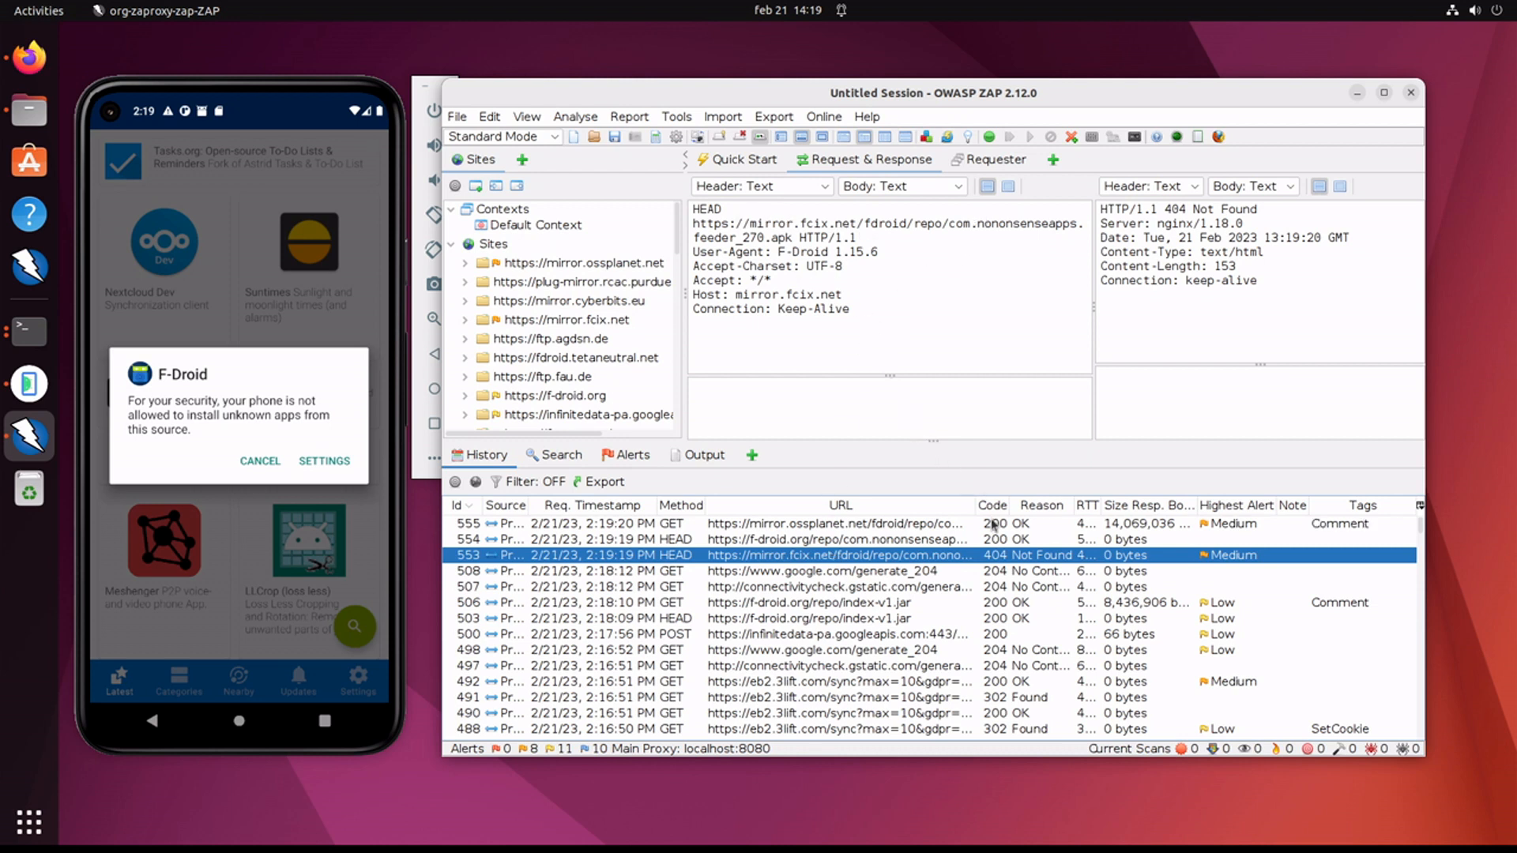
click(822, 539)
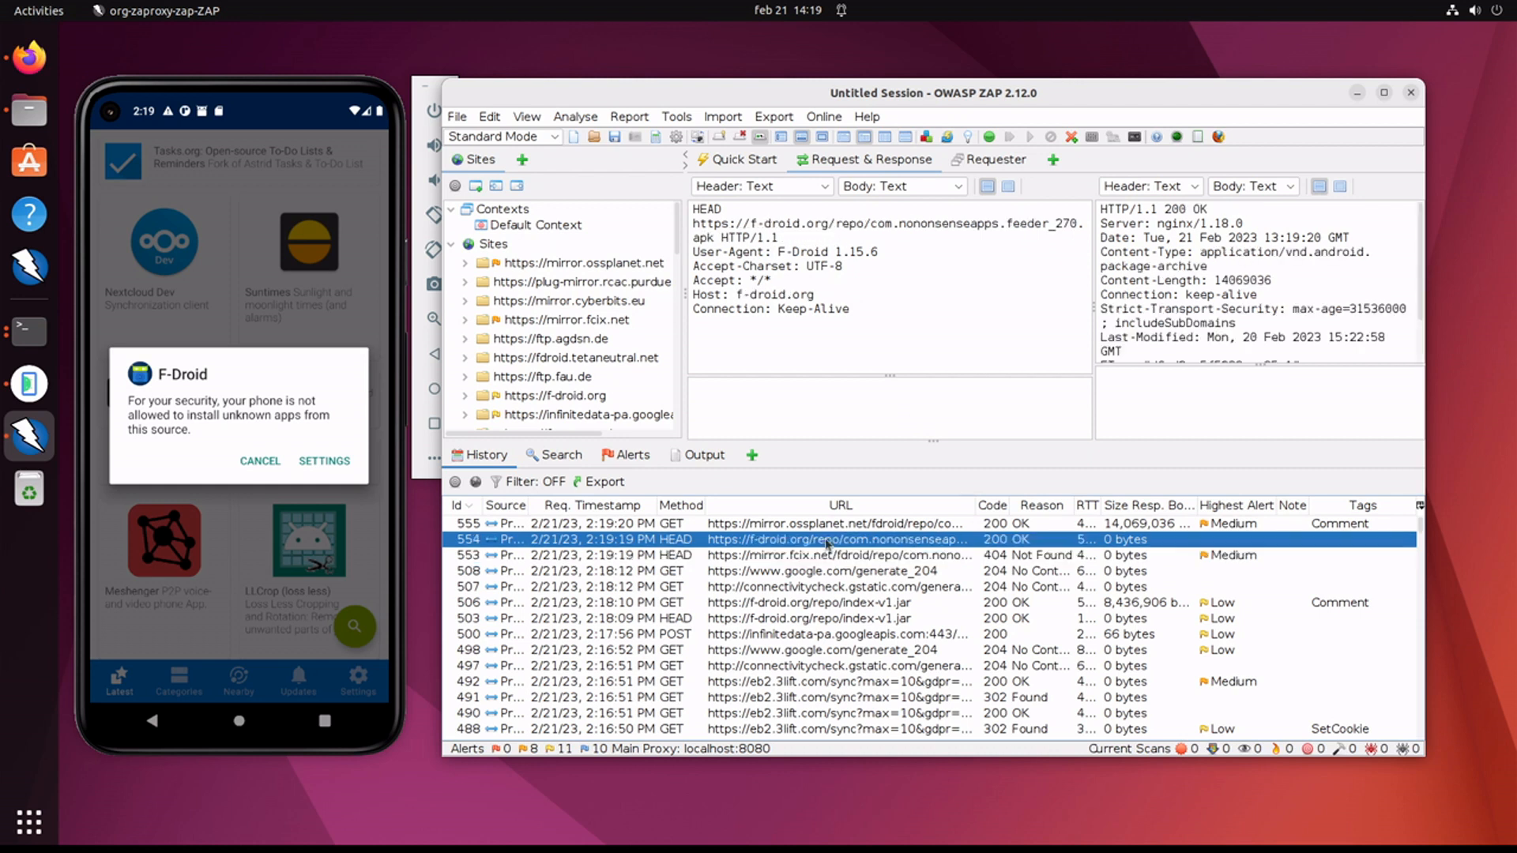
mouse_move(1007, 235)
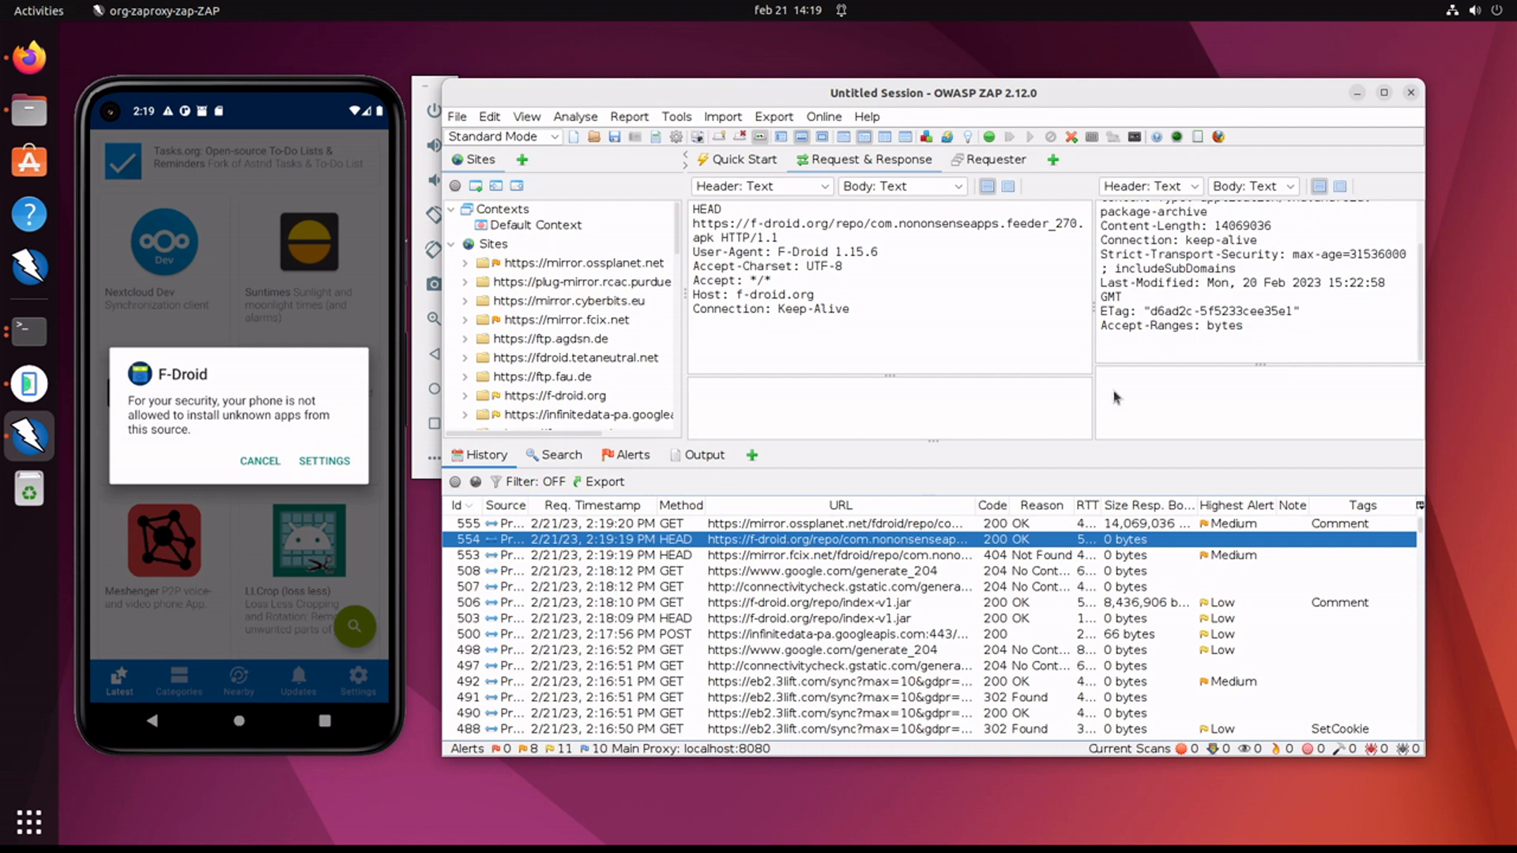
click(833, 523)
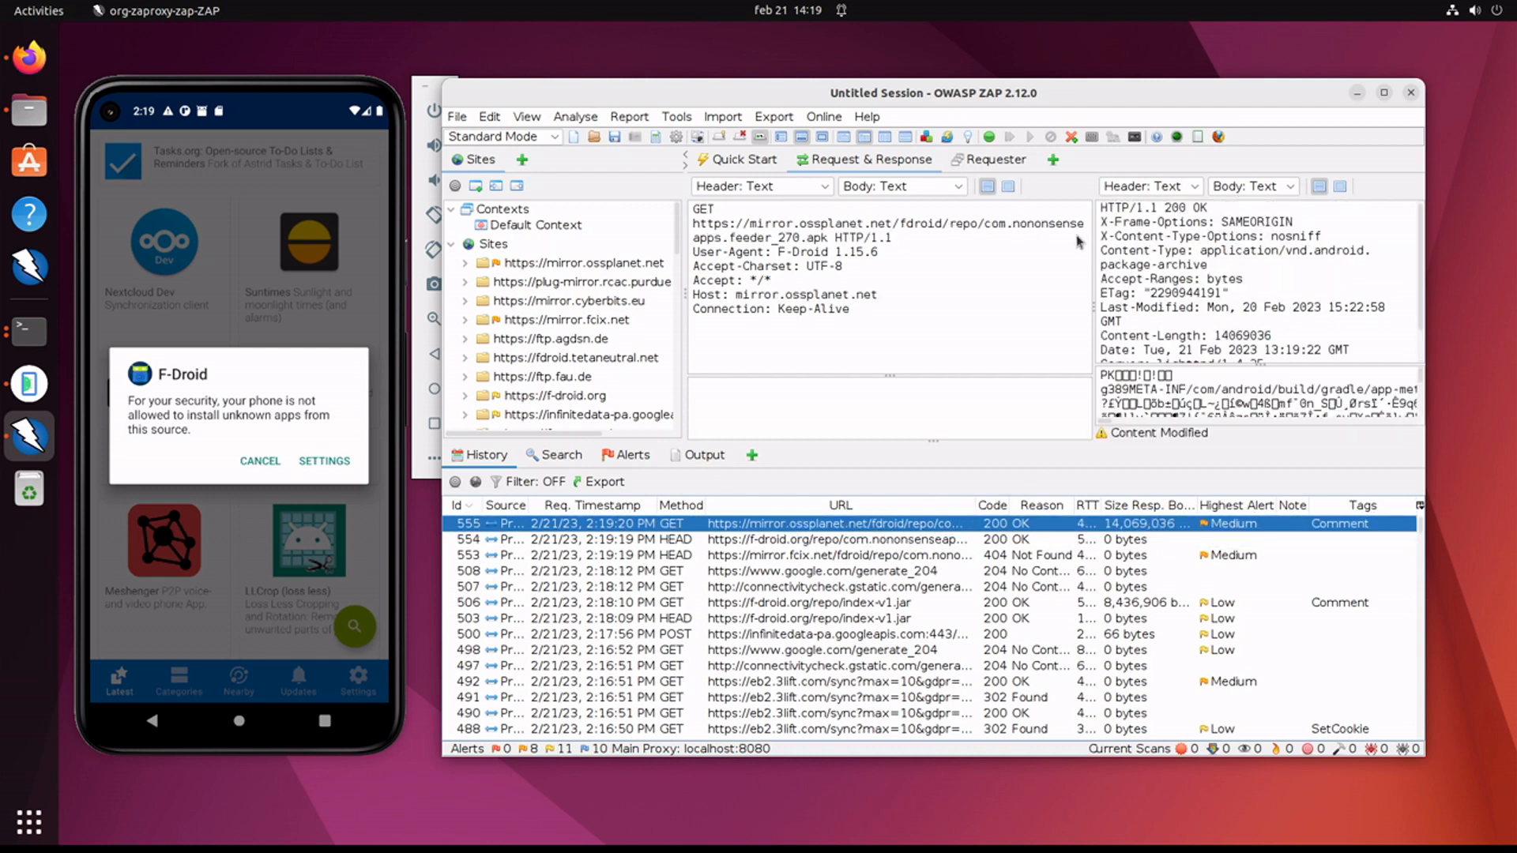
mouse_move(520, 332)
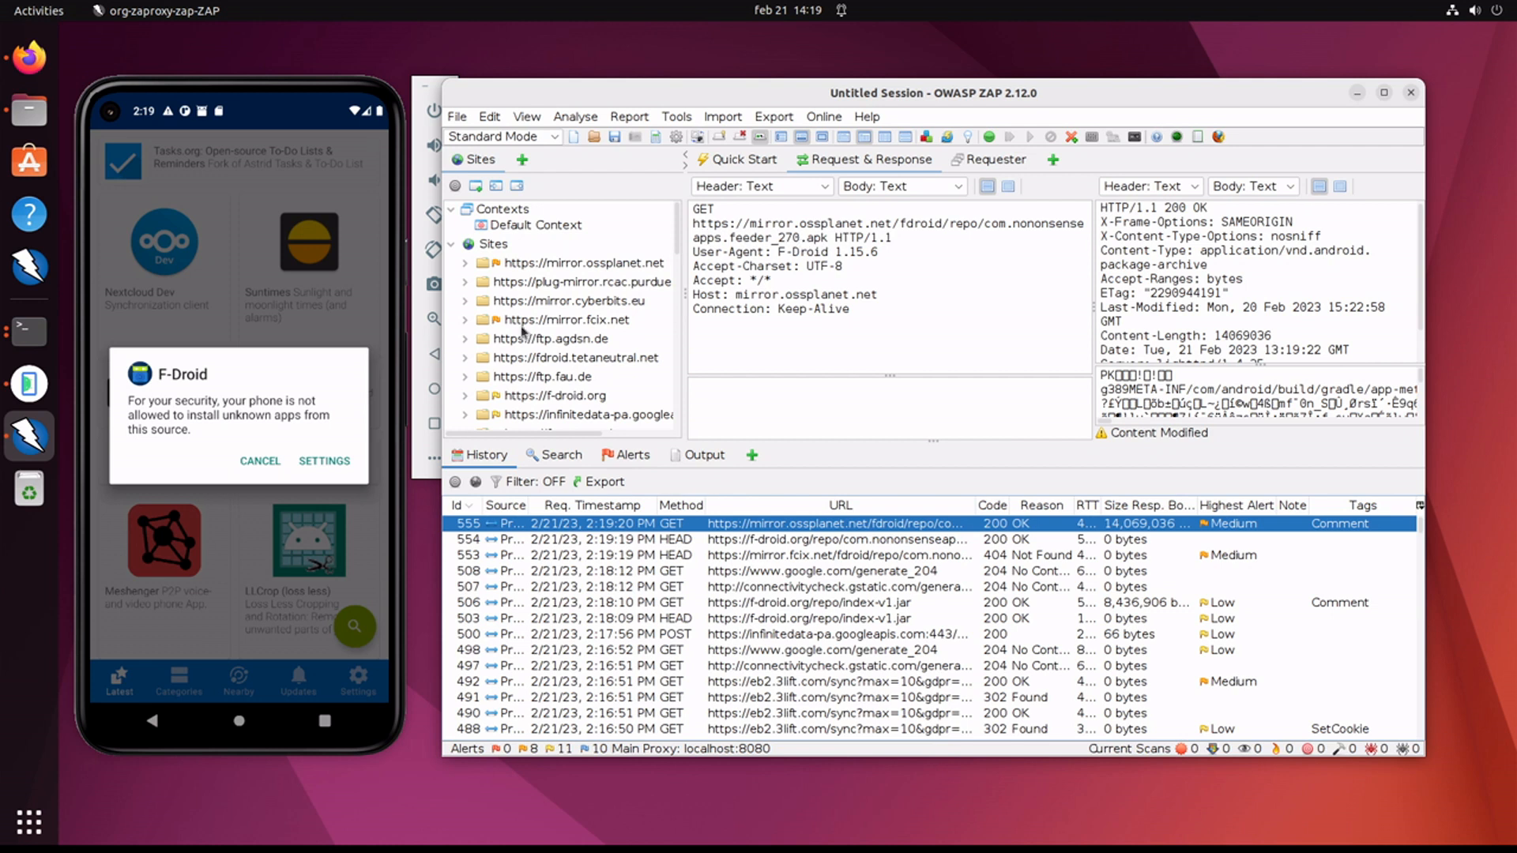
click(324, 460)
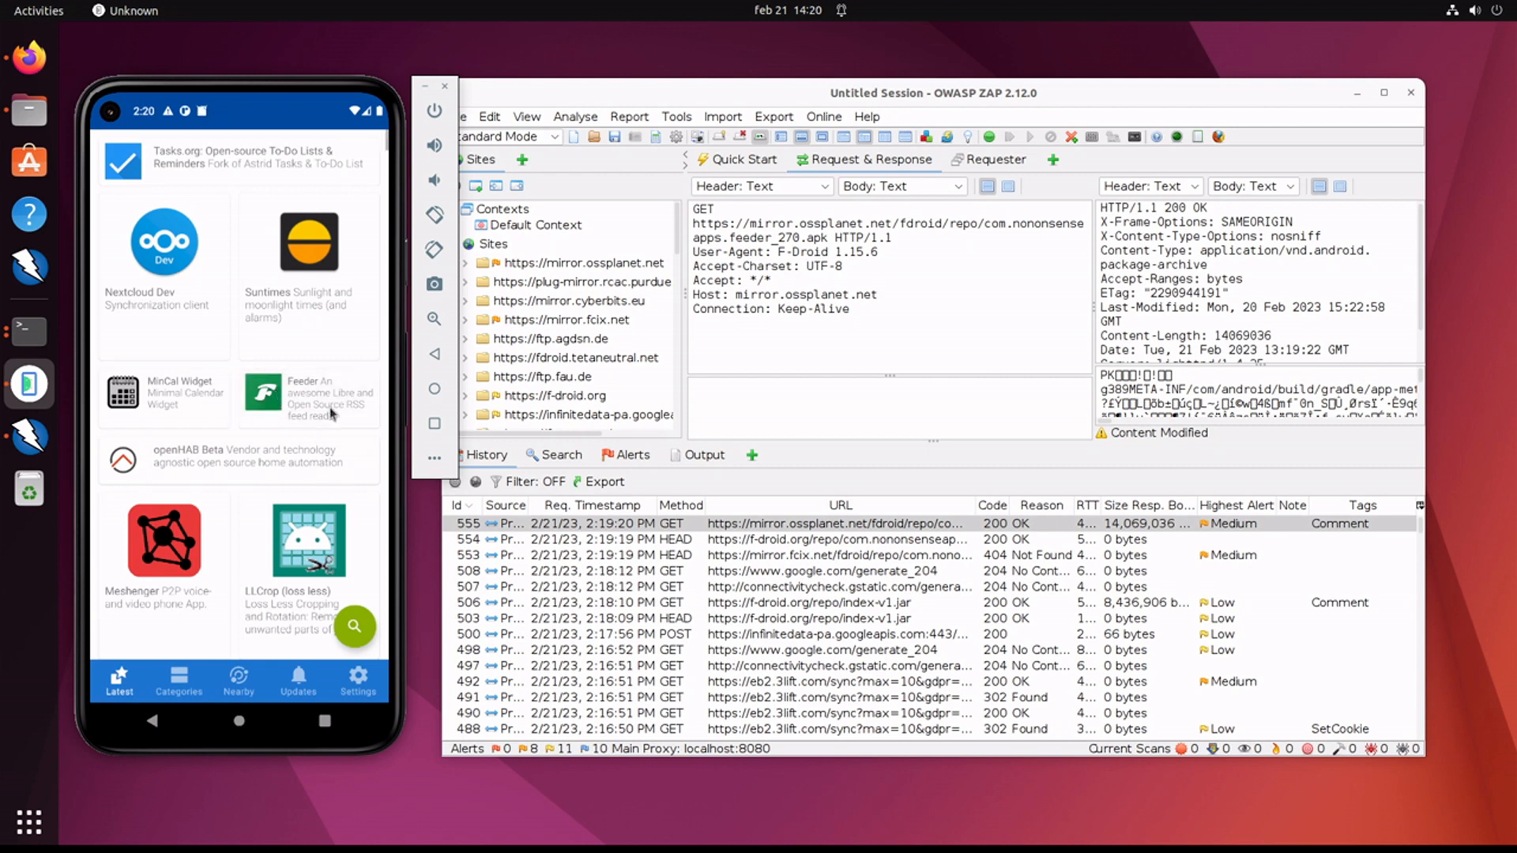
Step: Enable 'Allow from this source' for F-Droid and install Feeder
click(308, 397)
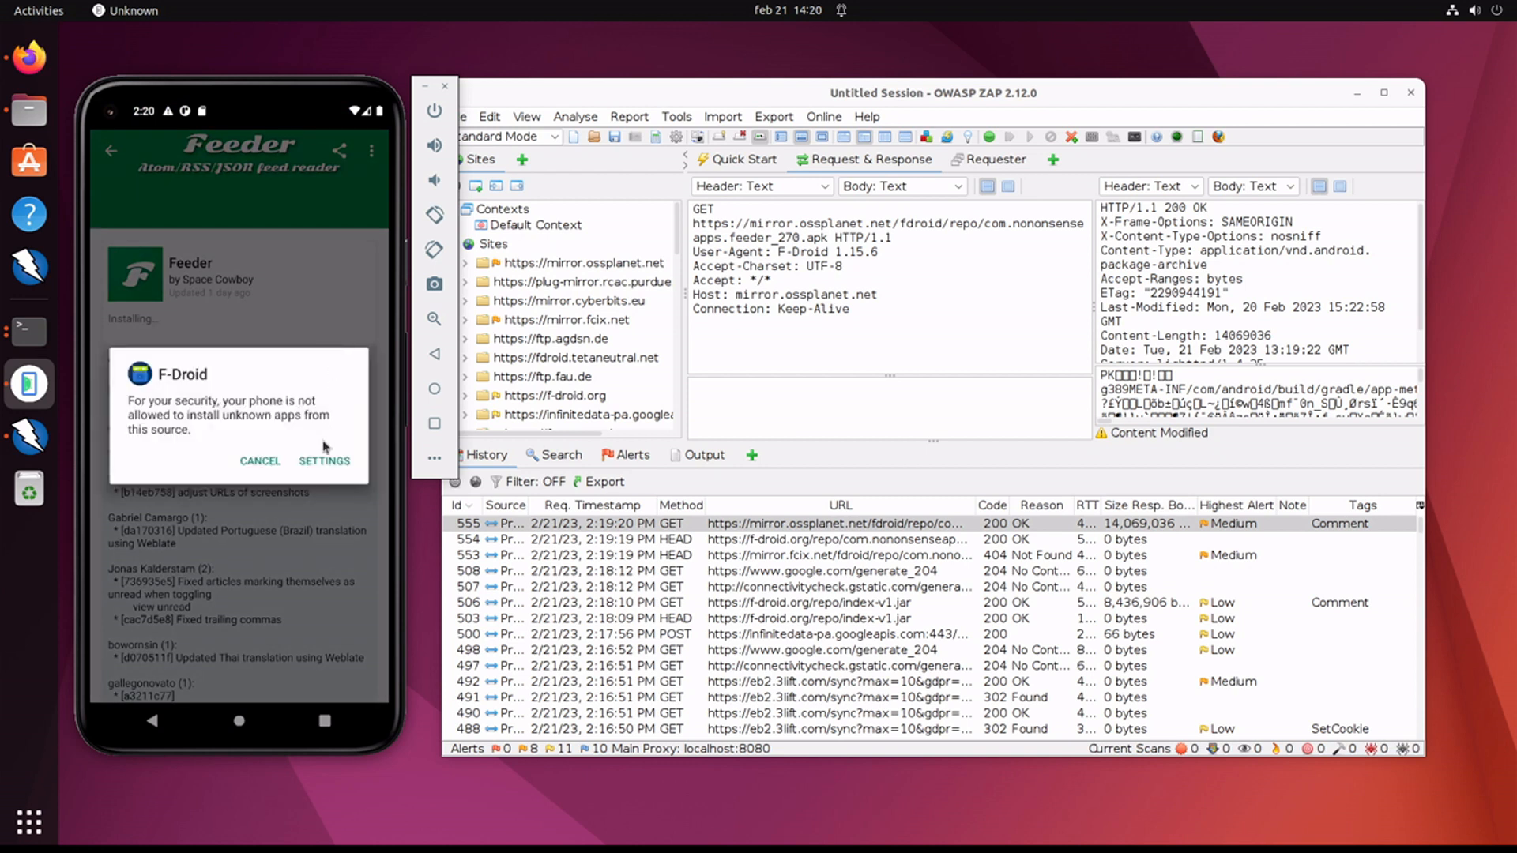
click(323, 460)
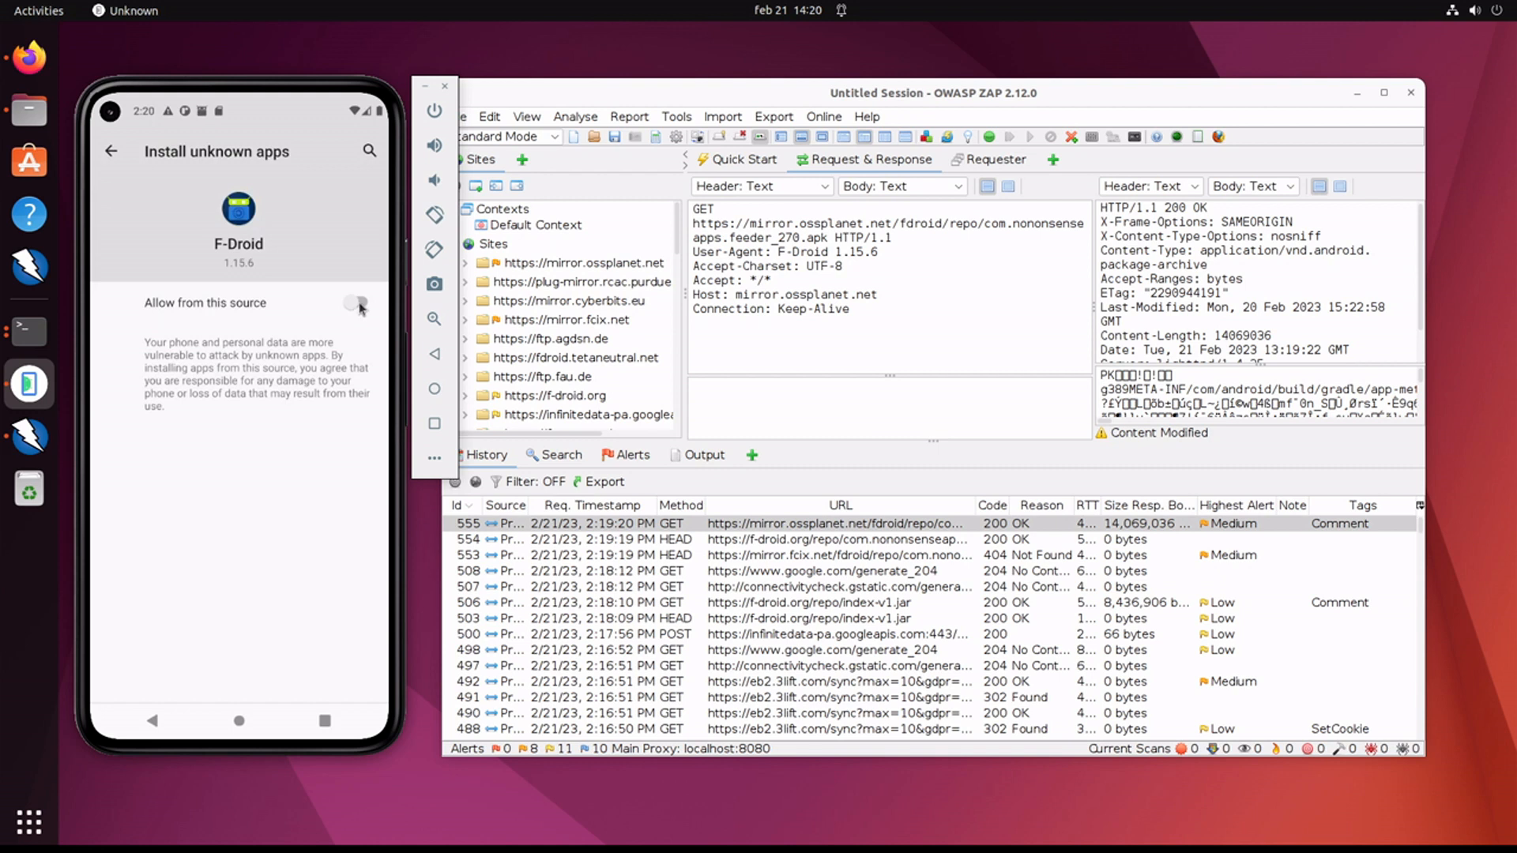
click(358, 302)
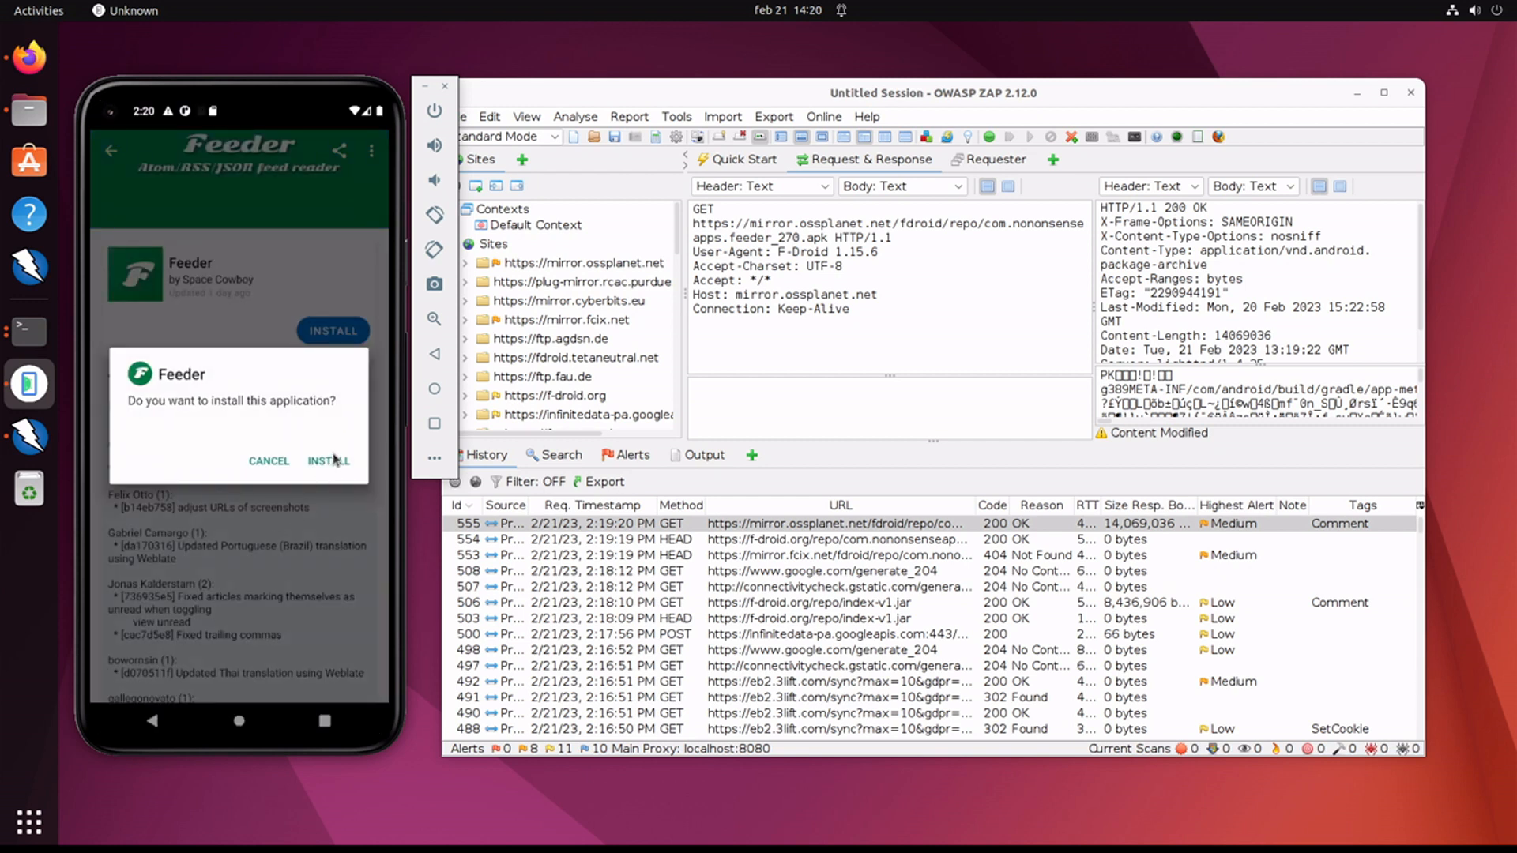
click(329, 460)
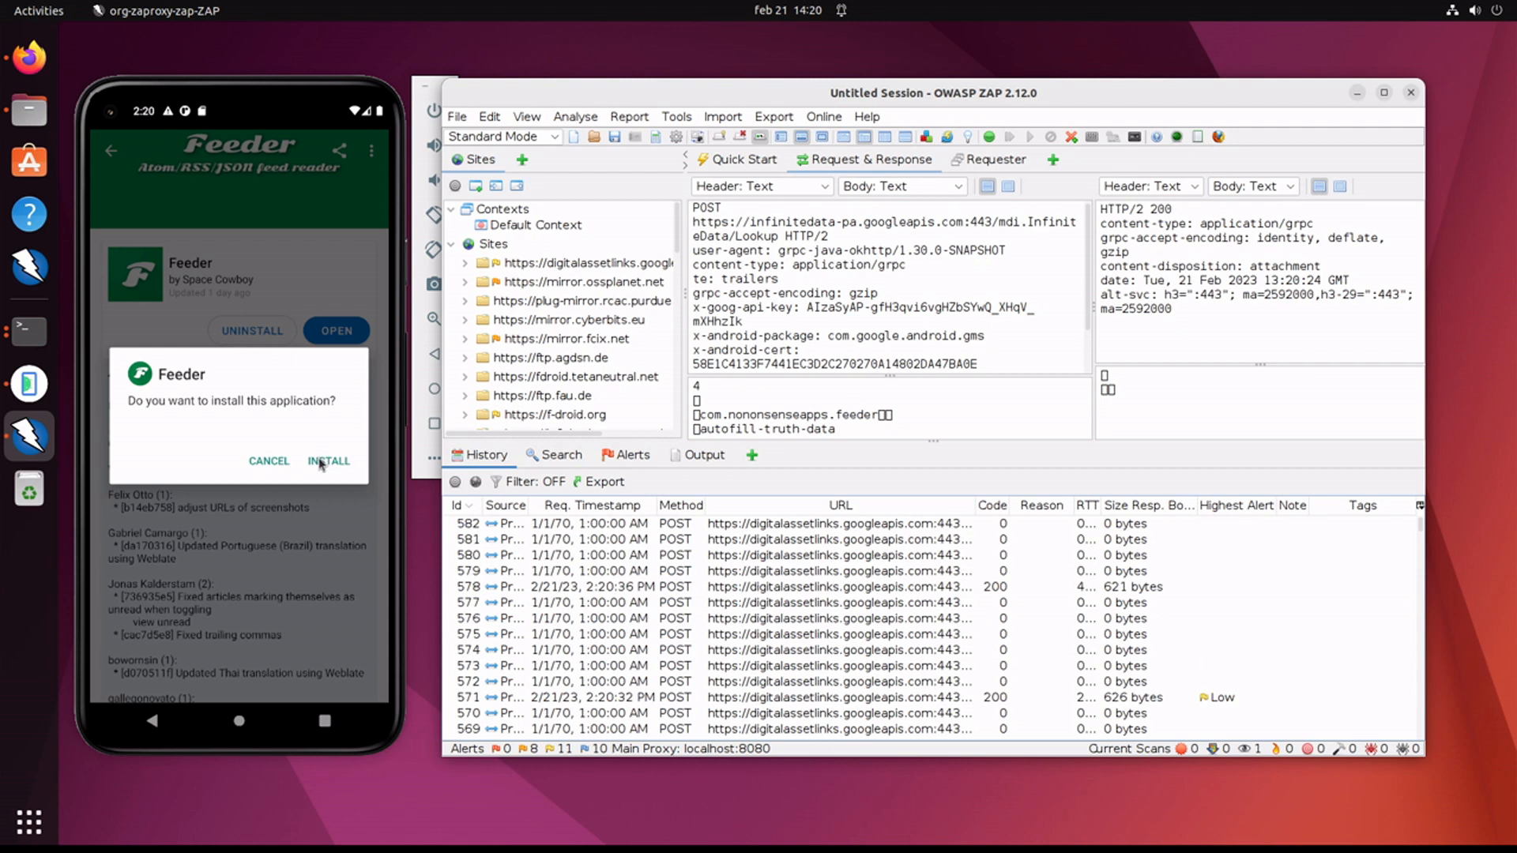
Step: Minimize the OWASP ZAP window, leaving Feeder's installed page on the desktop
click(328, 461)
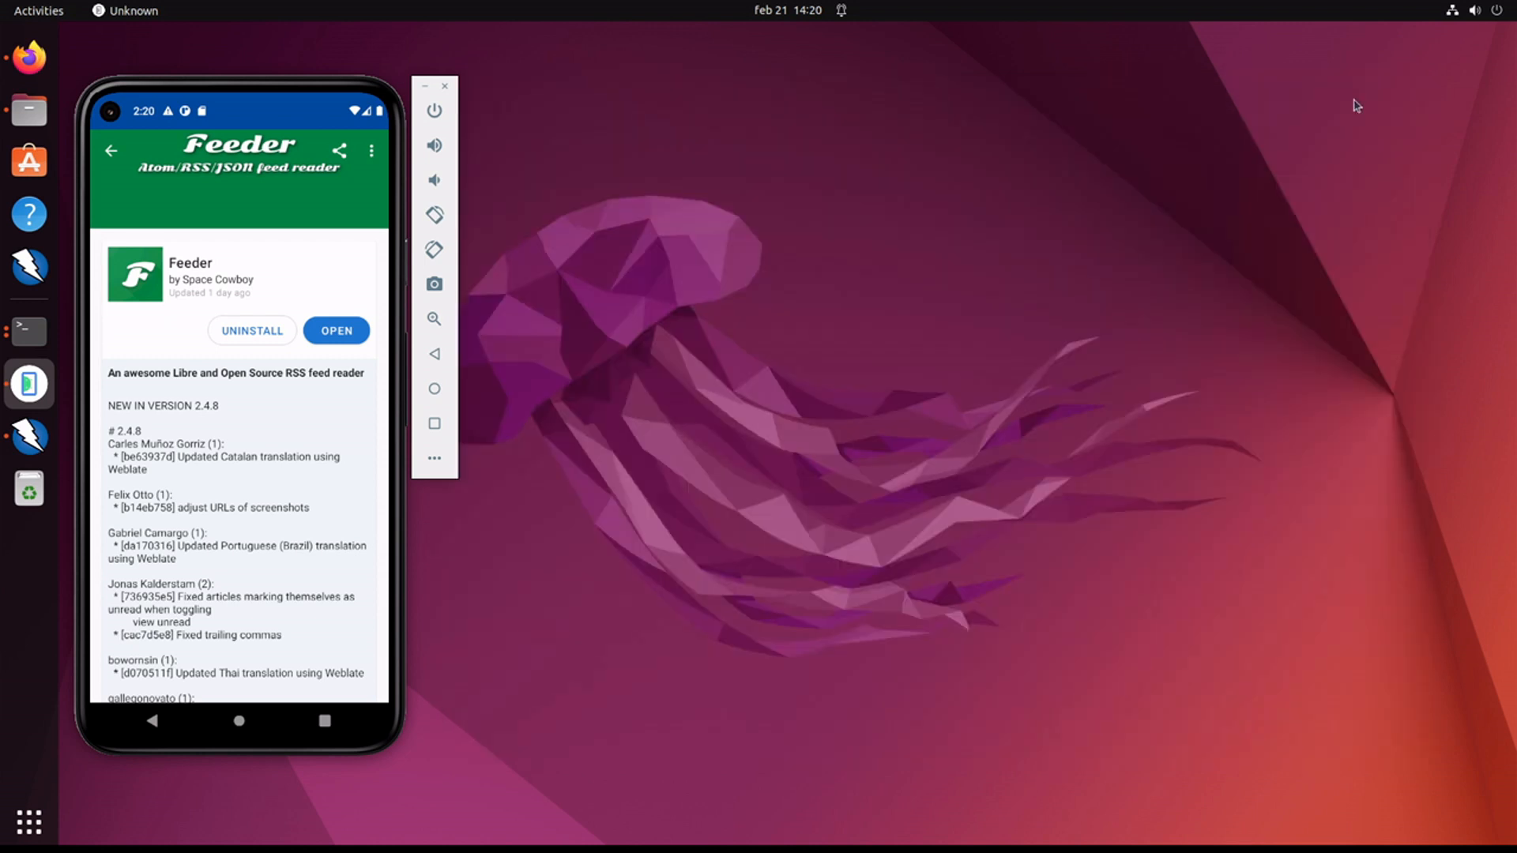
mouse_move(782, 542)
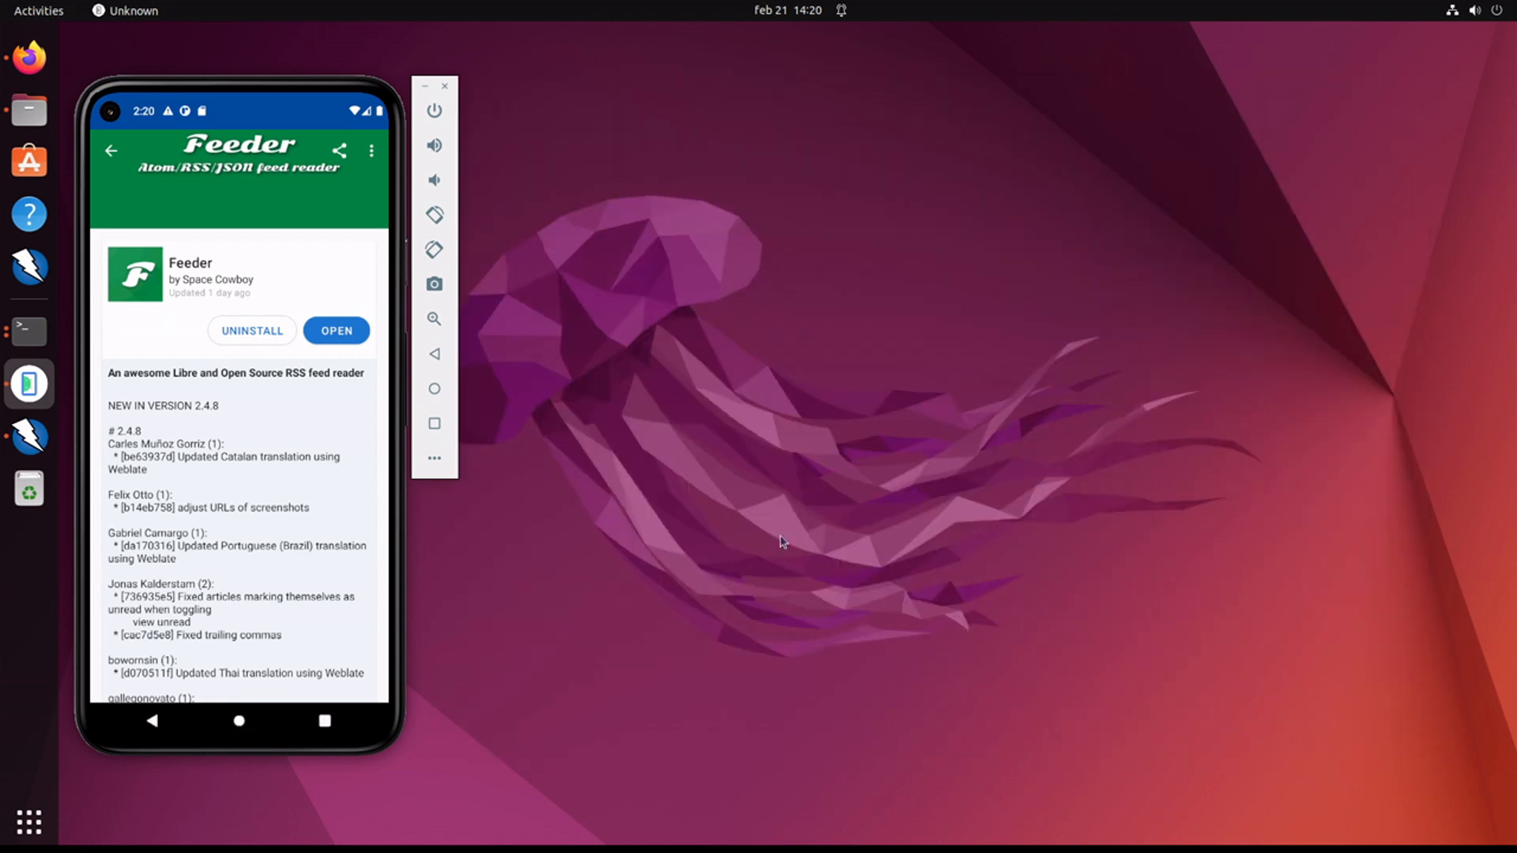